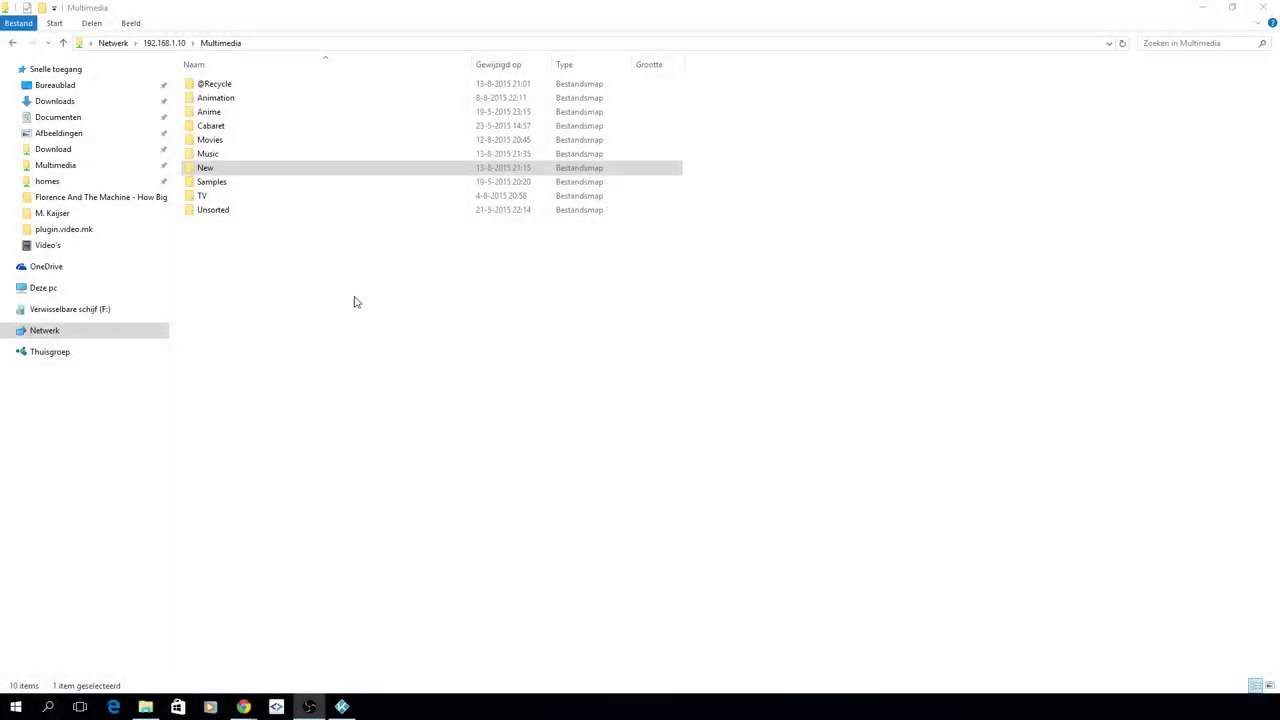
pyautogui.moveTo(297, 271)
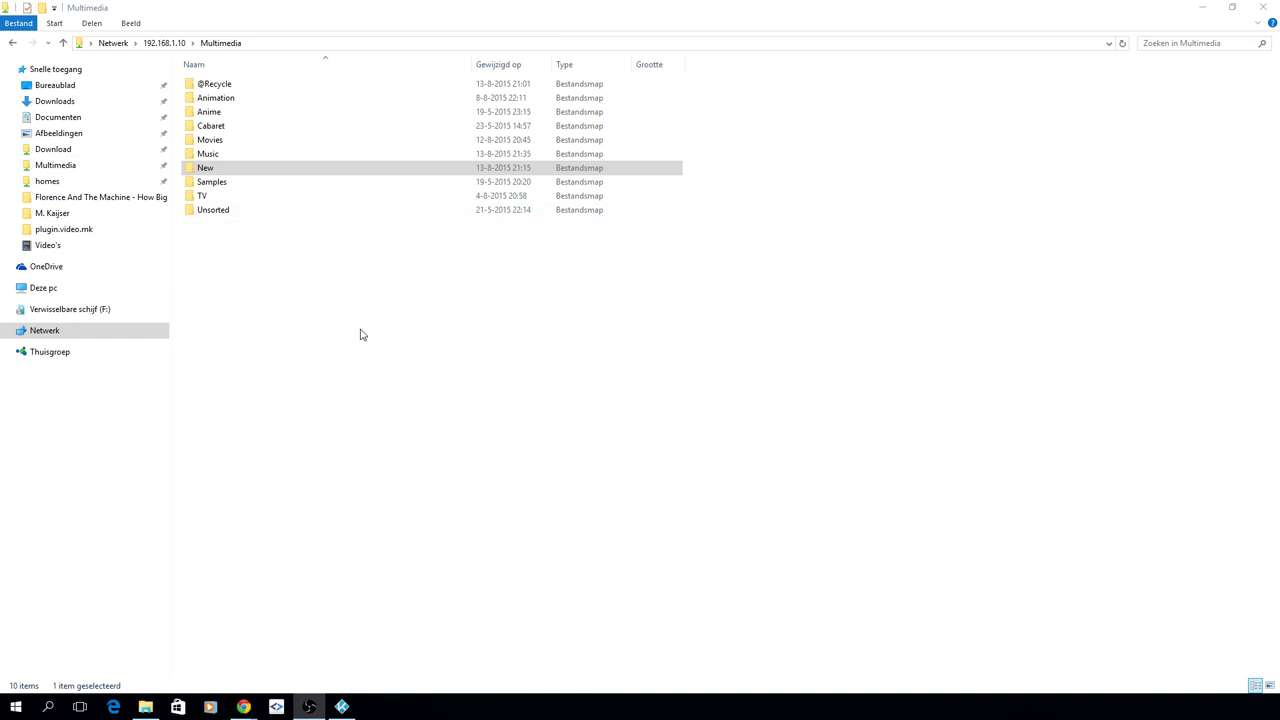
pyautogui.moveTo(361, 325)
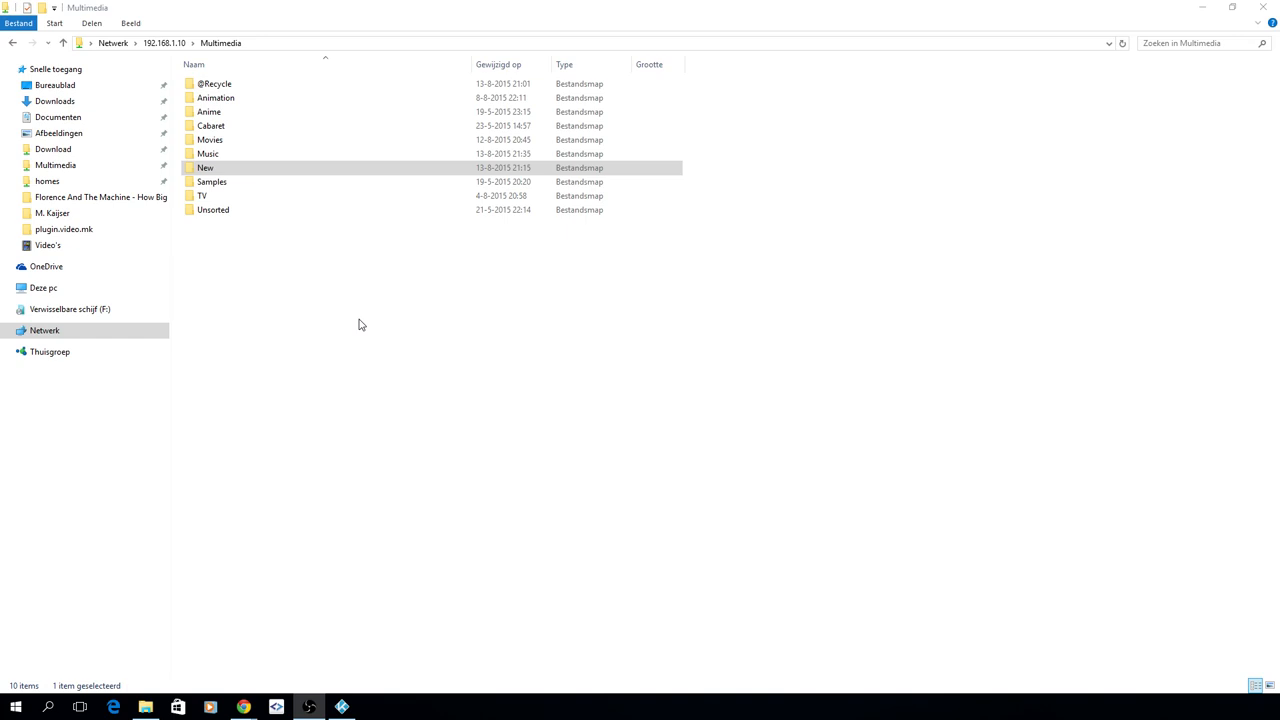
pyautogui.moveTo(312, 263)
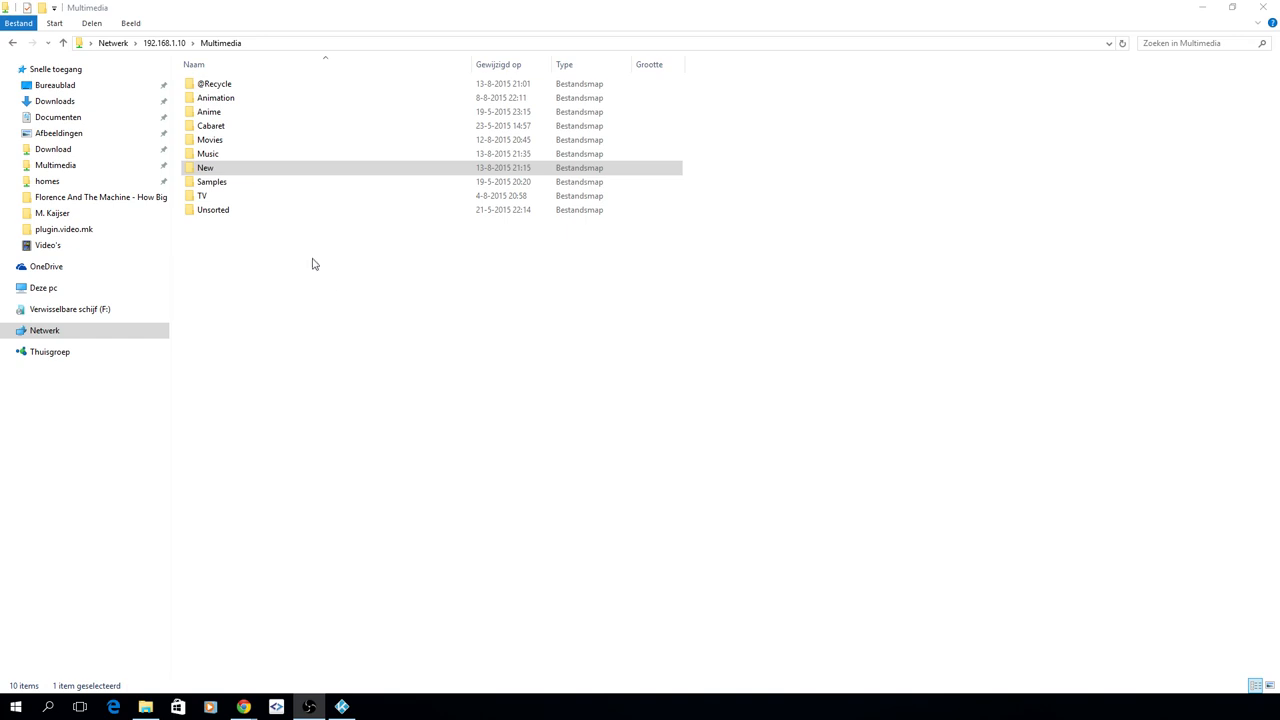
# Step: Open Music, then Albums, showing its 138 artist folders from 2 Unlimited onward
pyautogui.click(262, 272)
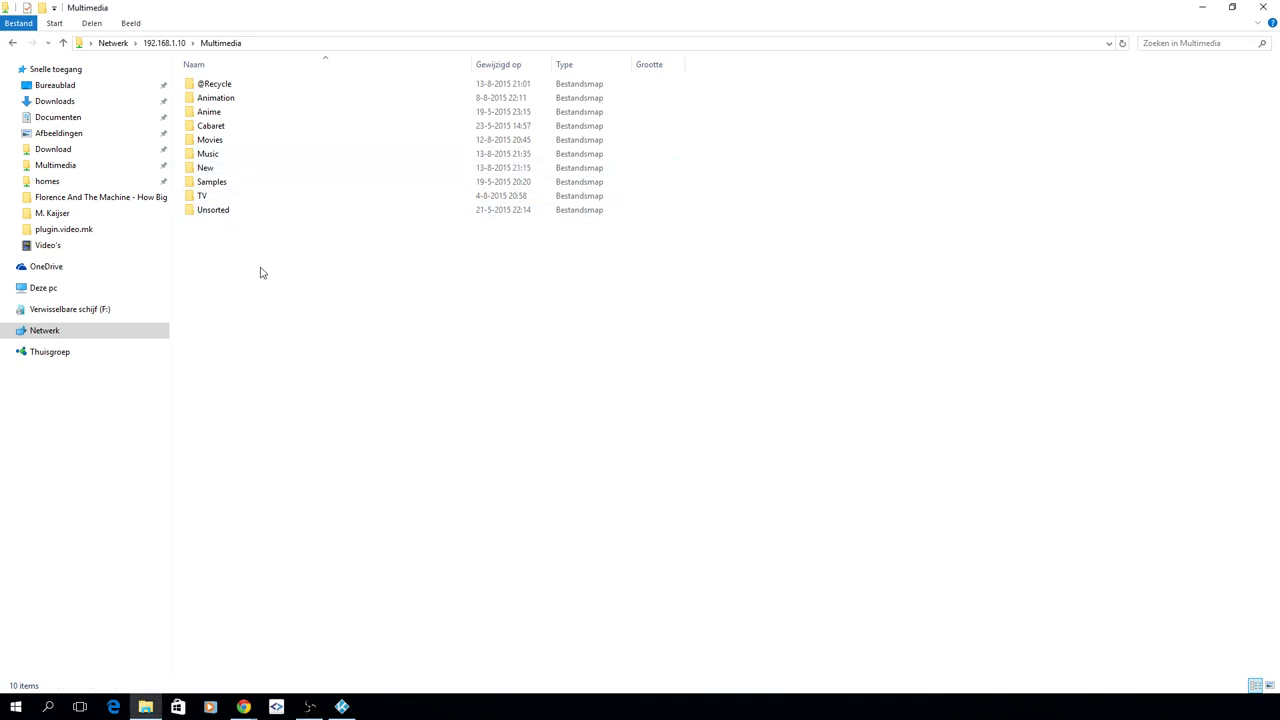
pyautogui.click(213, 209)
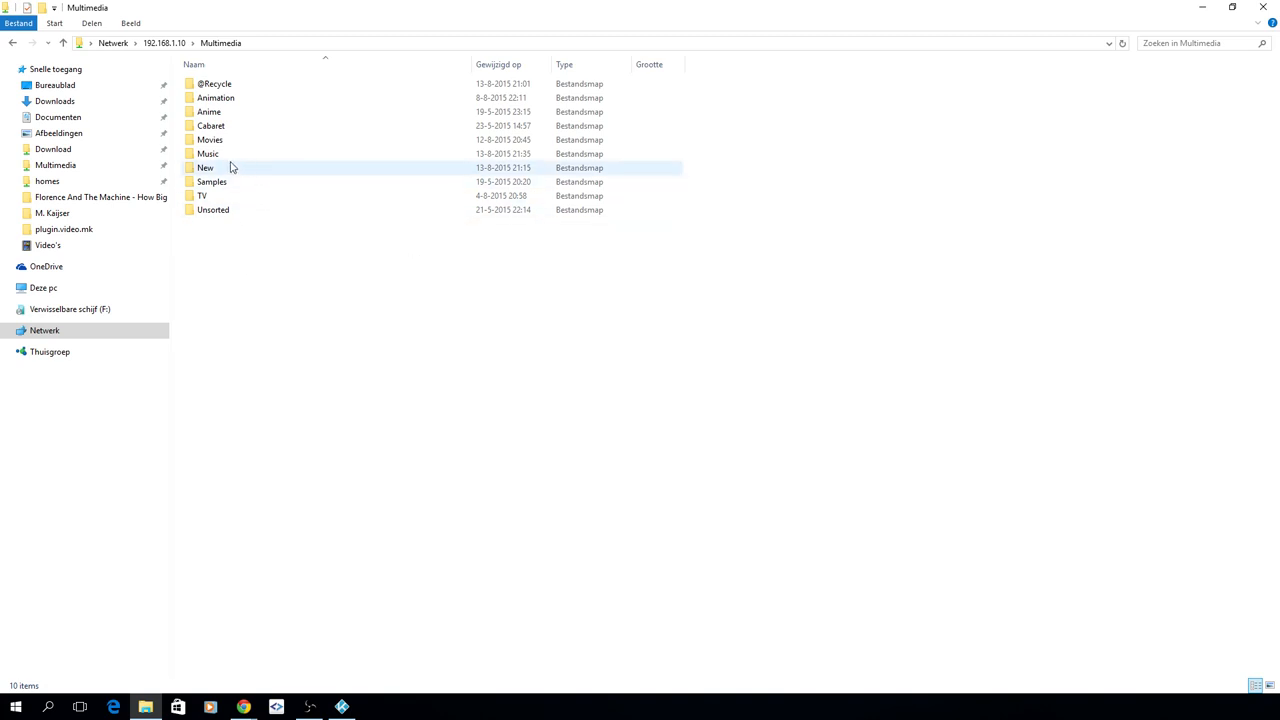
pyautogui.moveTo(230, 153)
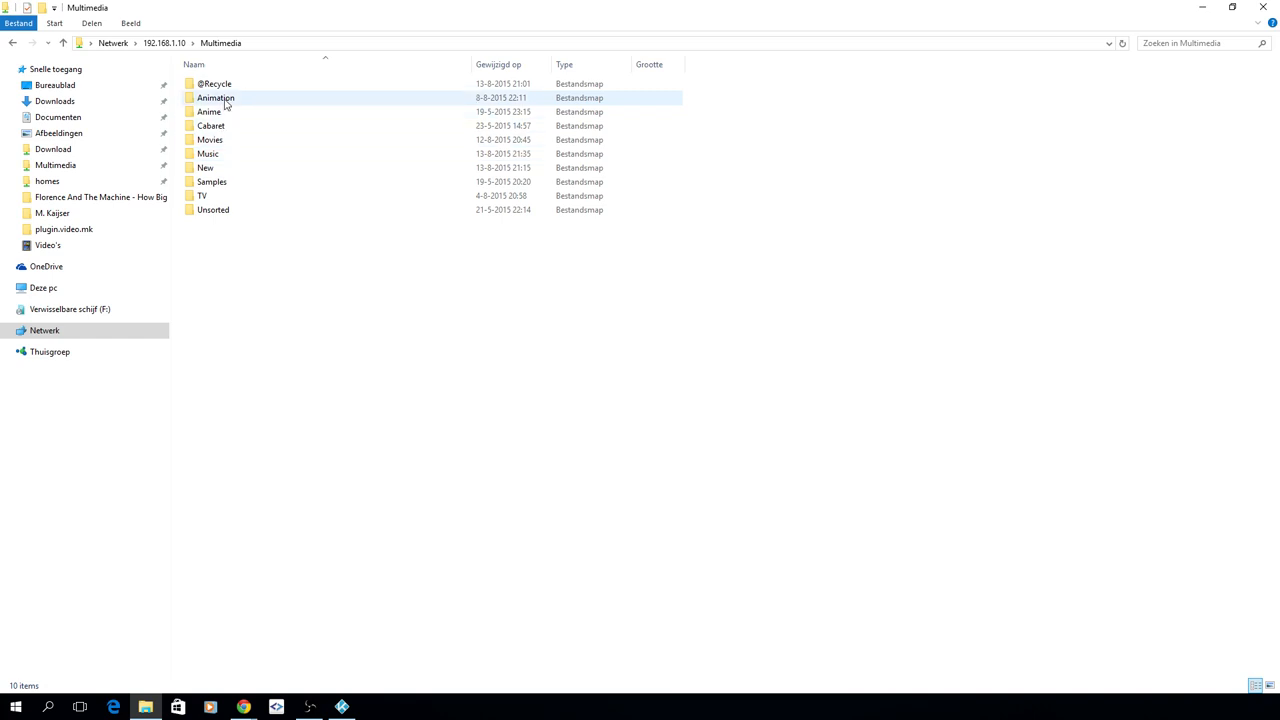
pyautogui.moveTo(227, 155)
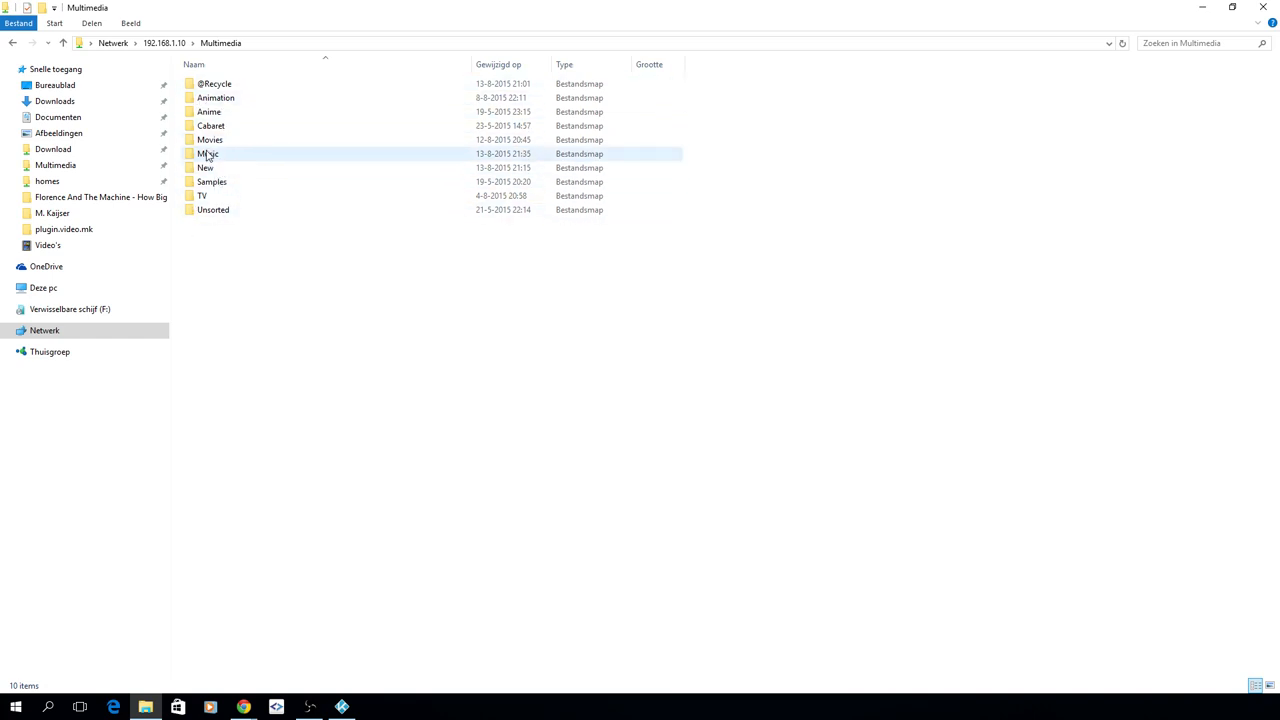
pyautogui.doubleClick(208, 153)
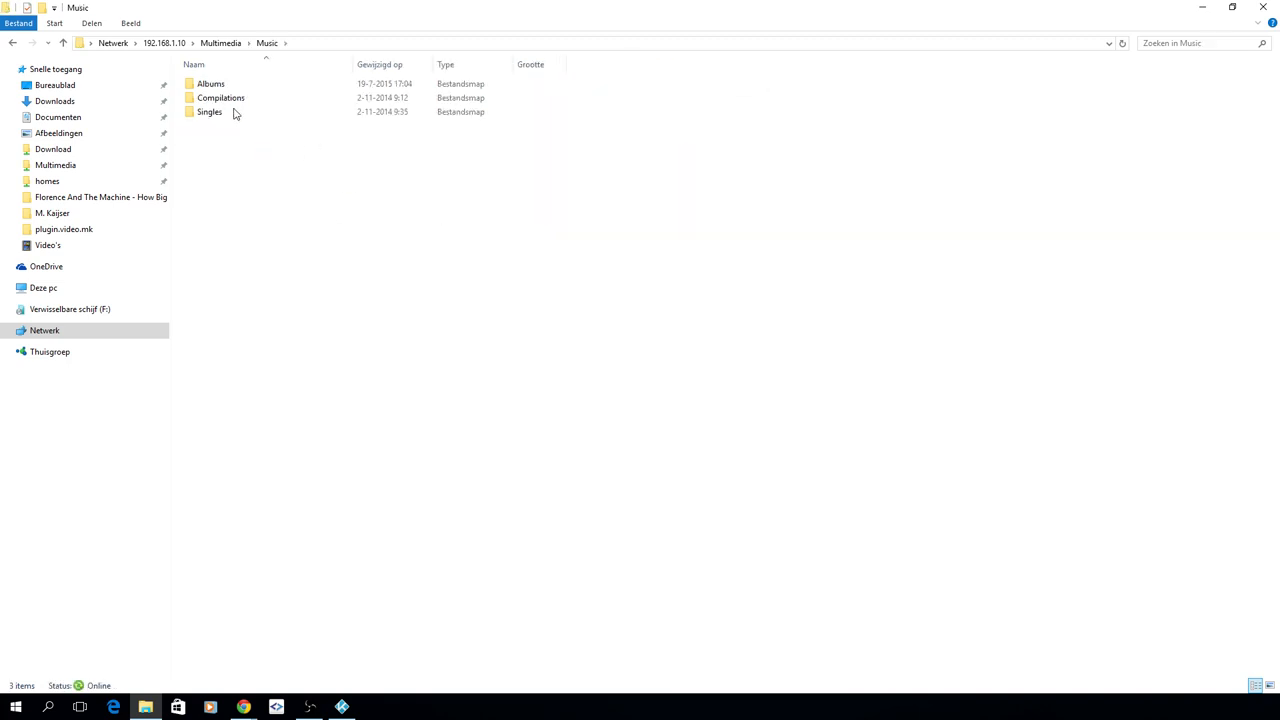
pyautogui.doubleClick(211, 83)
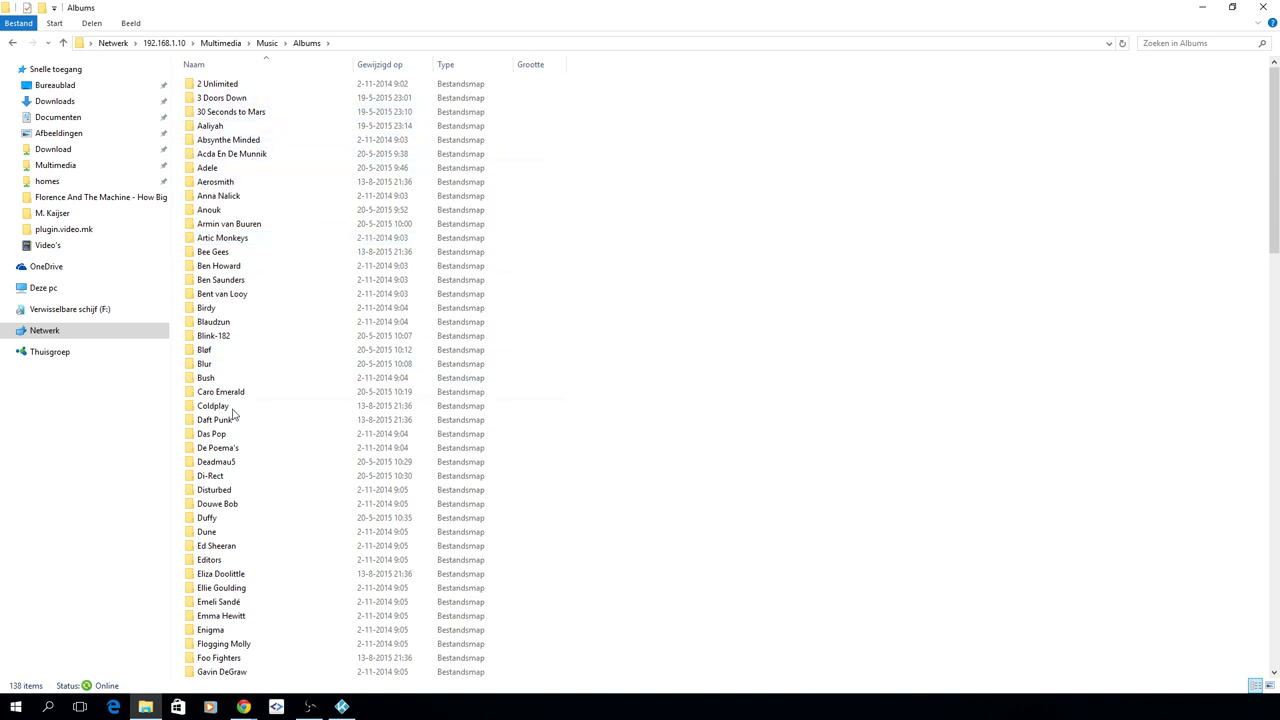
pyautogui.click(252, 196)
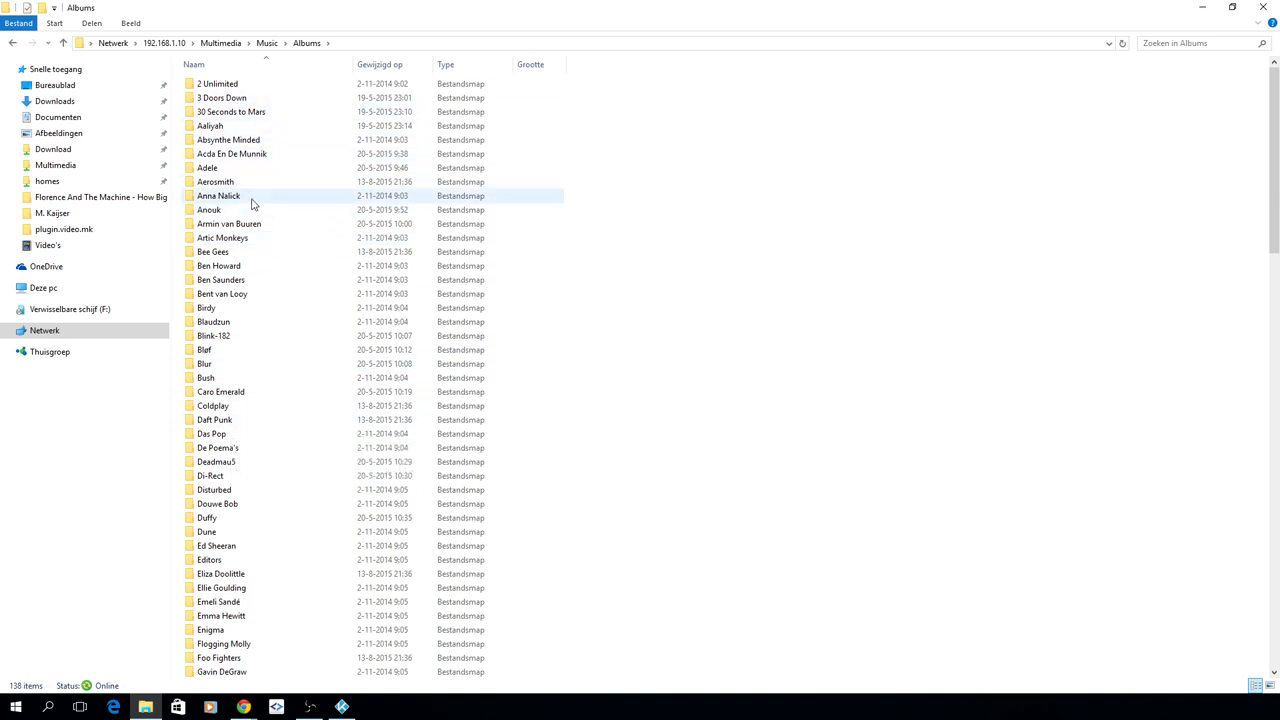
pyautogui.moveTo(252, 196)
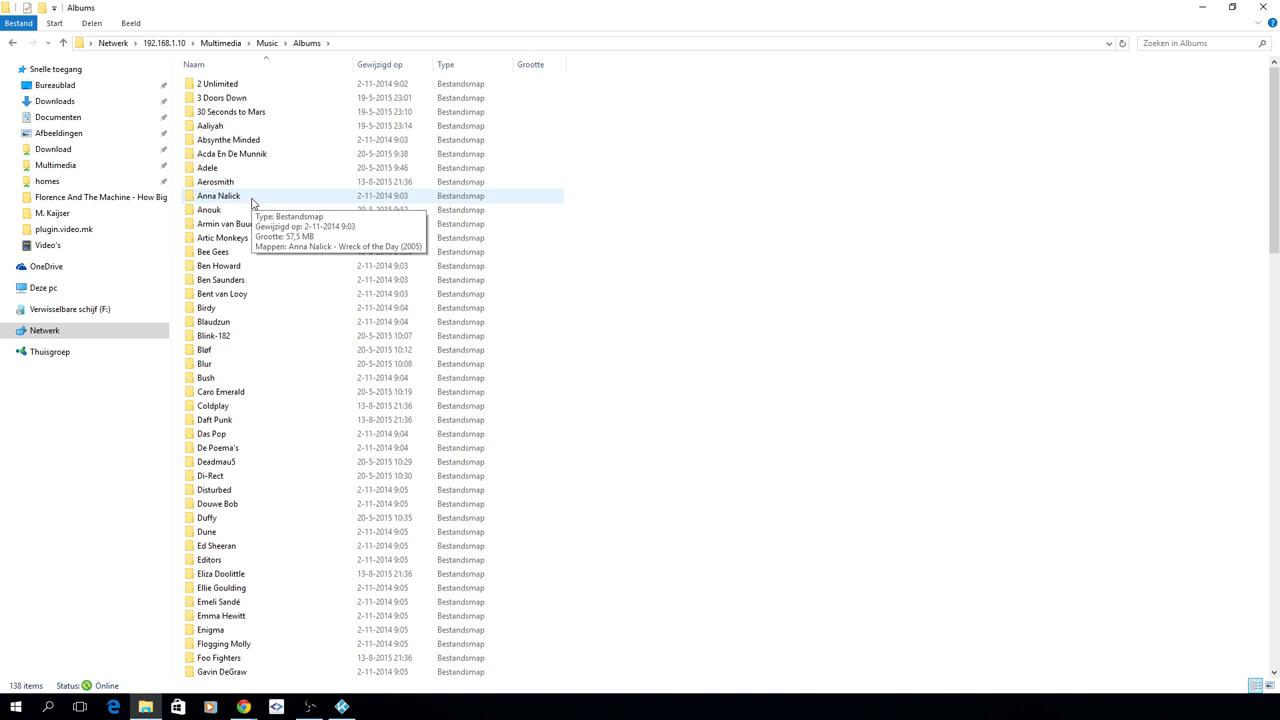
pyautogui.moveTo(370, 335)
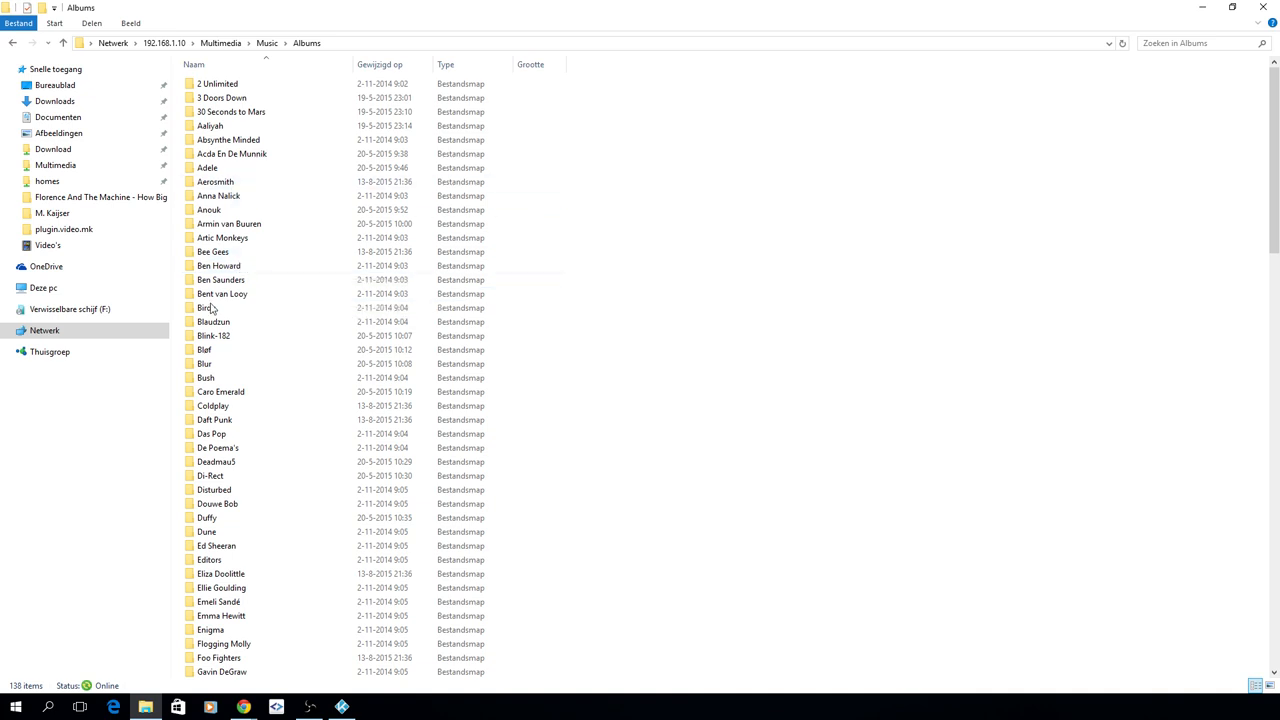
pyautogui.moveTo(212, 406)
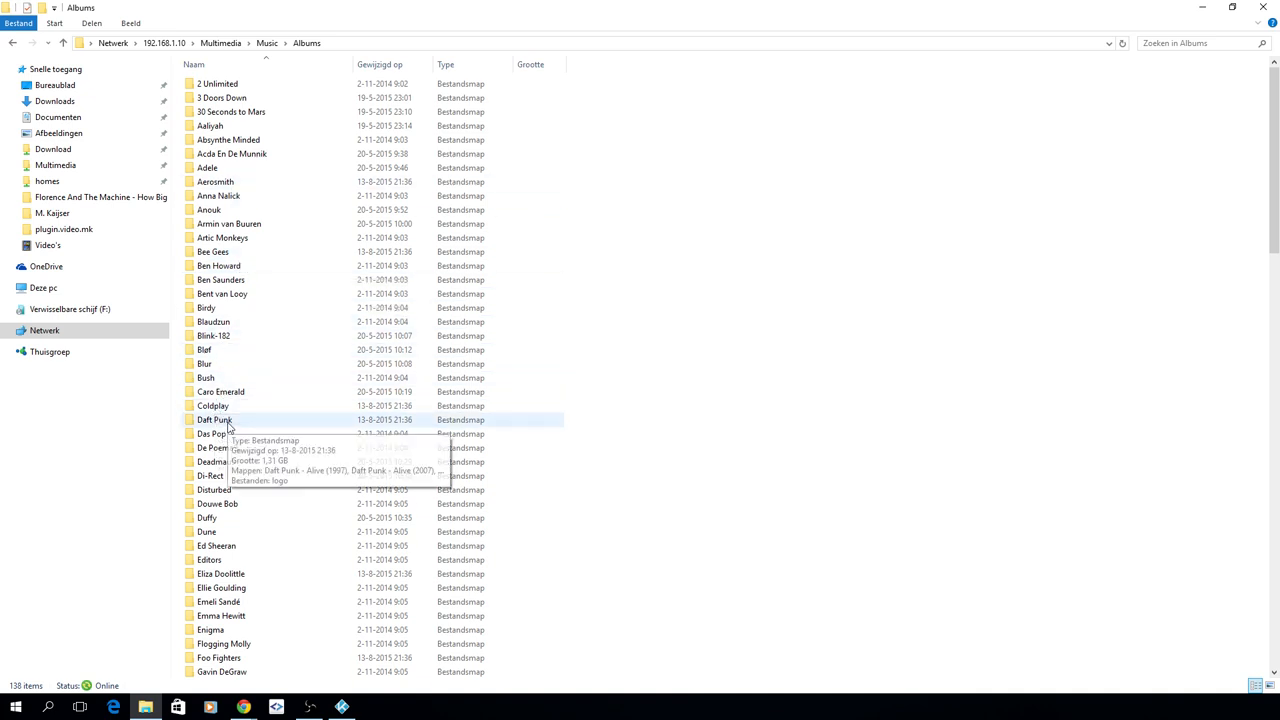
# Step: Open the Daft Punk folder and preview its logo.png in Photos, then close it
pyautogui.doubleClick(214, 419)
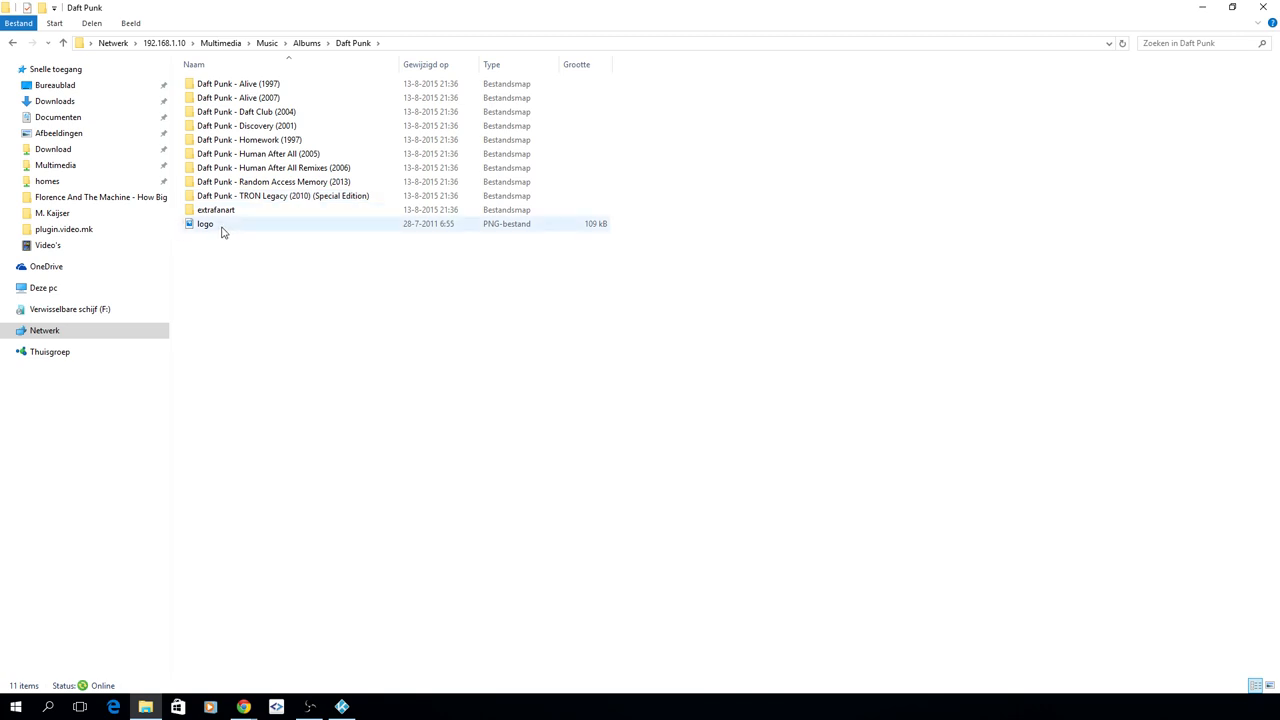
pyautogui.moveTo(205, 224)
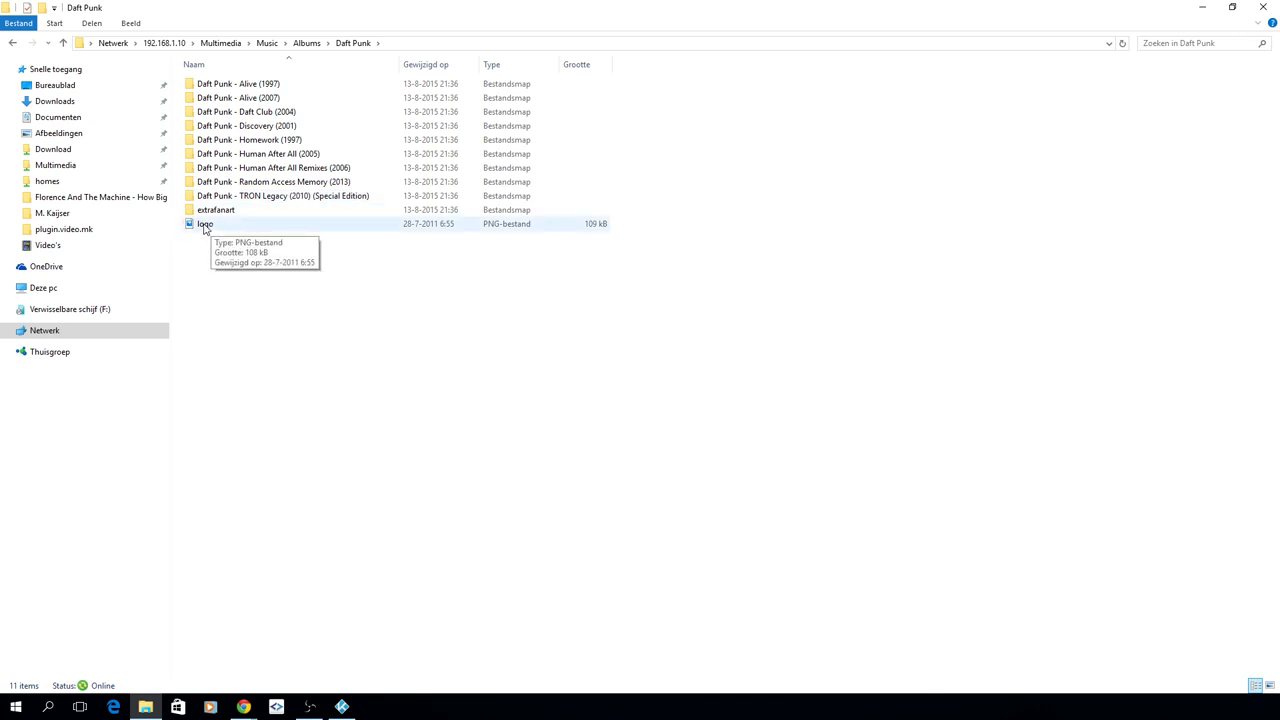
pyautogui.click(205, 223)
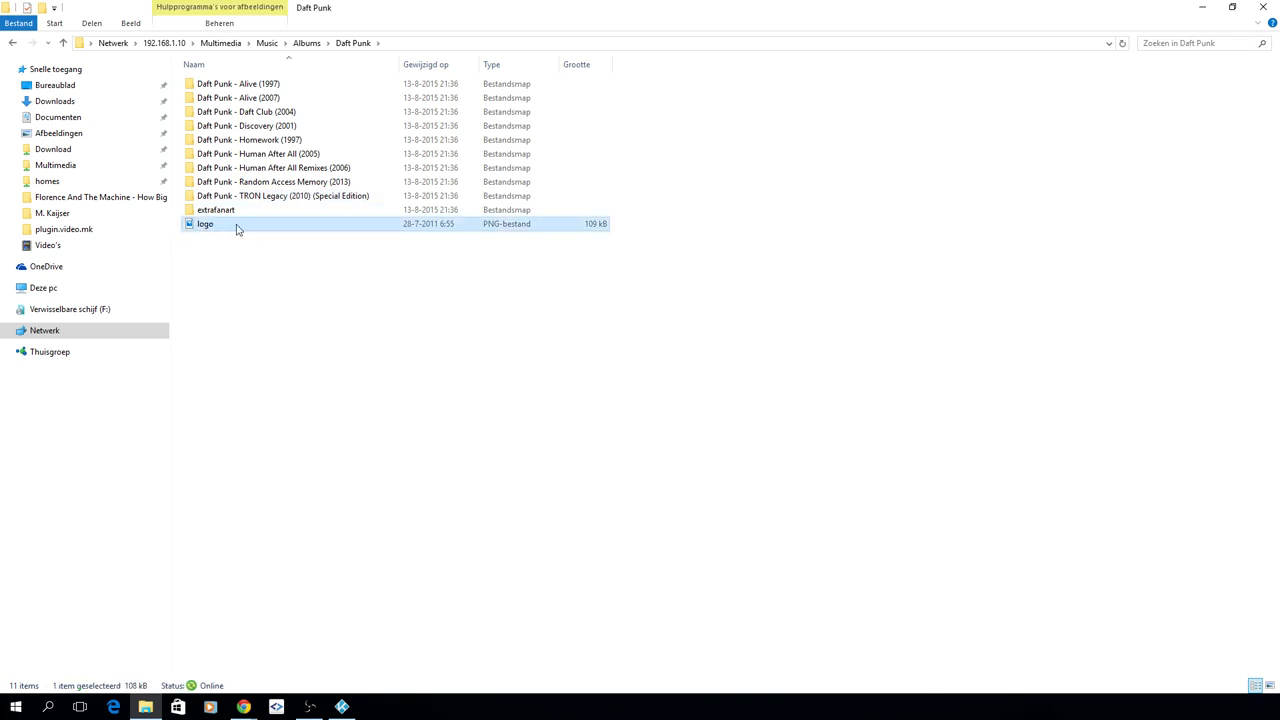
pyautogui.doubleClick(205, 223)
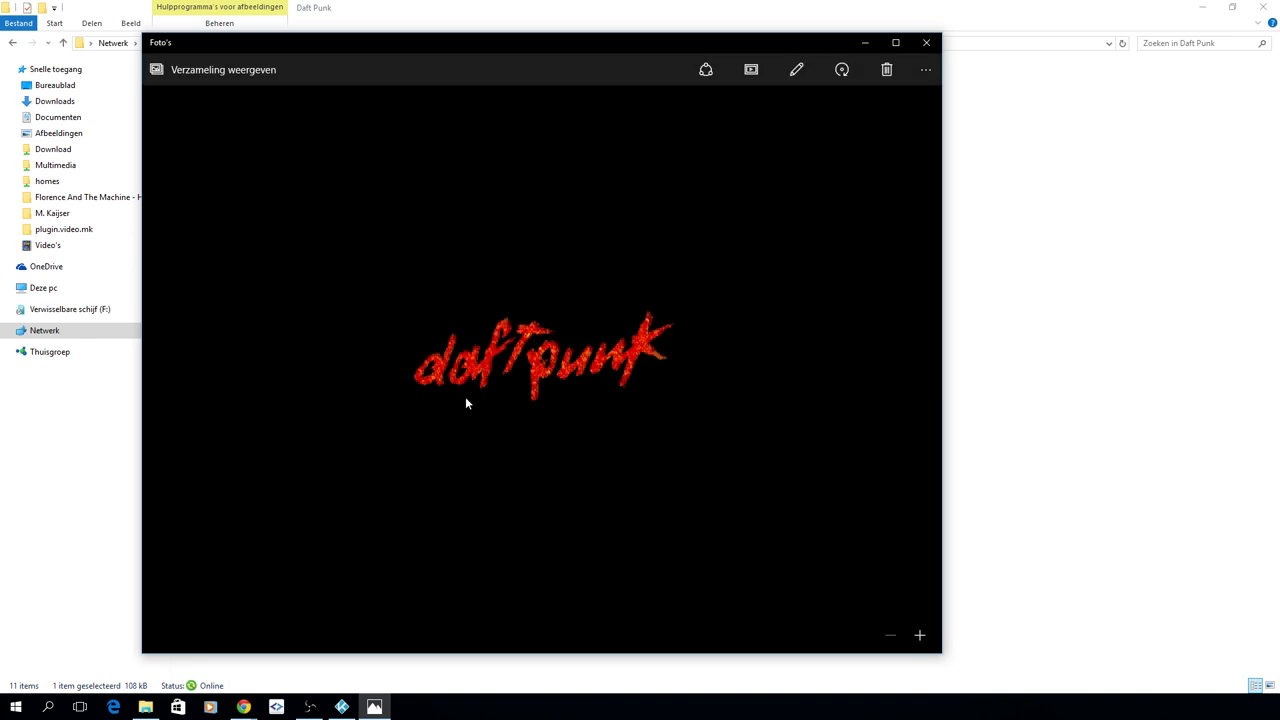
pyautogui.moveTo(518, 366)
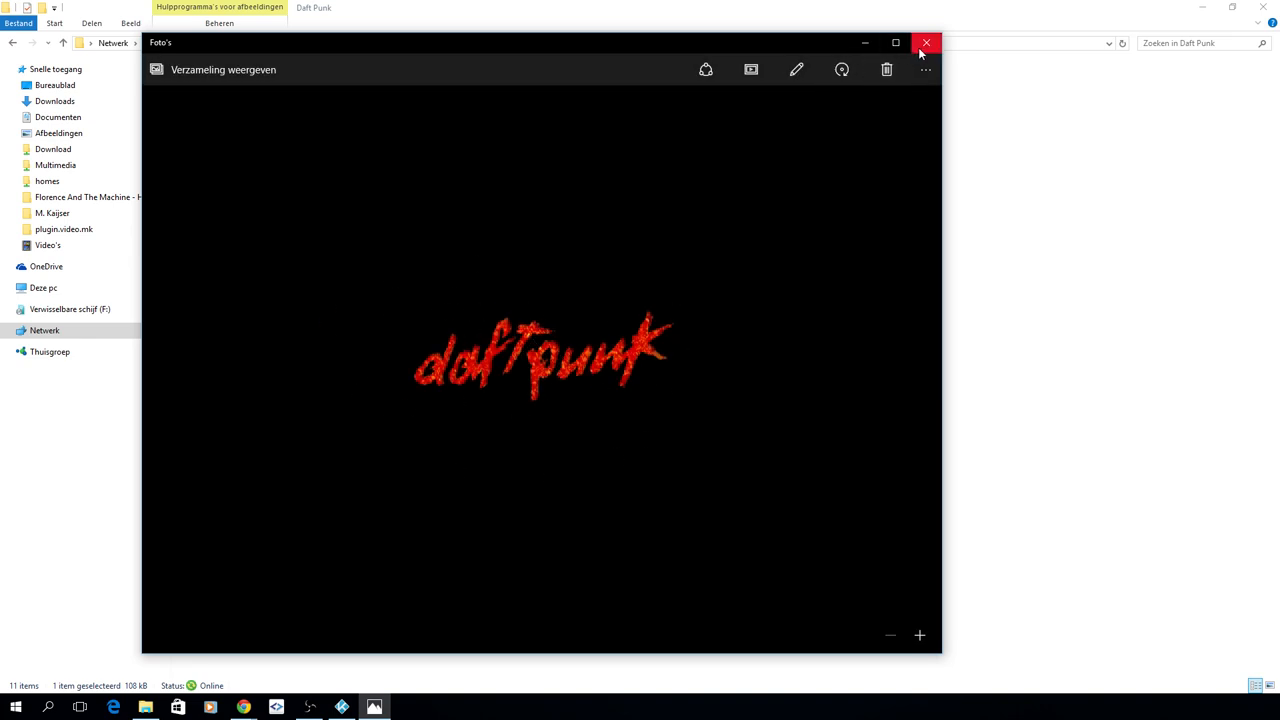
pyautogui.click(925, 43)
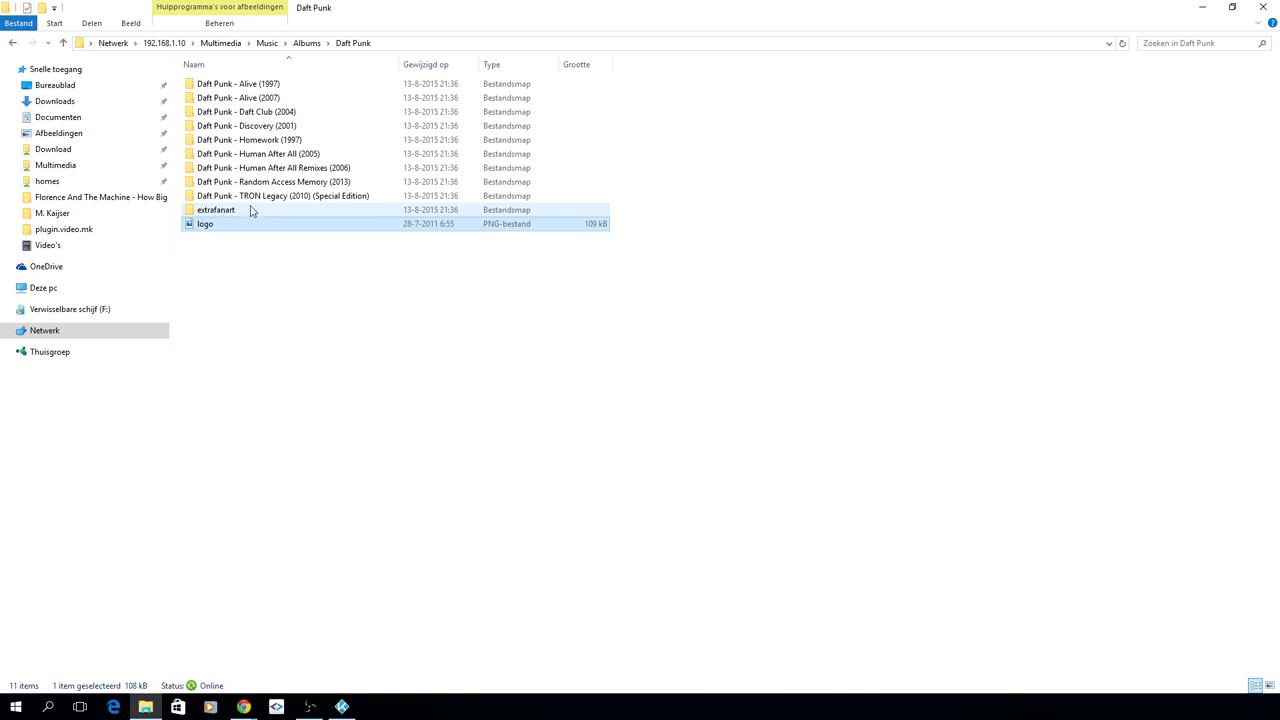
# Step: Open the extrafanart folder, then select the TRON Legacy special edition folder
pyautogui.click(215, 209)
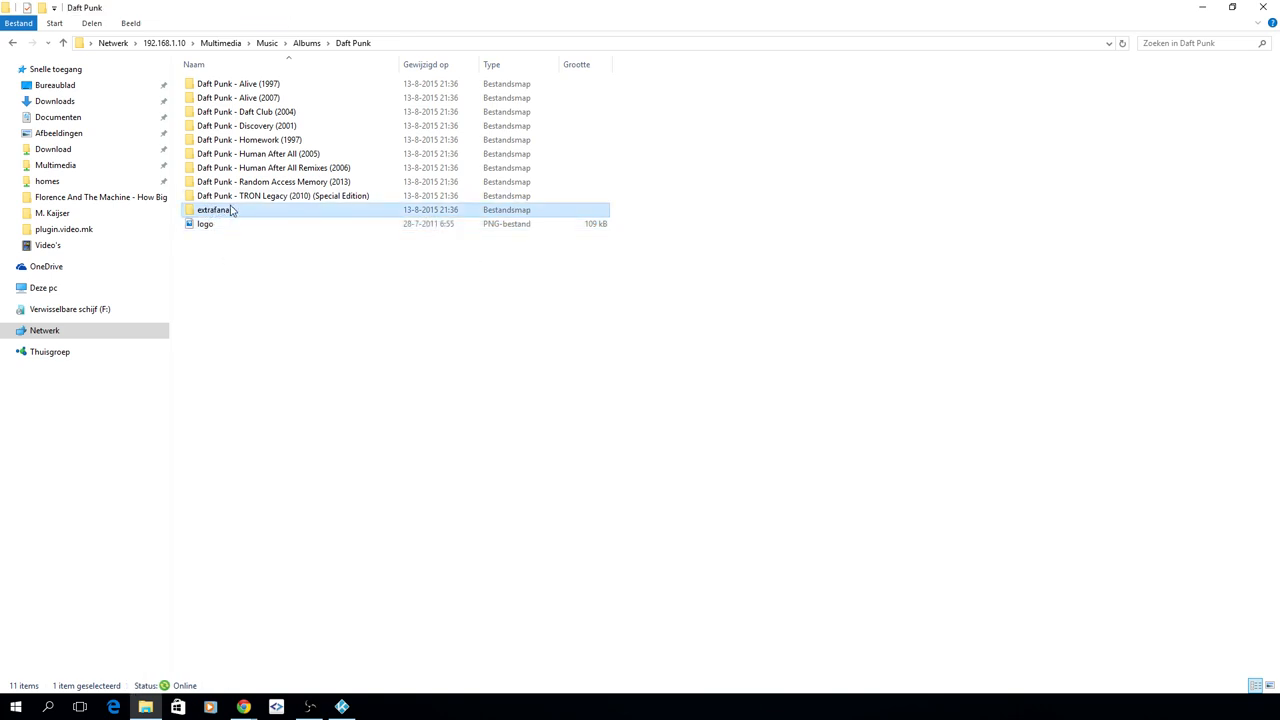
pyautogui.doubleClick(214, 210)
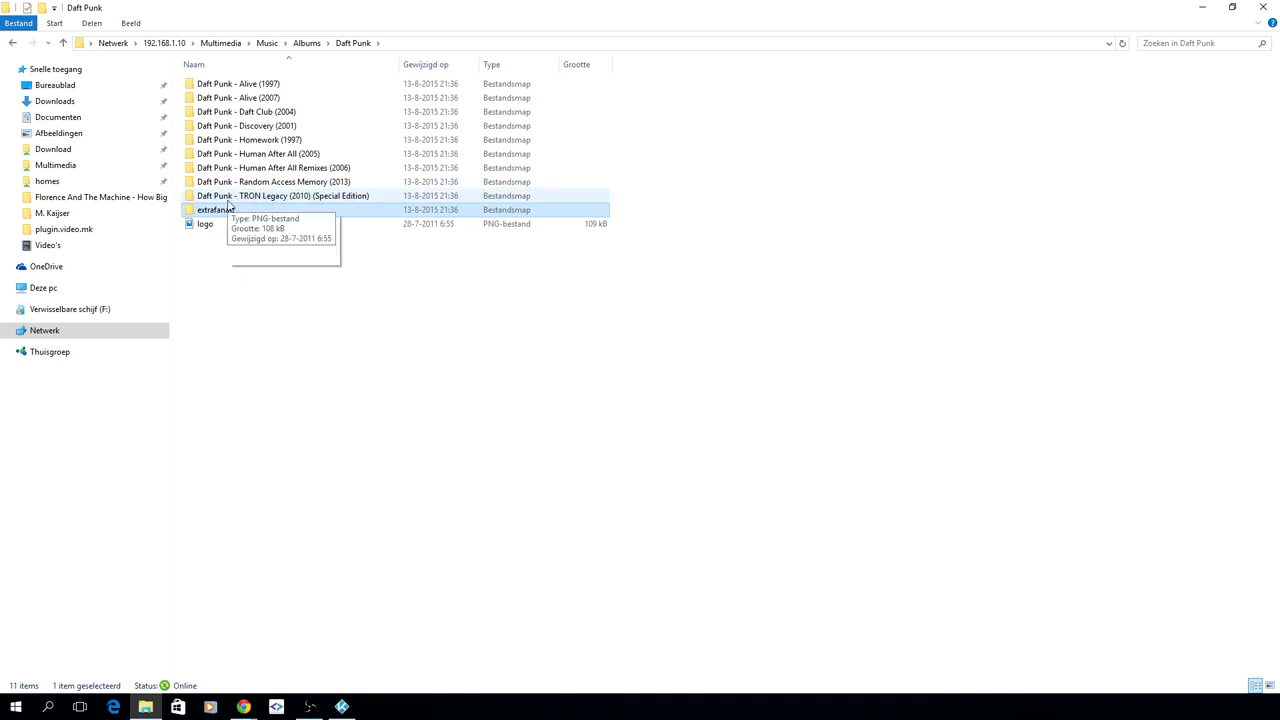
pyautogui.moveTo(348, 208)
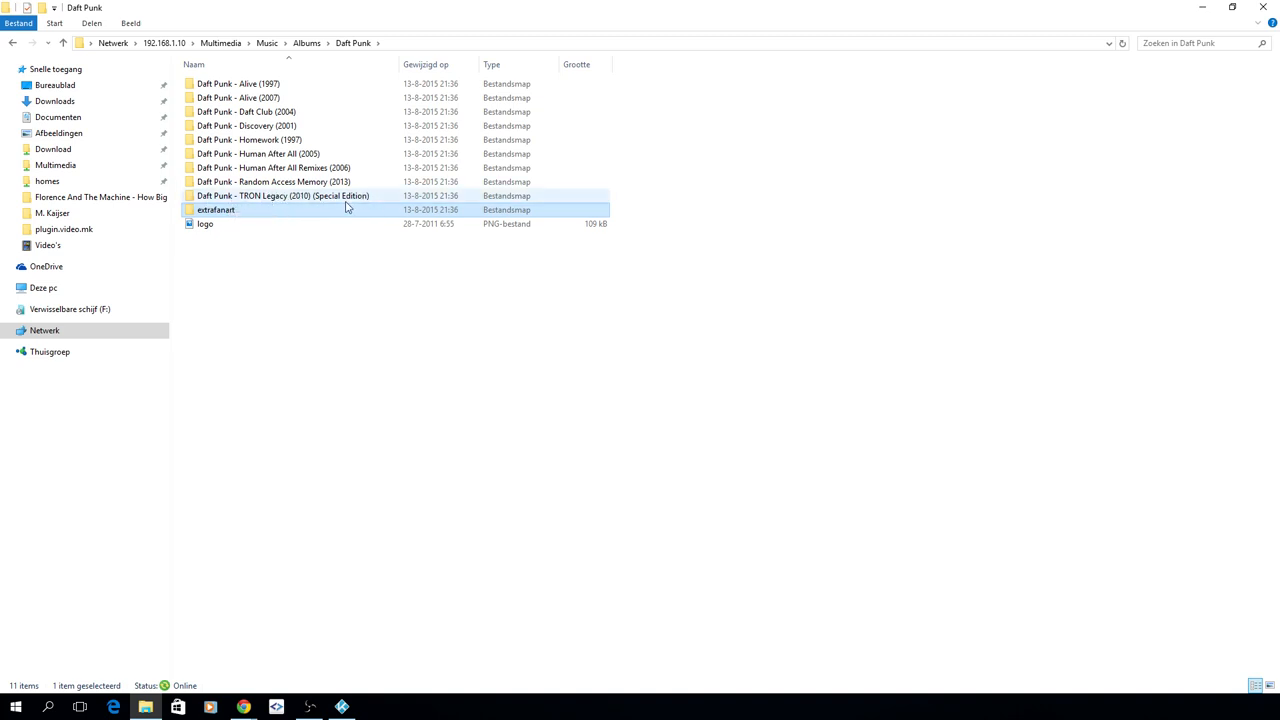
pyautogui.click(284, 195)
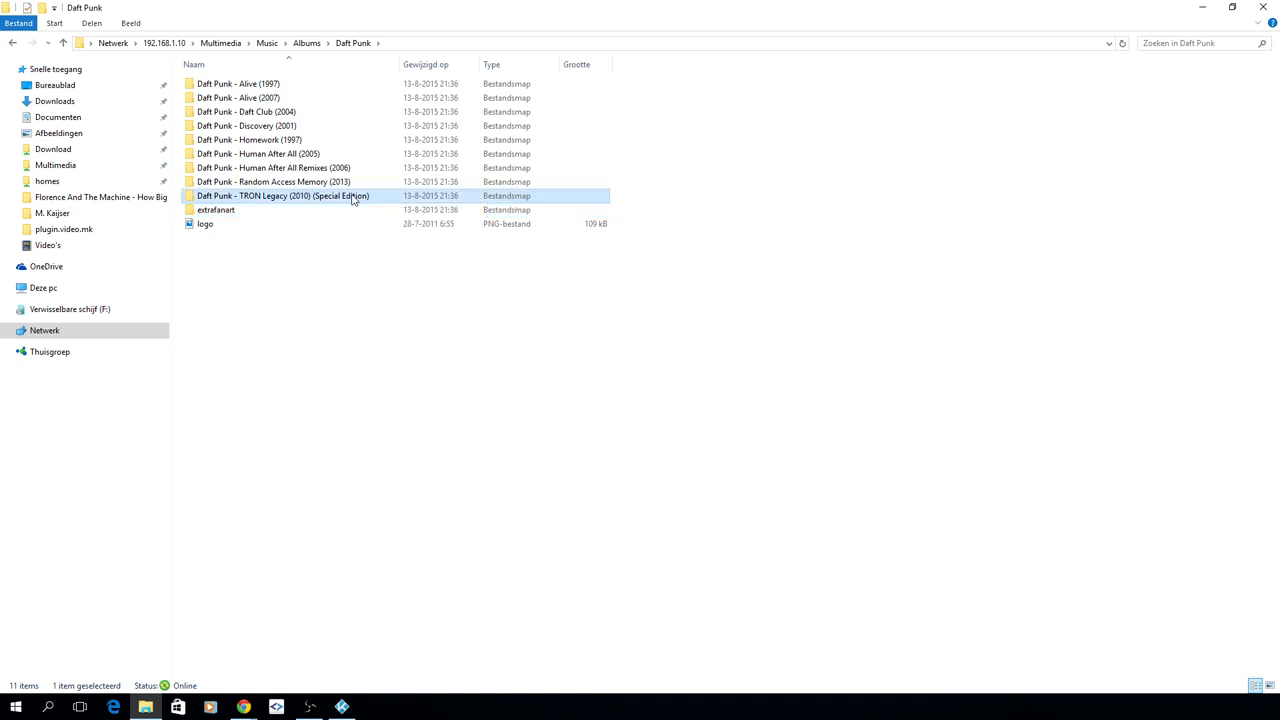
pyautogui.moveTo(275, 202)
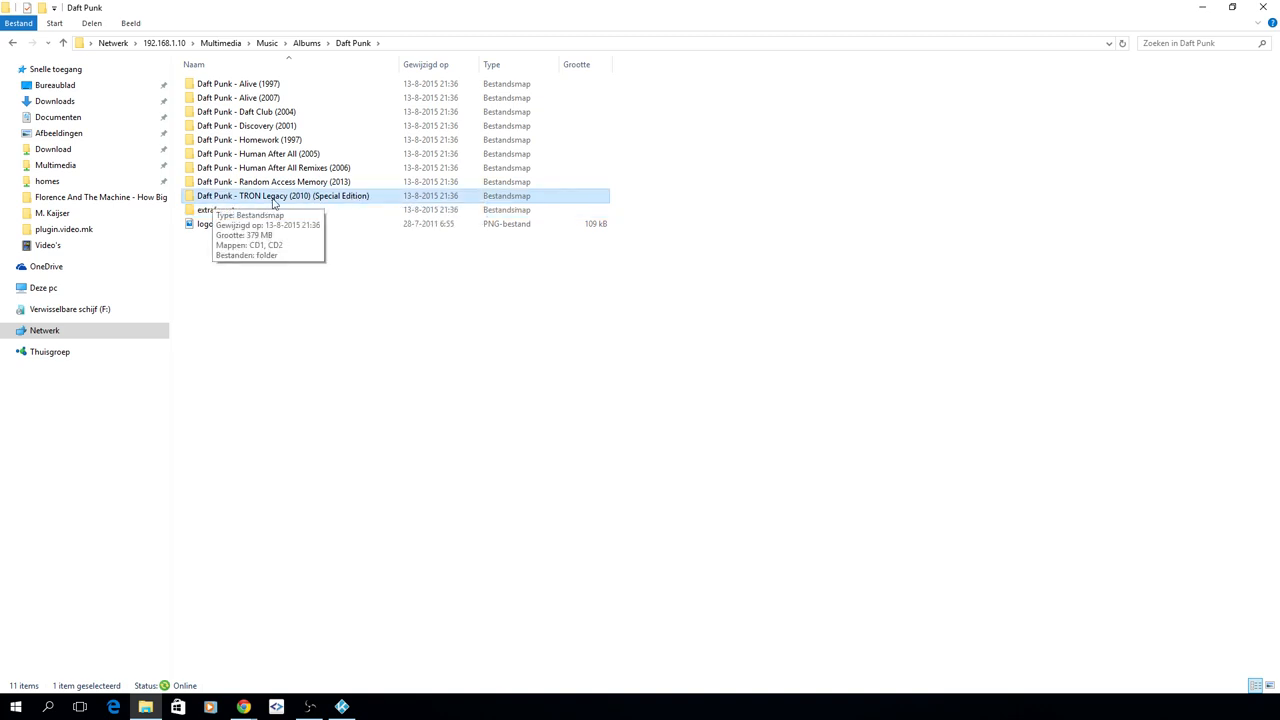
pyautogui.moveTo(306, 203)
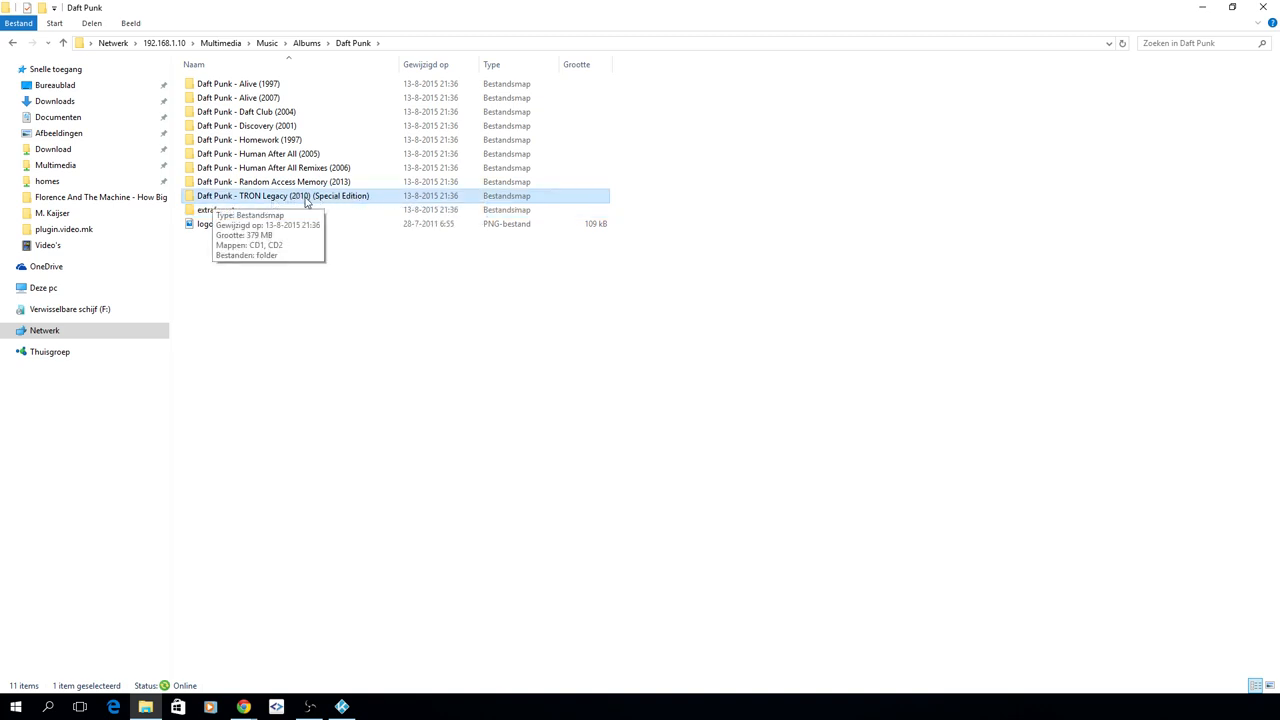
# Step: Open the TRON Legacy special edition folder and look inside its CD1 disc folder
pyautogui.doubleClick(283, 195)
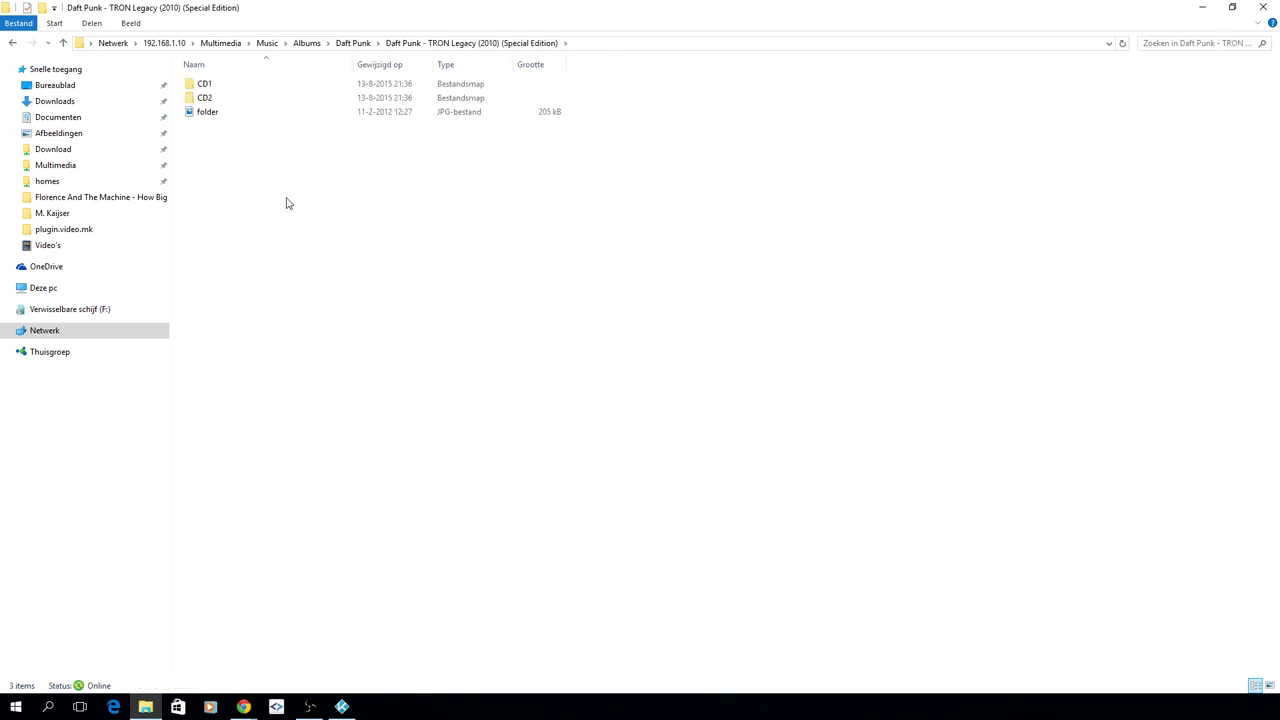
pyautogui.click(204, 84)
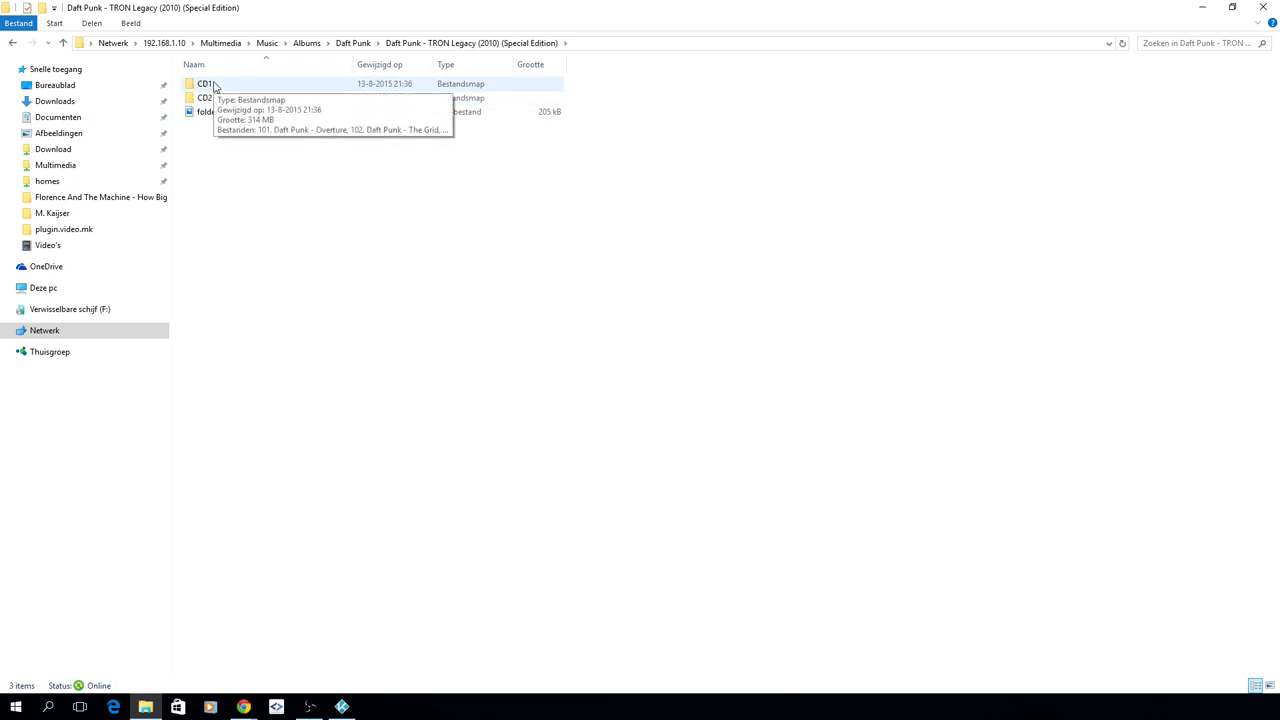
pyautogui.moveTo(210, 92)
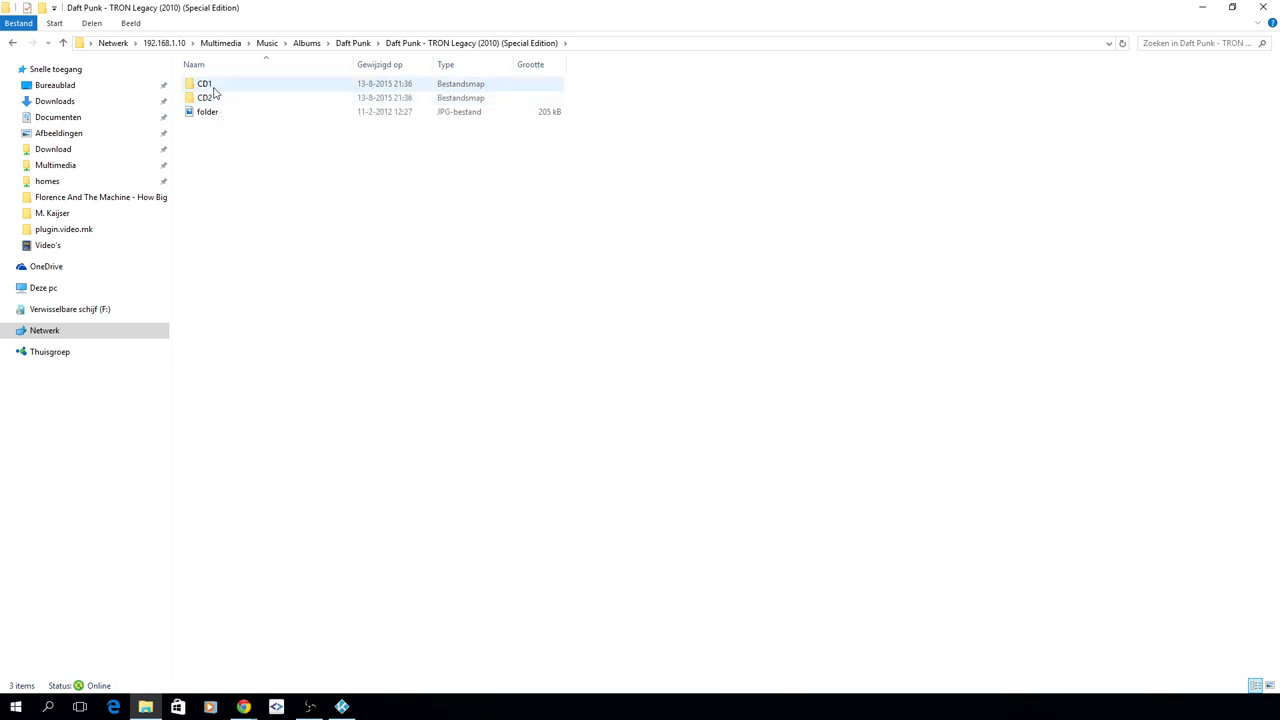
pyautogui.moveTo(220, 86)
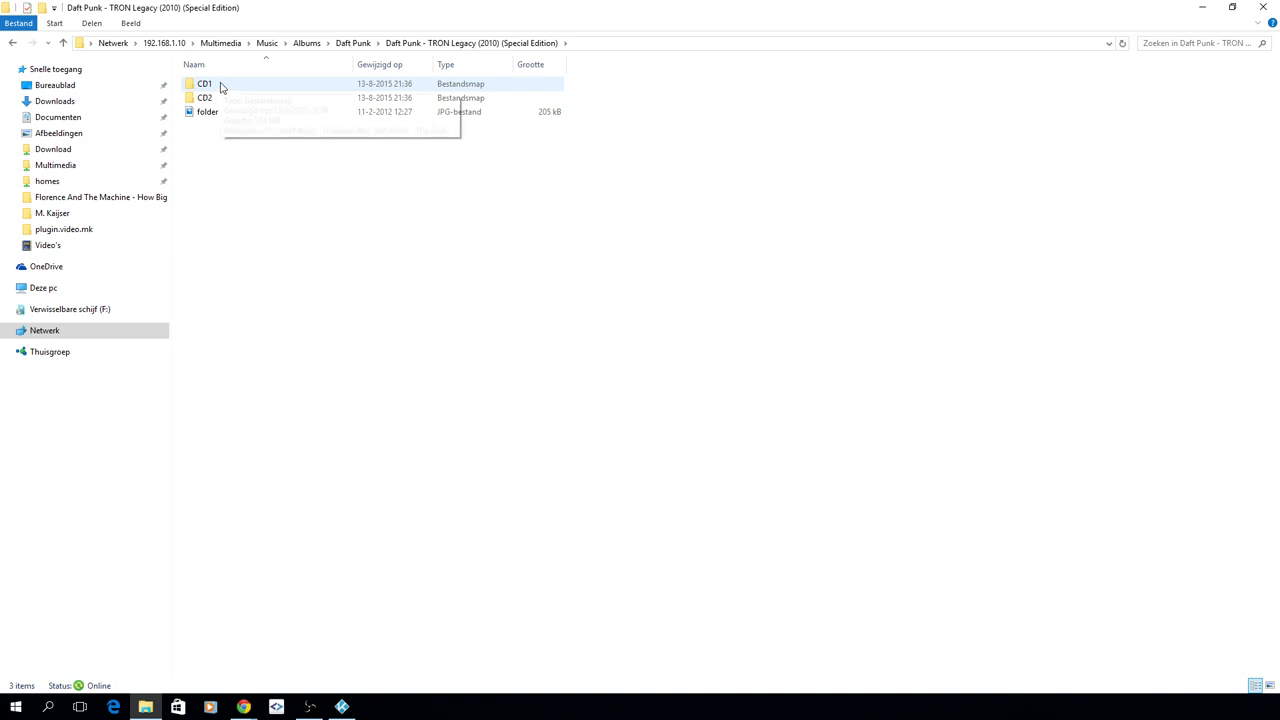
pyautogui.moveTo(222, 88)
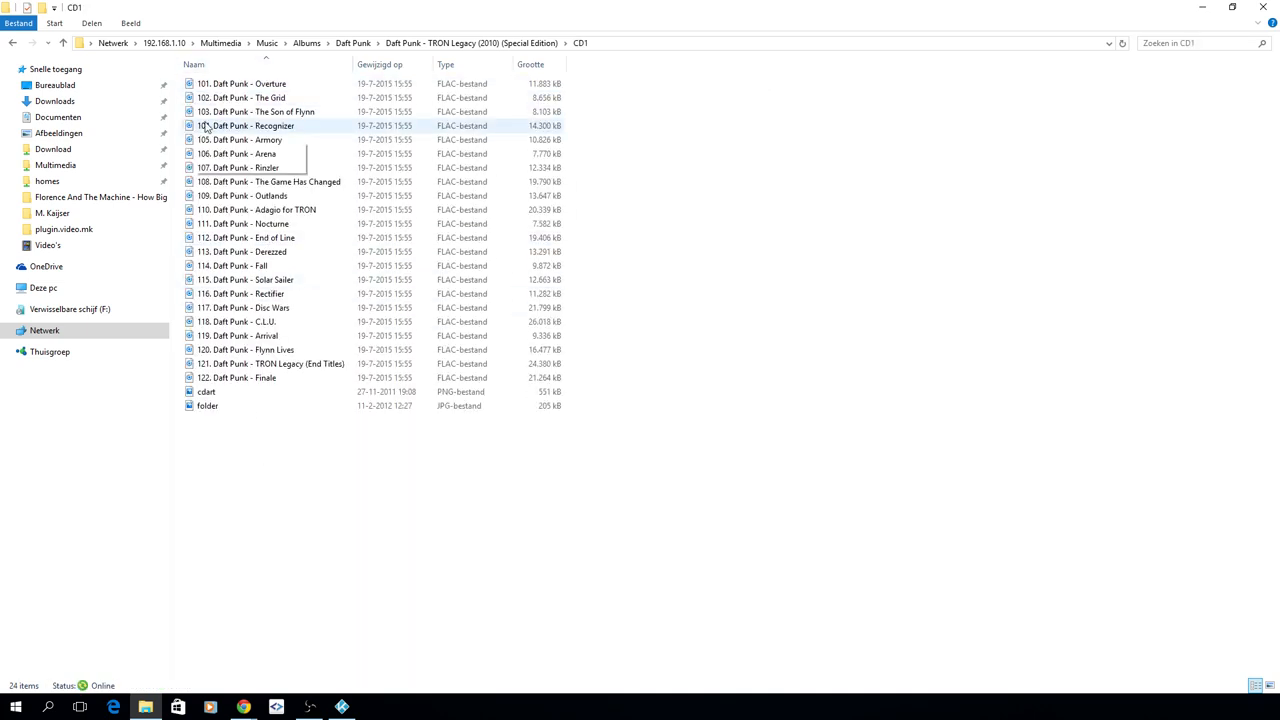
pyautogui.click(240, 97)
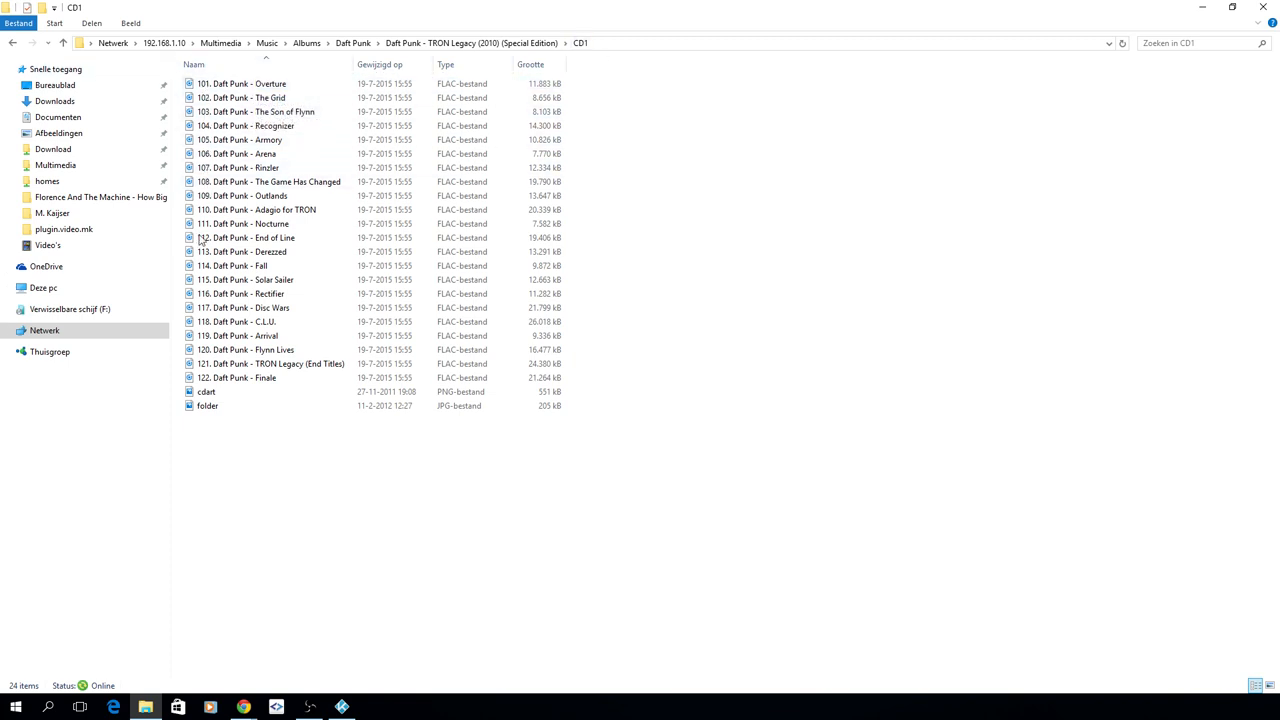
# Step: Return to the album, open CD2 and preview its cdart image in Photos
pyautogui.click(62, 42)
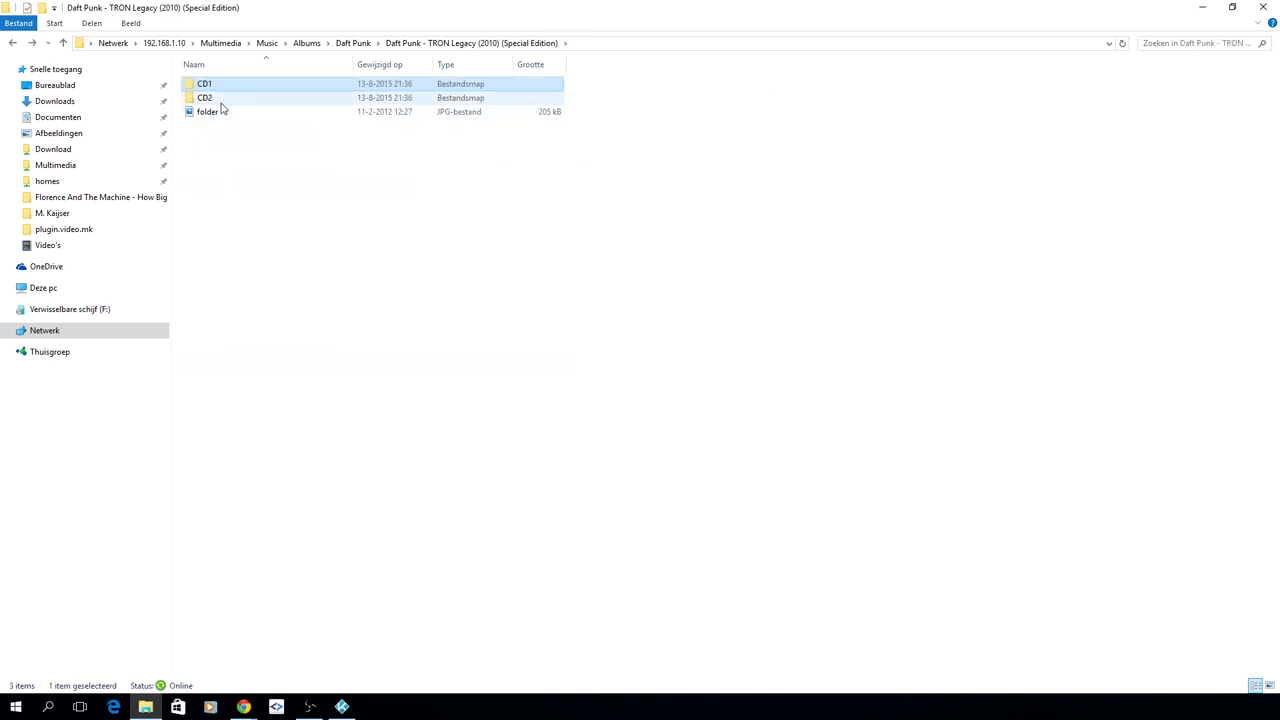
pyautogui.doubleClick(204, 97)
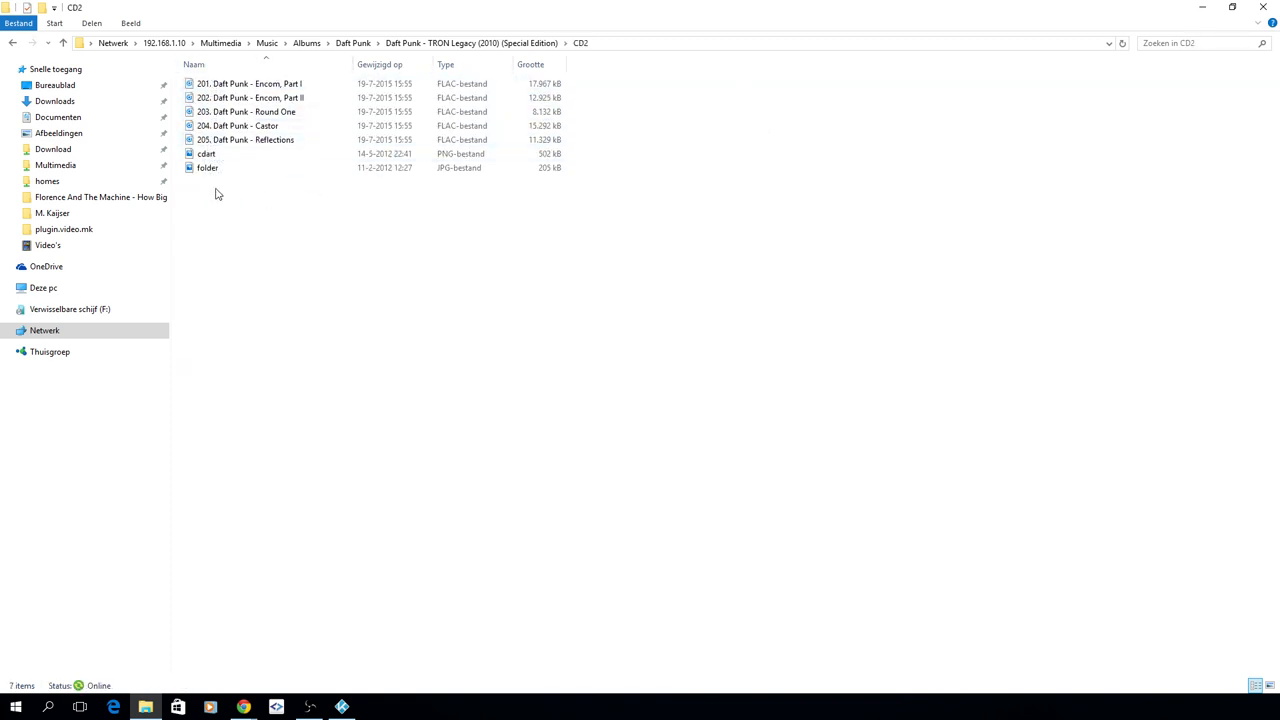
pyautogui.click(206, 153)
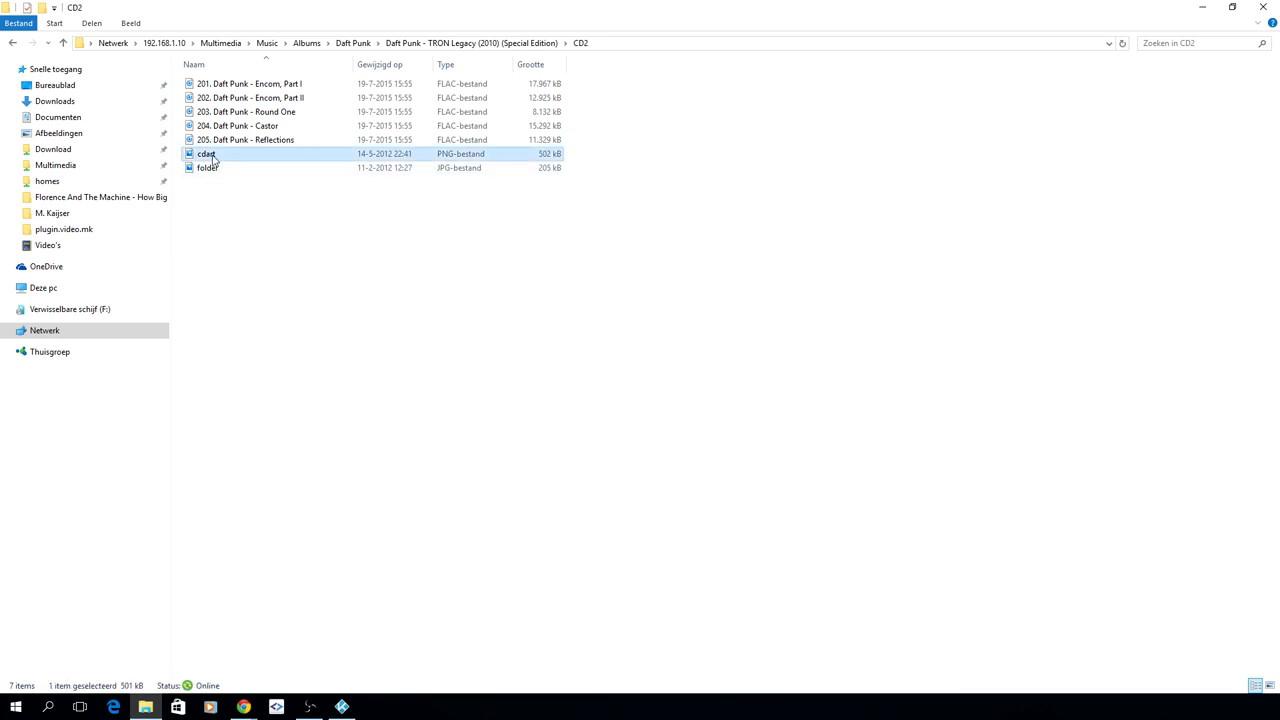
pyautogui.doubleClick(206, 153)
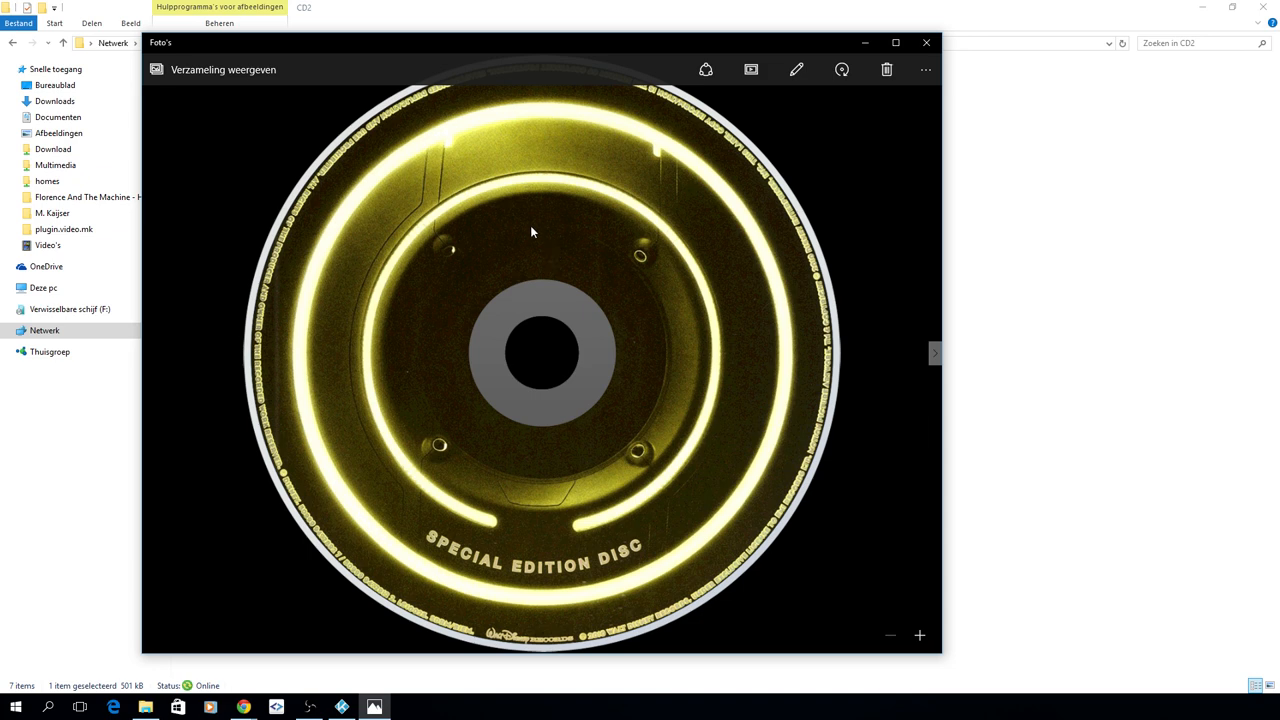
pyautogui.moveTo(461, 146)
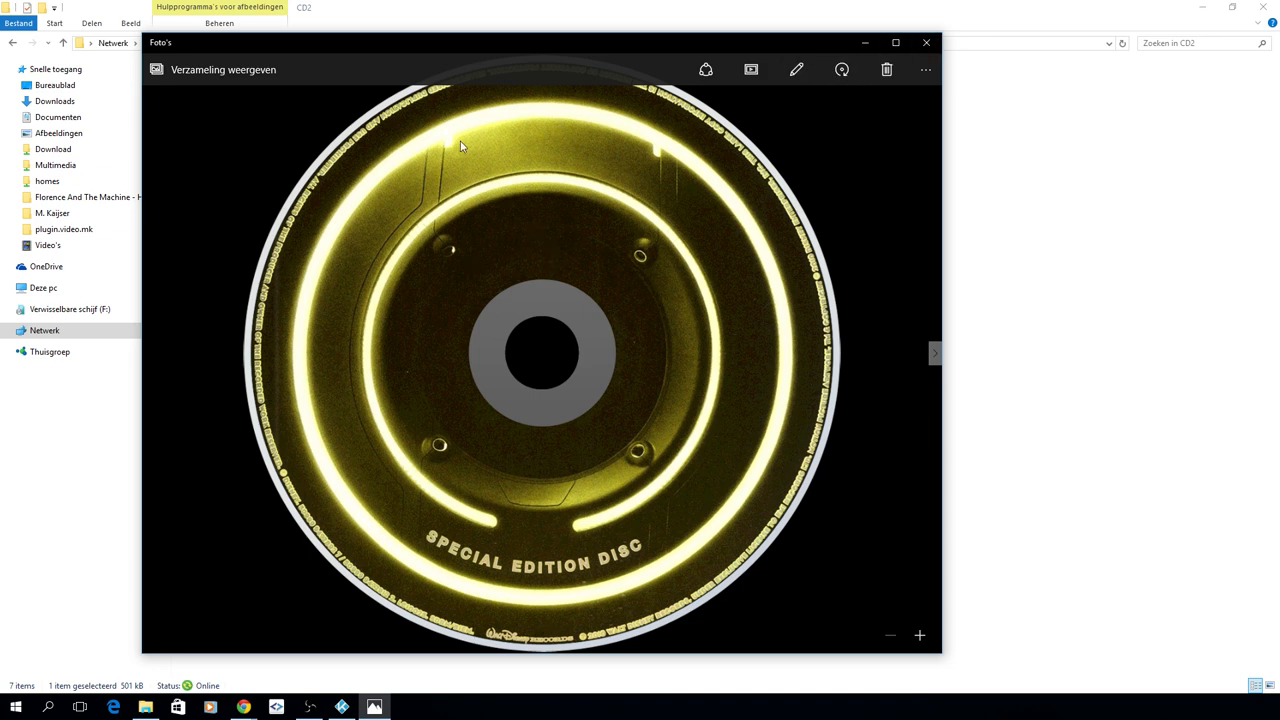
pyautogui.moveTo(573, 585)
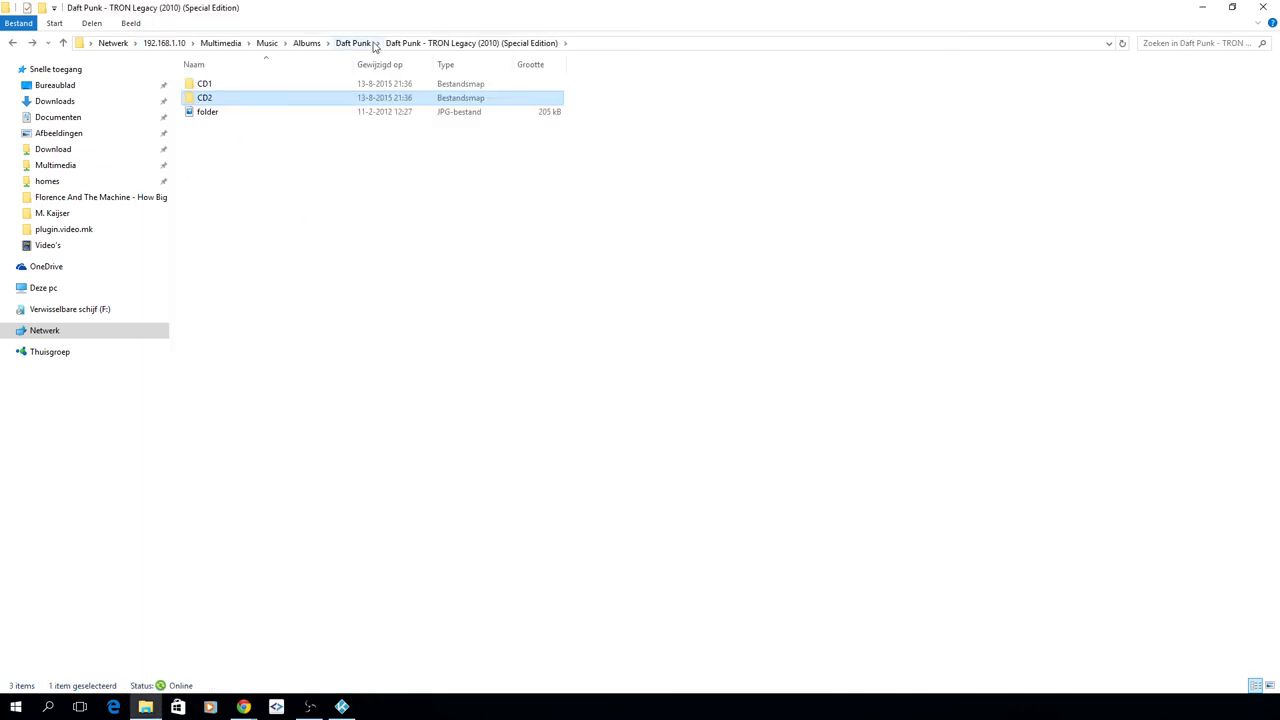
# Step: Create a 'Florence And The Machine' artist folder under Music\Albums
pyautogui.click(352, 42)
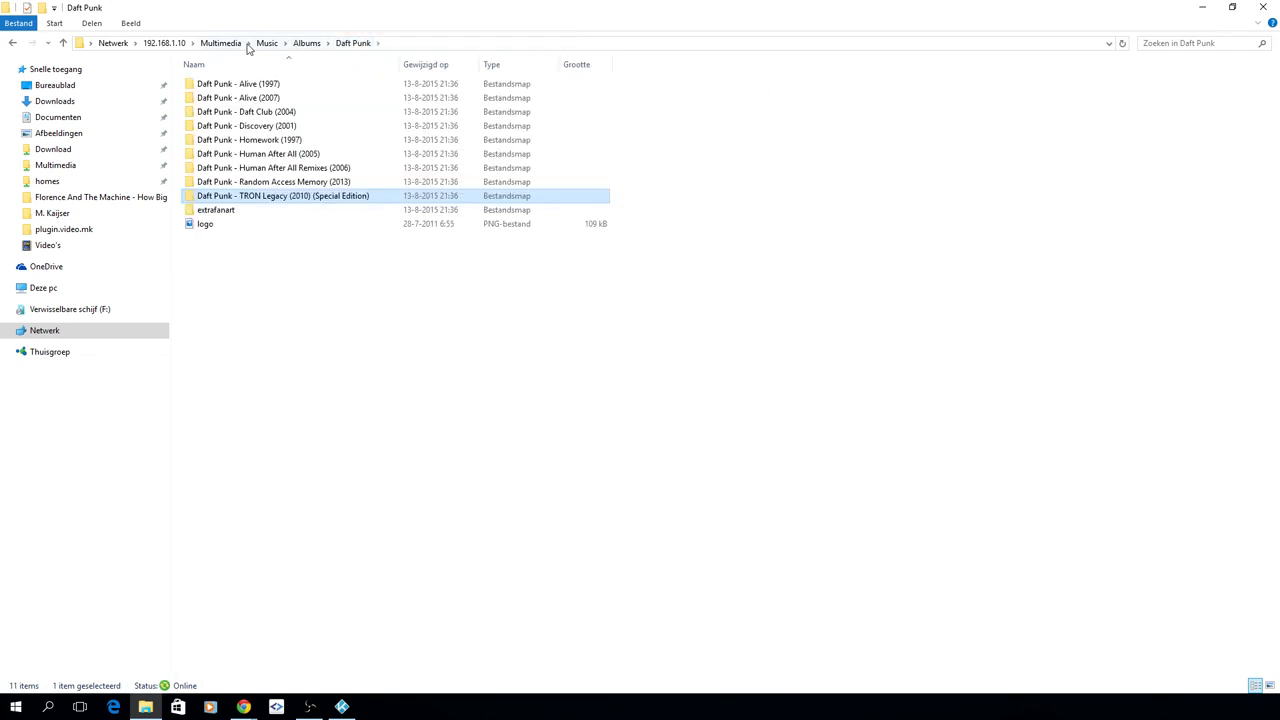
pyautogui.moveTo(377, 32)
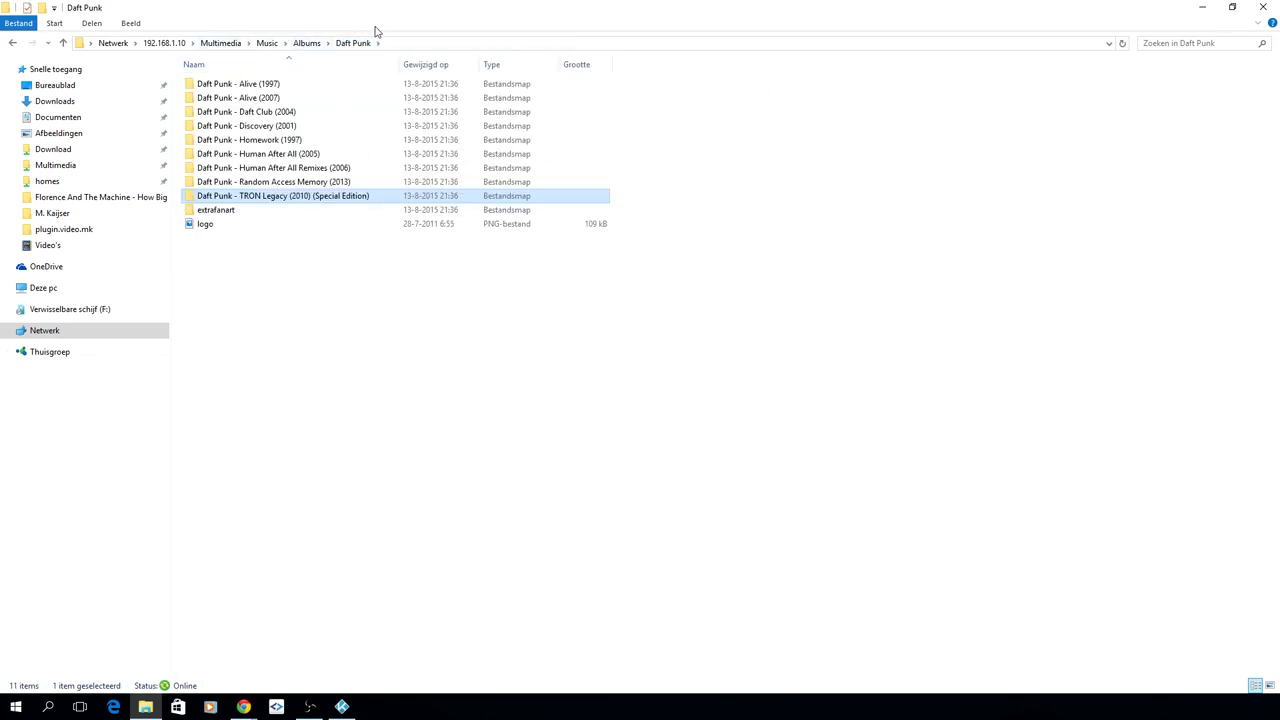
pyautogui.moveTo(220, 43)
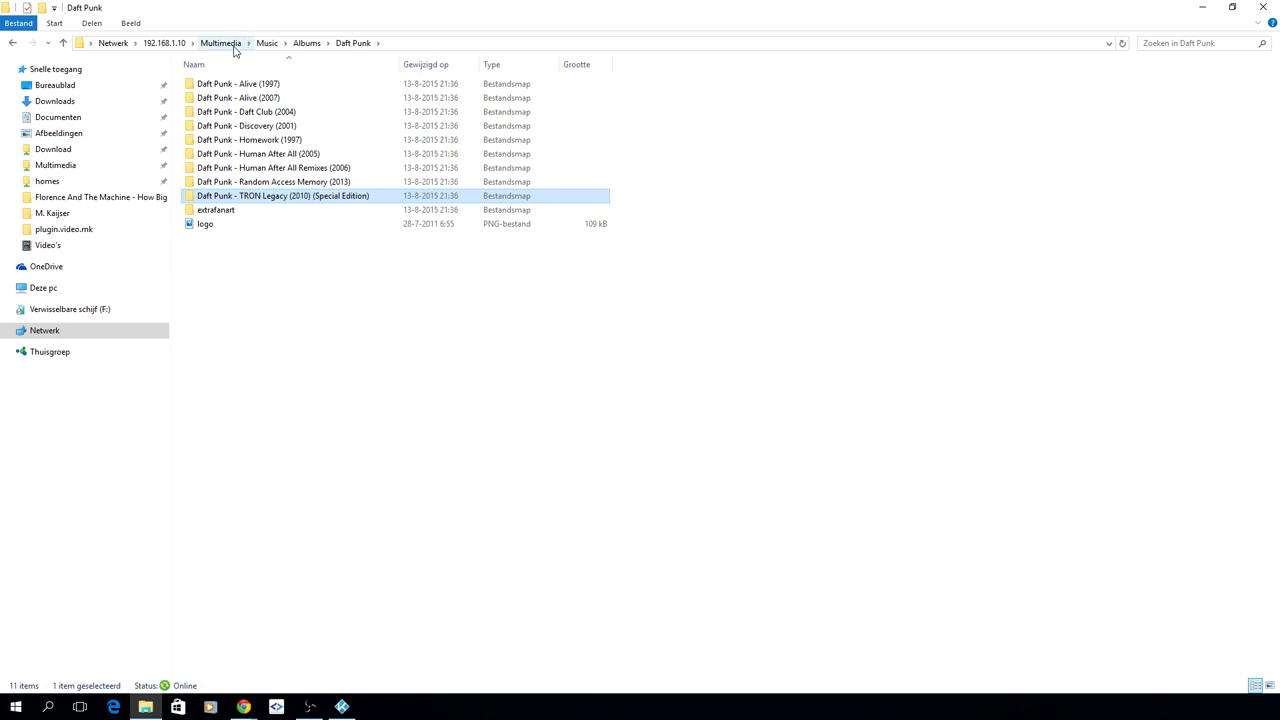
pyautogui.click(220, 43)
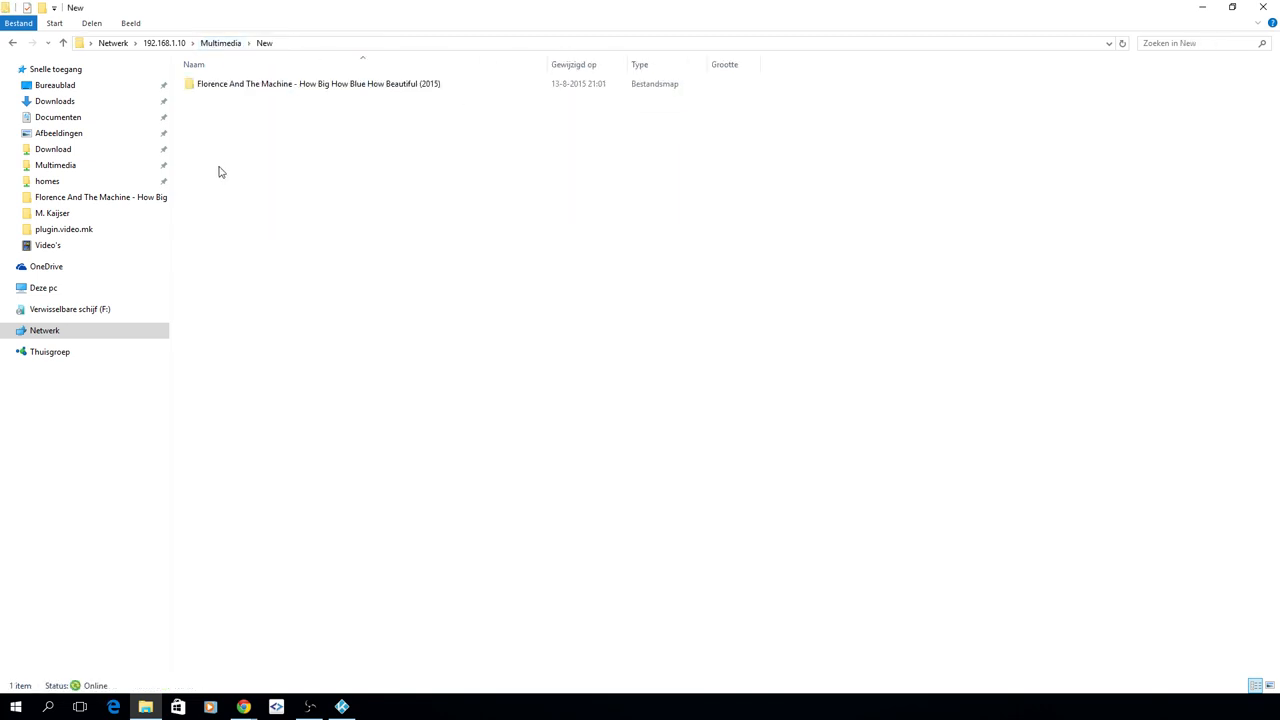
pyautogui.click(318, 83)
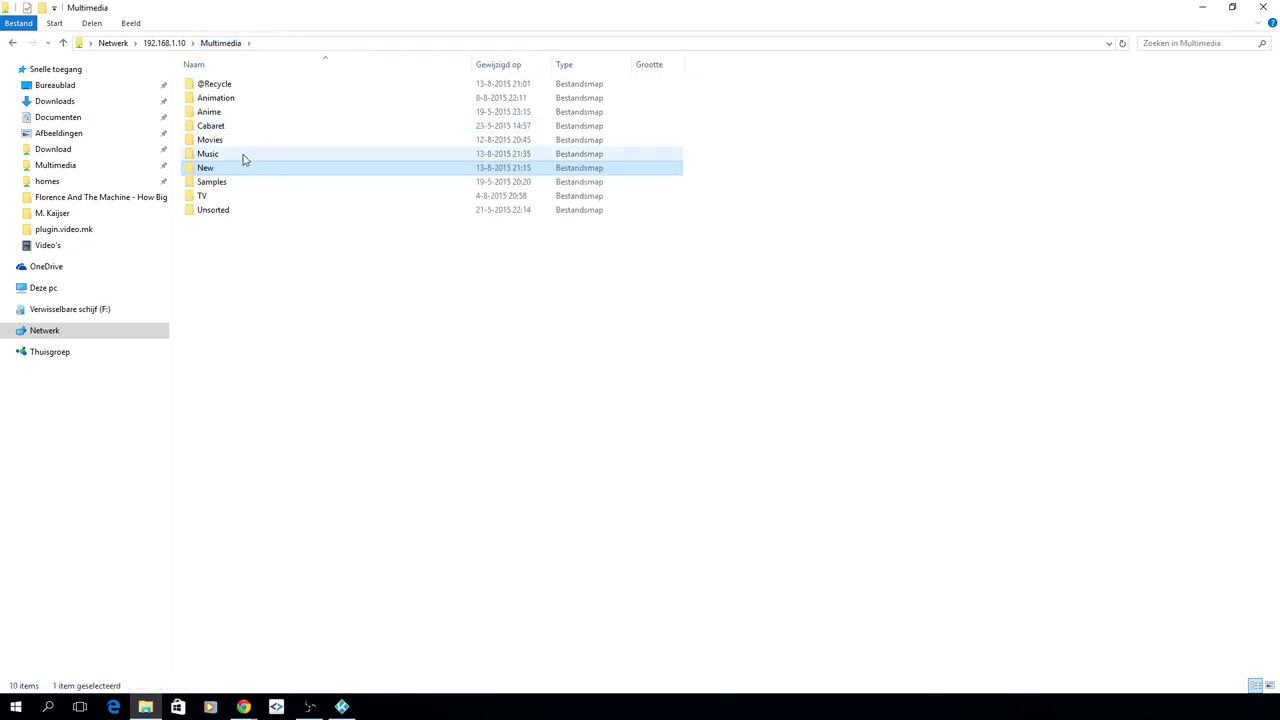
pyautogui.doubleClick(208, 153)
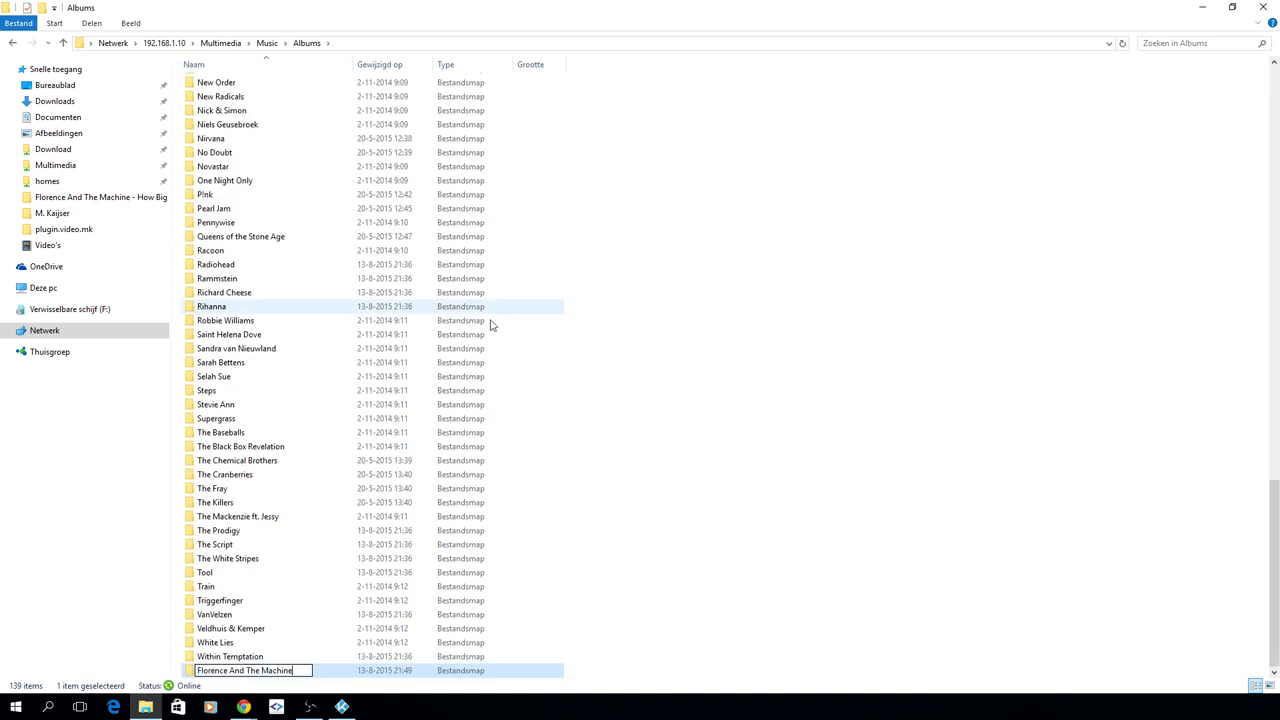
pyautogui.click(267, 42)
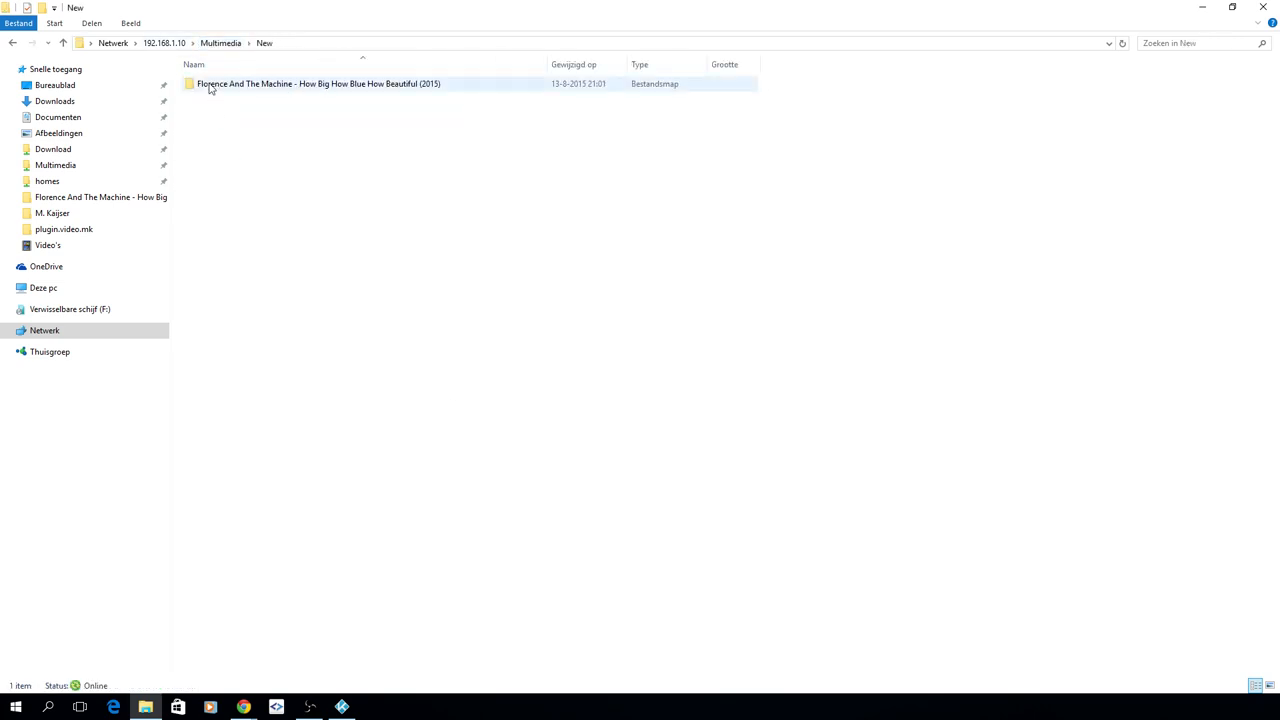
# Step: Move the Florence album into it and open How Big How Blue How Beautiful
pyautogui.click(220, 43)
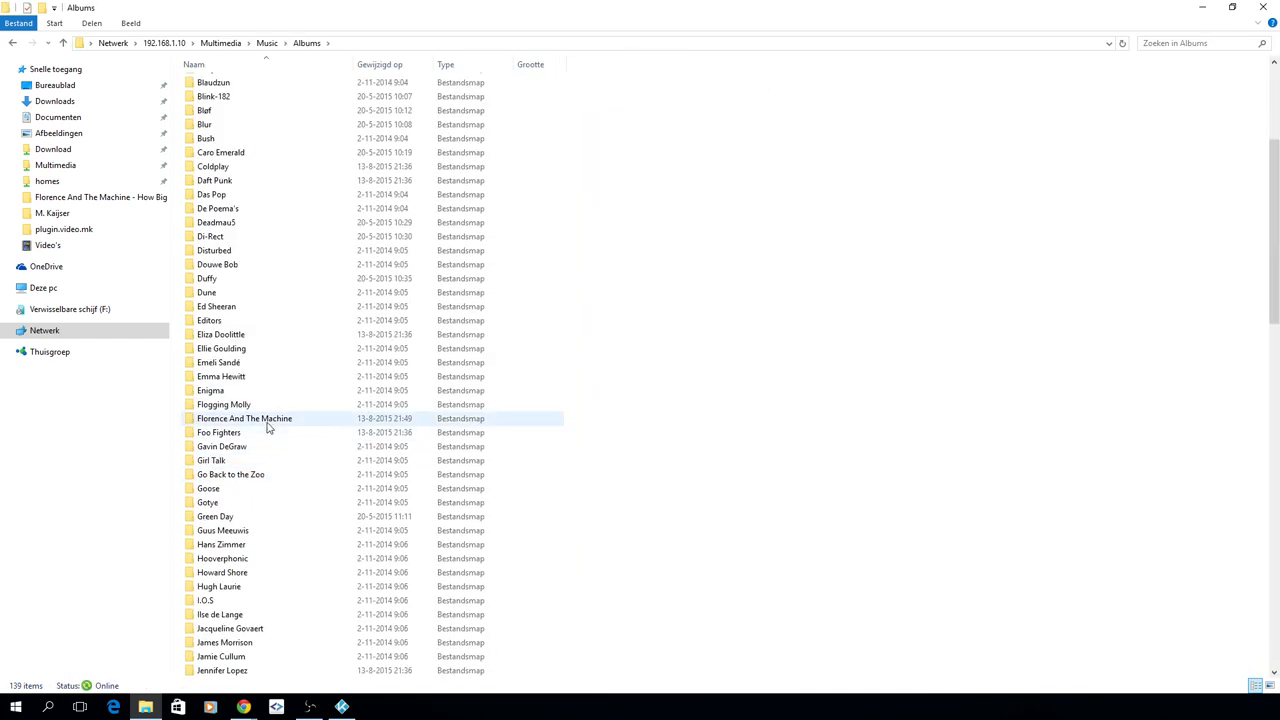
pyautogui.doubleClick(244, 418)
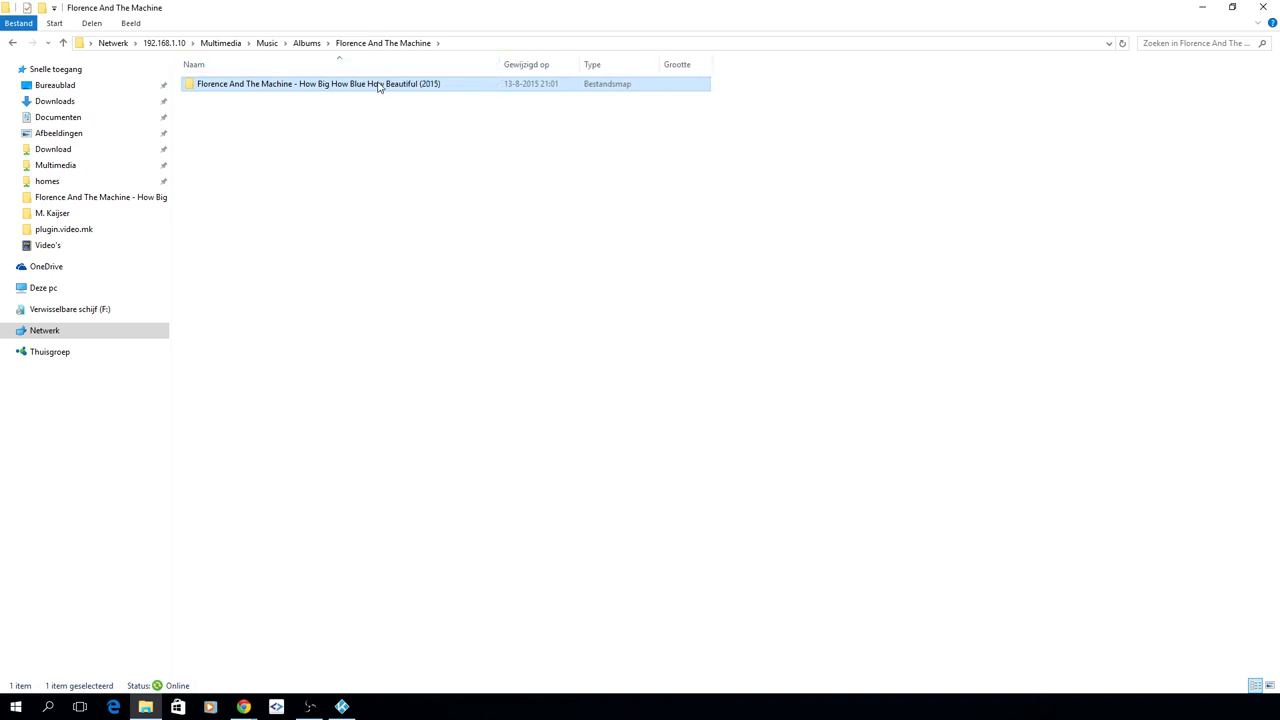
pyautogui.doubleClick(318, 83)
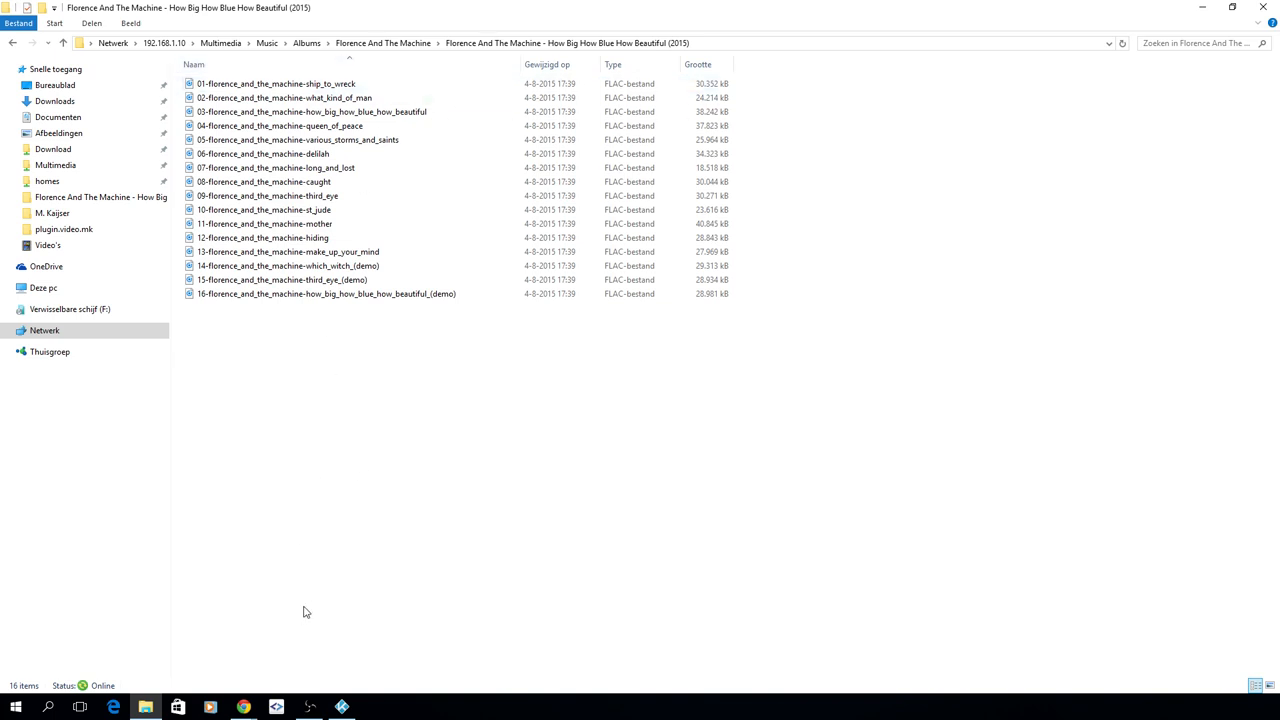
pyautogui.moveTo(243, 707)
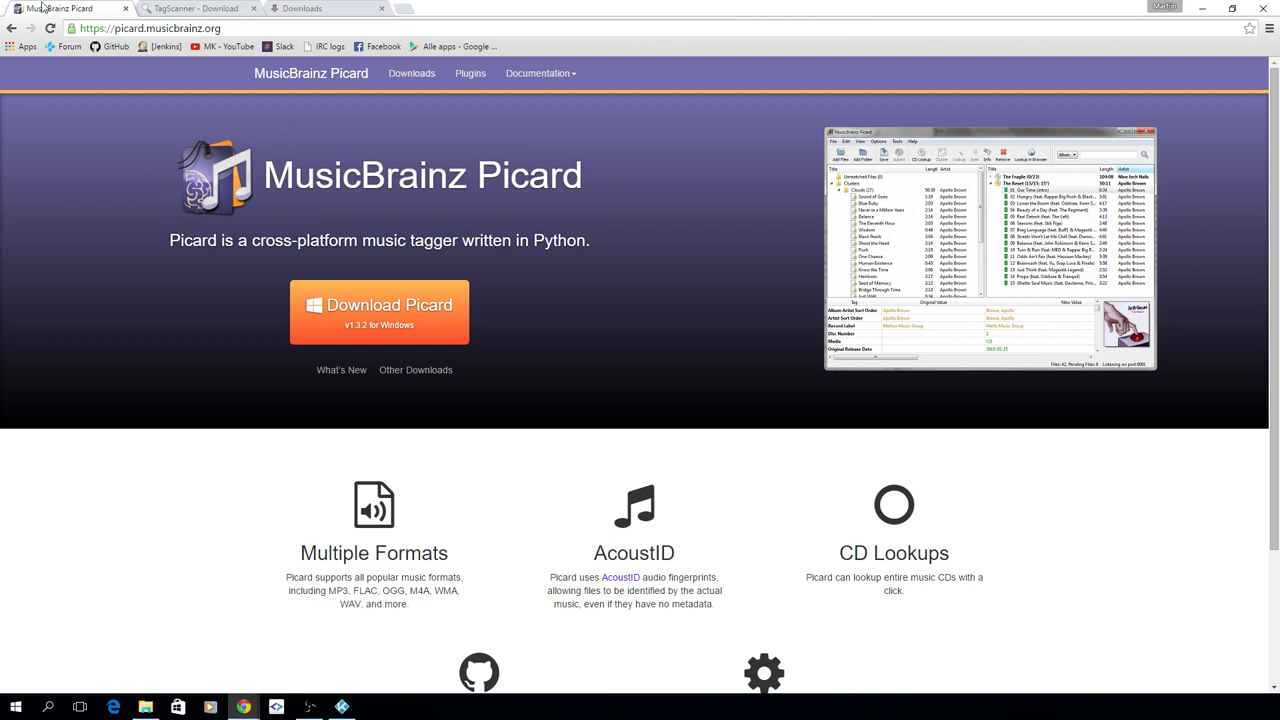
pyautogui.moveTo(120, 190)
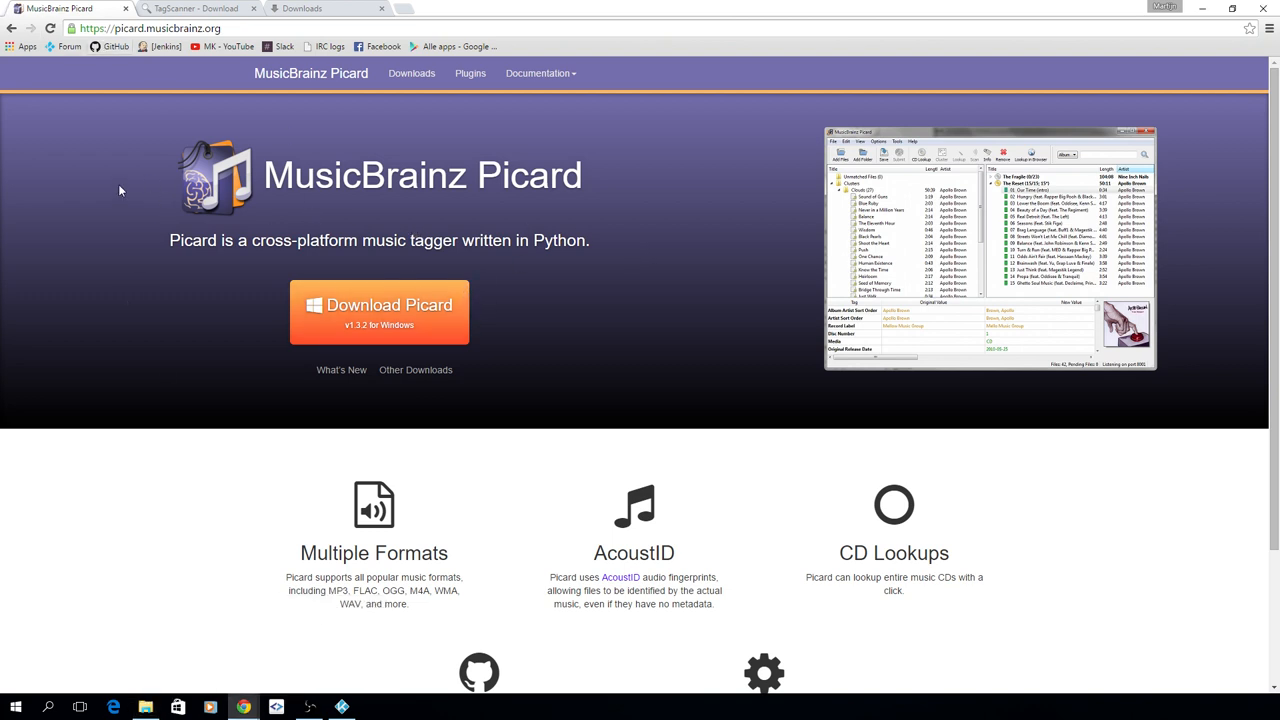
# Step: Go to musicbrainz.org and follow the MusicBrainz Picard link under Tag Your Music
pyautogui.click(150, 28)
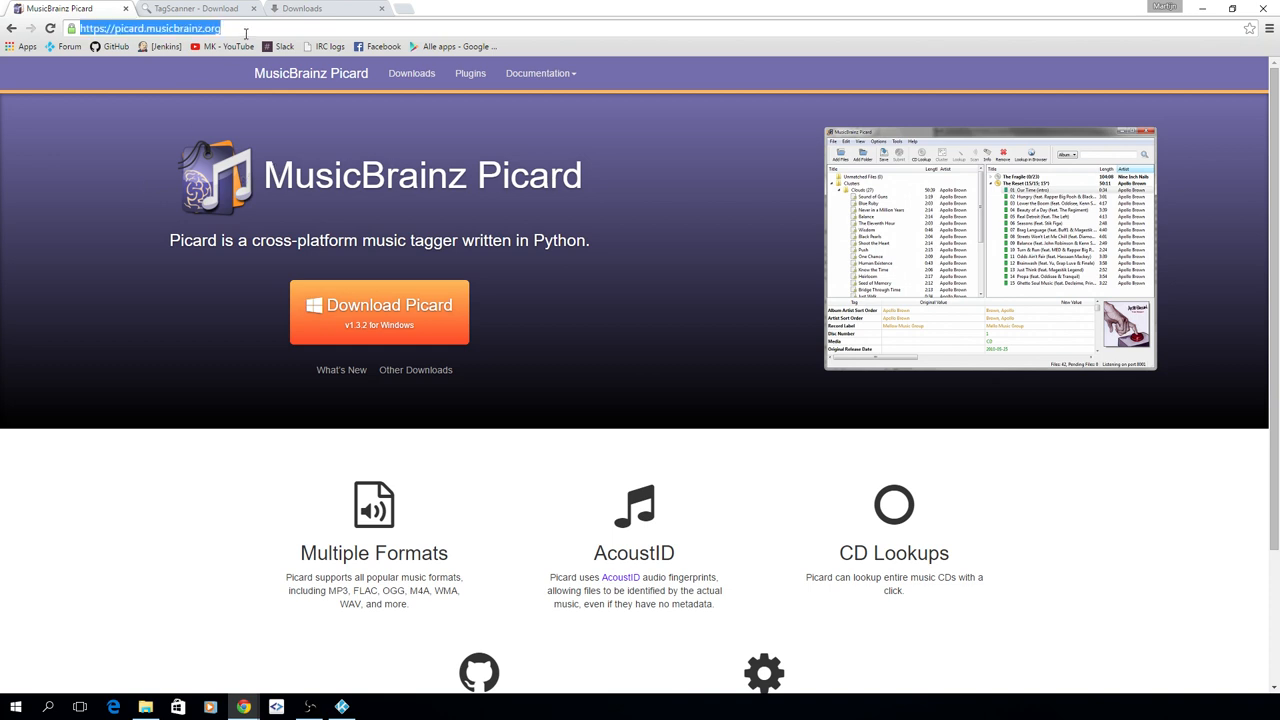
pyautogui.moveTo(618, 104)
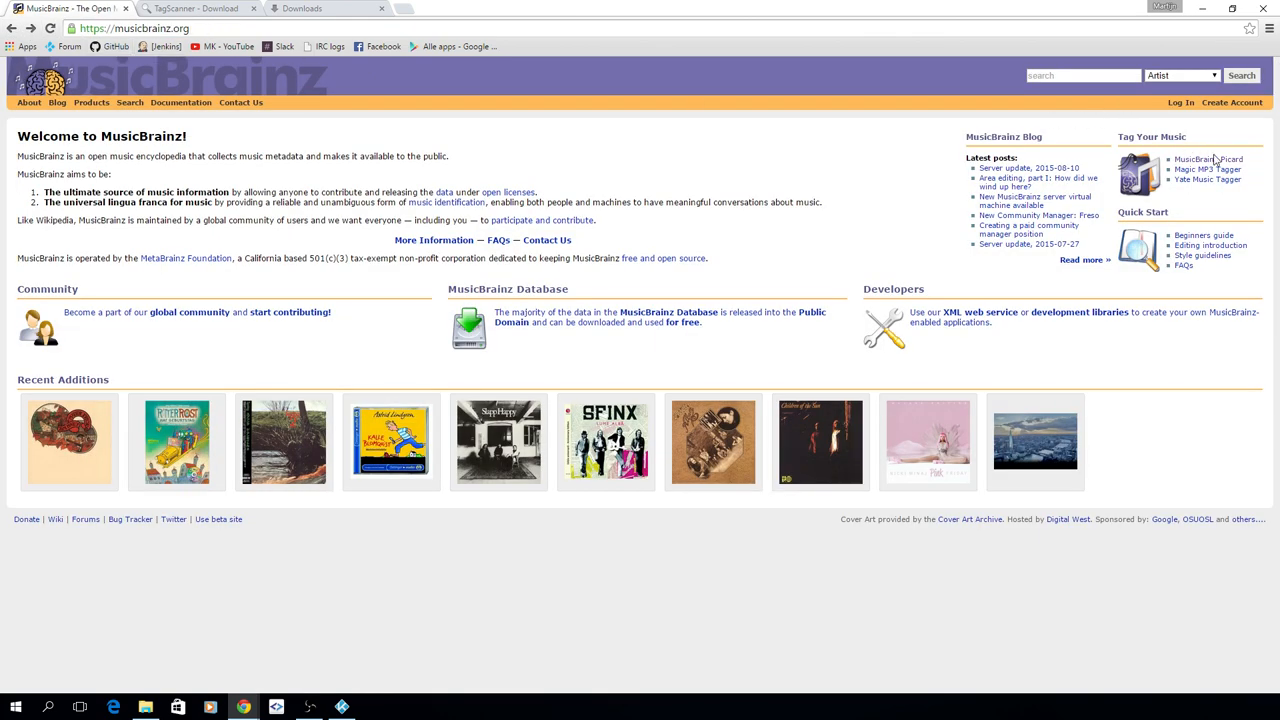
pyautogui.click(1208, 159)
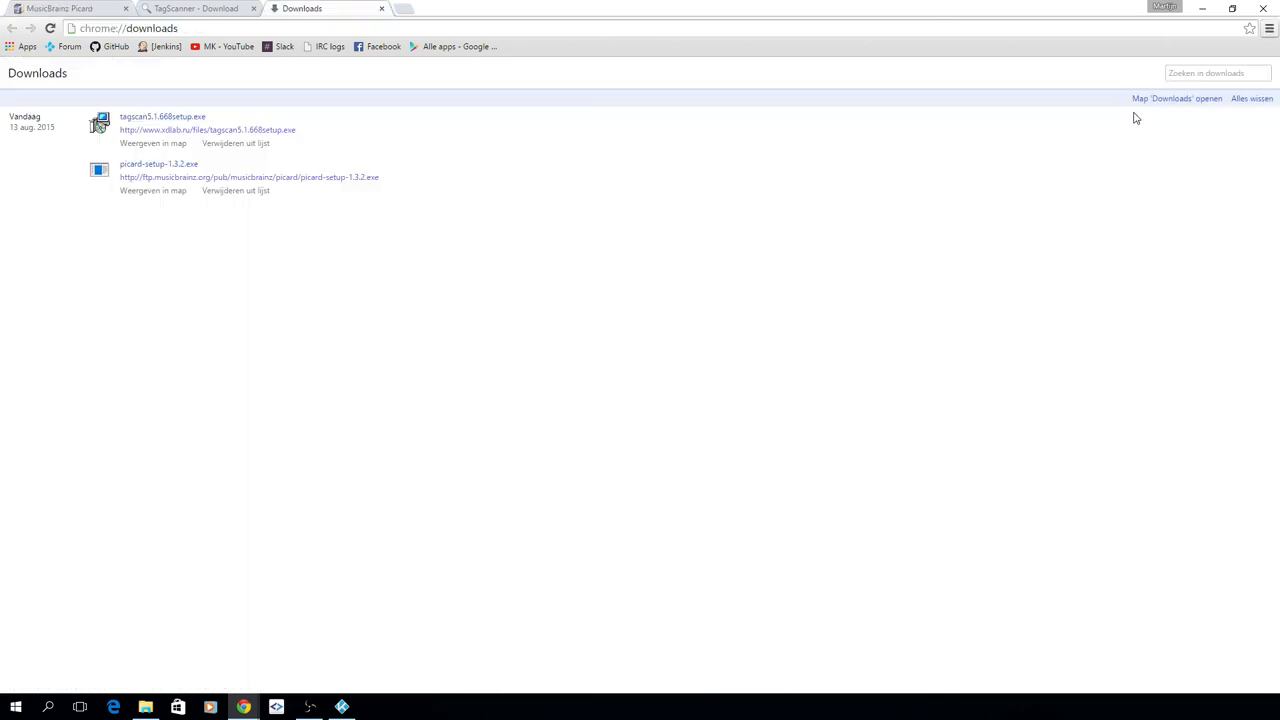
pyautogui.moveTo(158, 164)
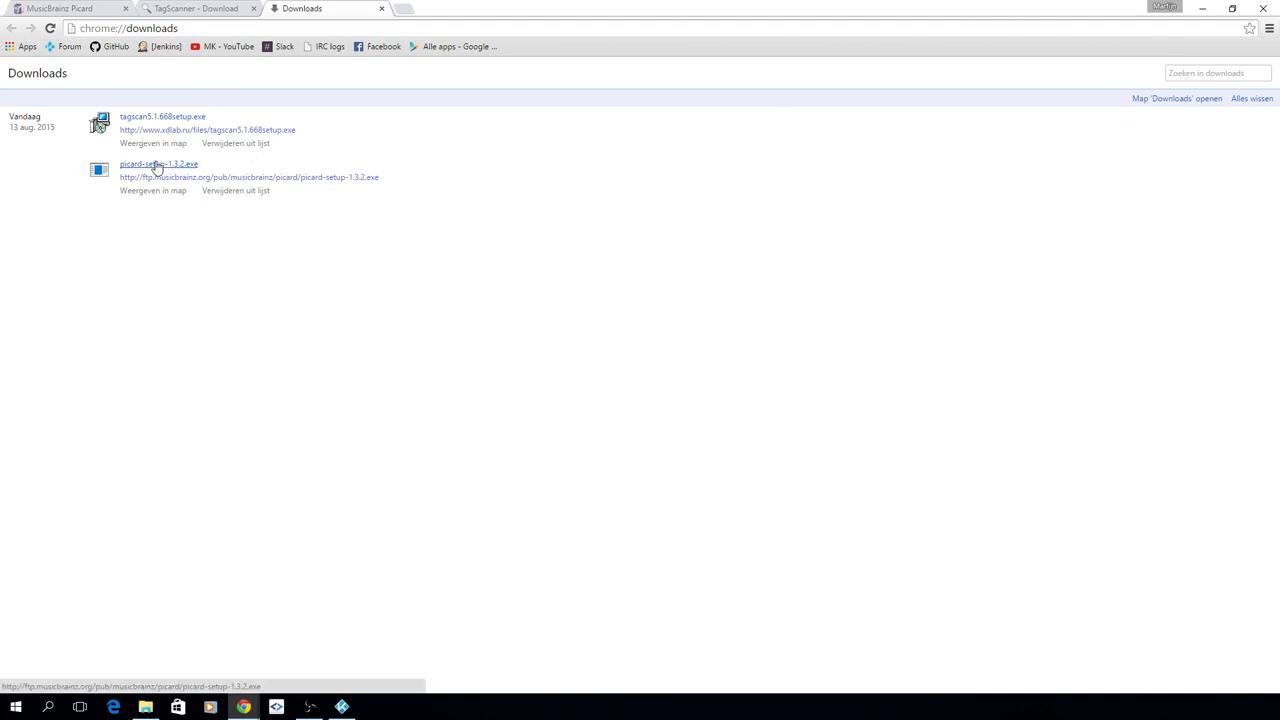
# Step: Install Picard 1.3.2 at the default location with all components, including bundled plugins
pyautogui.doubleClick(158, 164)
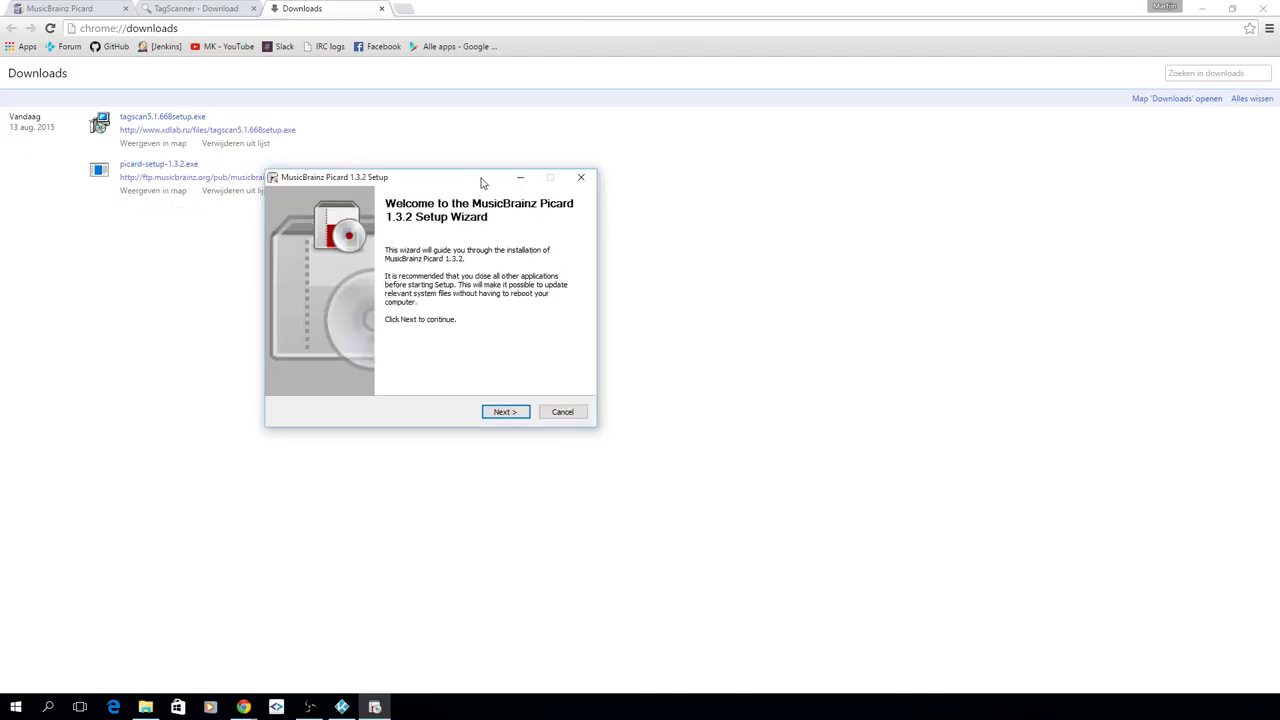
pyautogui.click(504, 411)
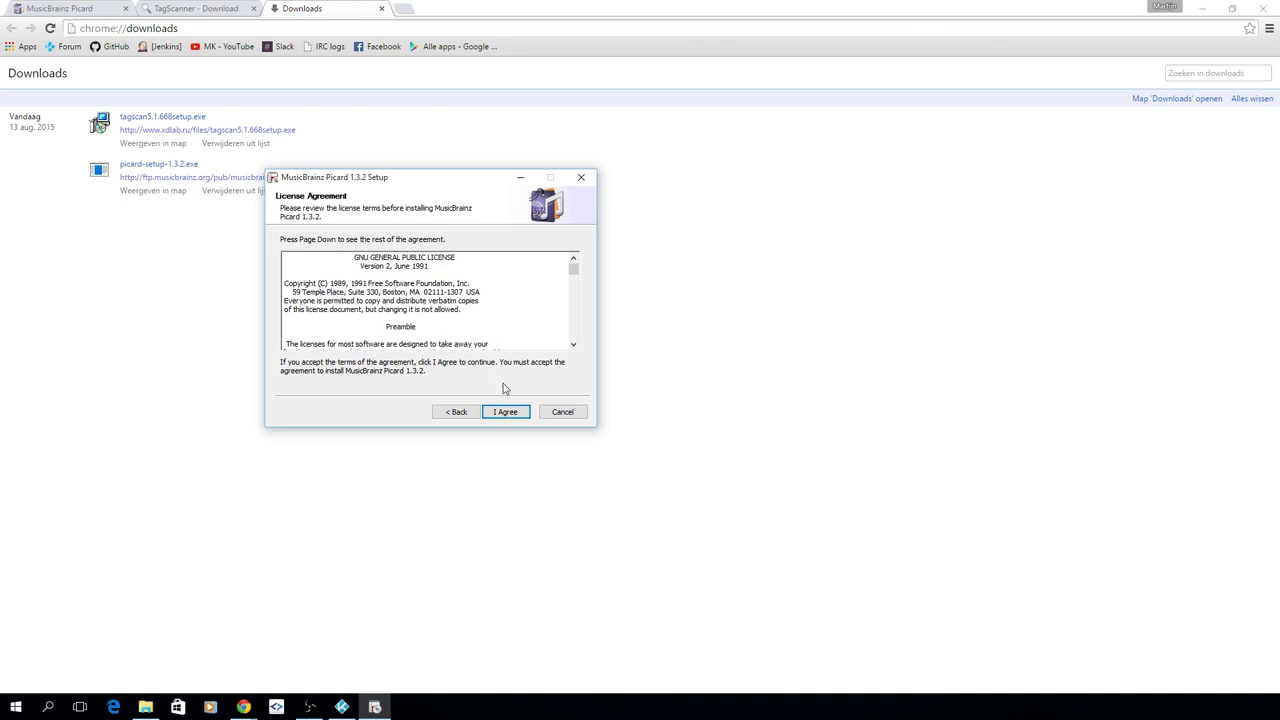
pyautogui.moveTo(500, 288)
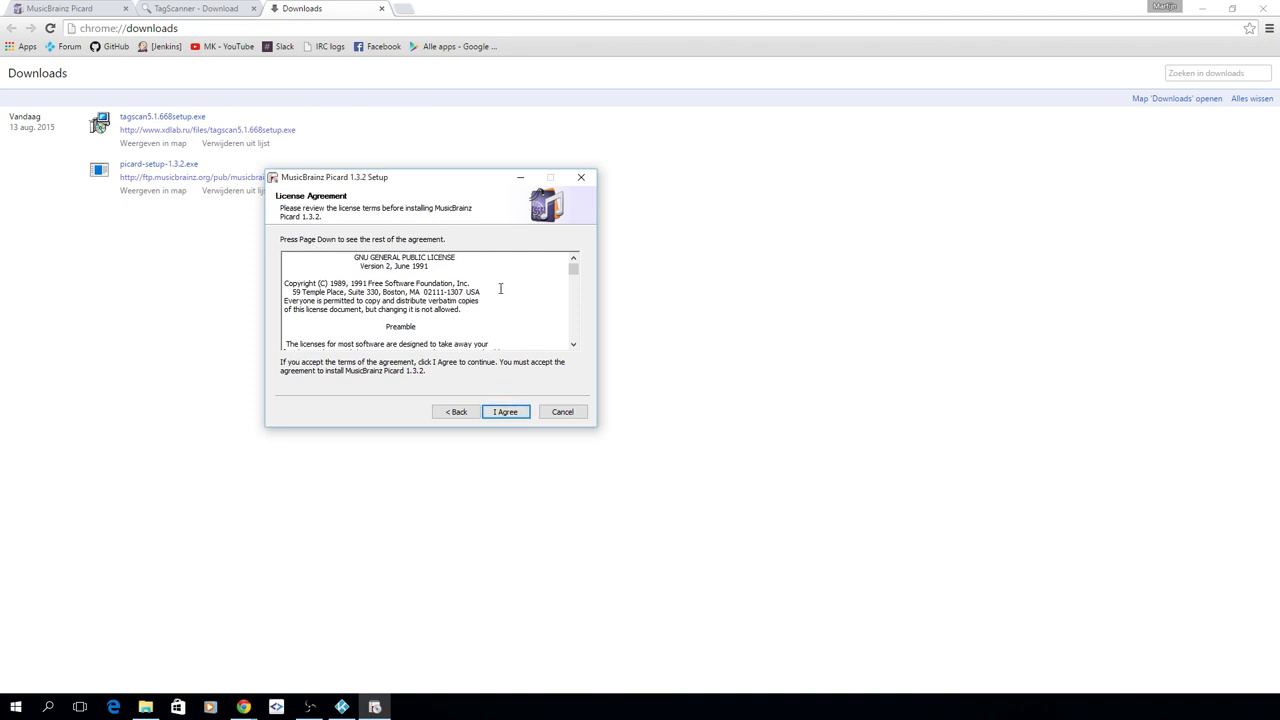
pyautogui.click(505, 411)
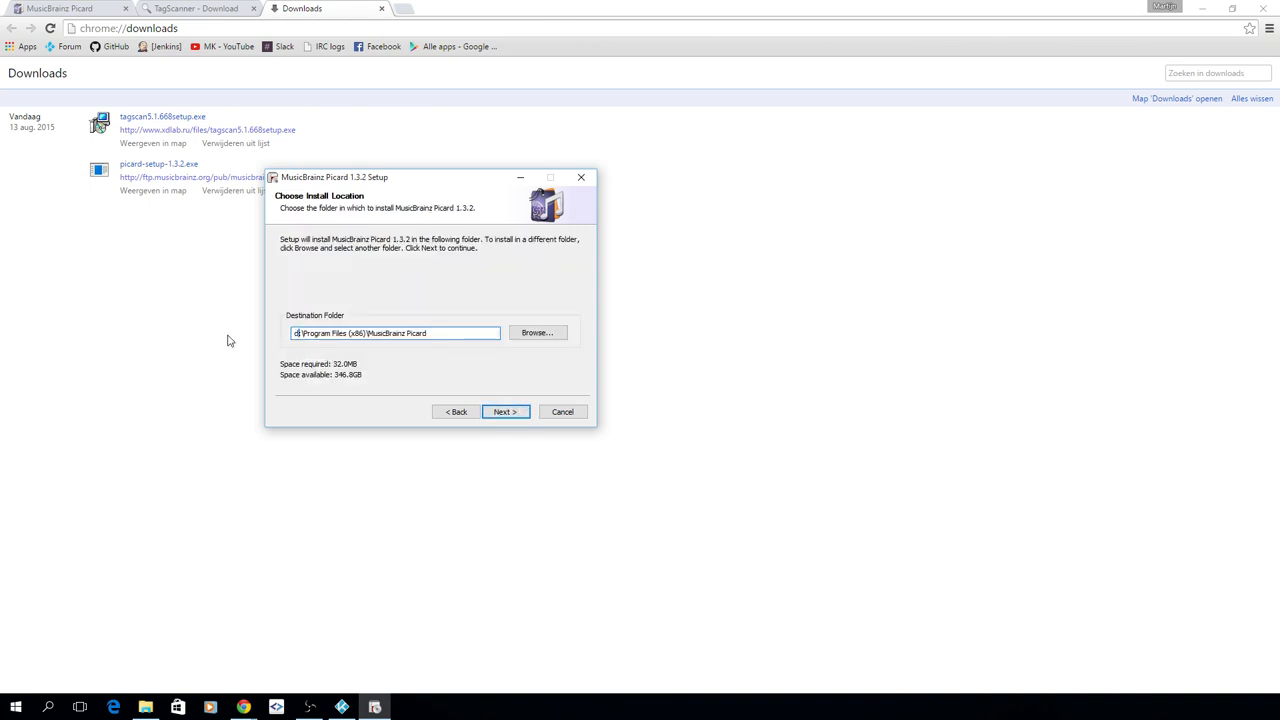
pyautogui.click(504, 411)
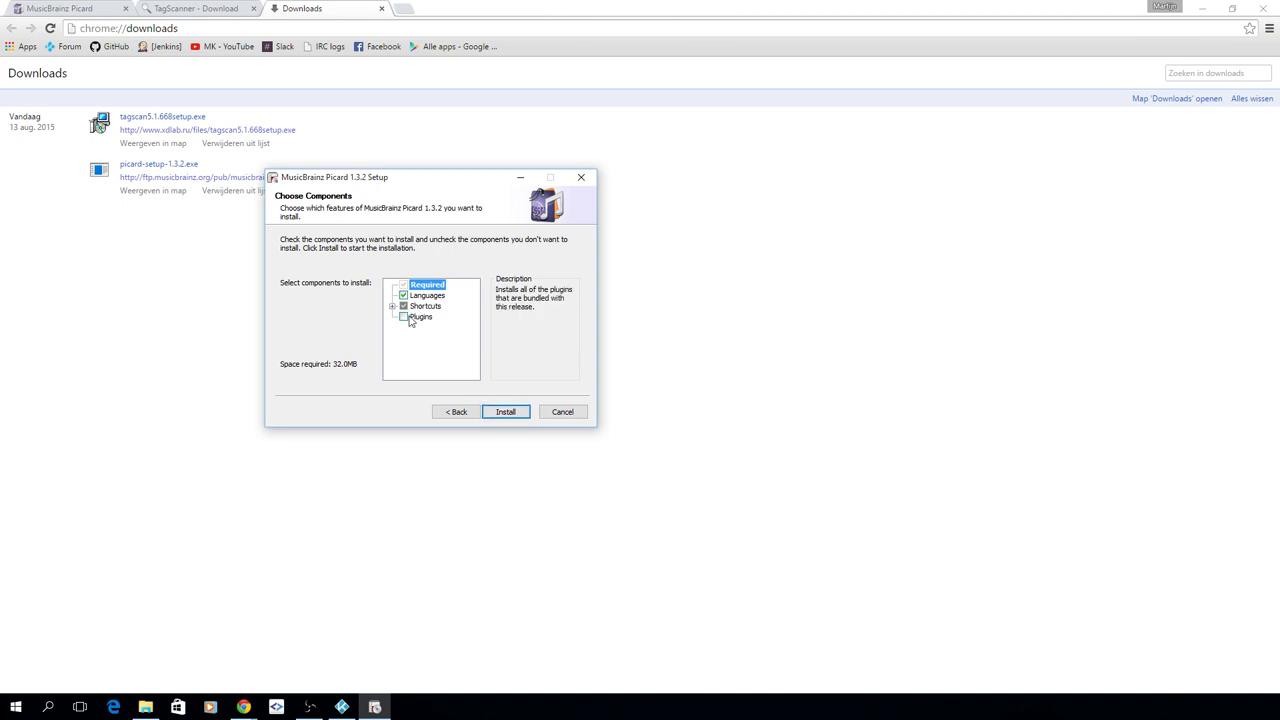
pyautogui.click(420, 317)
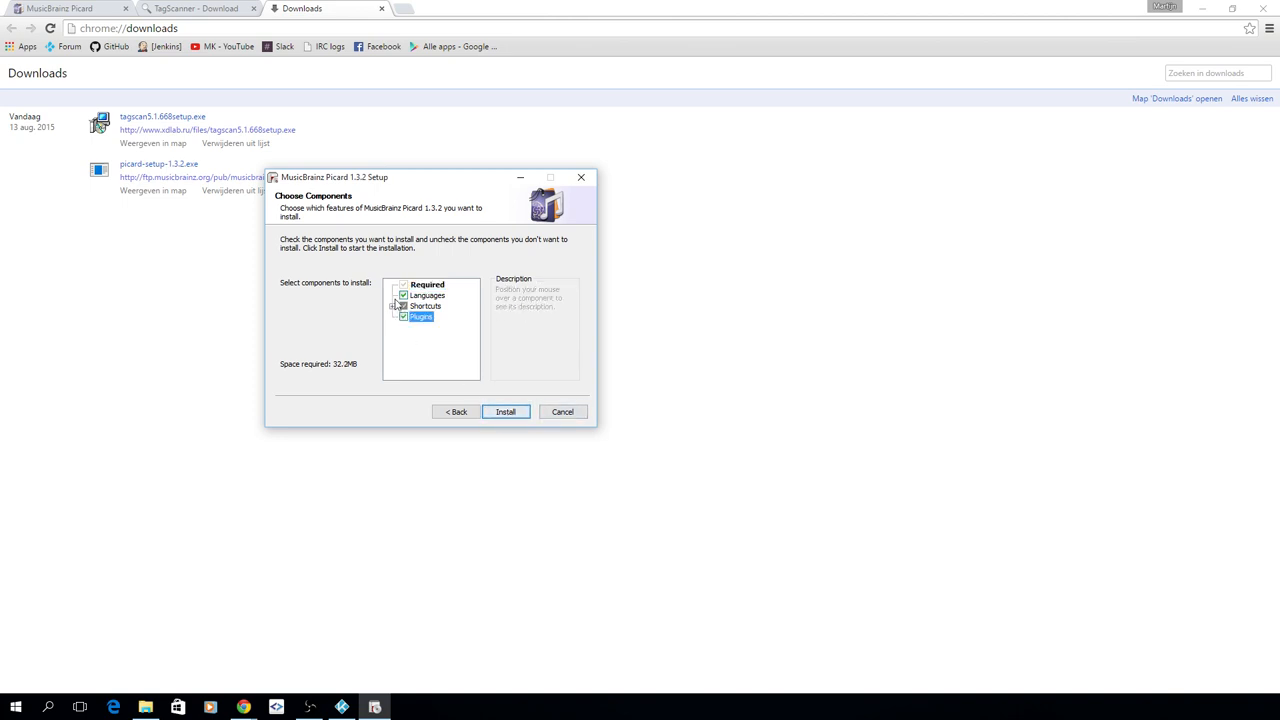
pyautogui.moveTo(493, 331)
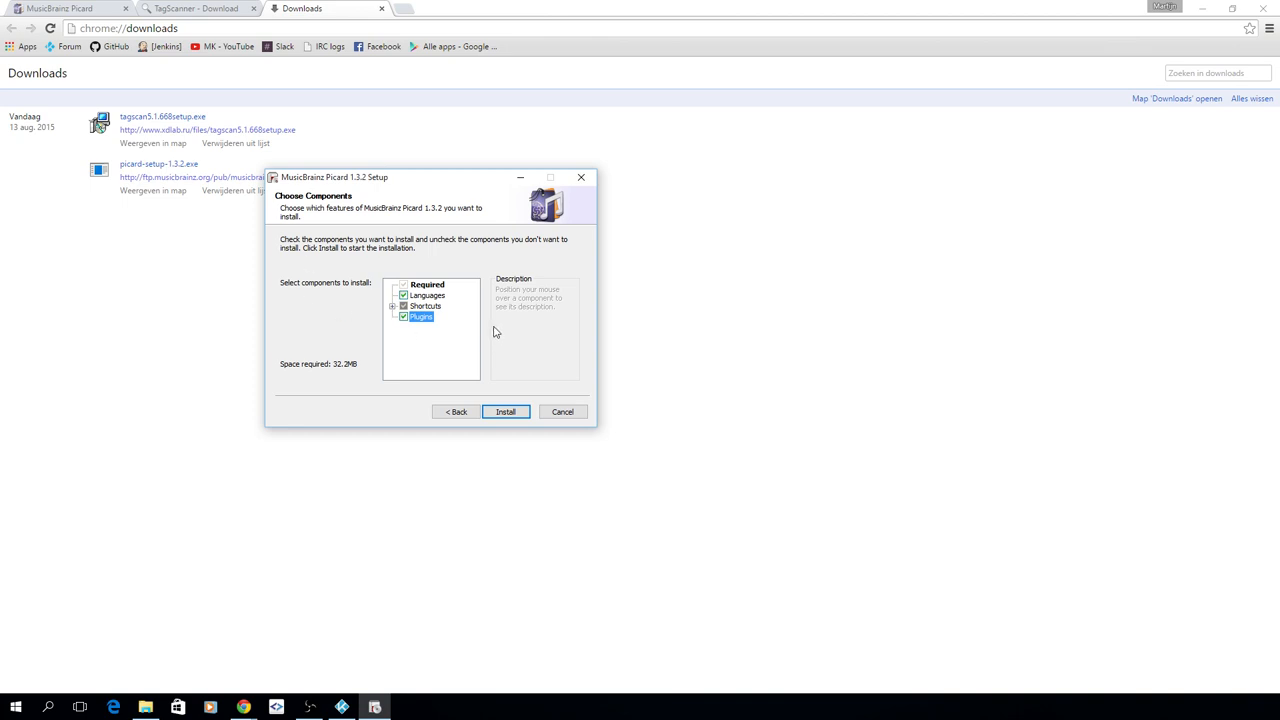
pyautogui.moveTo(357, 301)
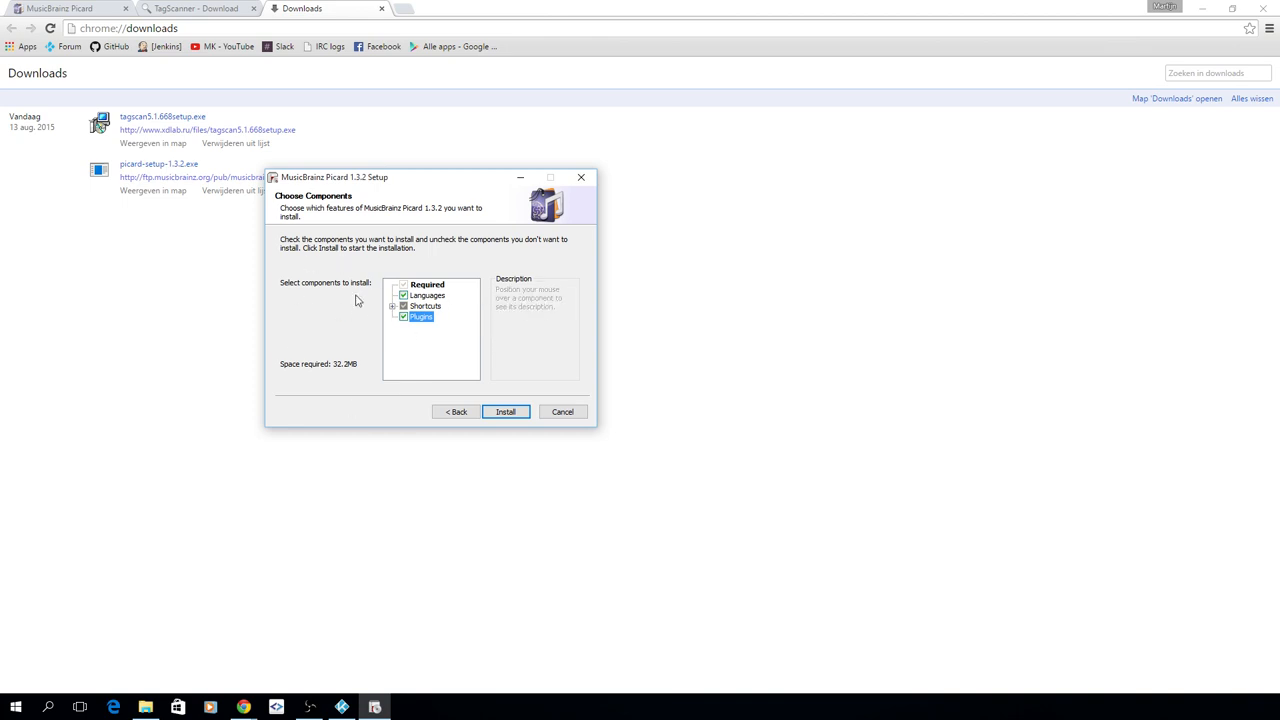
pyautogui.moveTo(393, 284)
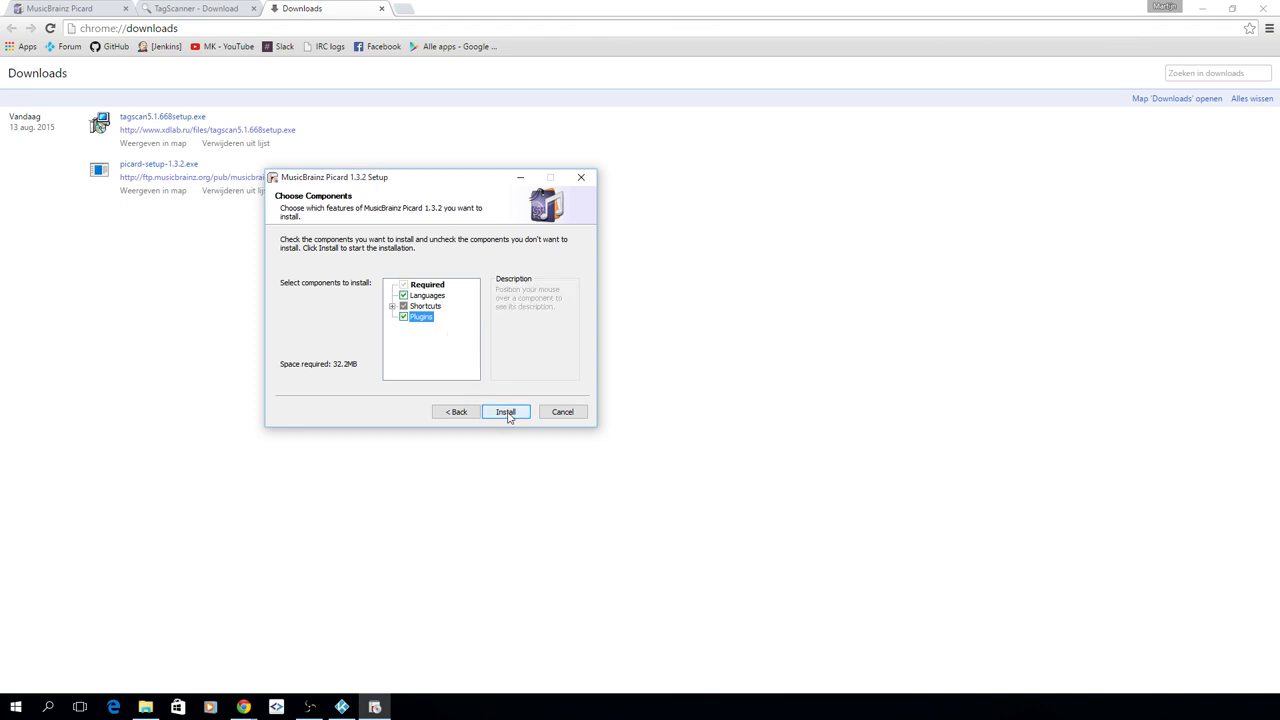
pyautogui.click(505, 412)
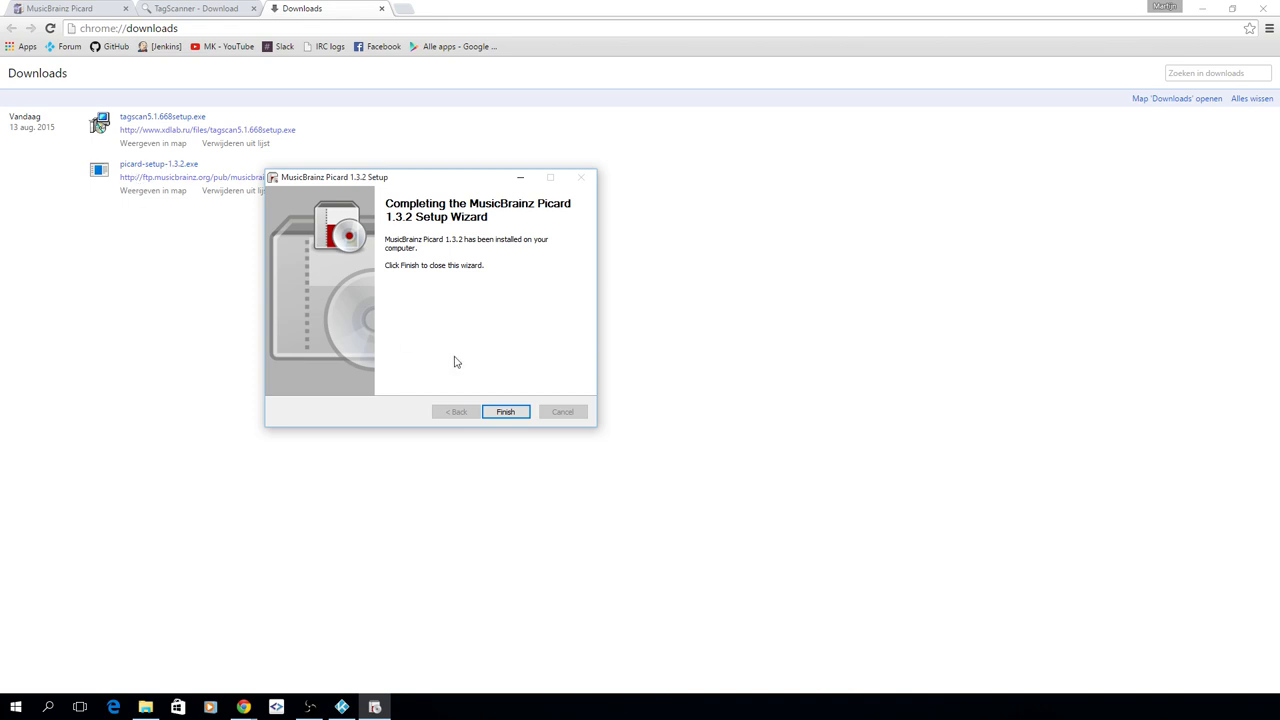
pyautogui.click(505, 411)
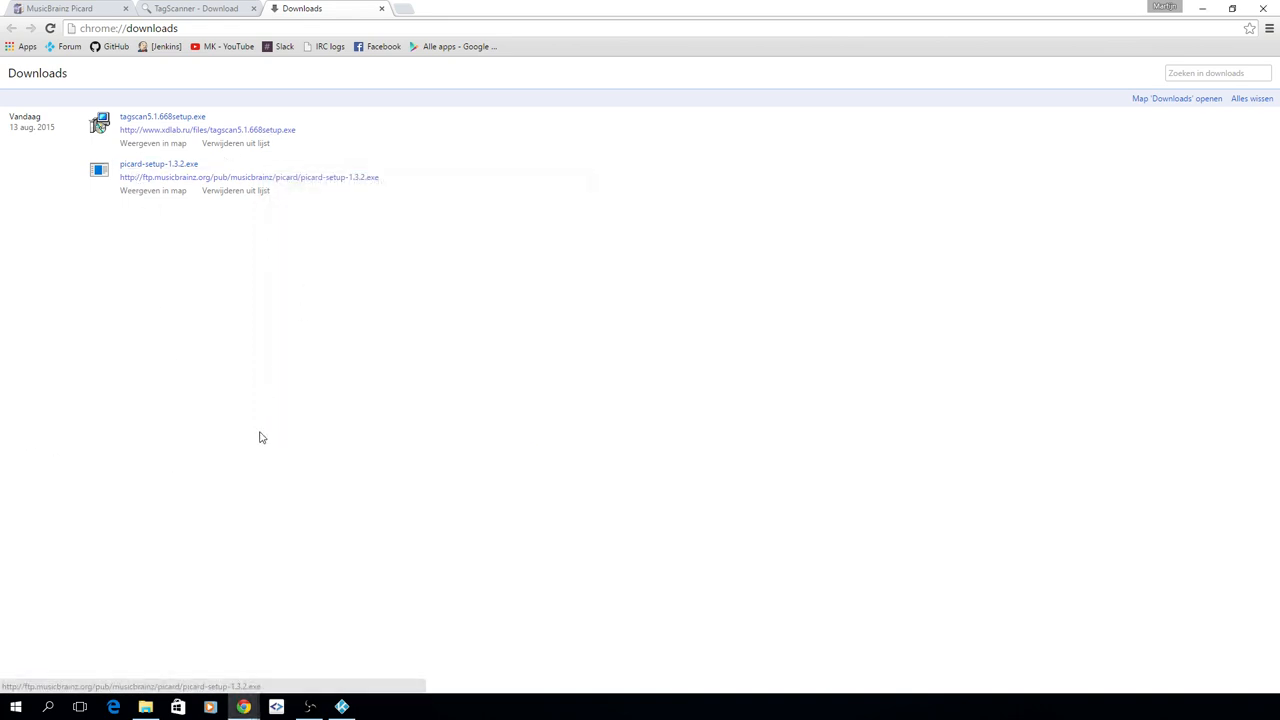
pyautogui.click(15, 707)
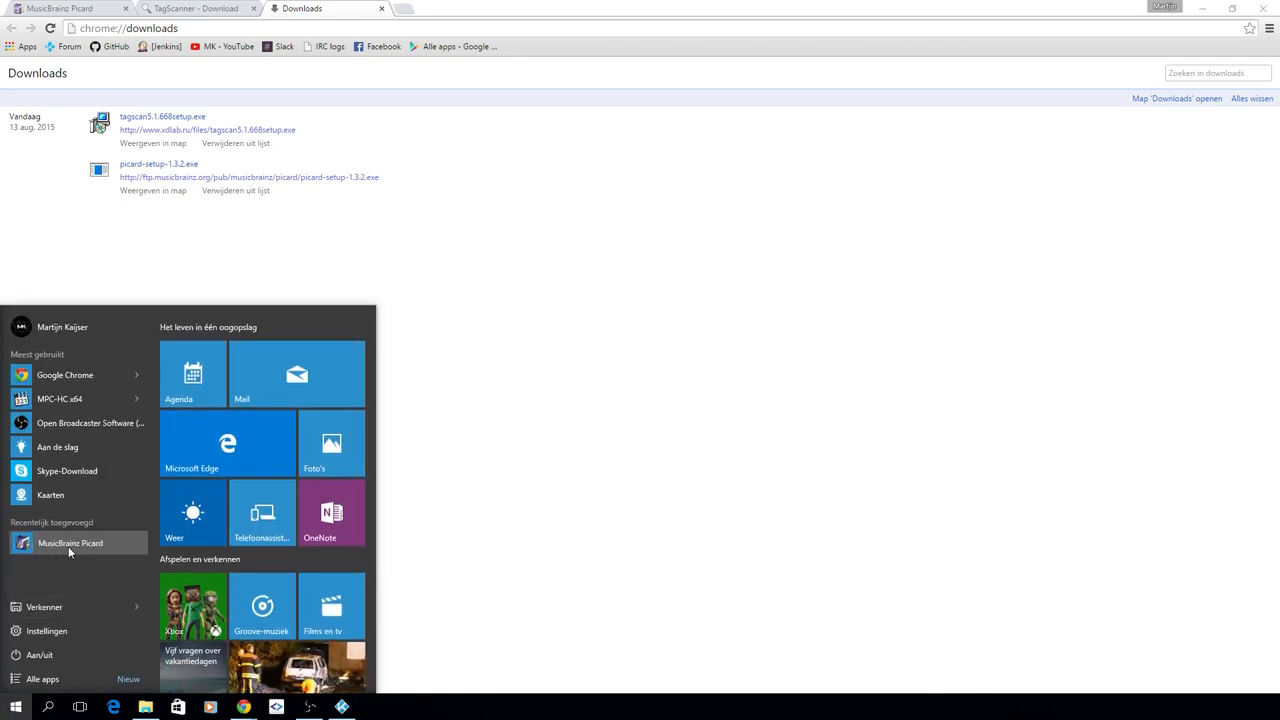
# Step: Launch Picard and browse its View, Options and Edit menus
pyautogui.click(70, 543)
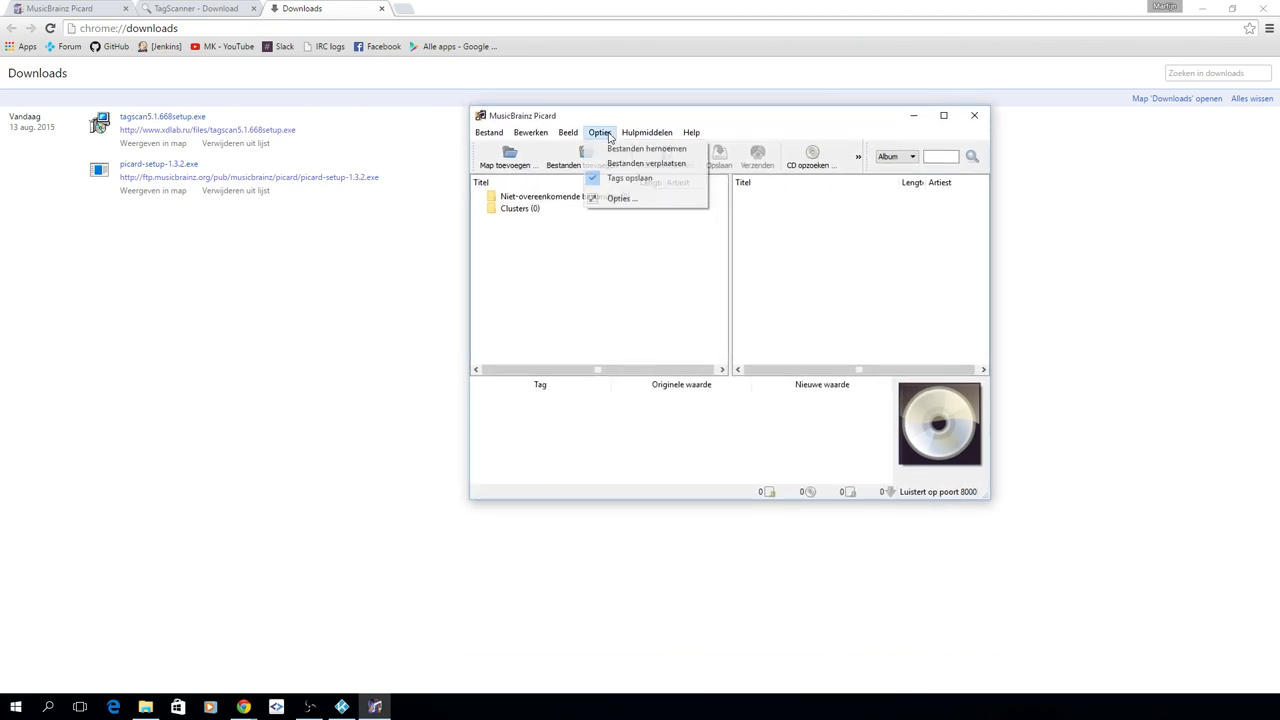
pyautogui.click(567, 132)
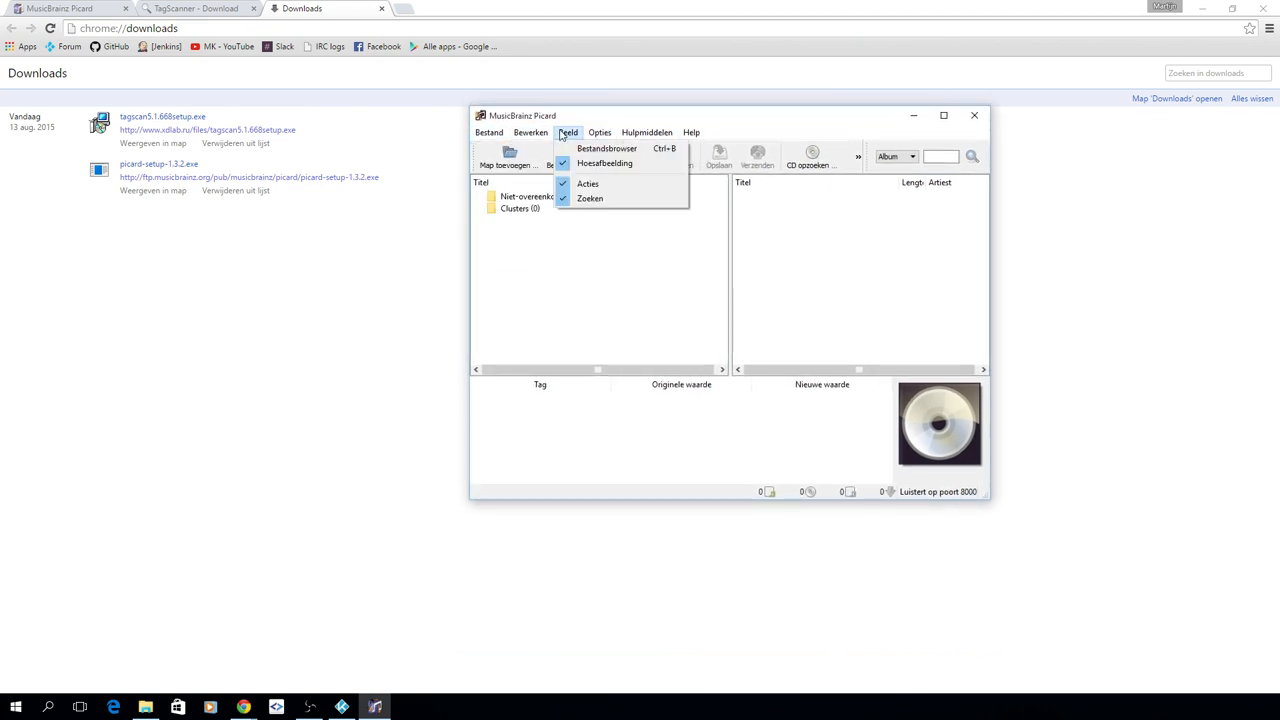
pyautogui.click(599, 132)
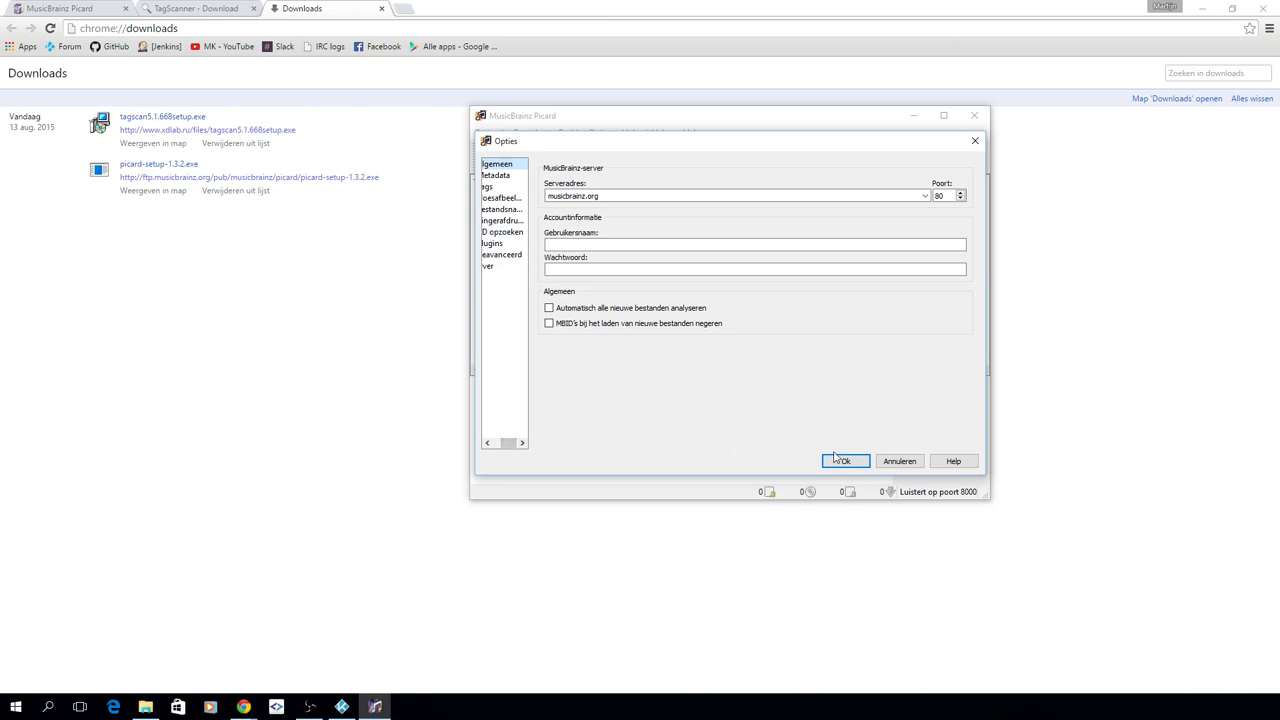
pyautogui.click(647, 132)
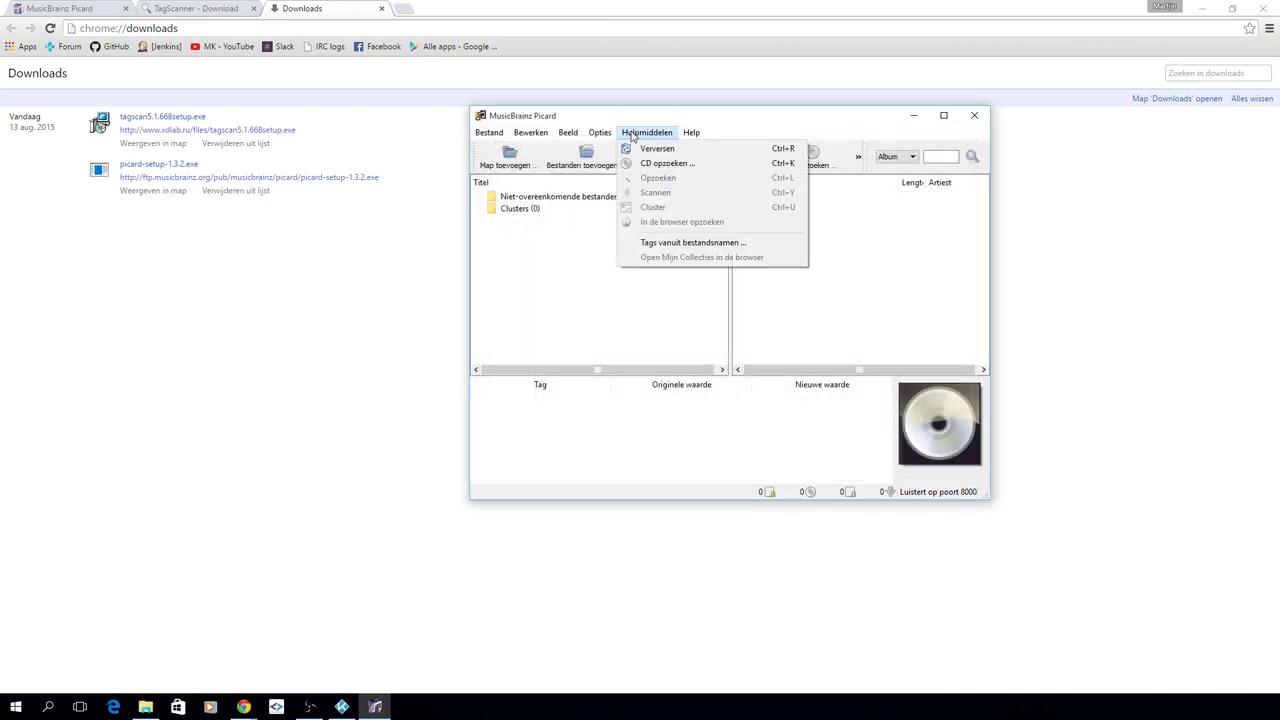
pyautogui.click(531, 132)
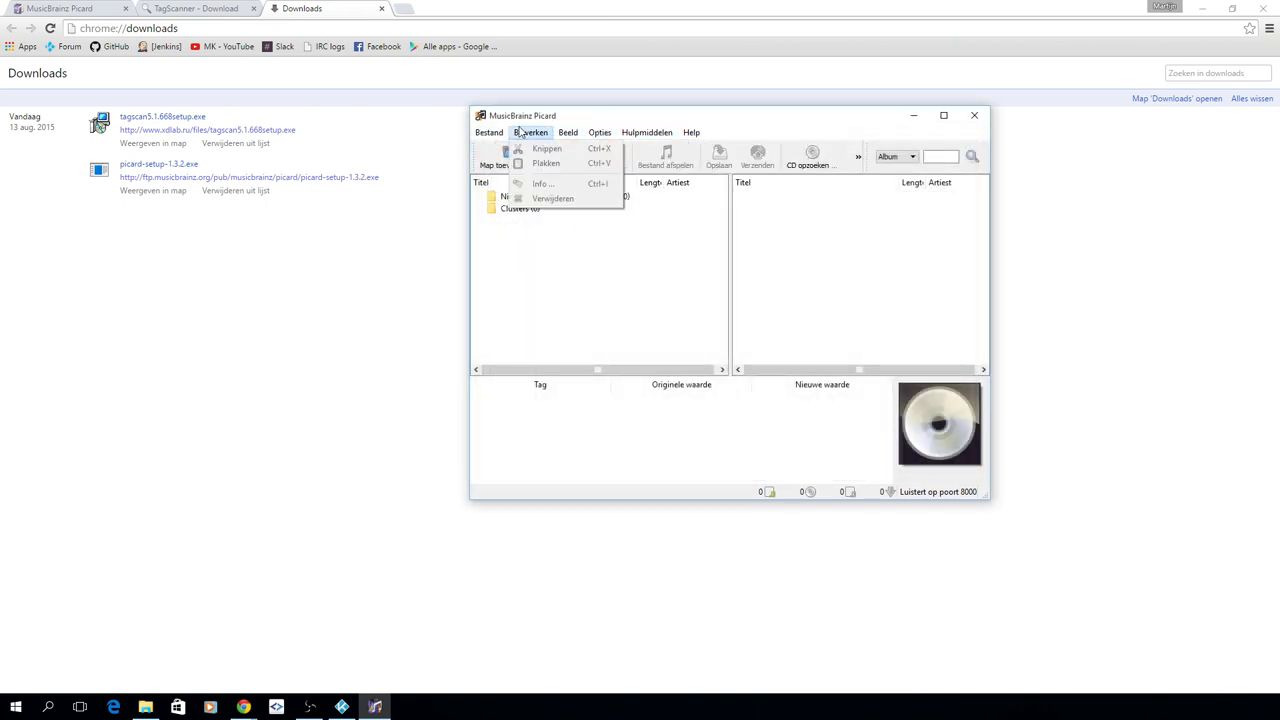
pyautogui.click(599, 132)
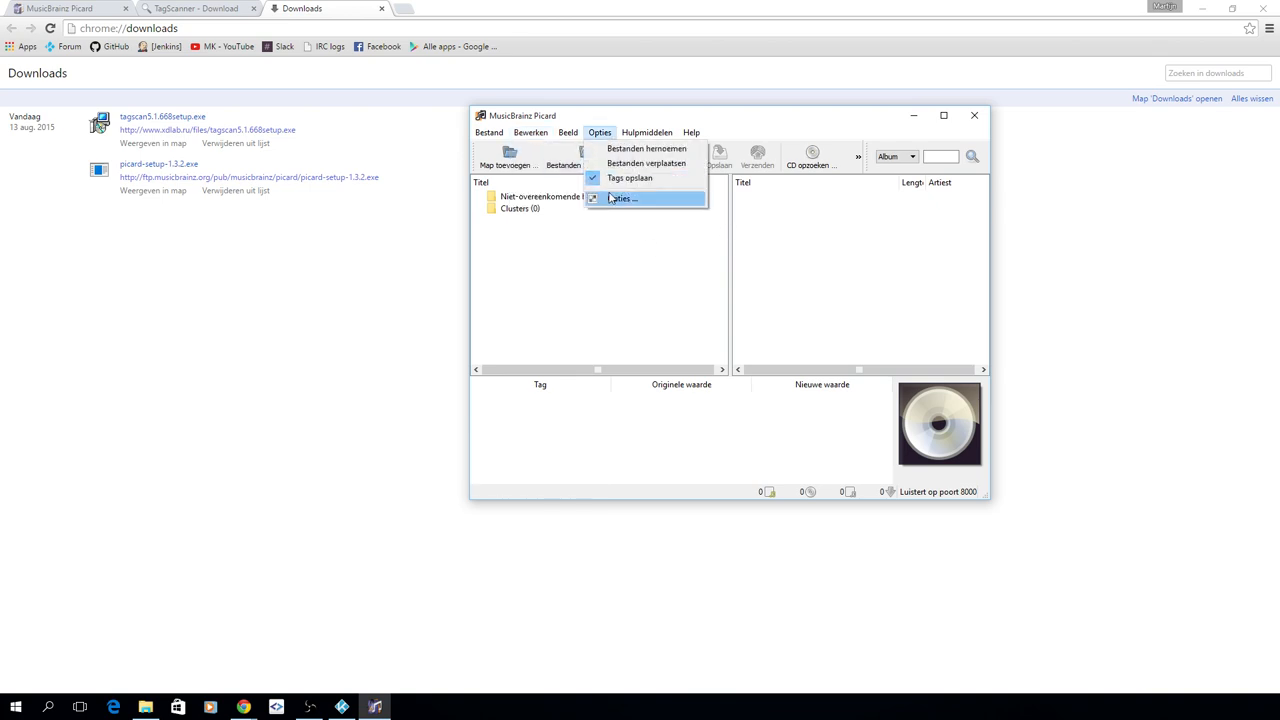
# Step: Browse the Options dialog's metadata, release type, file naming and user interface pages
pyautogui.click(623, 198)
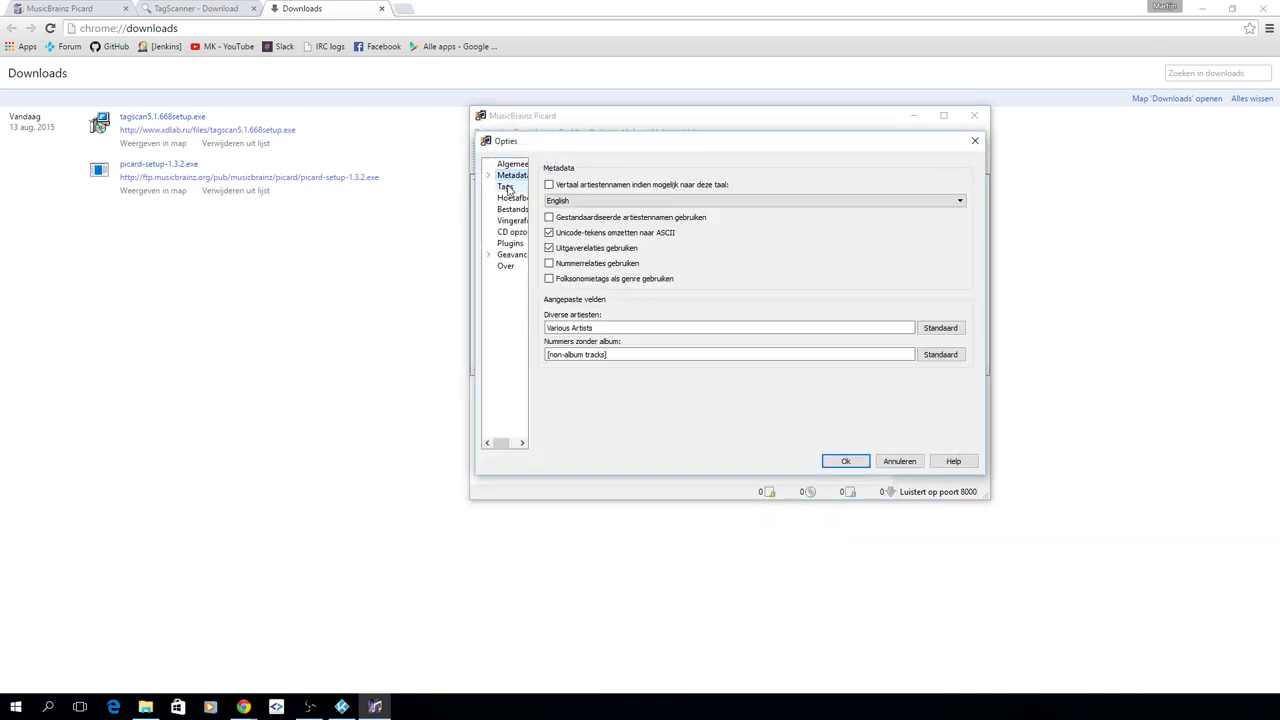
pyautogui.click(488, 175)
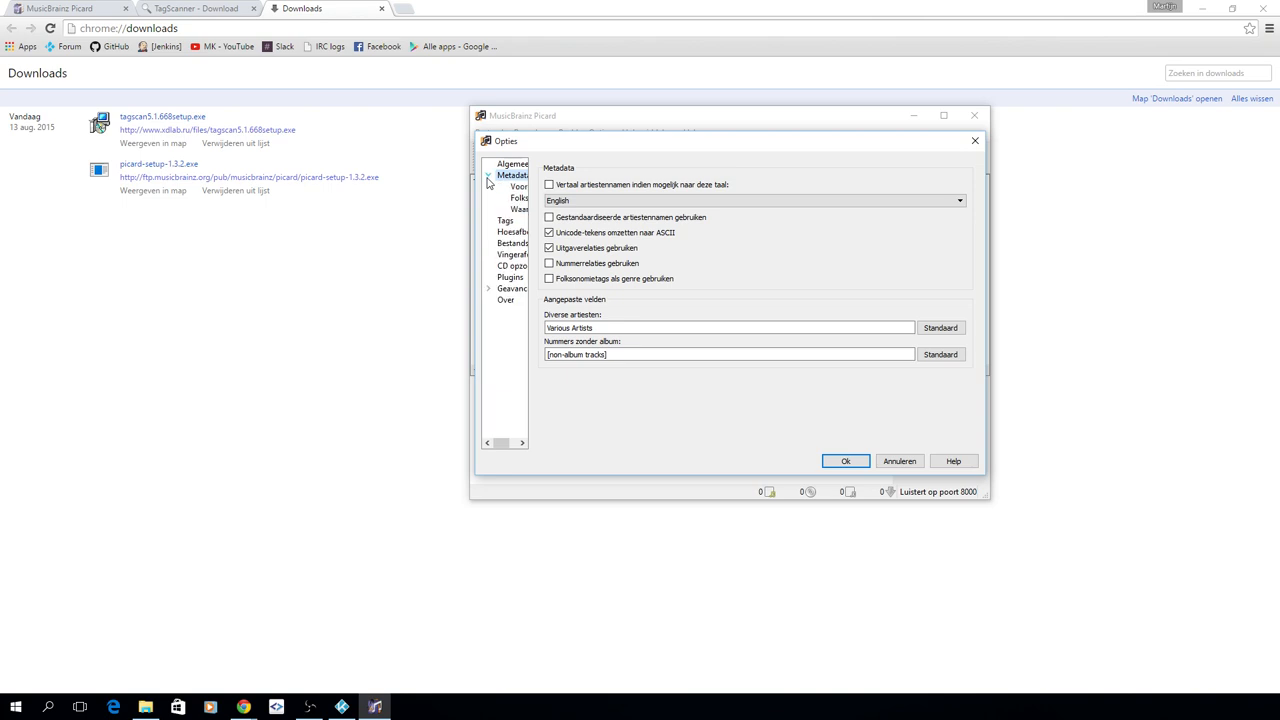
pyautogui.click(519, 197)
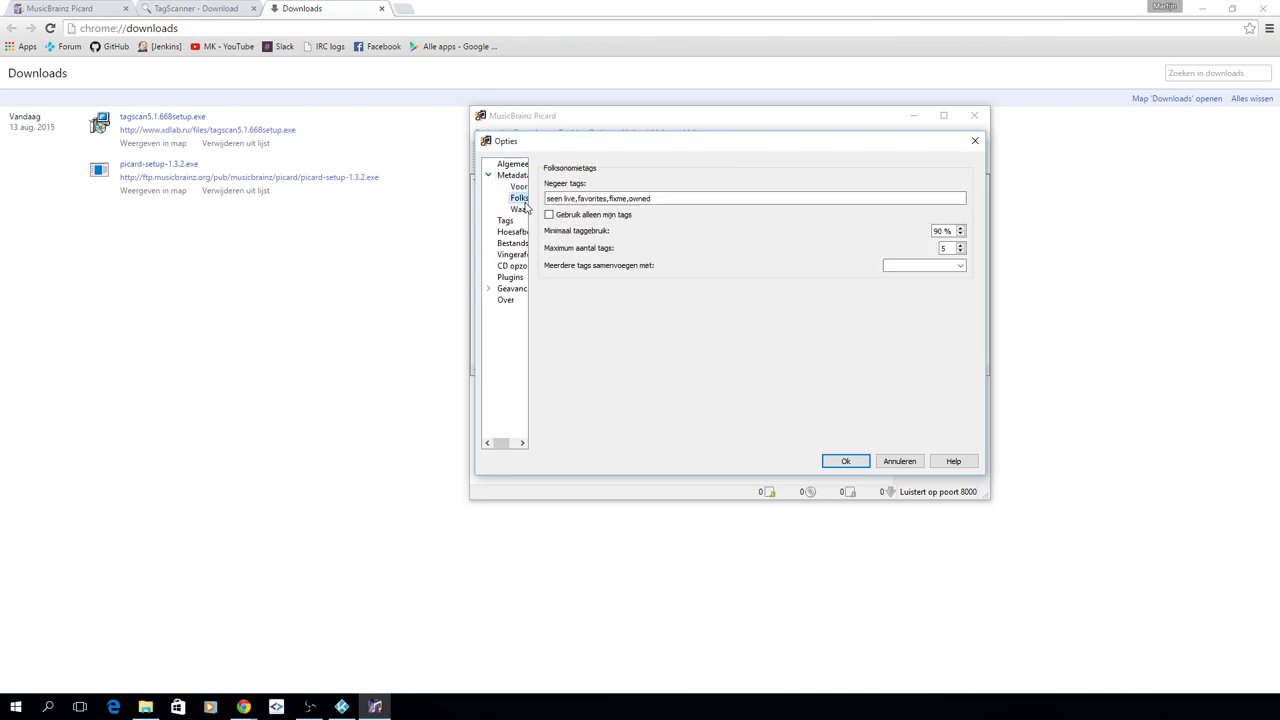
pyautogui.click(519, 186)
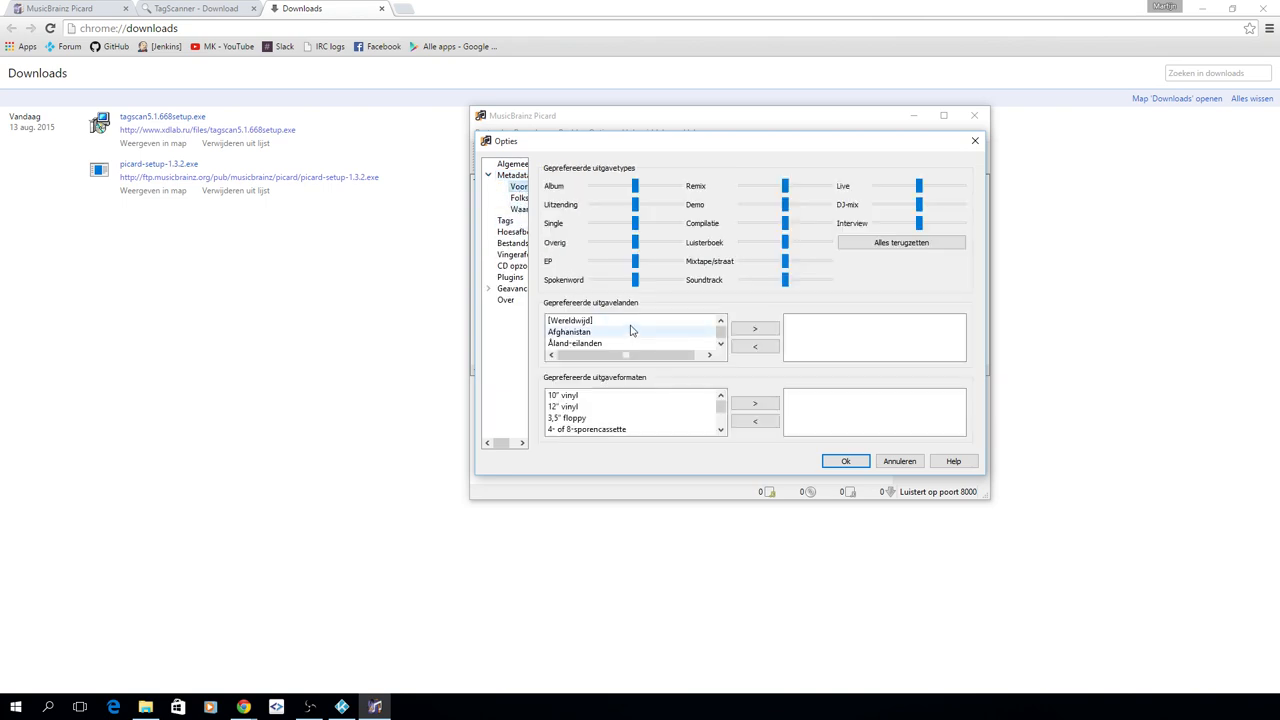
pyautogui.click(511, 242)
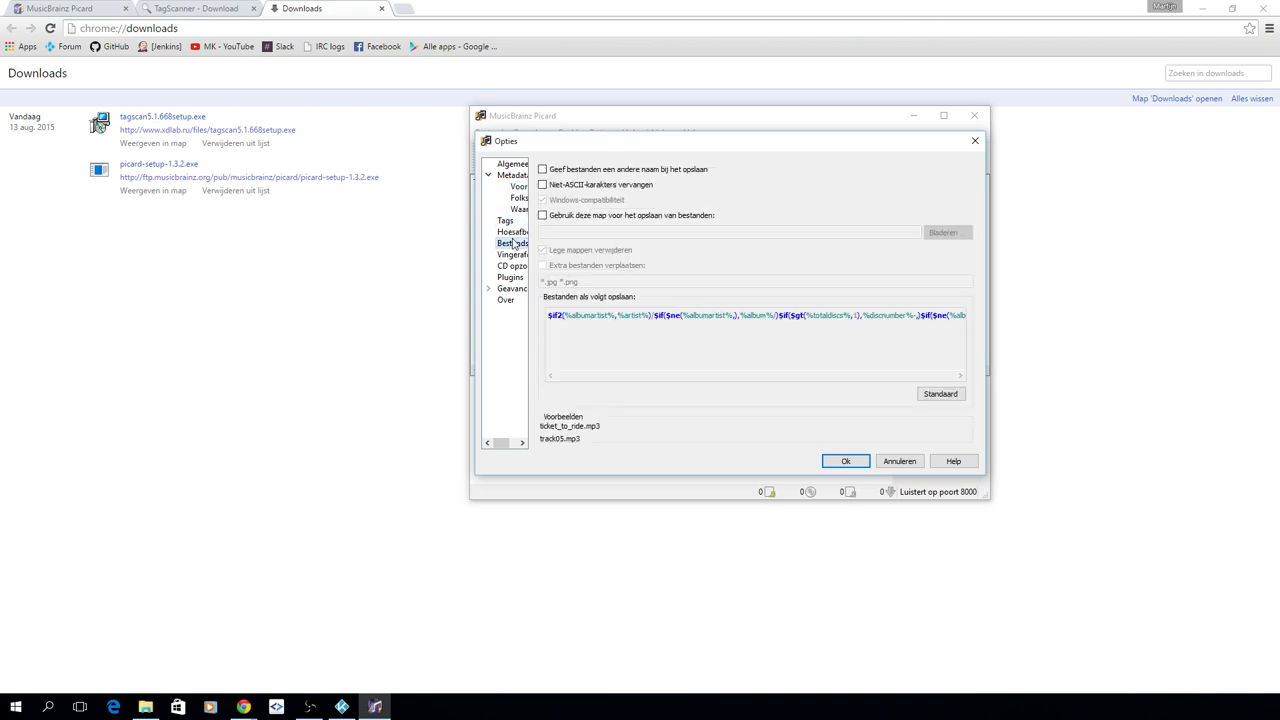
pyautogui.click(512, 288)
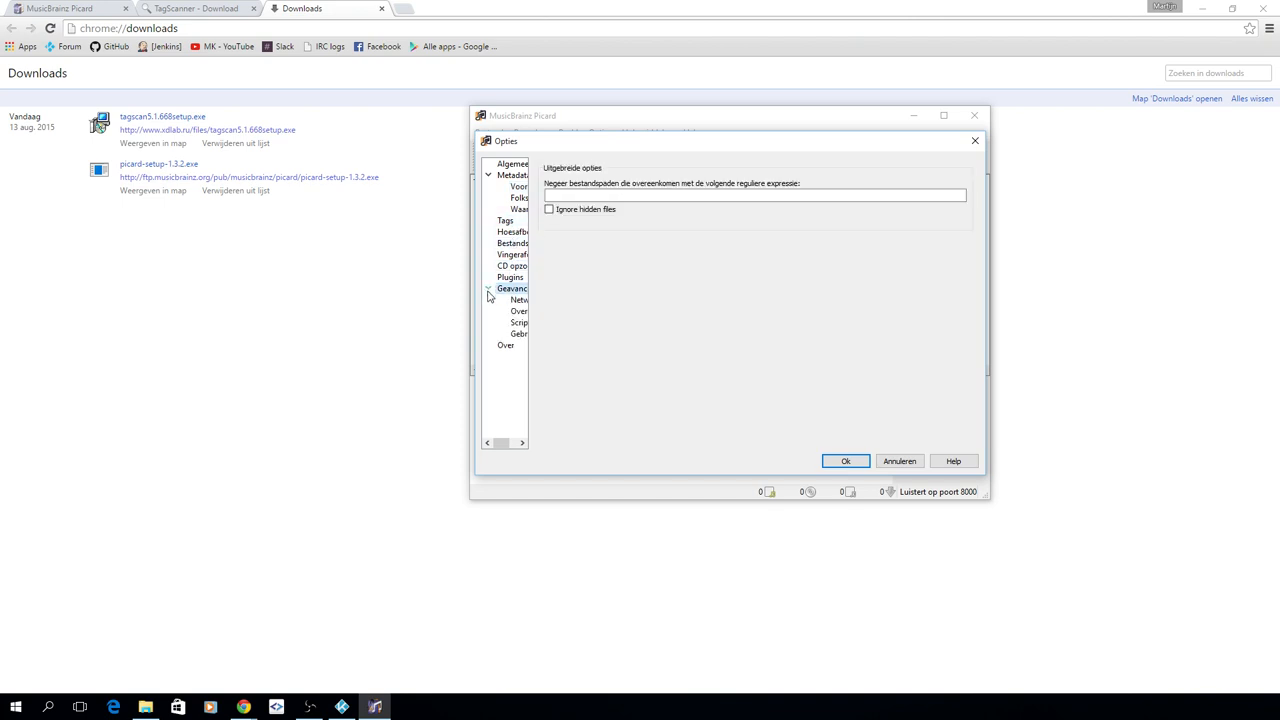
pyautogui.click(518, 334)
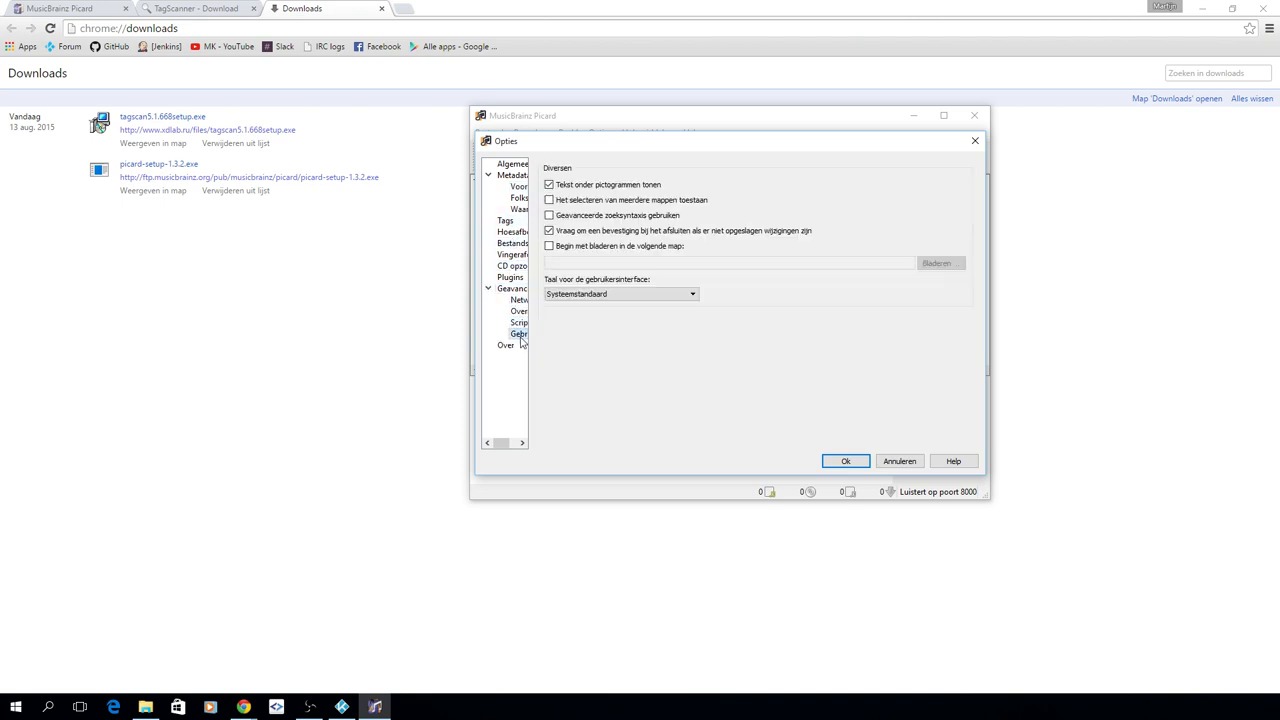
pyautogui.click(512, 163)
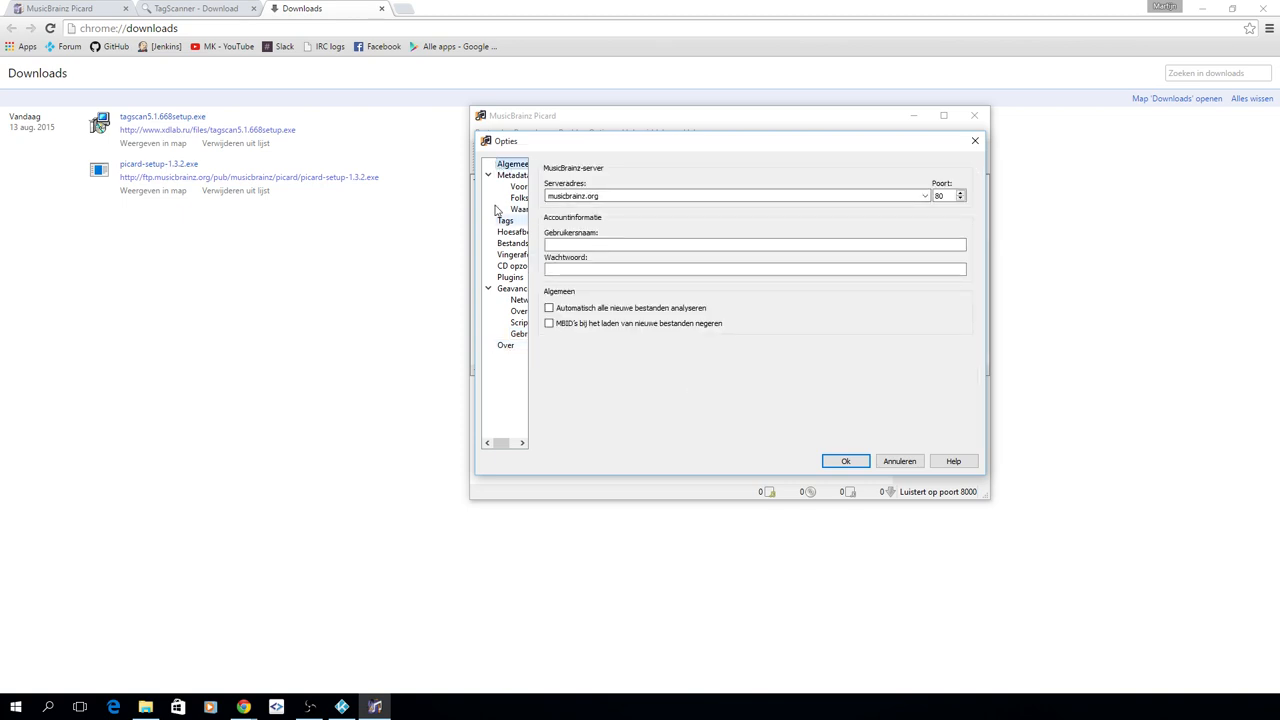
pyautogui.click(512, 175)
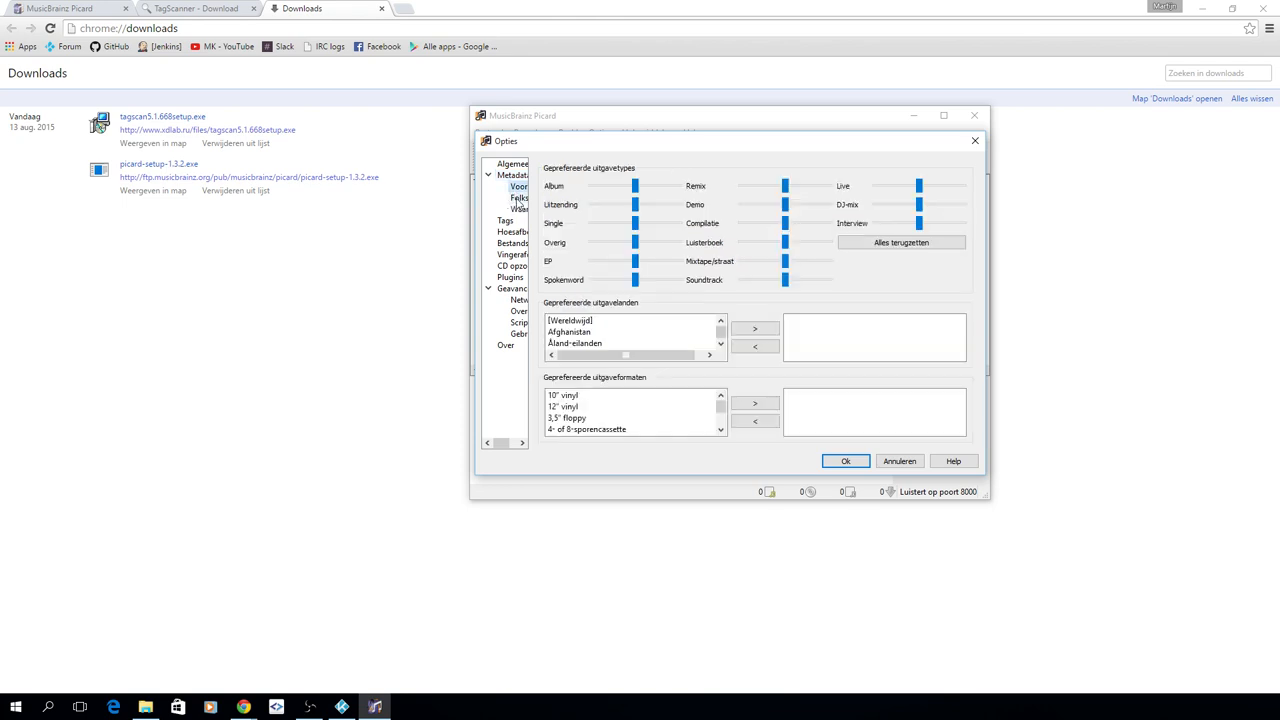
pyautogui.click(519, 209)
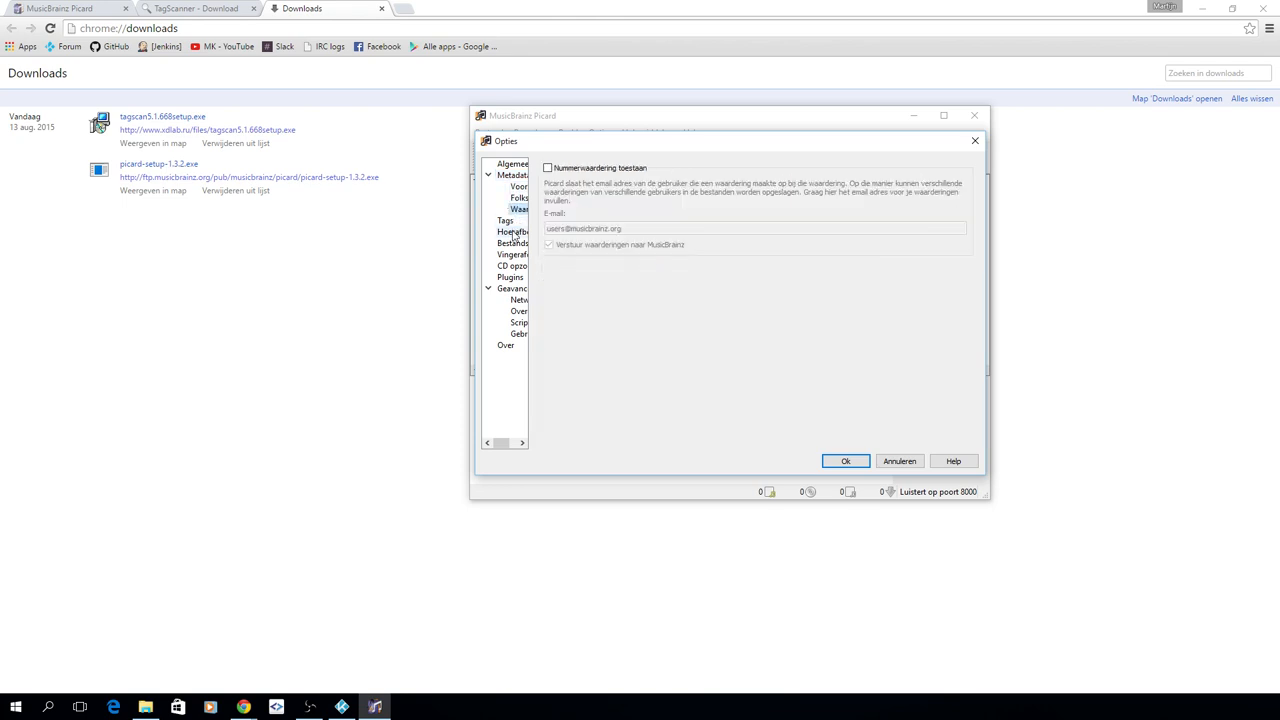
pyautogui.click(512, 243)
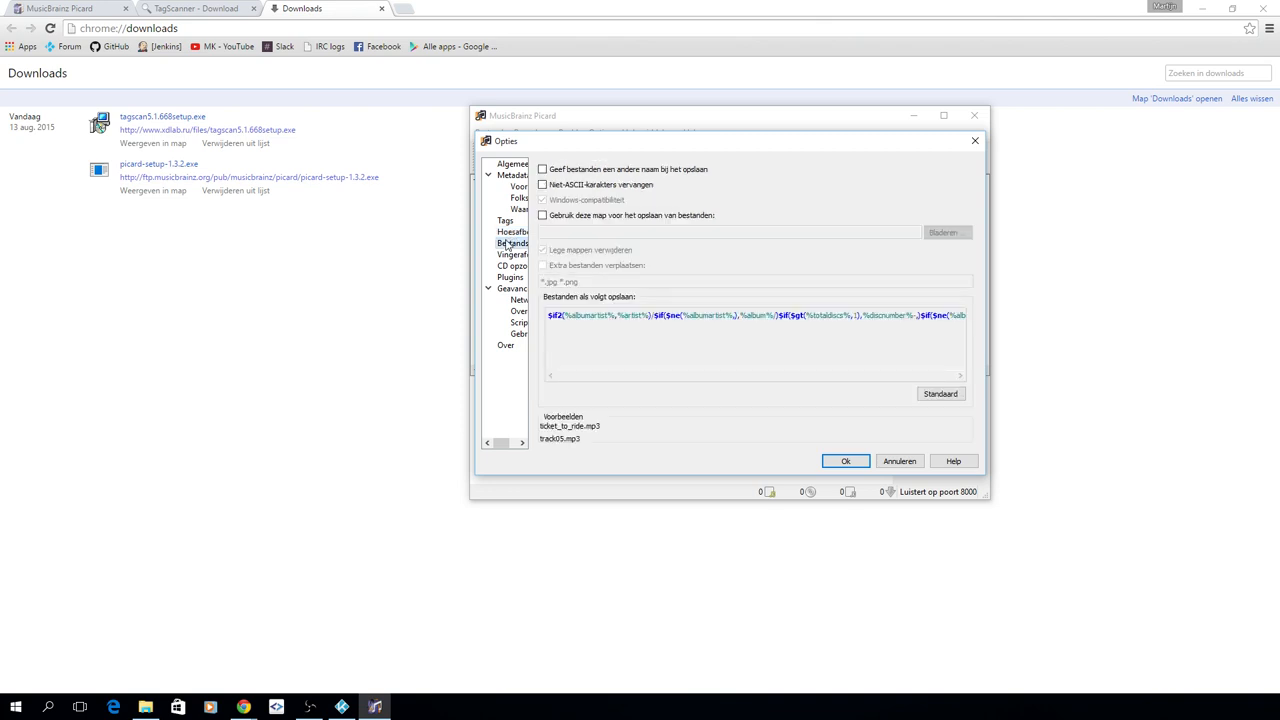
pyautogui.click(489, 132)
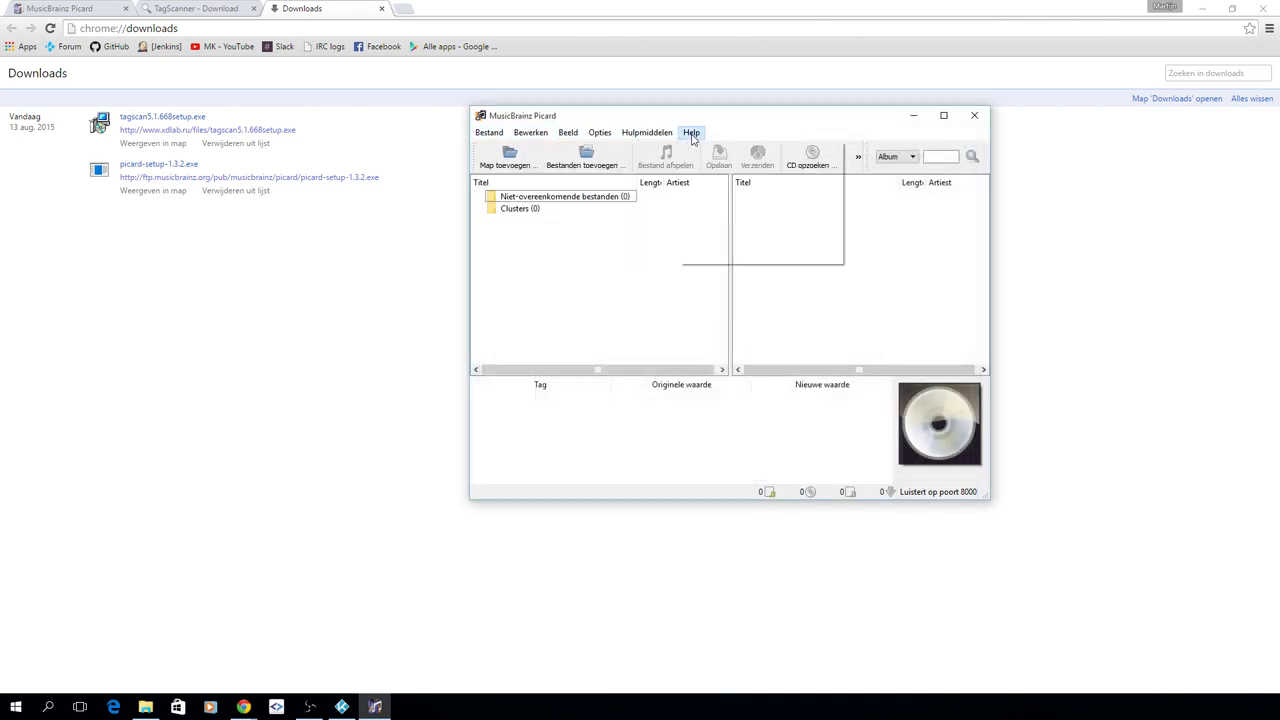
# Step: Look through the Tools, Options, View and File menus
pyautogui.click(646, 132)
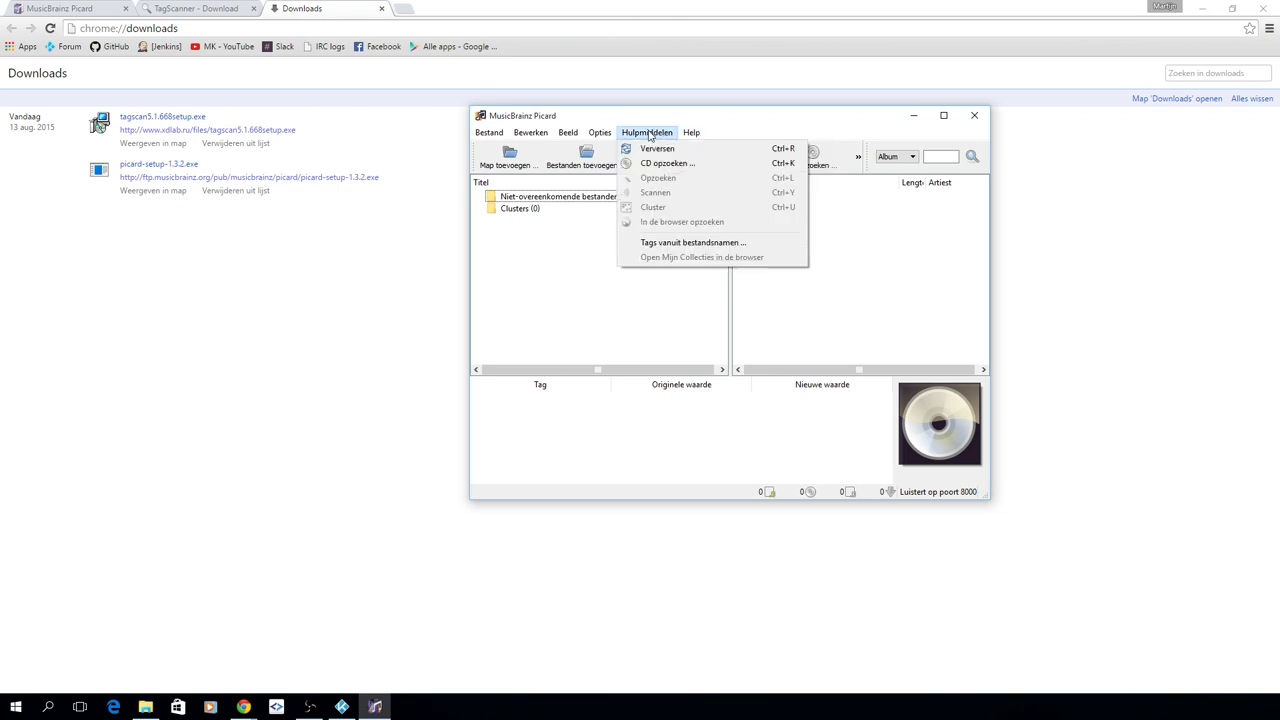
pyautogui.click(599, 132)
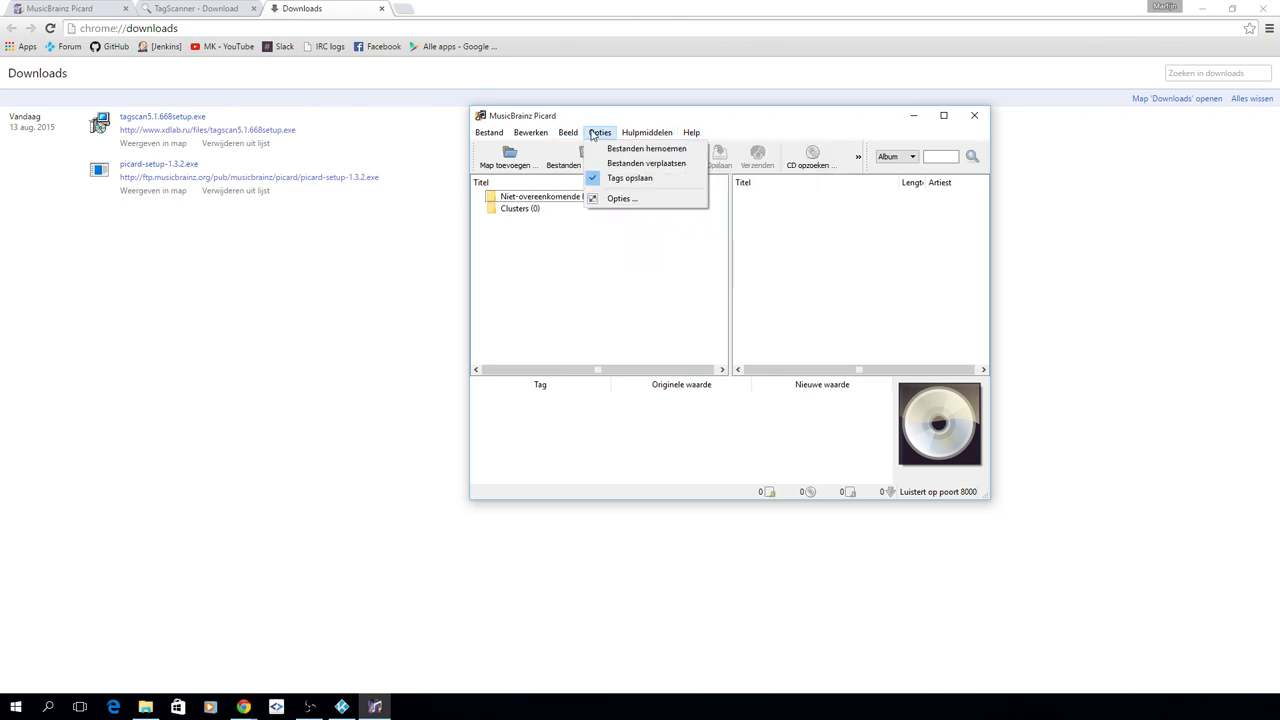
pyautogui.click(568, 132)
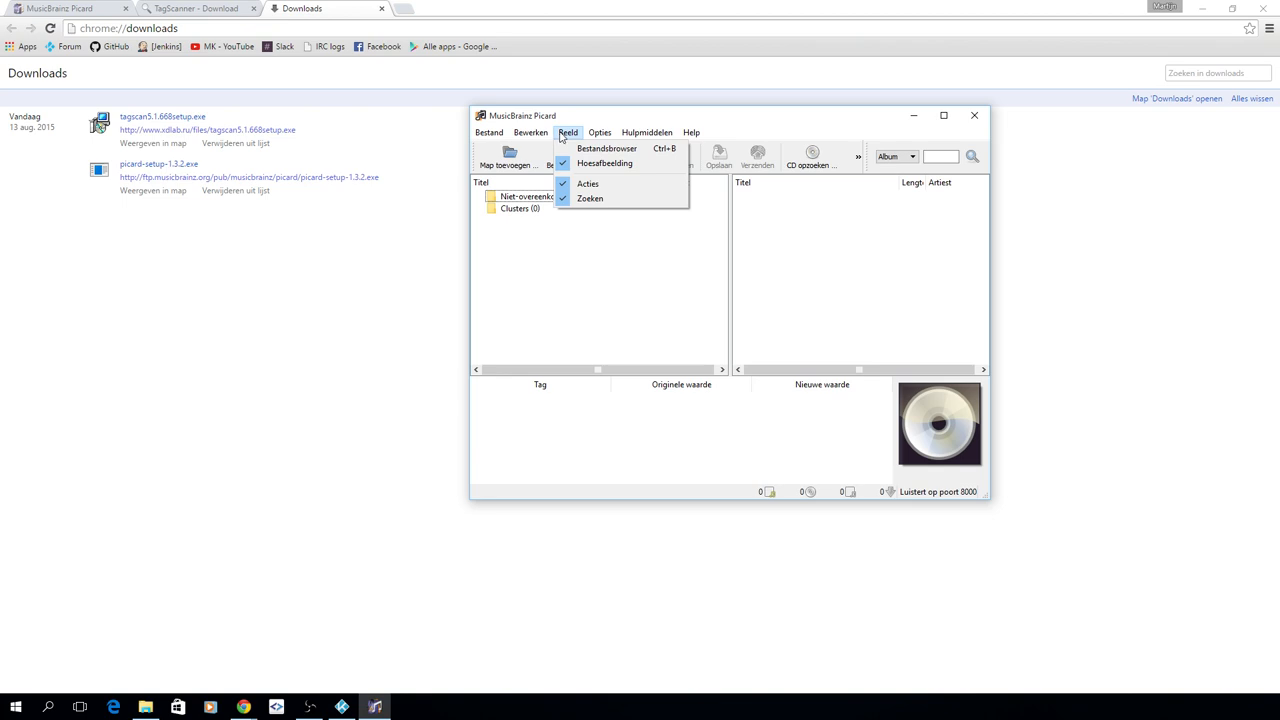
pyautogui.click(489, 132)
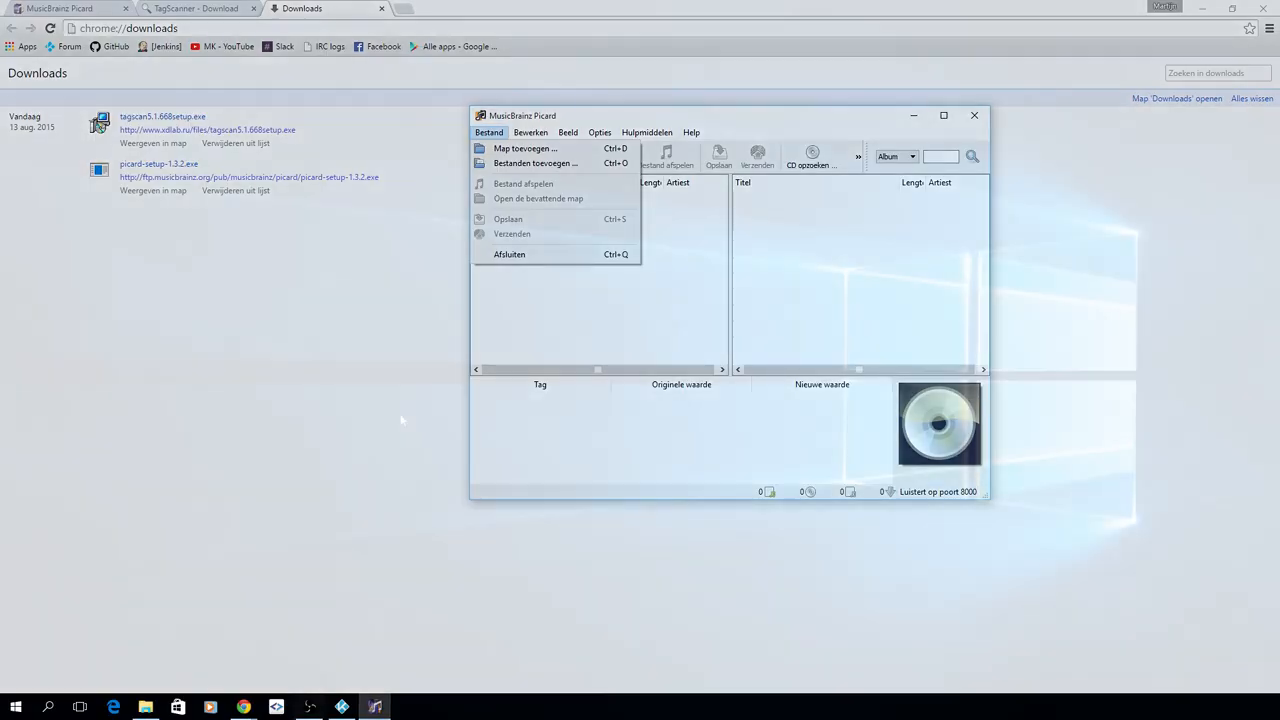
# Step: Turn on Rename files when saving in File Naming, keeping the default naming script
pyautogui.click(15, 707)
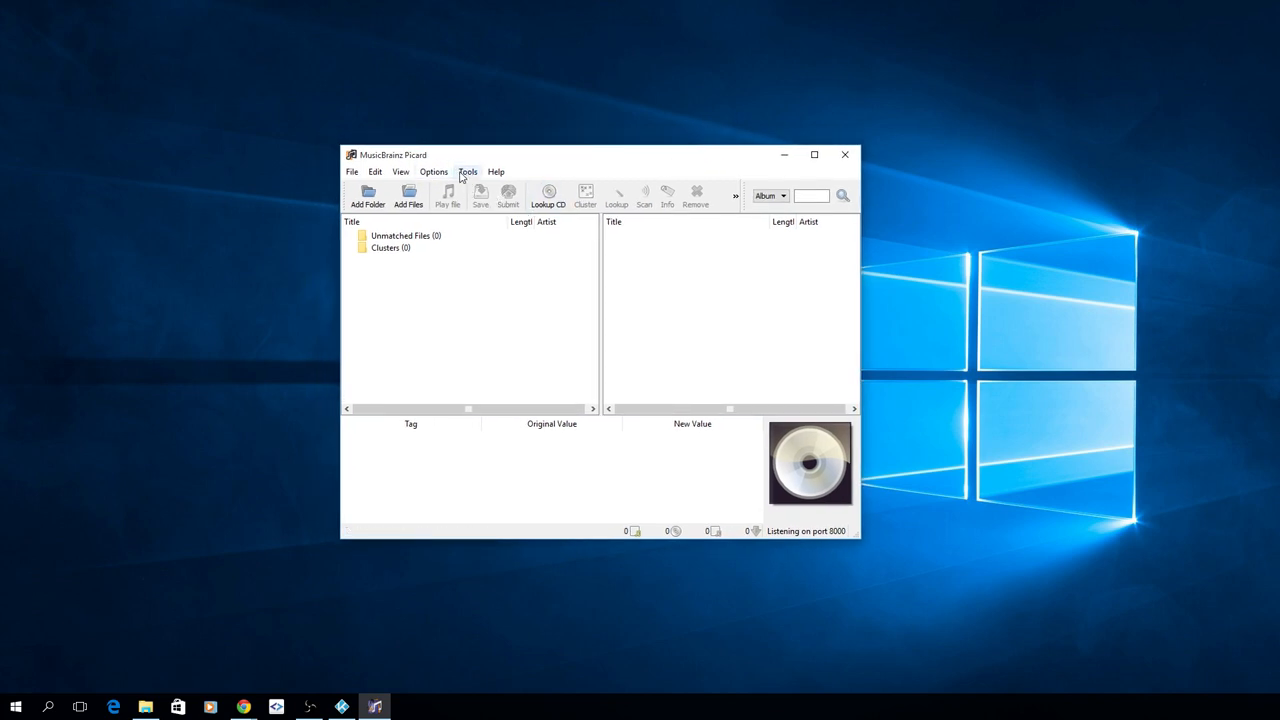
pyautogui.moveTo(600, 163)
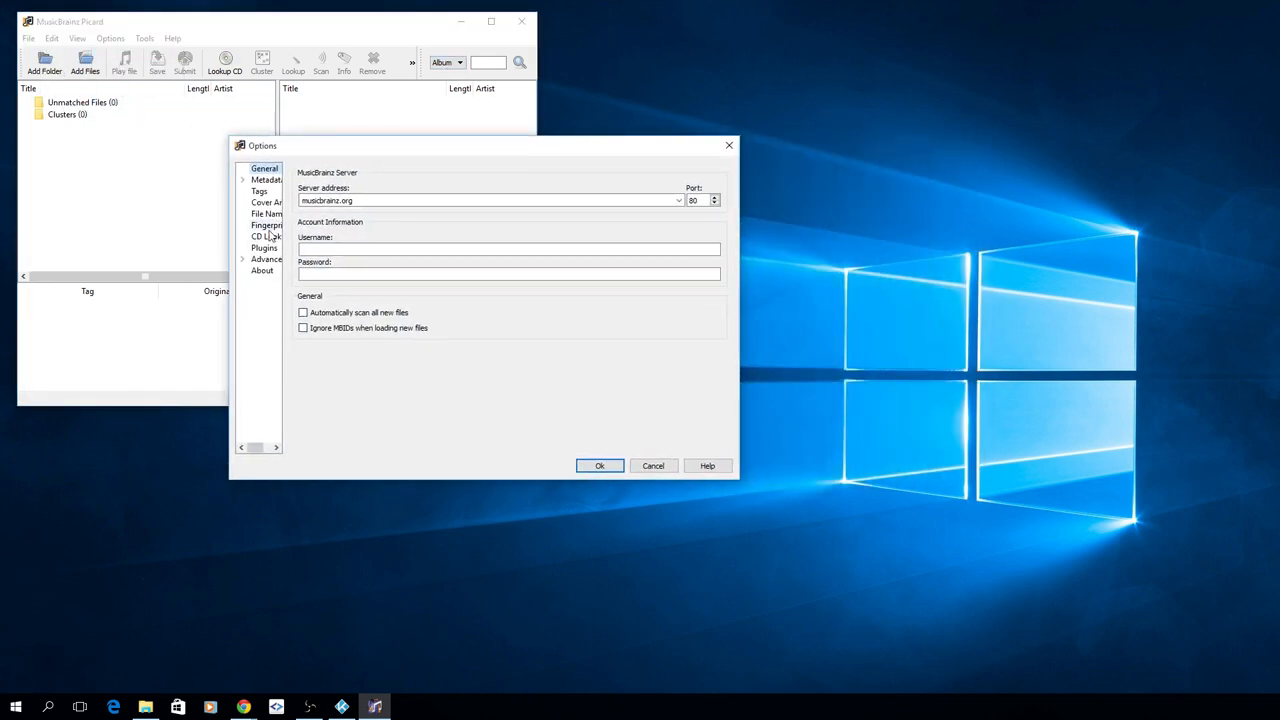
pyautogui.click(266, 213)
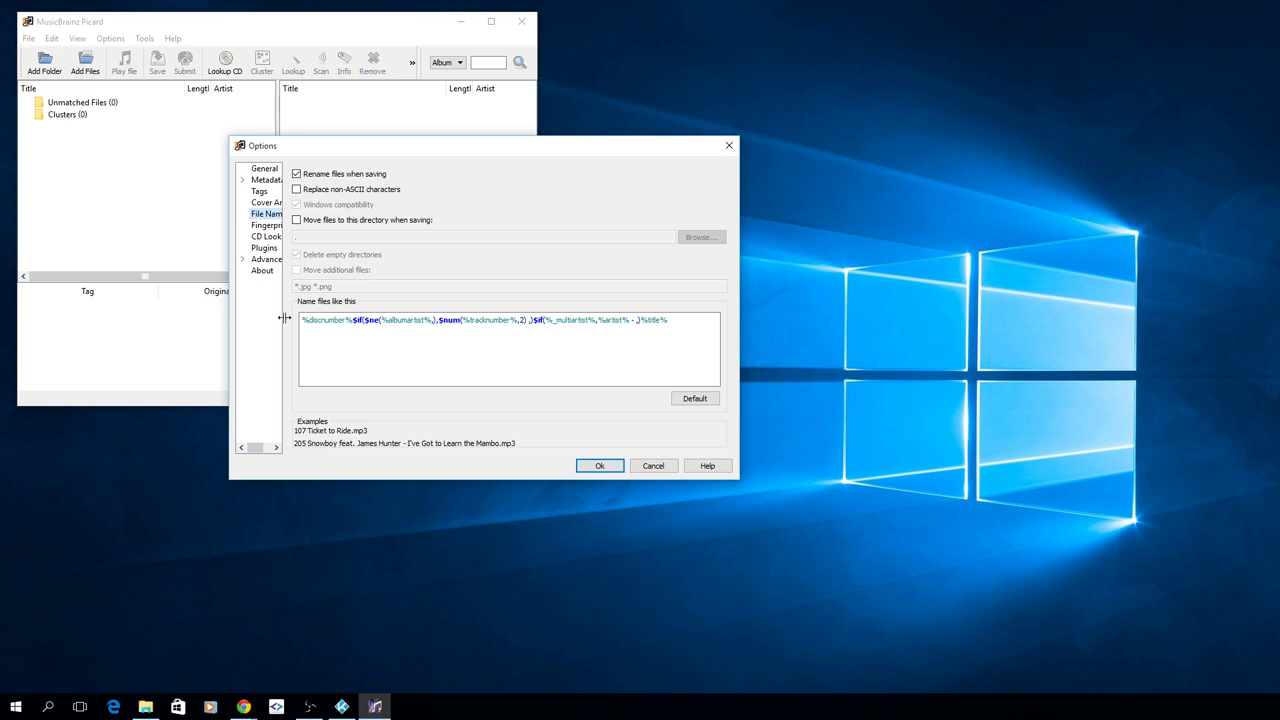
pyautogui.moveTo(316, 454)
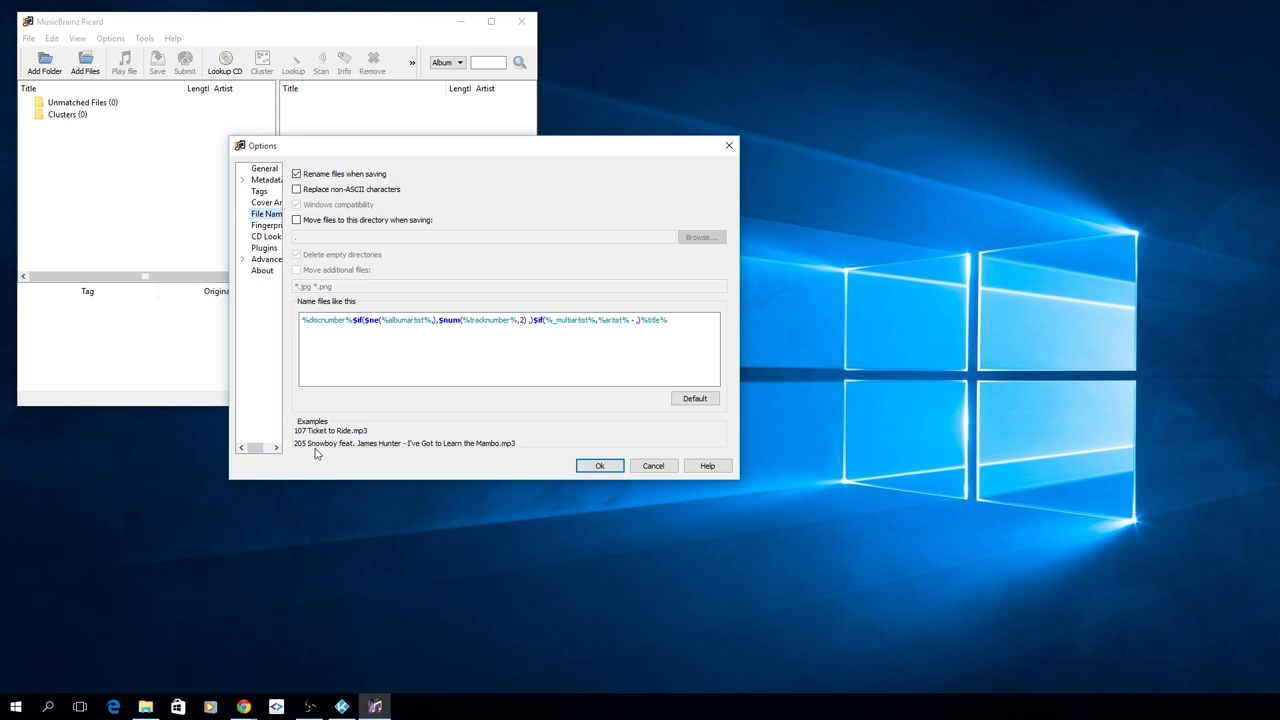
pyautogui.moveTo(440, 458)
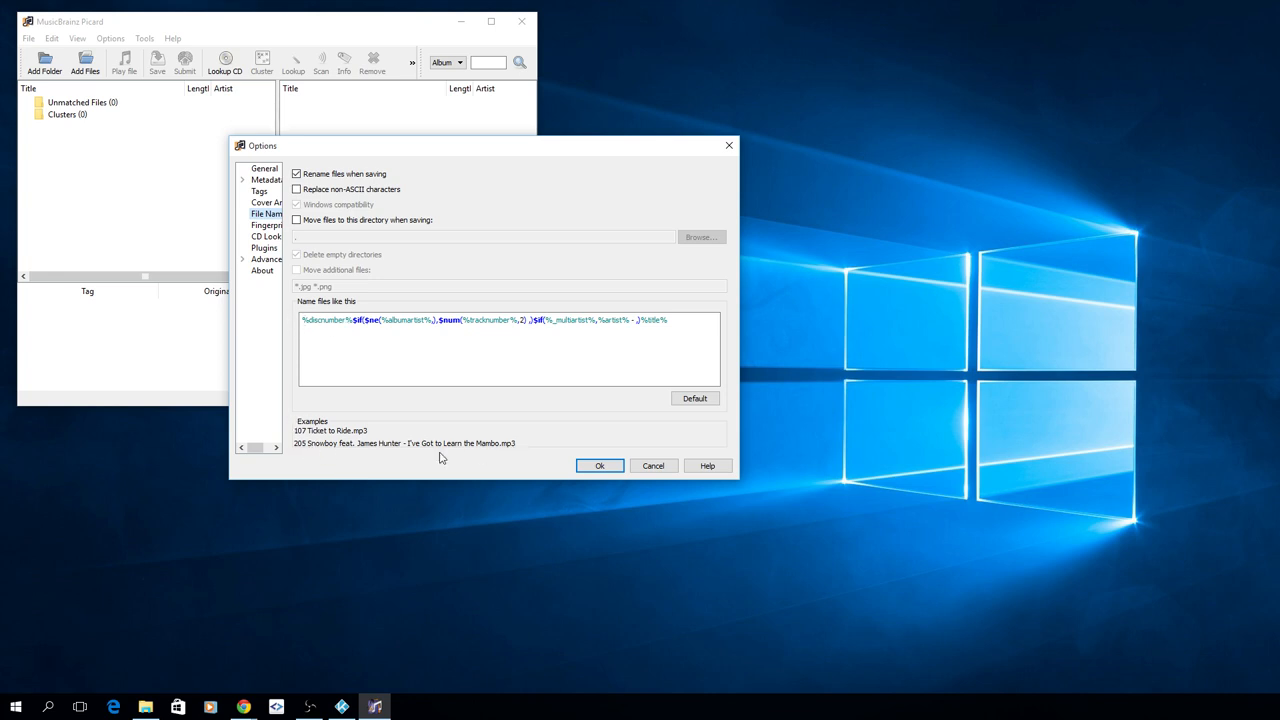
pyautogui.moveTo(302, 451)
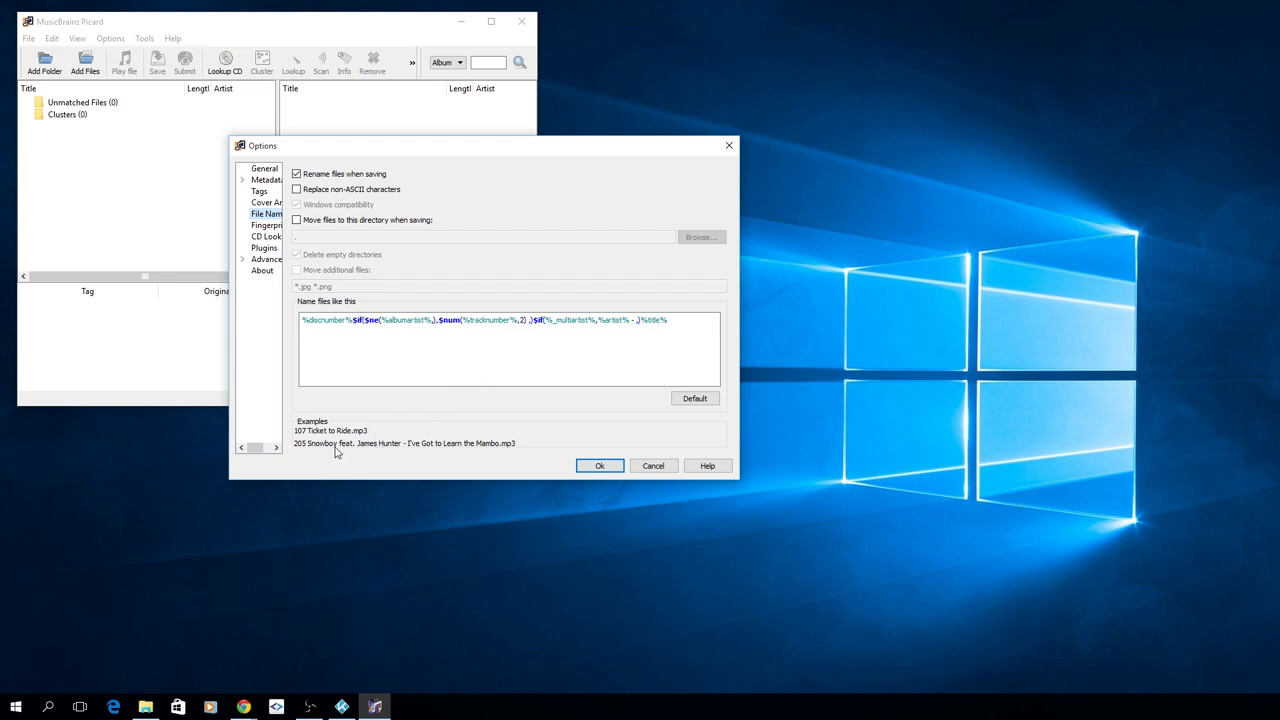
pyautogui.moveTo(457, 445)
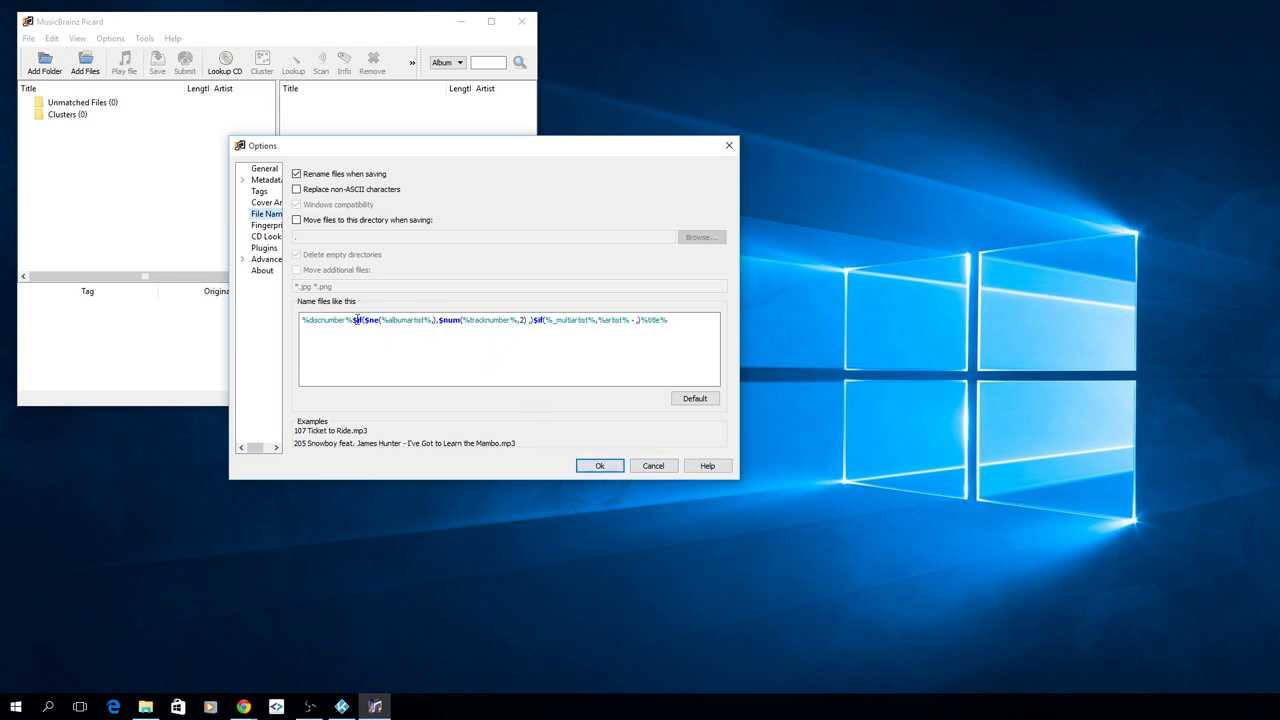
pyautogui.moveTo(590, 411)
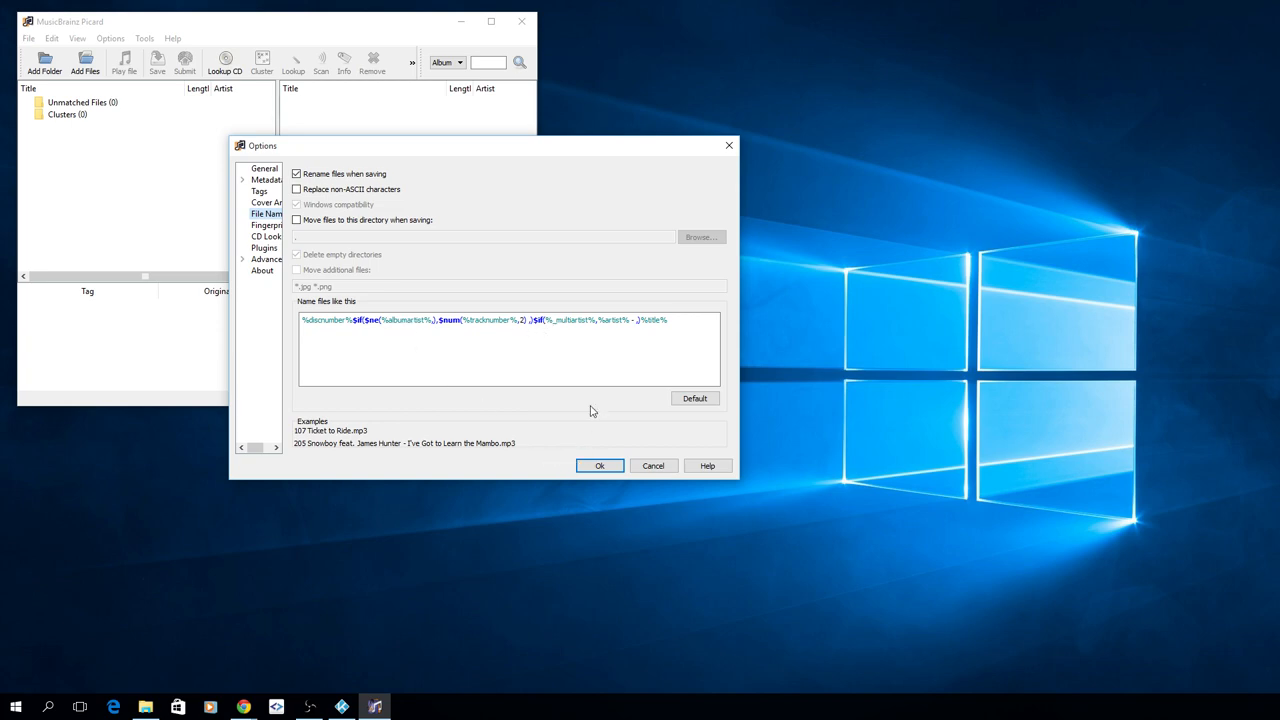
pyautogui.click(600, 465)
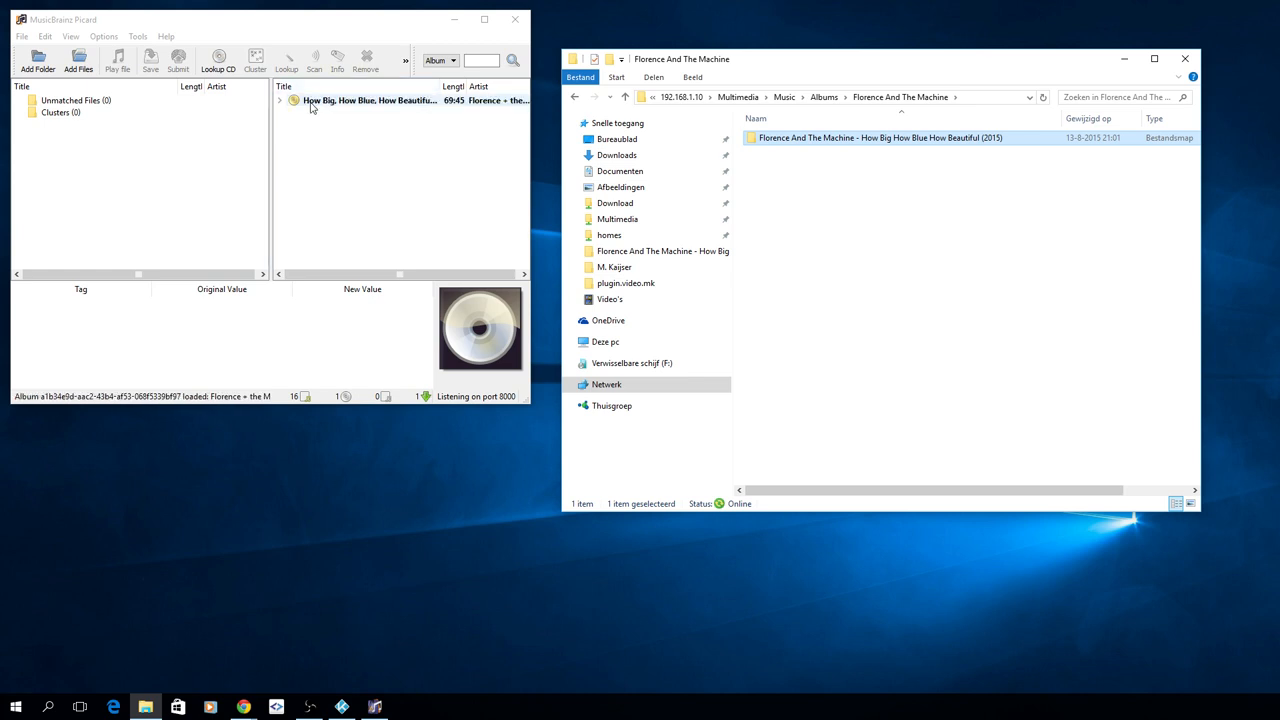
# Step: Select the How Big, How Blue, How Beautiful album and show its other release versions
pyautogui.click(370, 100)
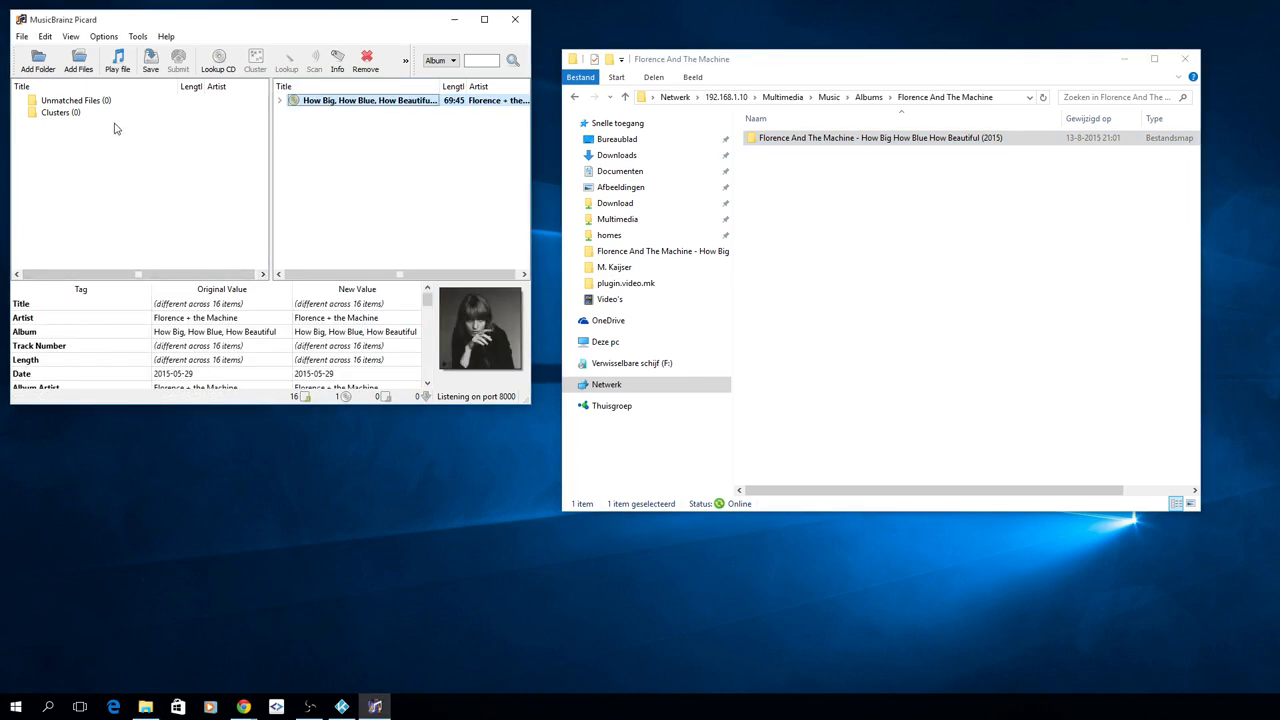
pyautogui.click(370, 100)
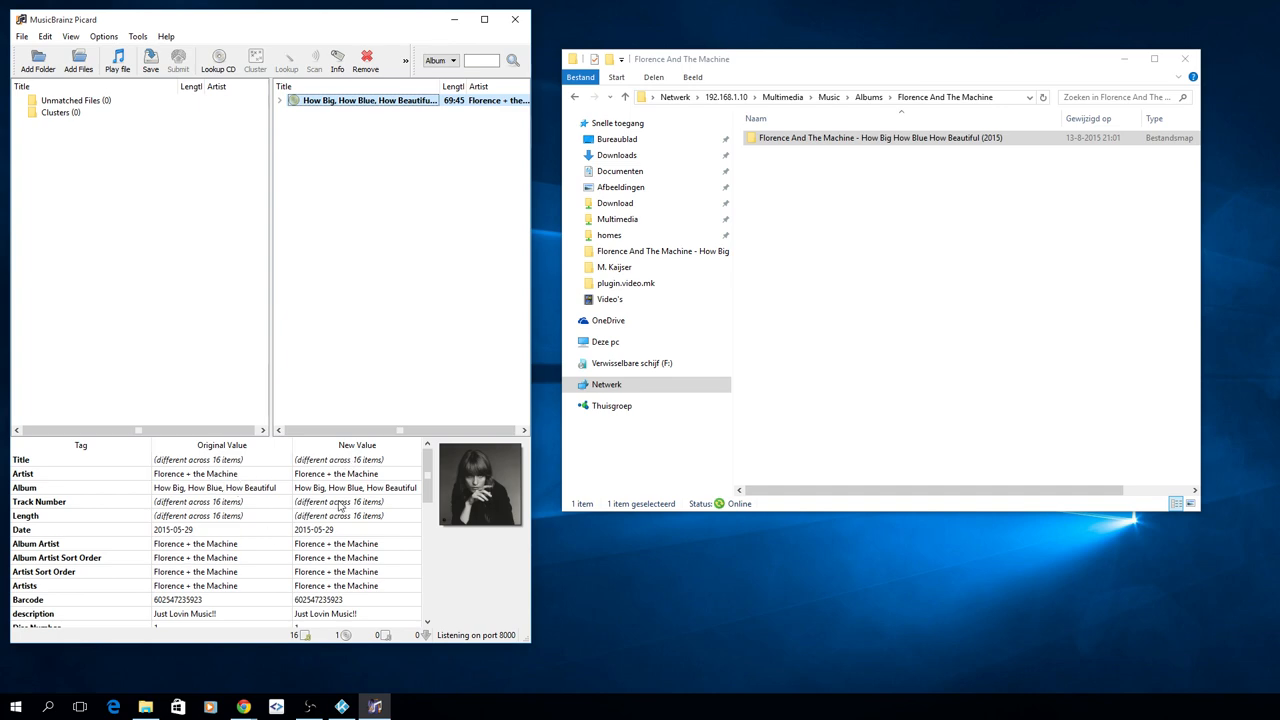
pyautogui.scroll(-3)
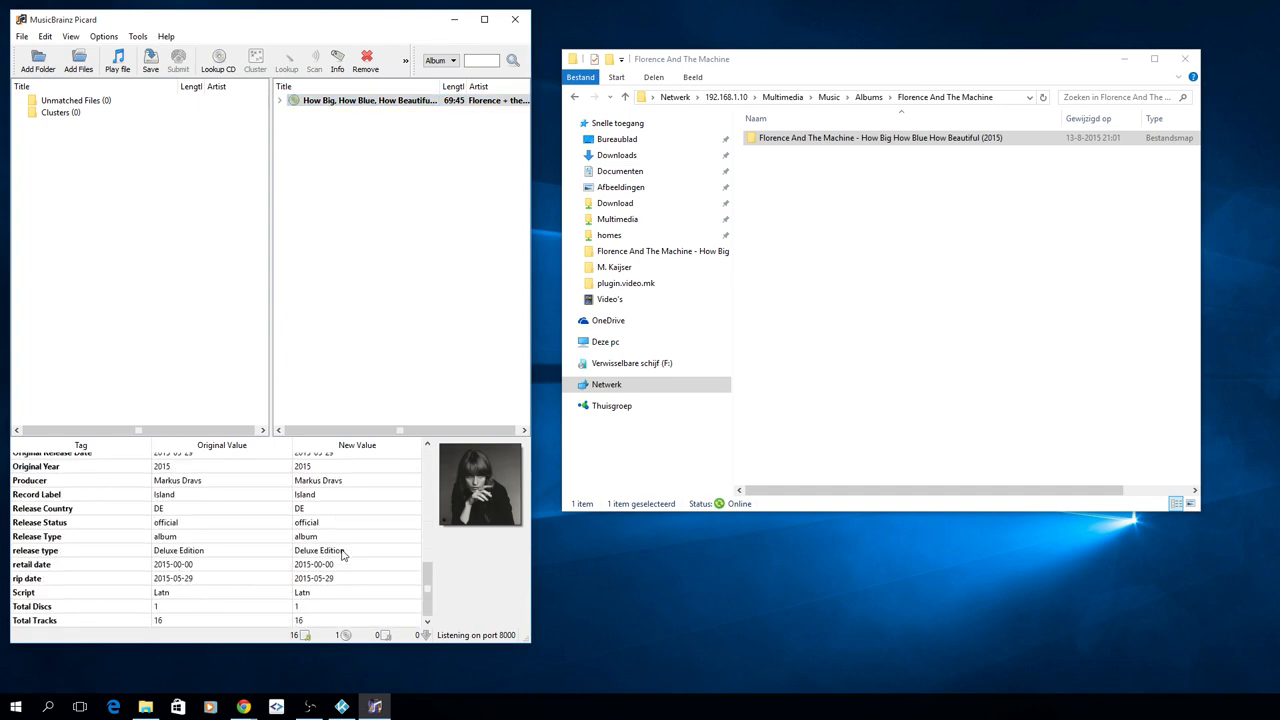
pyautogui.rightClick(360, 100)
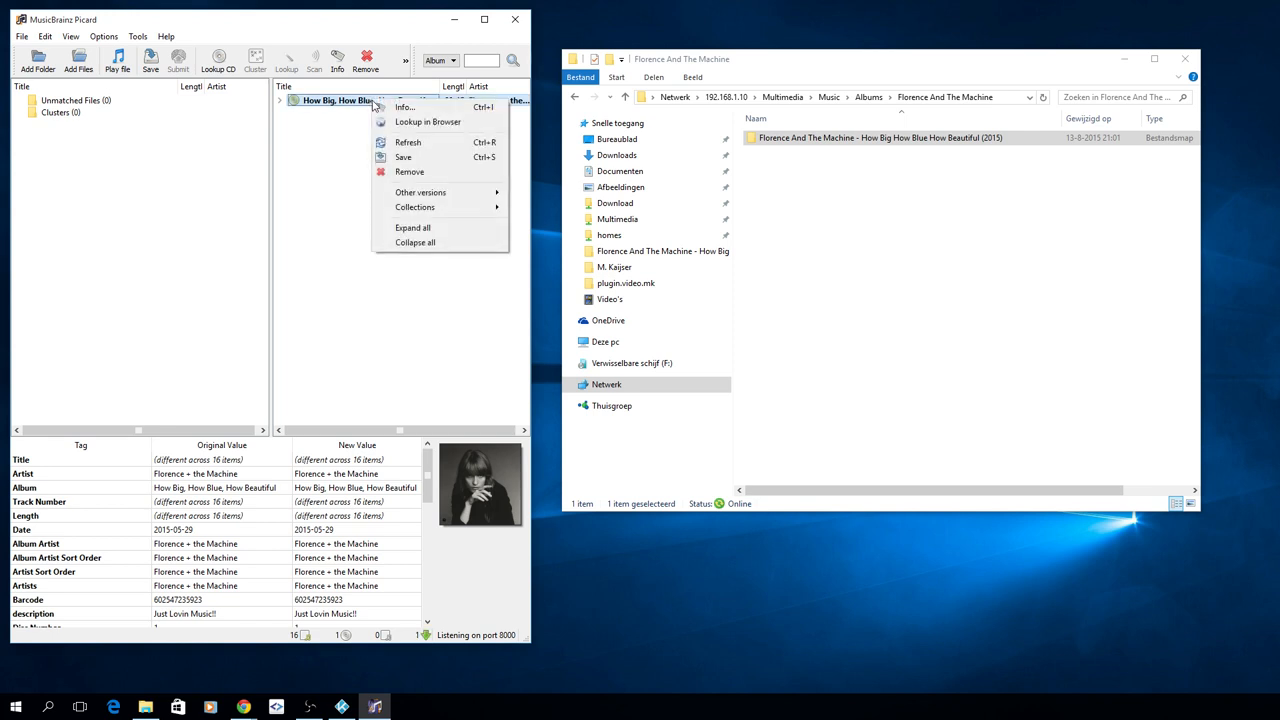
pyautogui.click(420, 192)
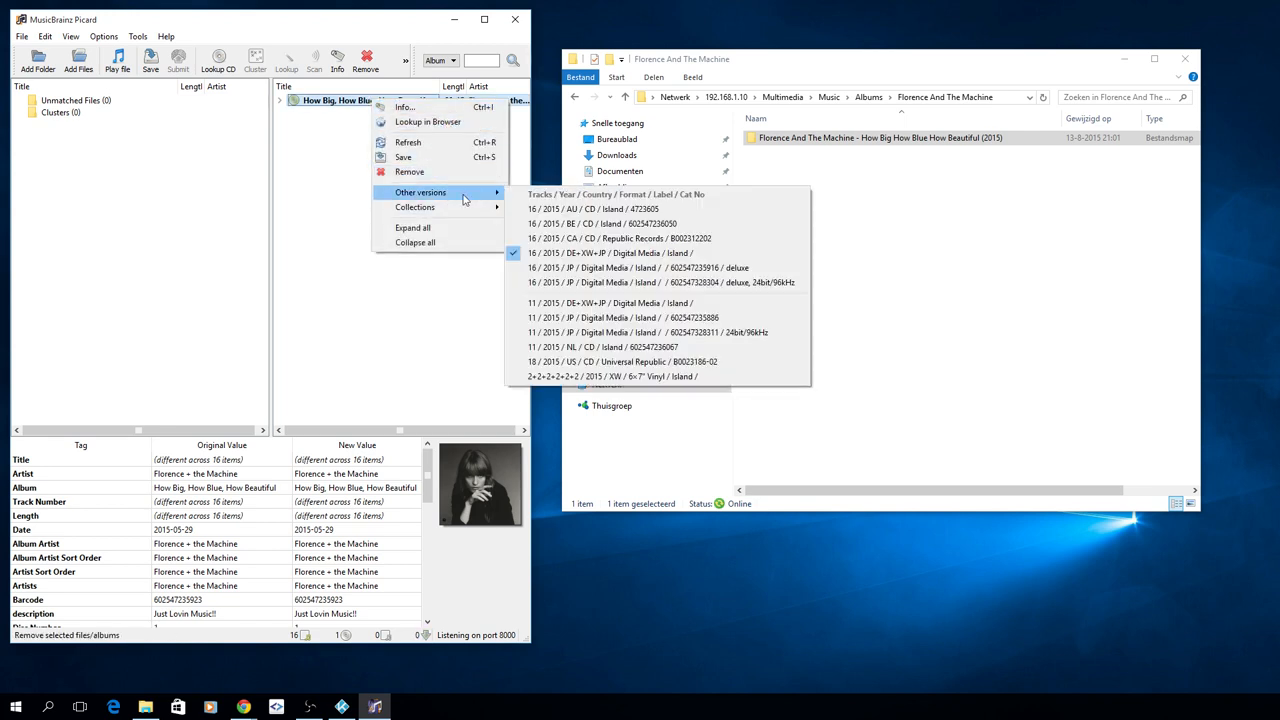
pyautogui.moveTo(578, 223)
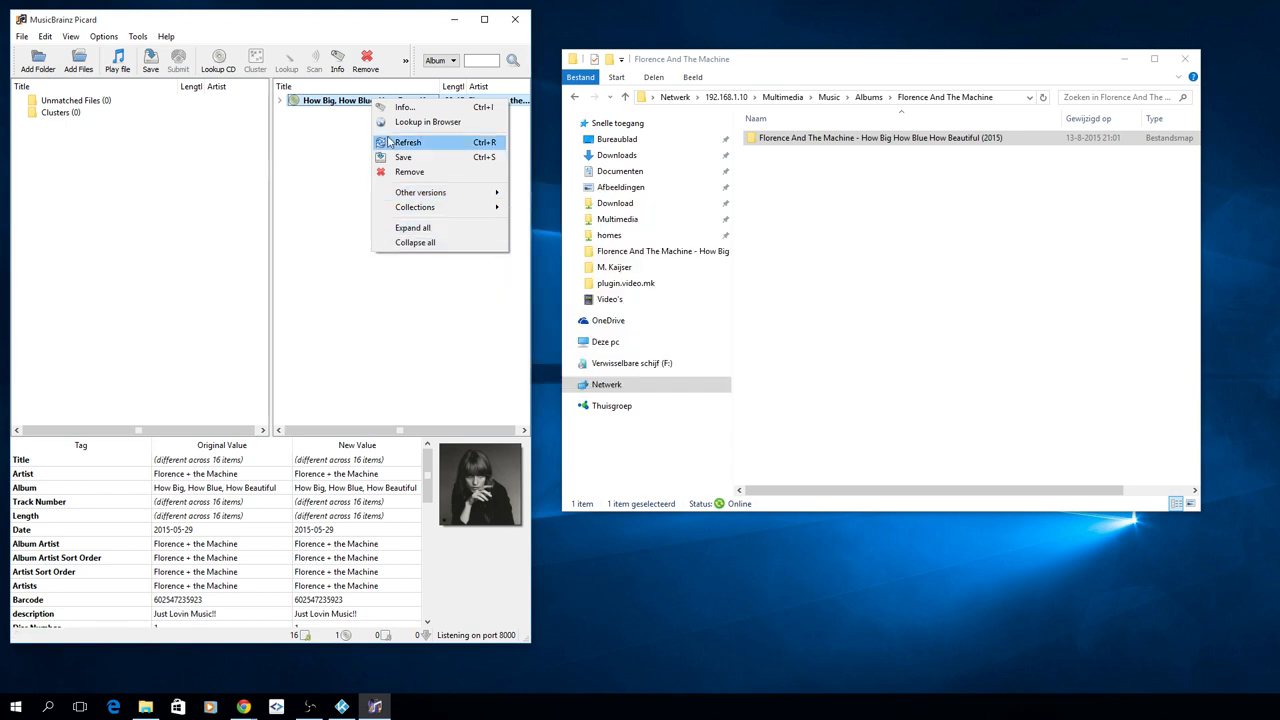
pyautogui.moveTo(403, 157)
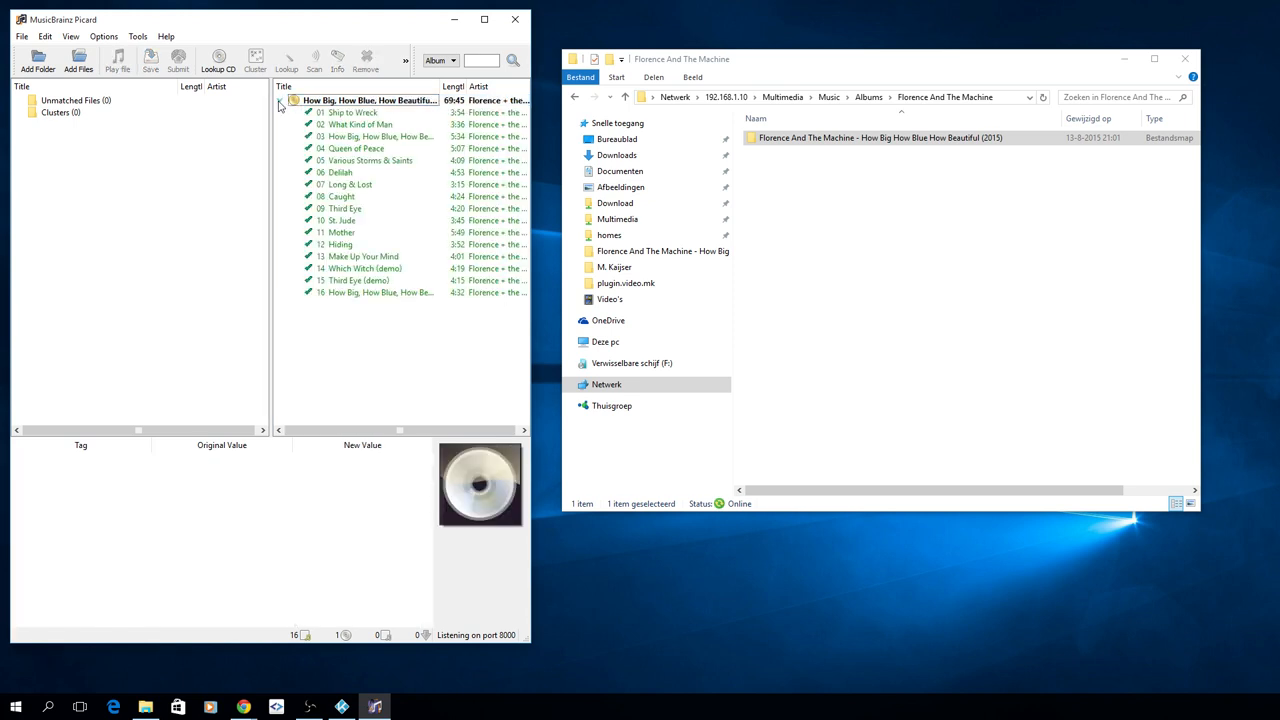
# Step: Select the album and click through several of its tracks
pyautogui.click(360, 124)
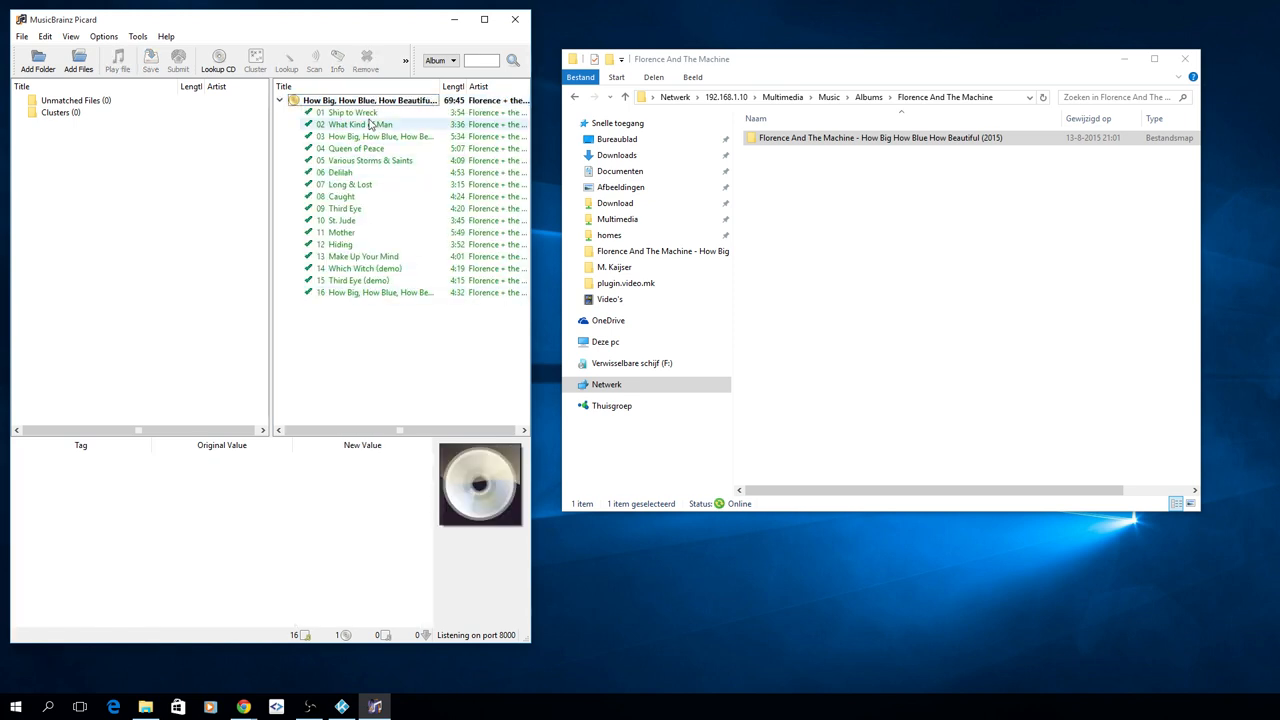
pyautogui.click(370, 100)
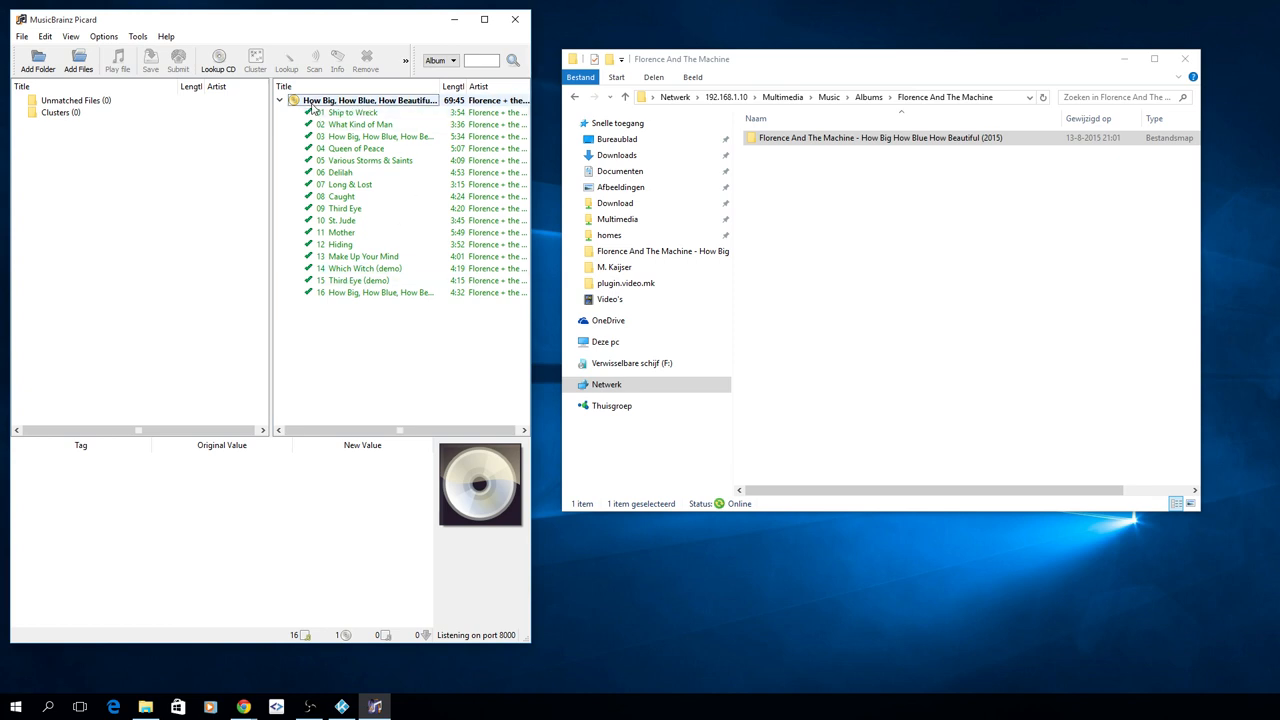
pyautogui.click(341, 196)
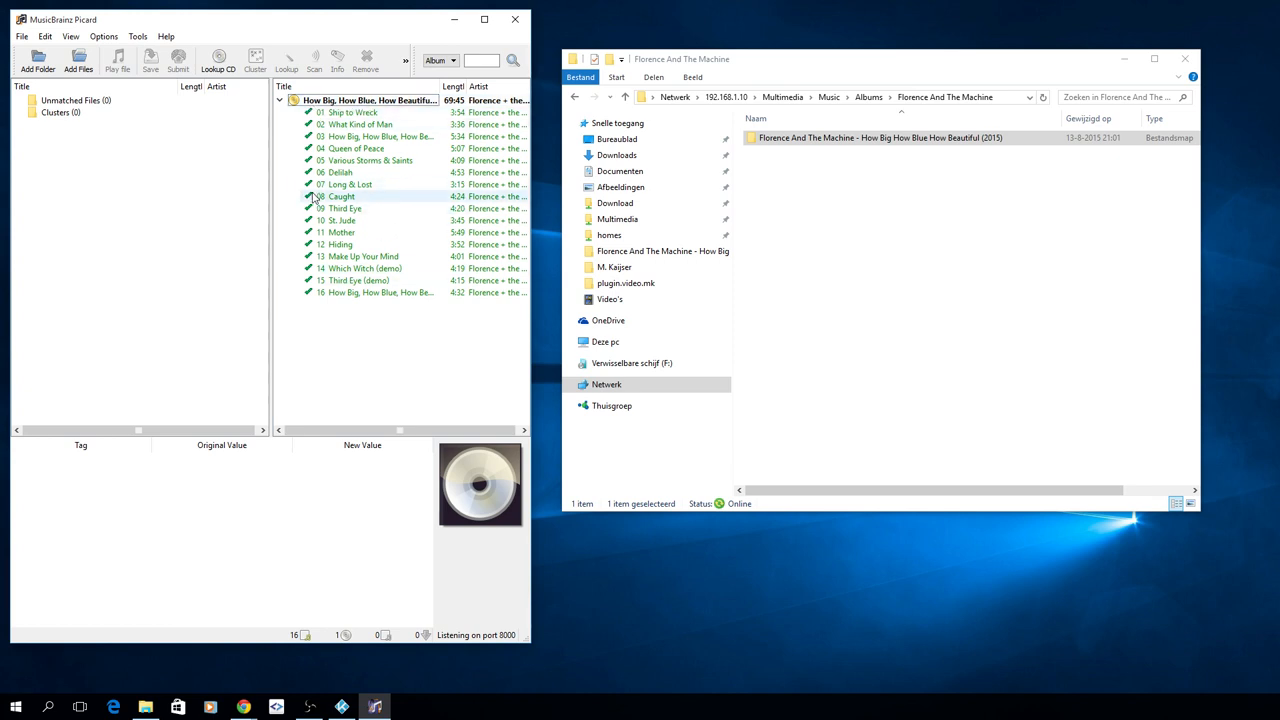
pyautogui.click(344, 208)
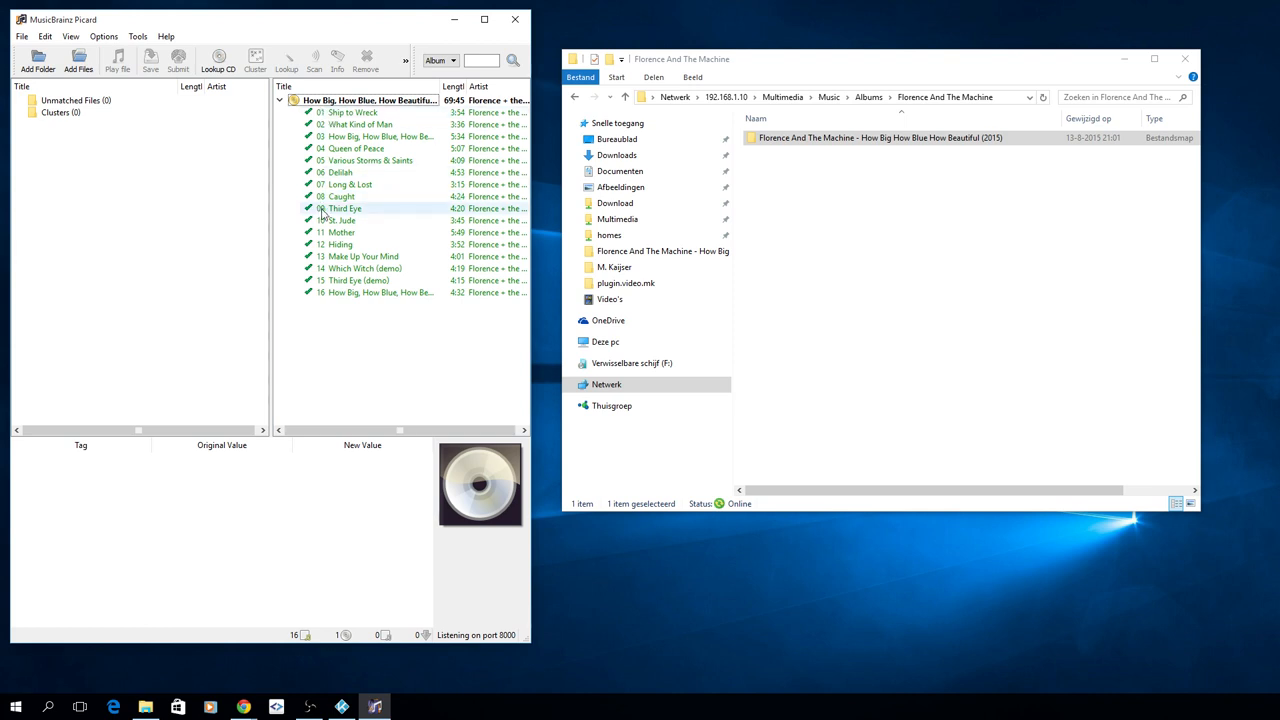
pyautogui.click(345, 220)
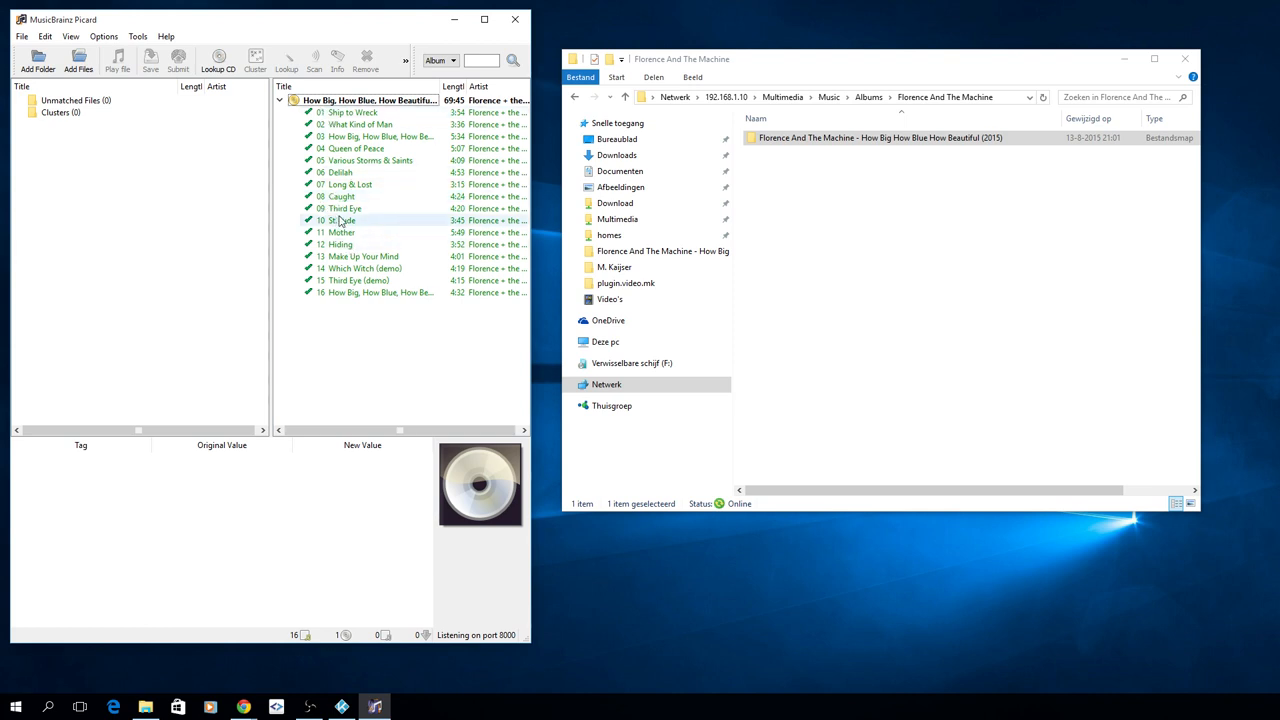
# Step: Save How Big, How Blue, How Beautiful from its context menu, then select a track
pyautogui.rightClick(370, 100)
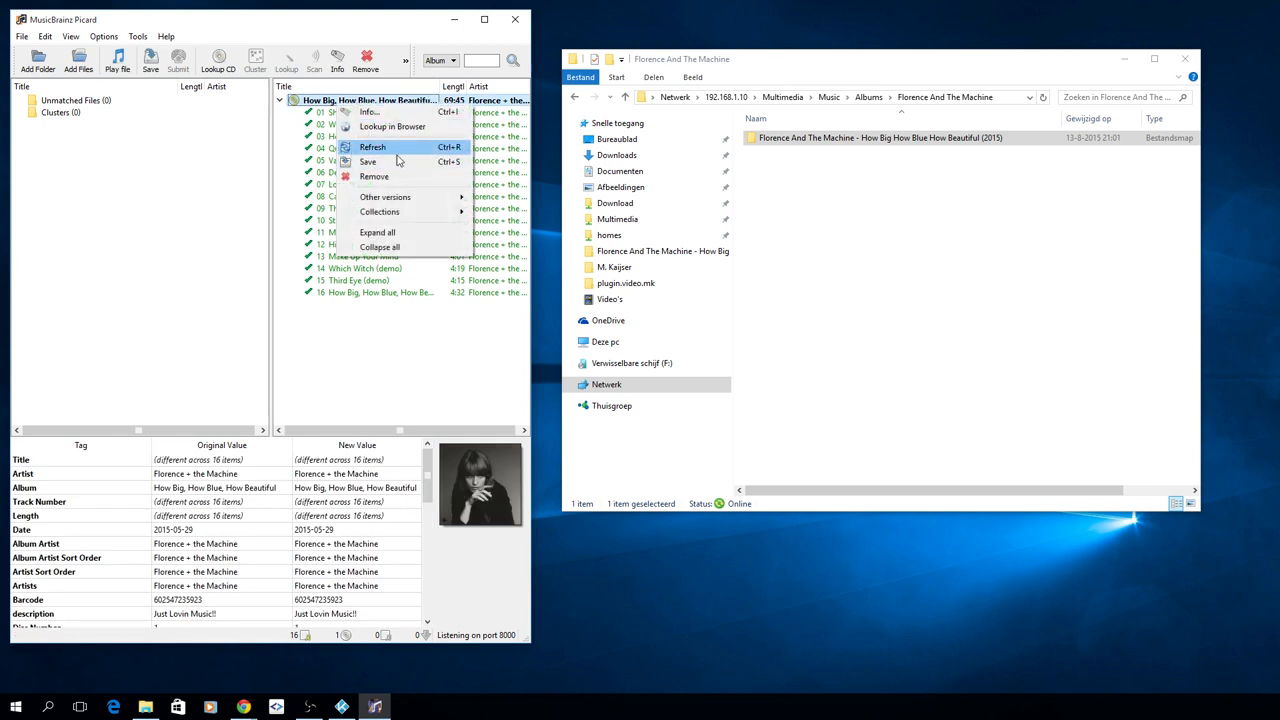
pyautogui.moveTo(370, 162)
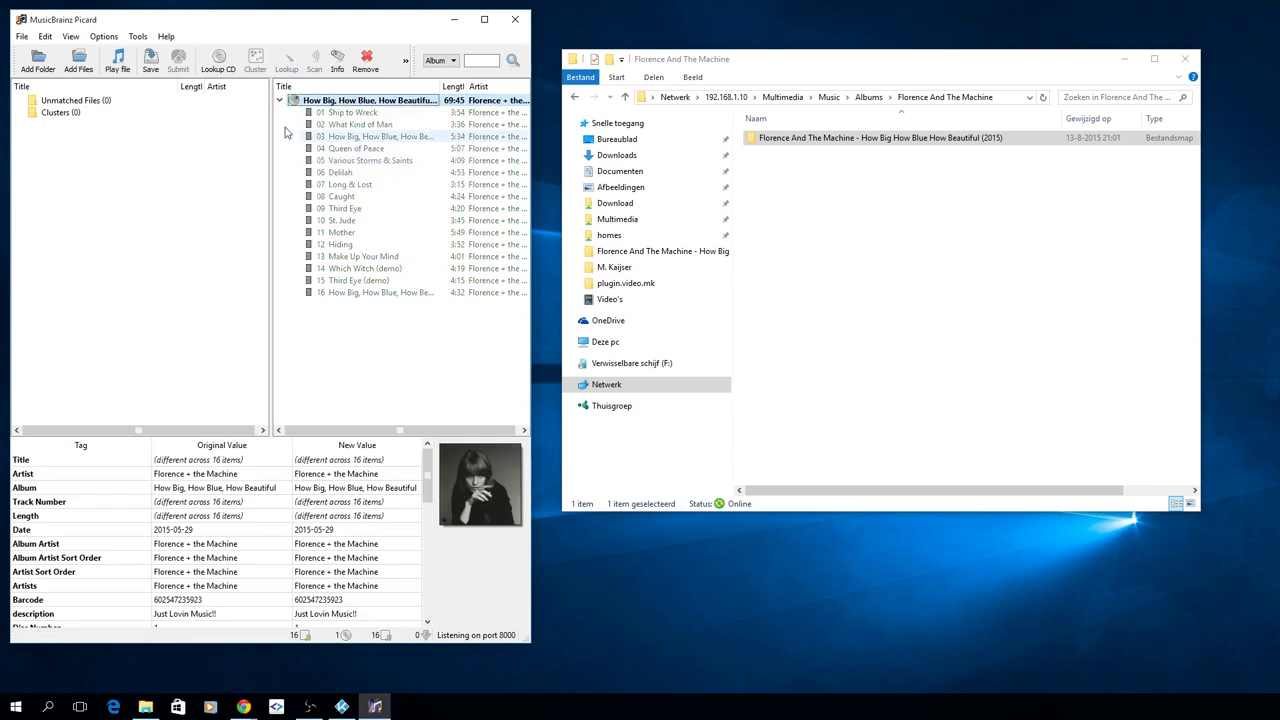
pyautogui.click(350, 112)
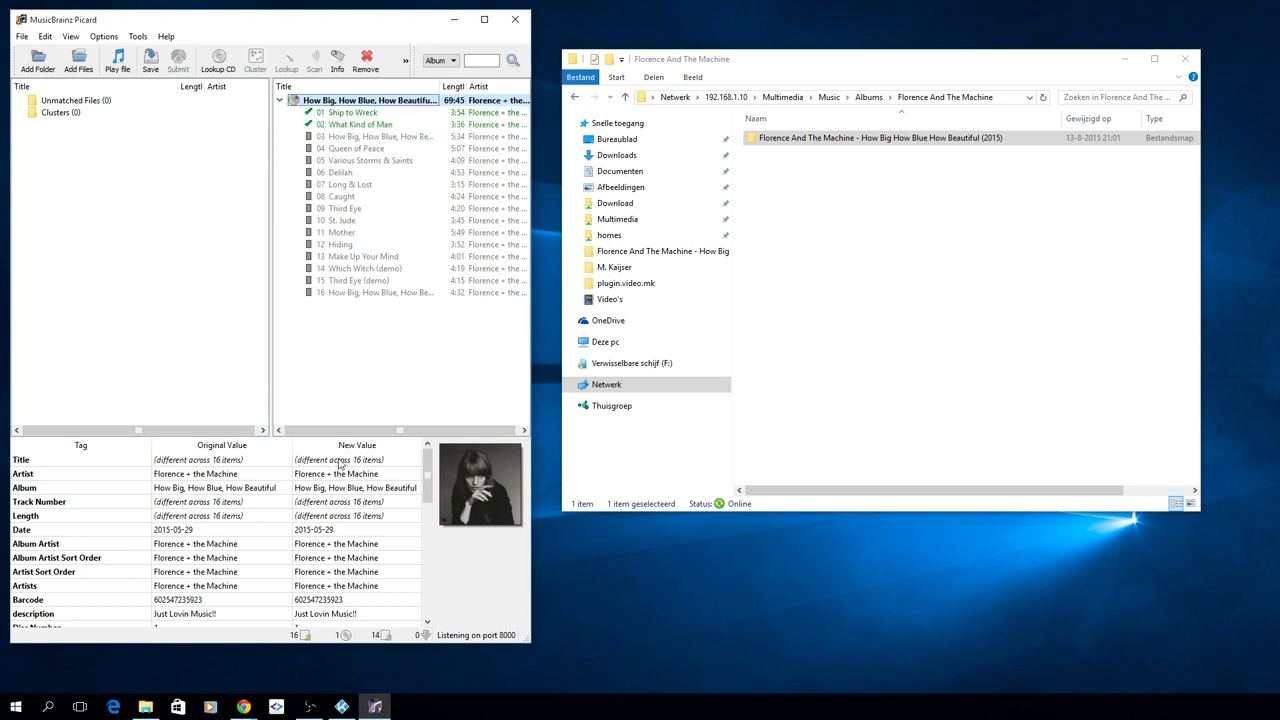
pyautogui.moveTo(278, 461)
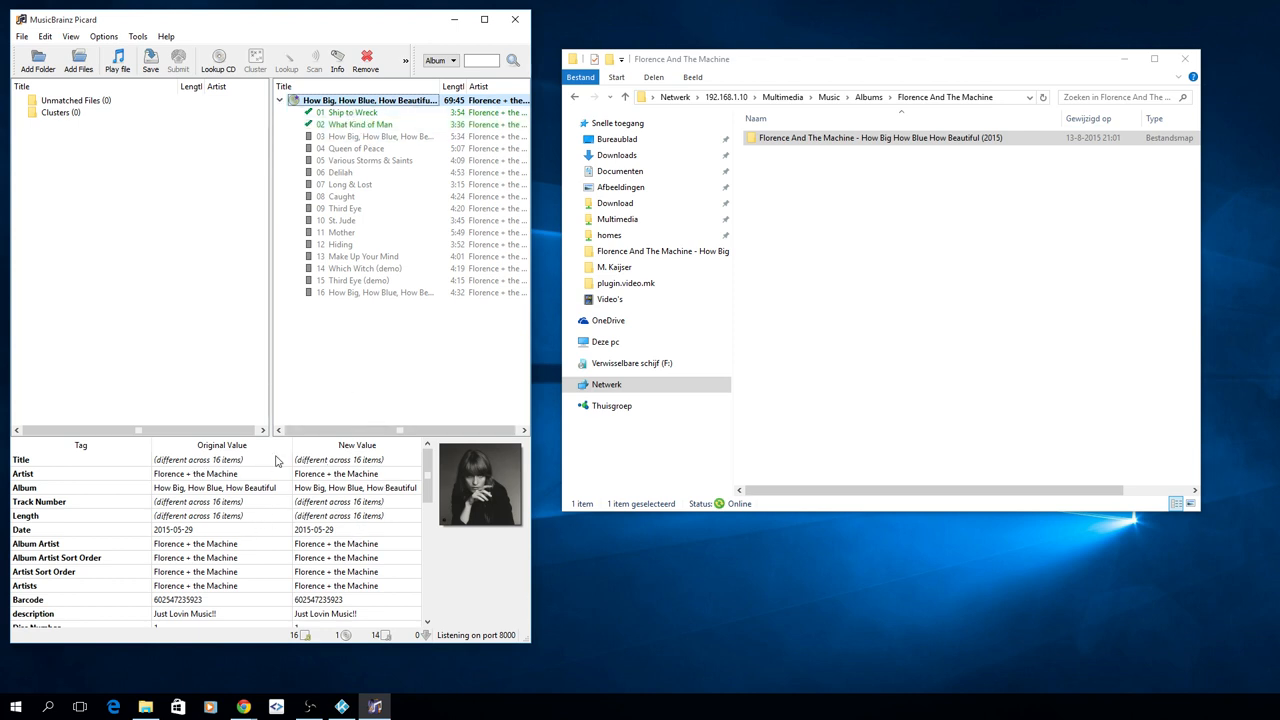
pyautogui.click(355, 148)
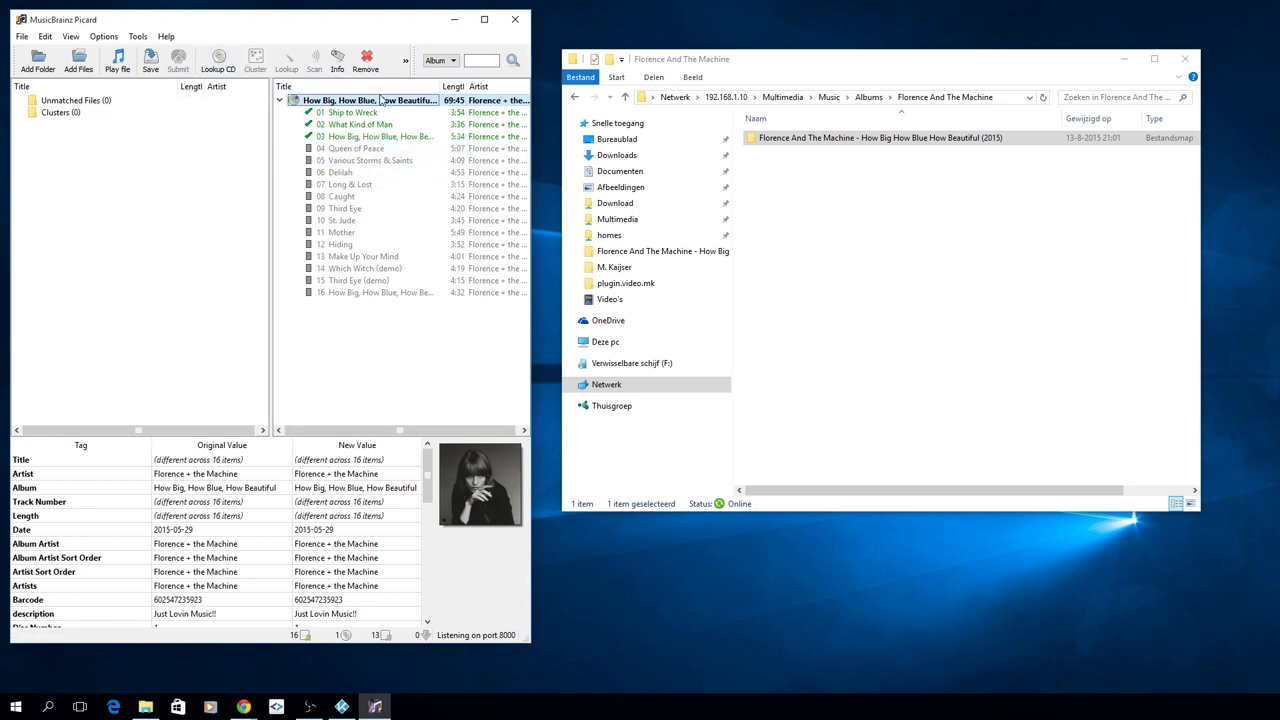
pyautogui.click(355, 148)
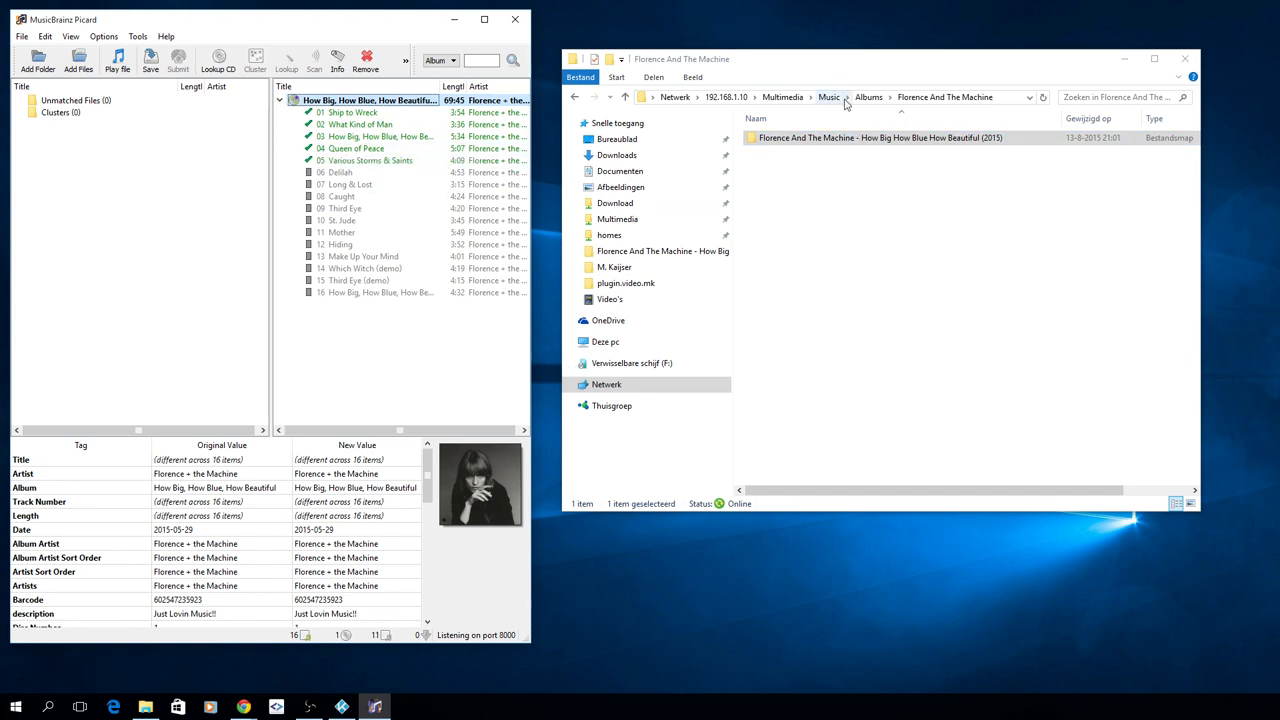
# Step: Look inside Daft Punk's Alive (1997) folder, then go back to the Albums folder
pyautogui.click(868, 97)
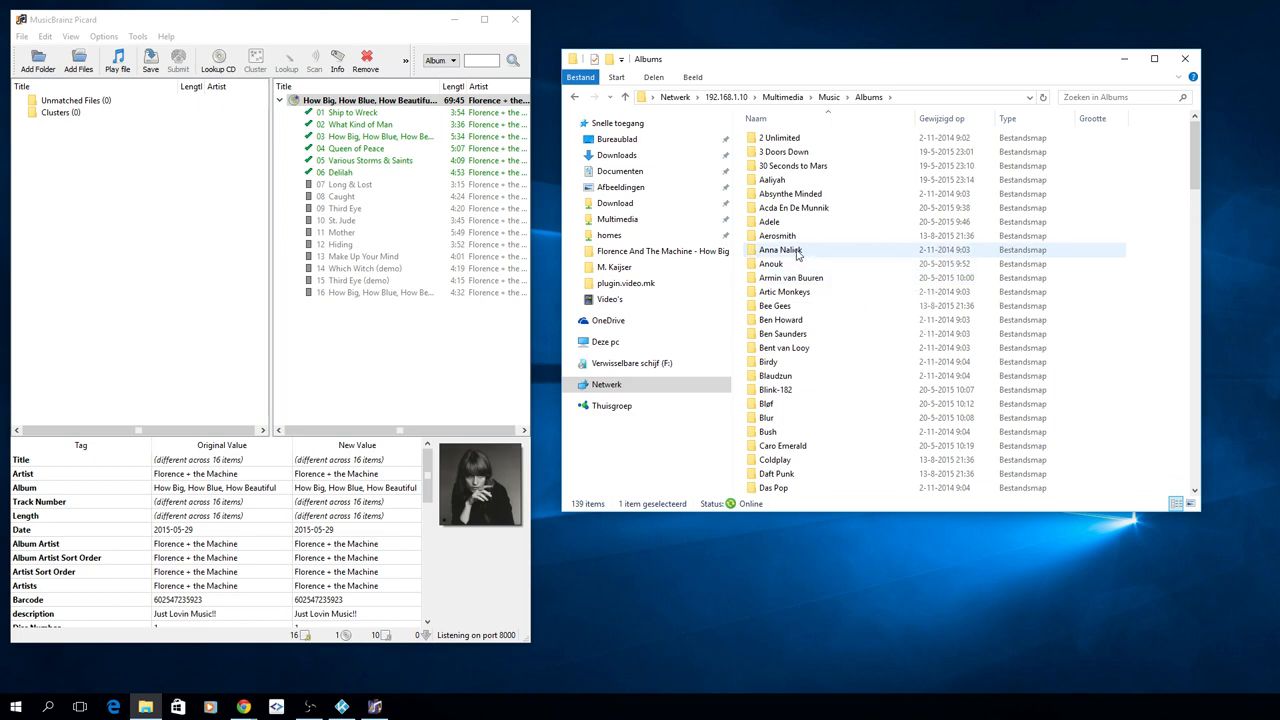
pyautogui.moveTo(775, 305)
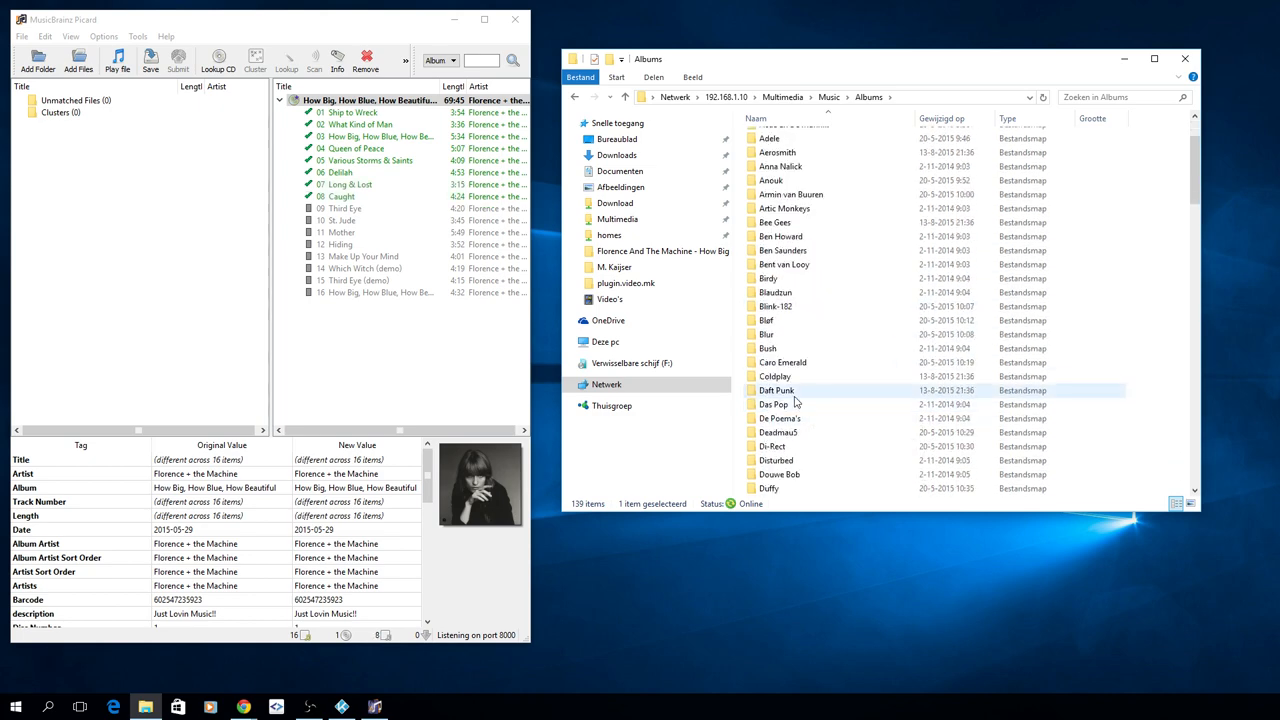
pyautogui.doubleClick(776, 390)
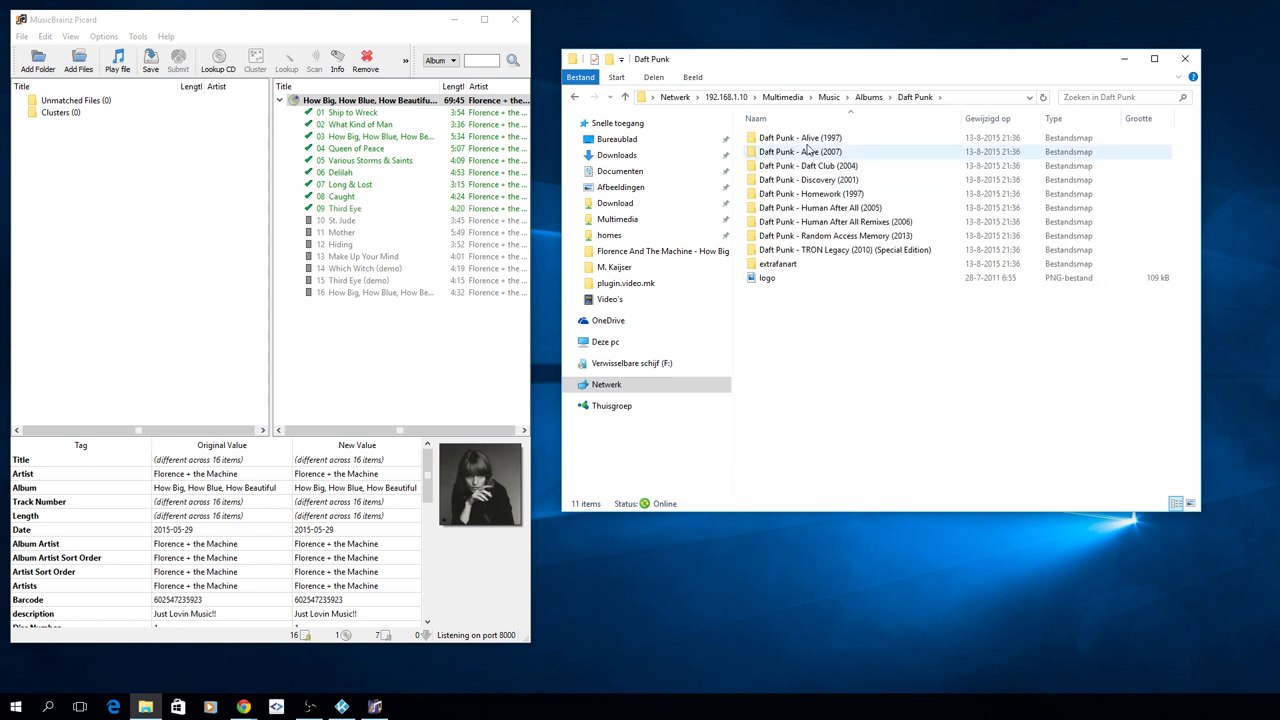
pyautogui.click(800, 137)
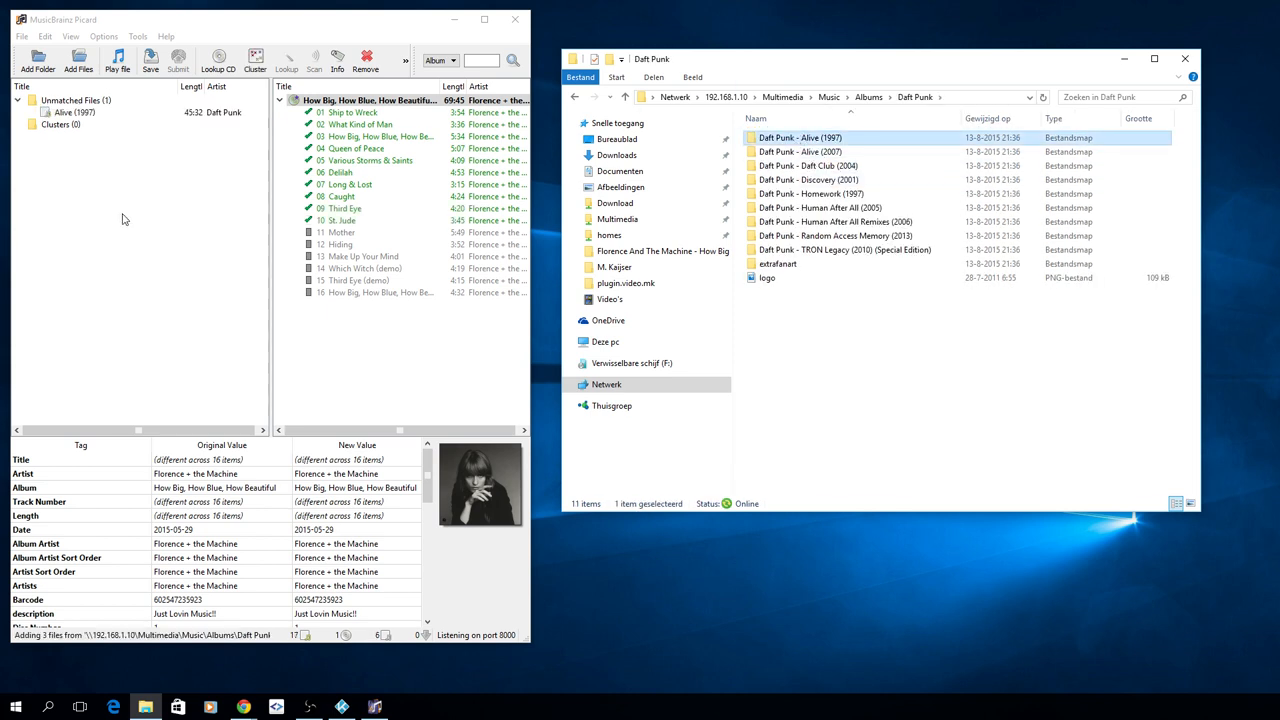
pyautogui.click(75, 112)
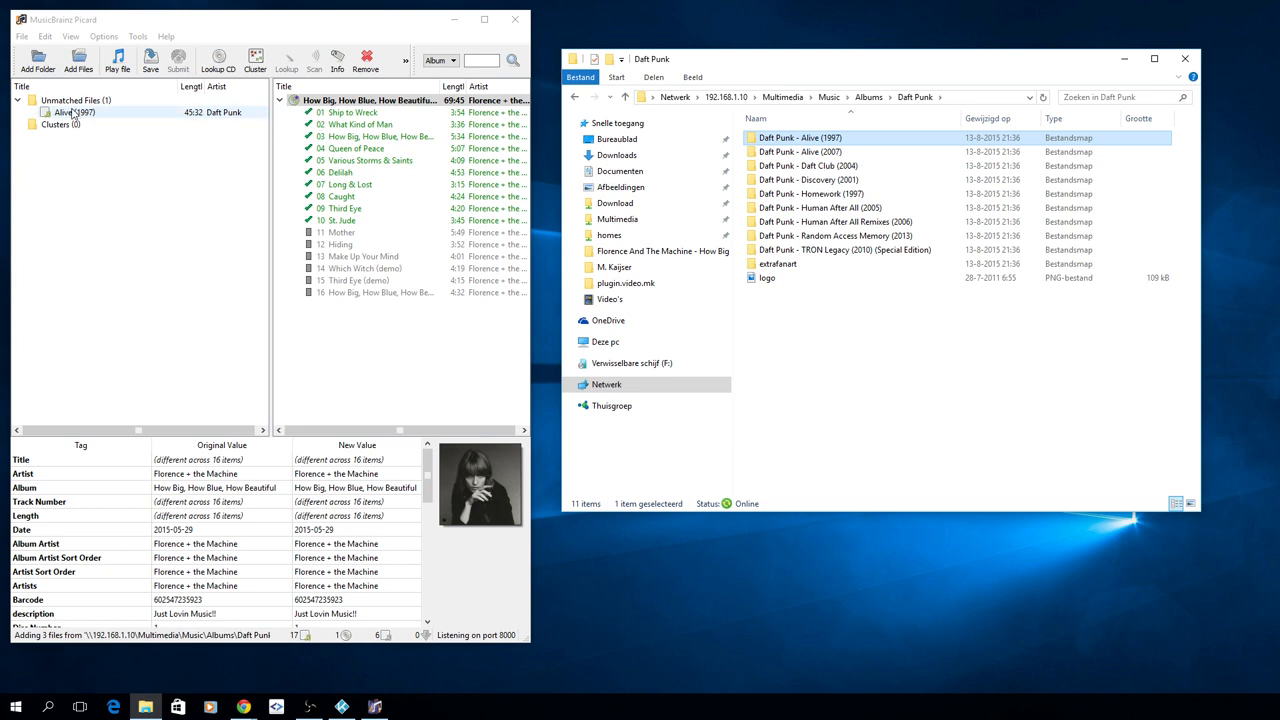
pyautogui.click(65, 112)
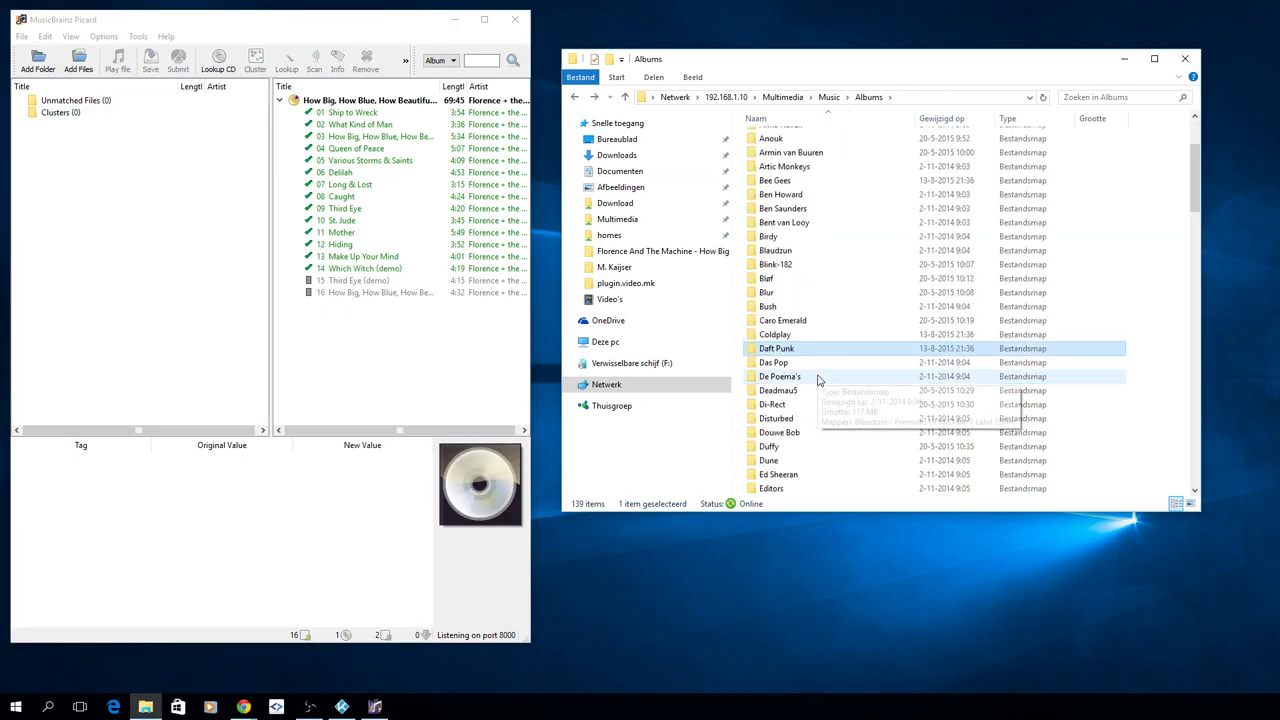
# Step: Load Racoon's Untitled Demo (2001) folder into Picard and view a track's tags
pyautogui.scroll(-3)
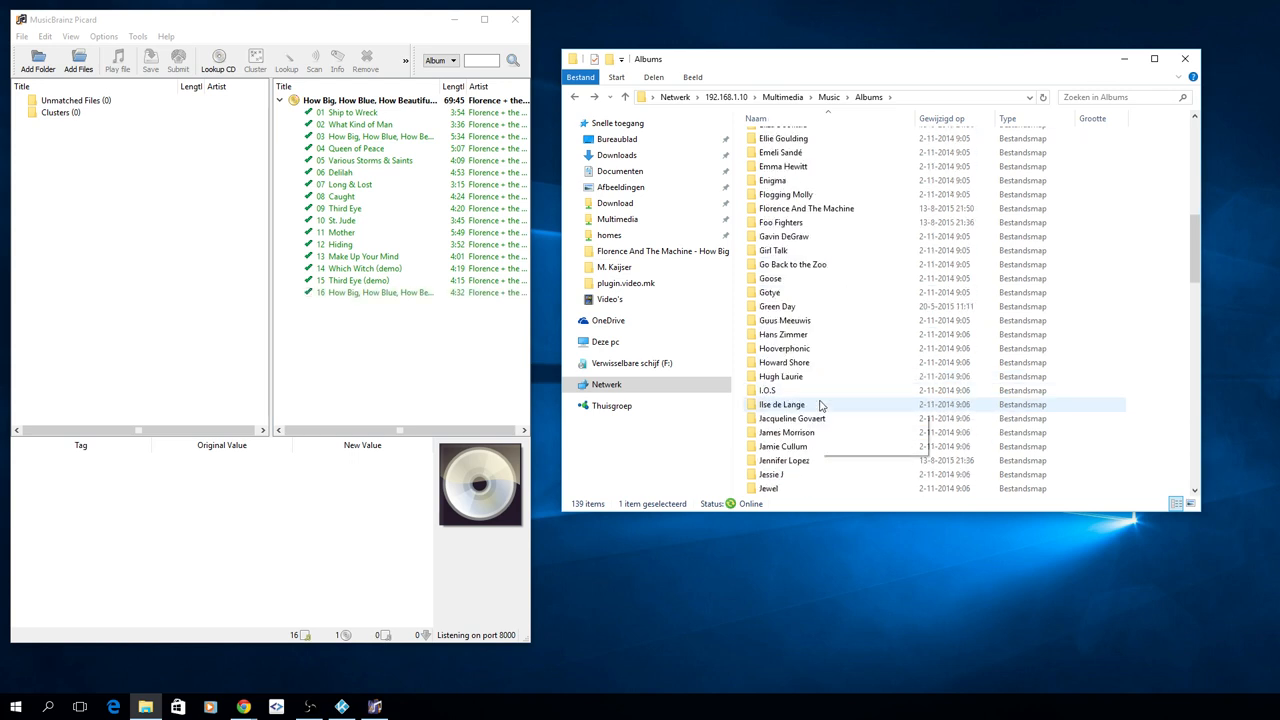
pyautogui.scroll(-3)
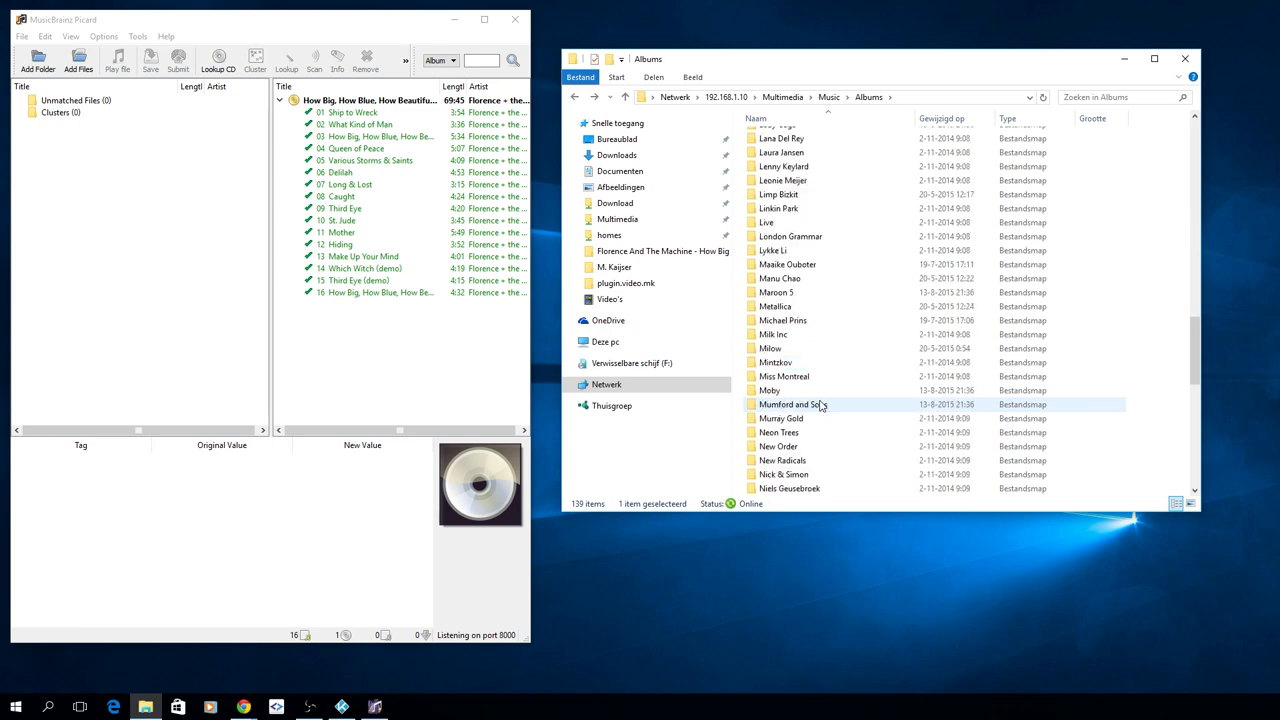
pyautogui.scroll(-3)
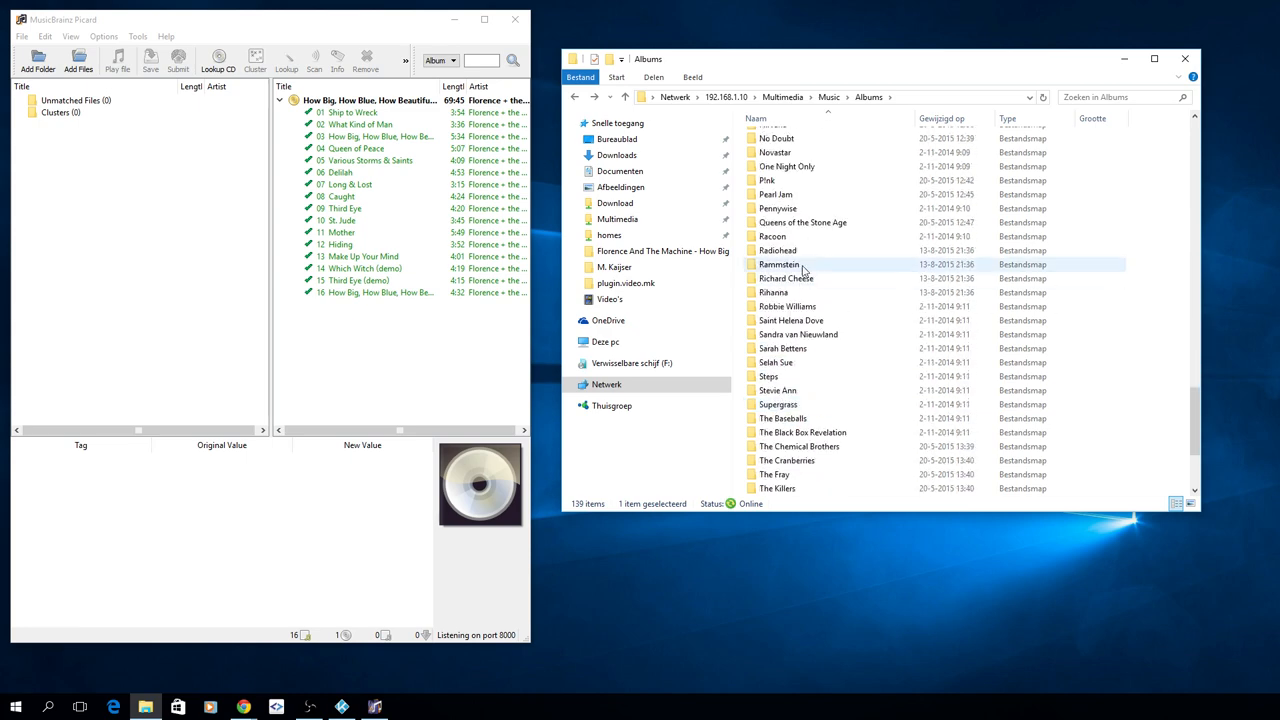
pyautogui.doubleClick(772, 236)
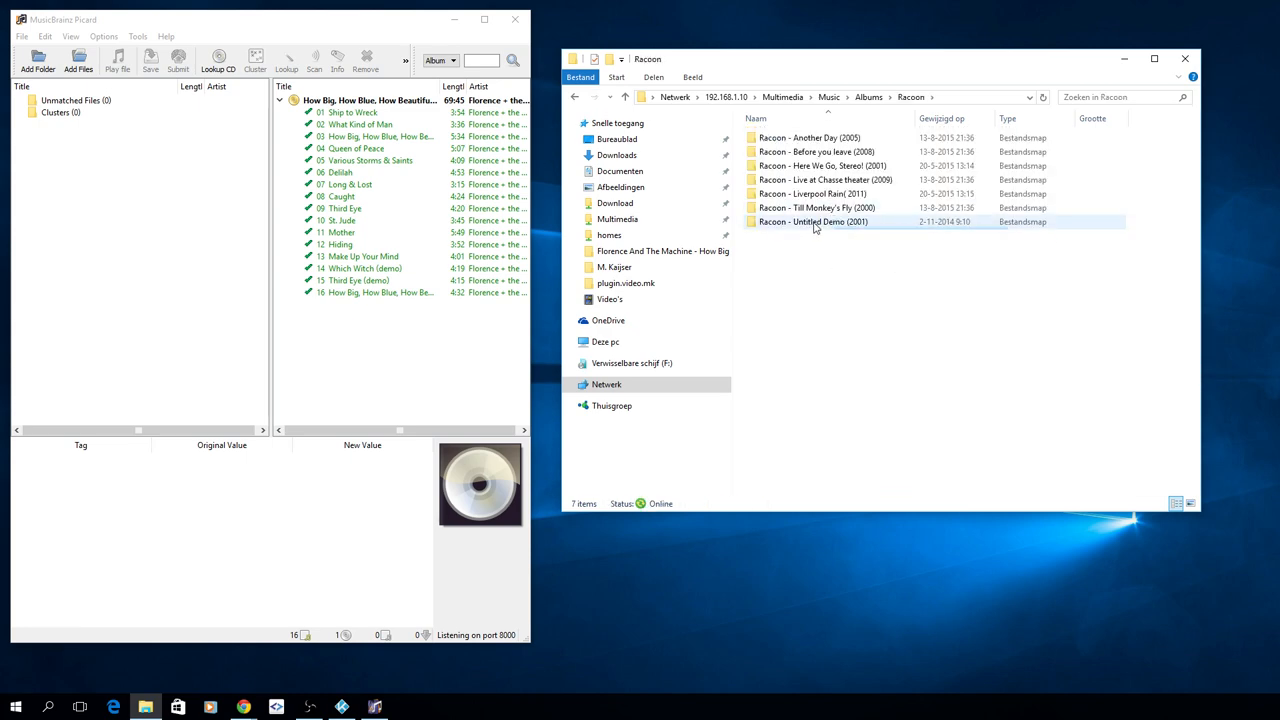
pyautogui.click(812, 221)
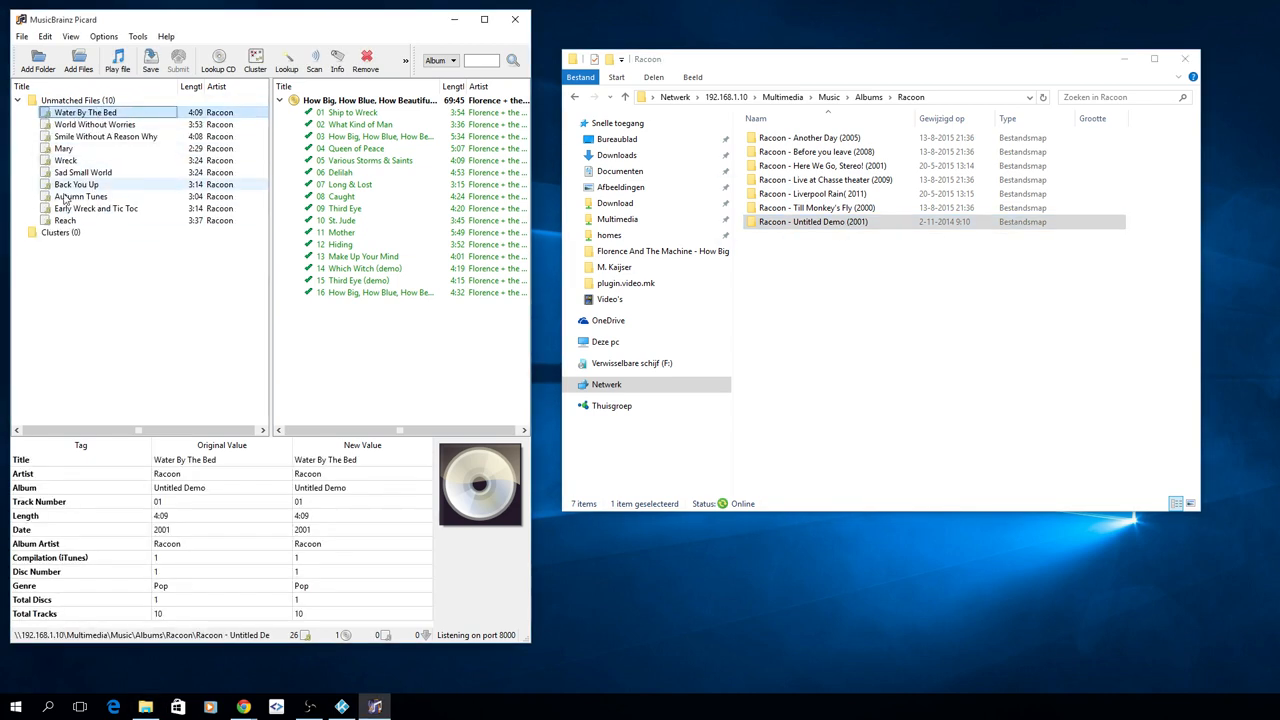
pyautogui.click(96, 208)
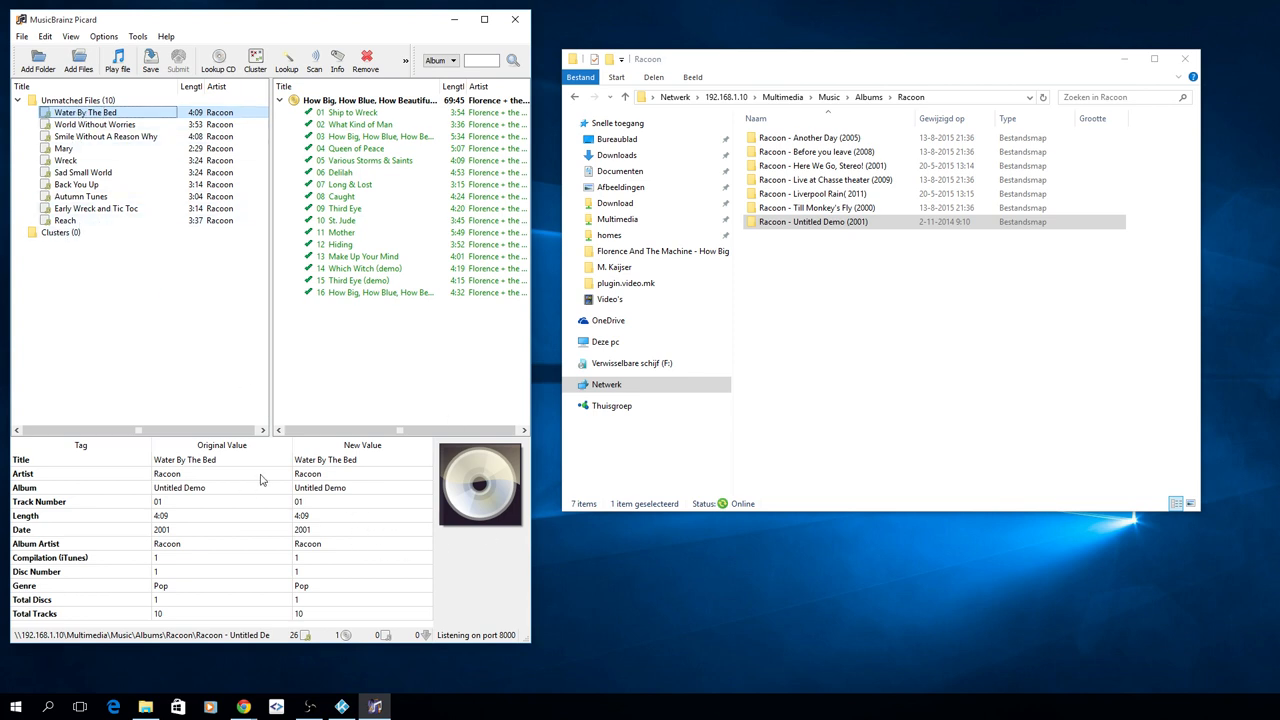
pyautogui.doubleClick(361, 459)
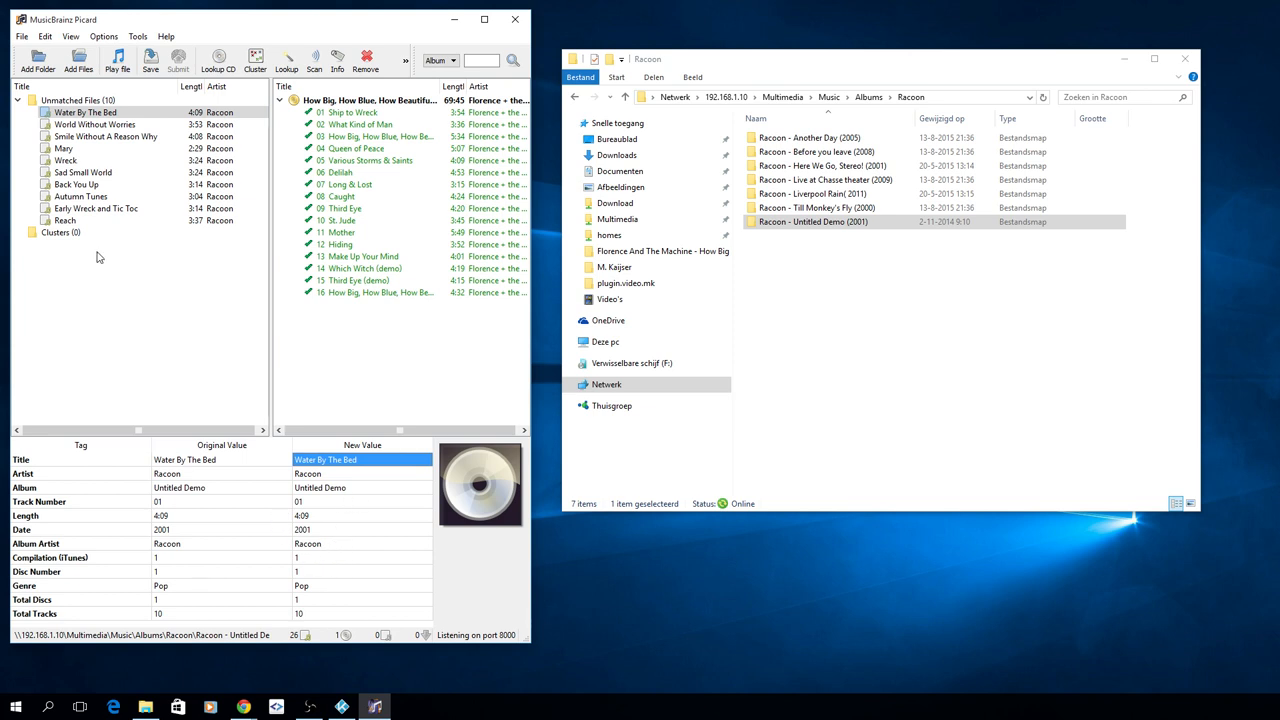
# Step: Cluster the ten Racoon tracks, look up the Untitled Demo cluster, then remove it
pyautogui.click(65, 220)
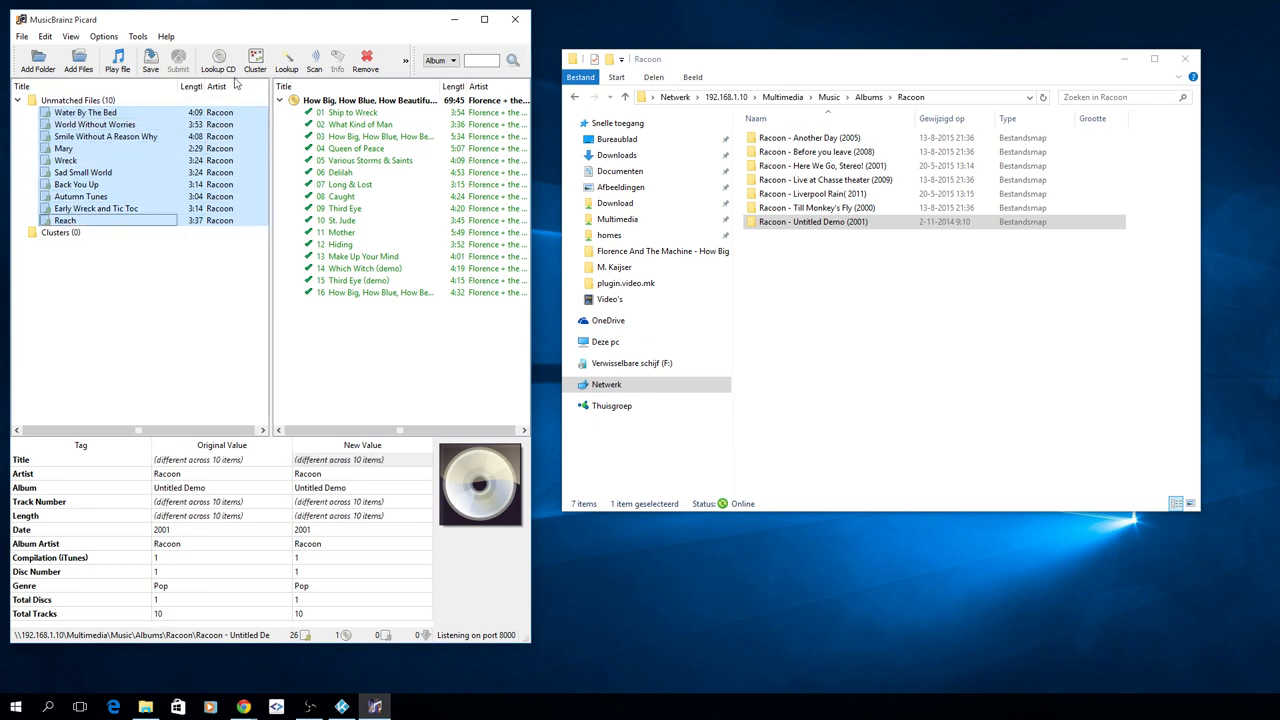
pyautogui.click(254, 58)
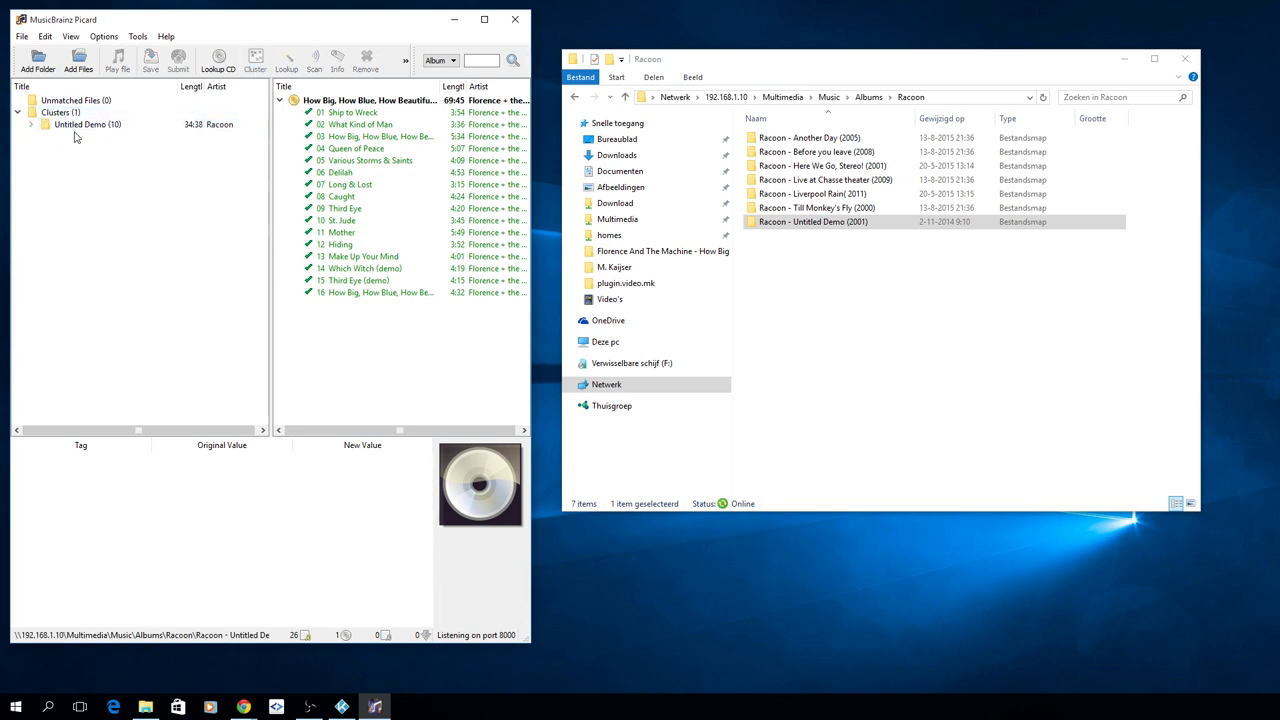
pyautogui.click(85, 124)
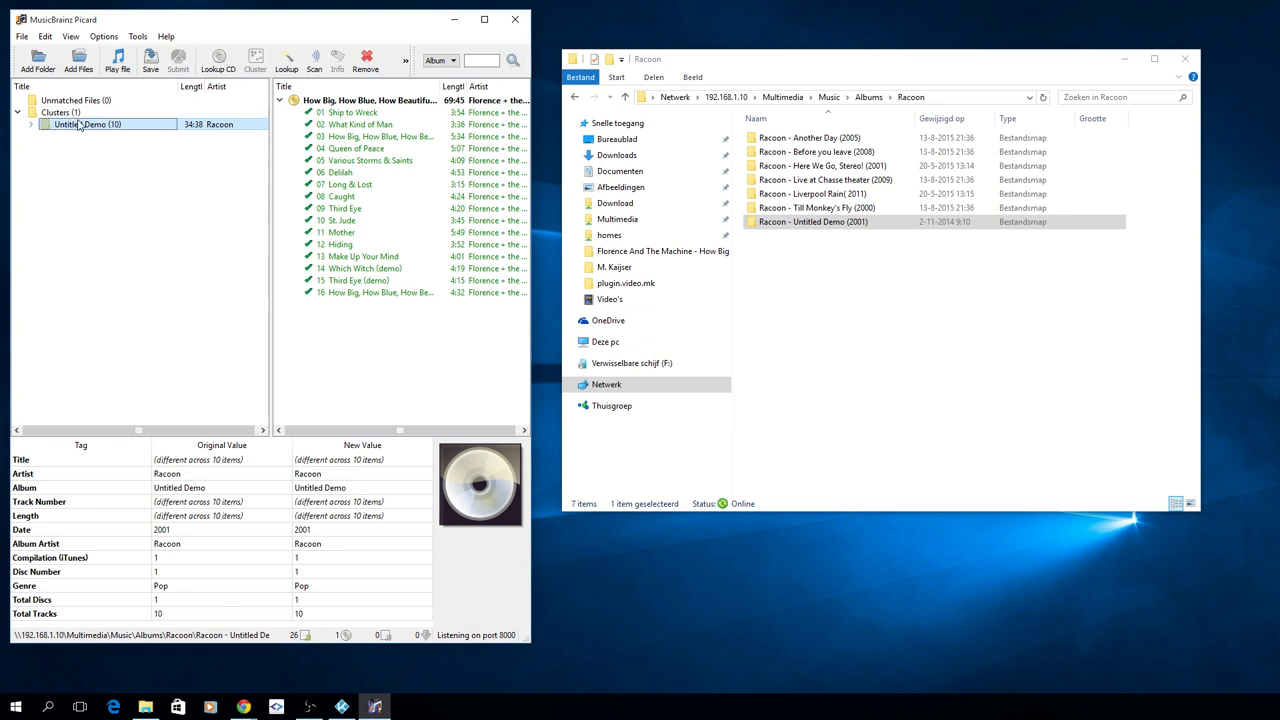
pyautogui.click(370, 100)
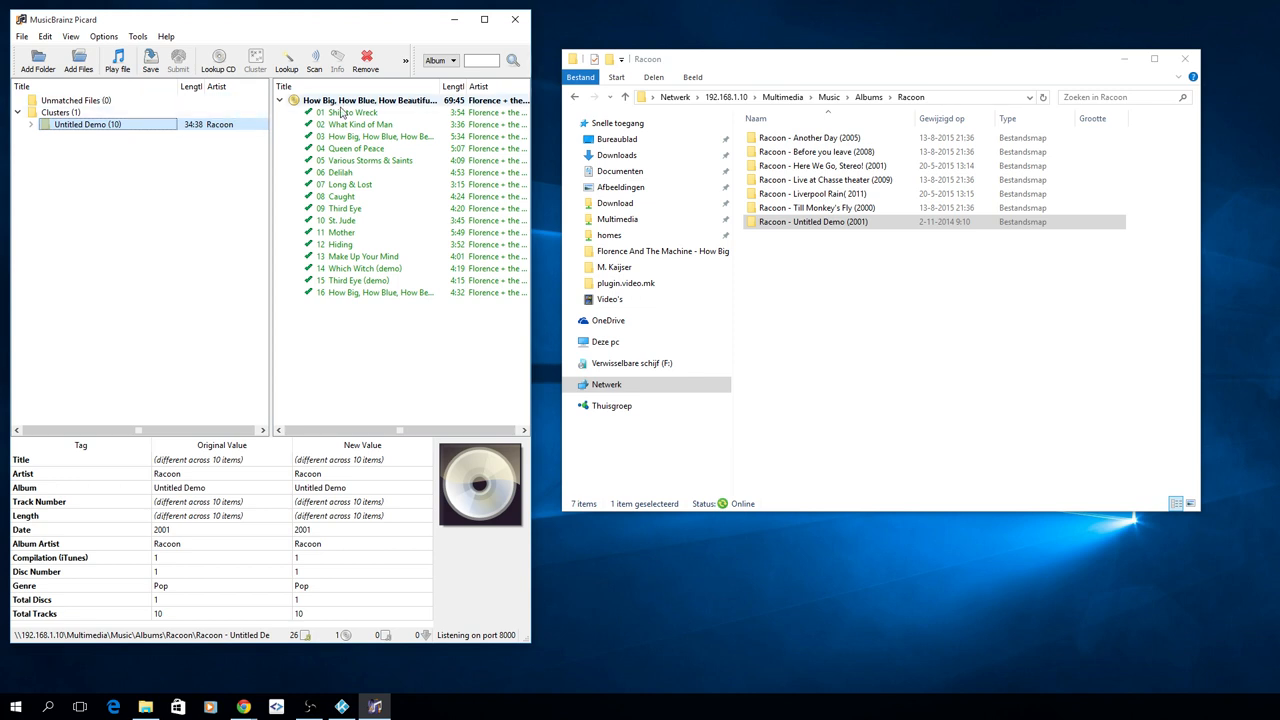
pyautogui.click(279, 100)
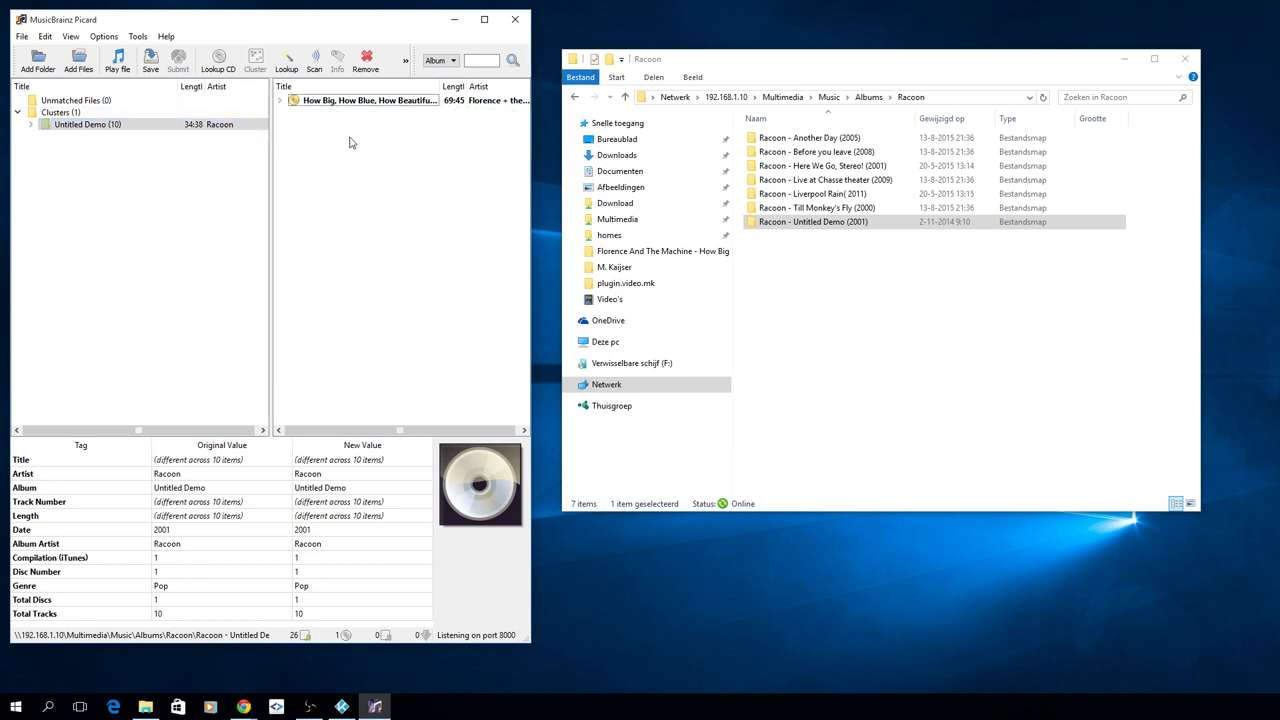
pyautogui.moveTo(350, 125)
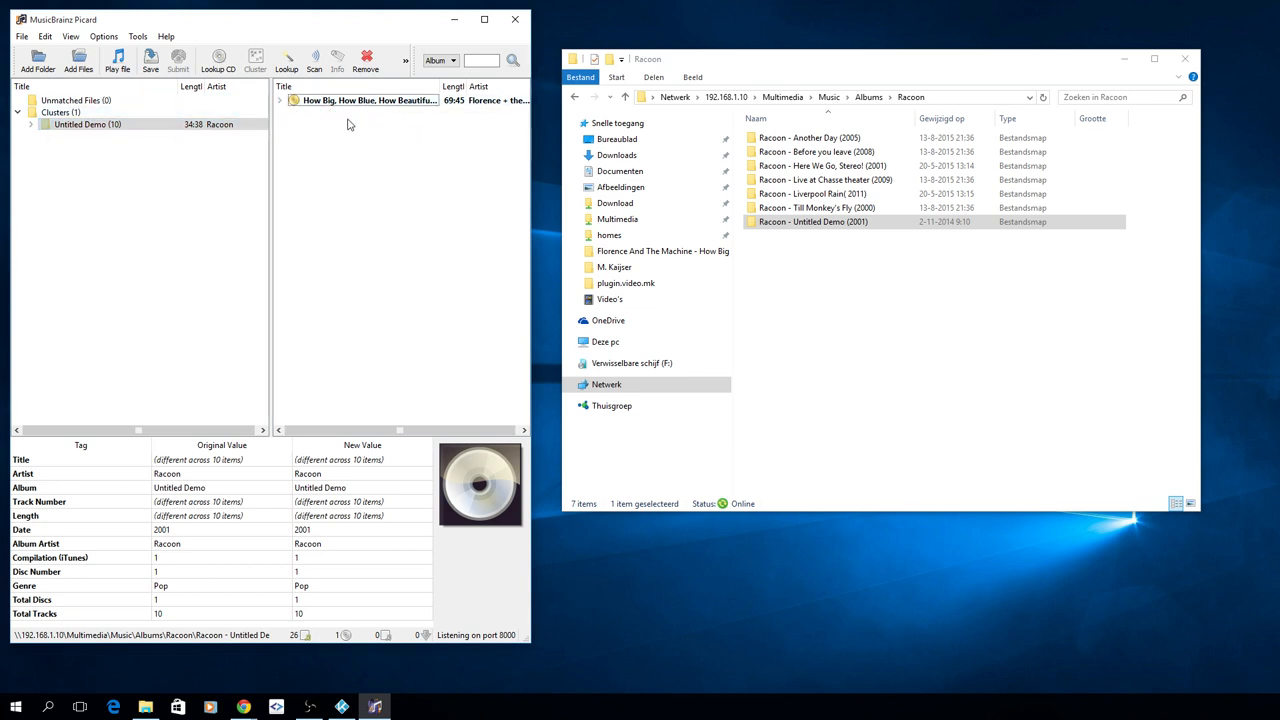
pyautogui.click(88, 124)
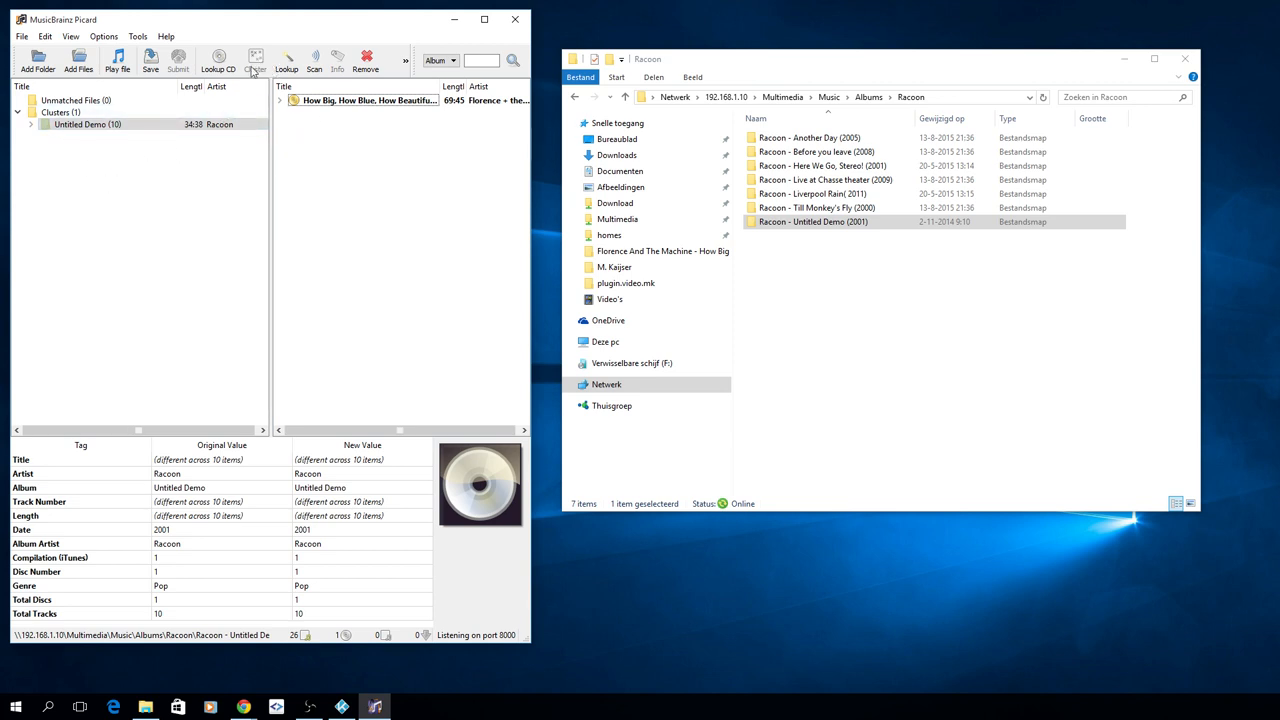
pyautogui.click(87, 124)
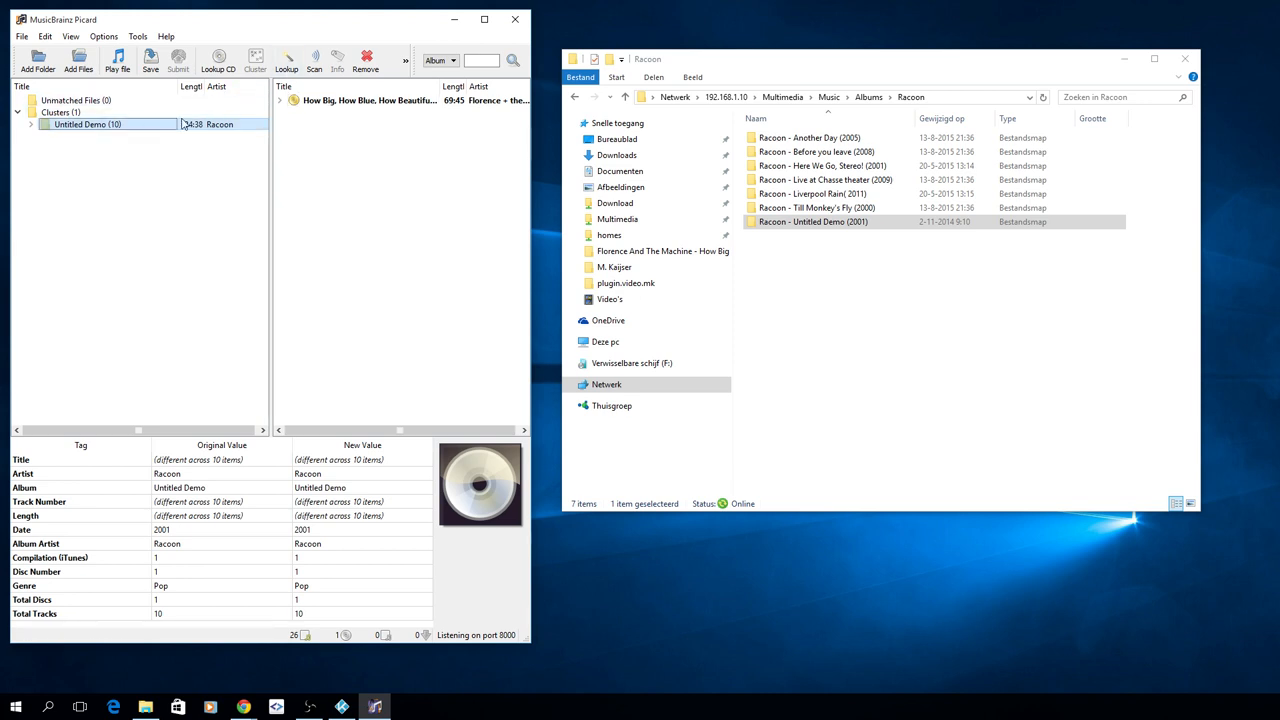
pyautogui.moveTo(287, 62)
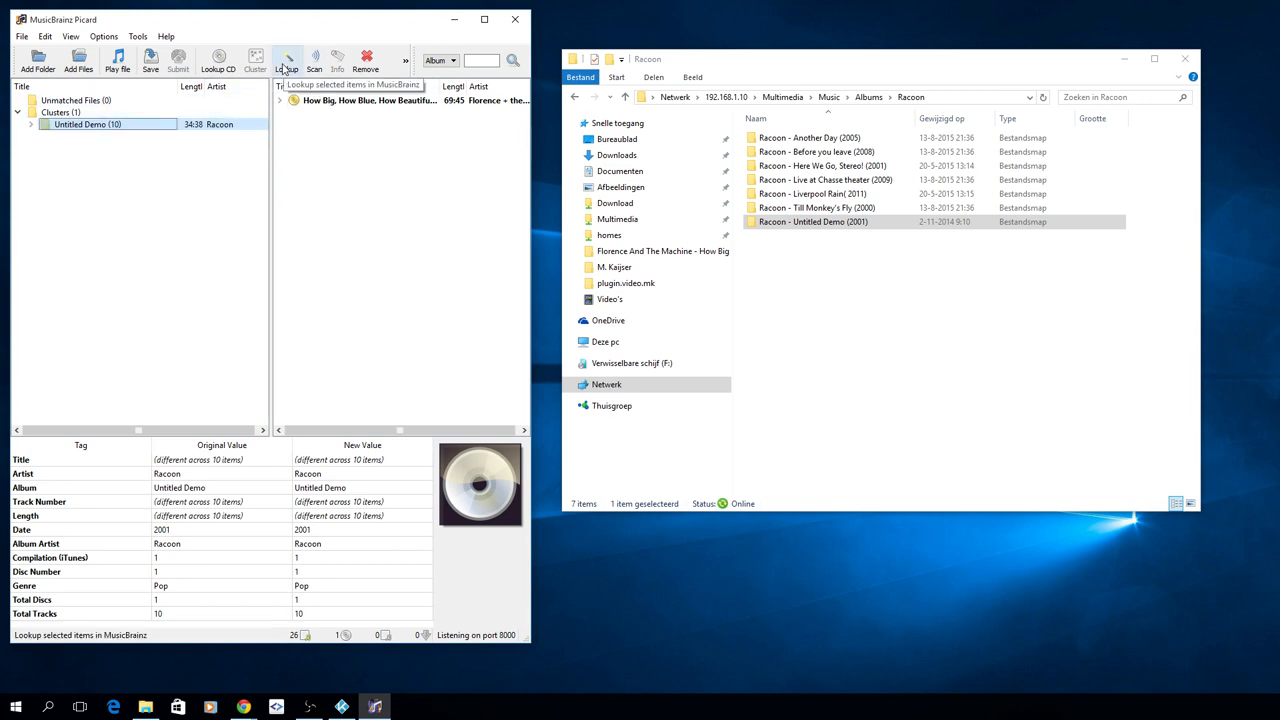
pyautogui.click(287, 58)
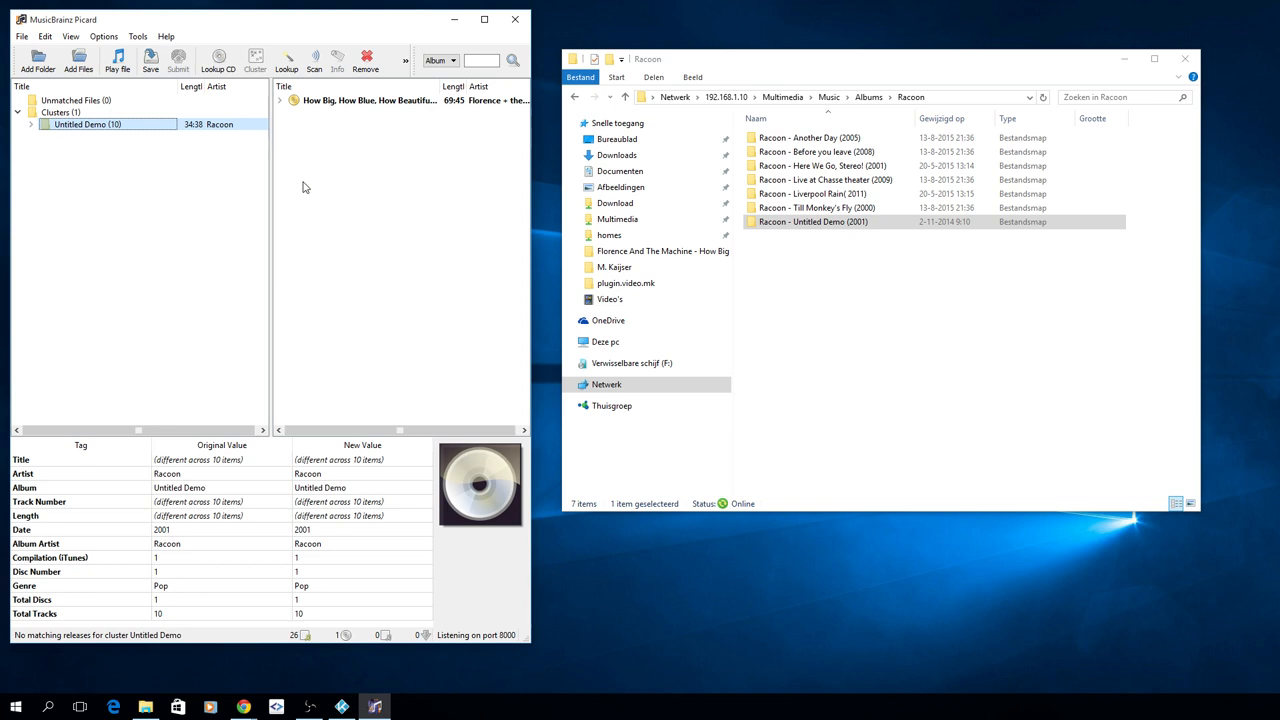
pyautogui.moveTo(408, 116)
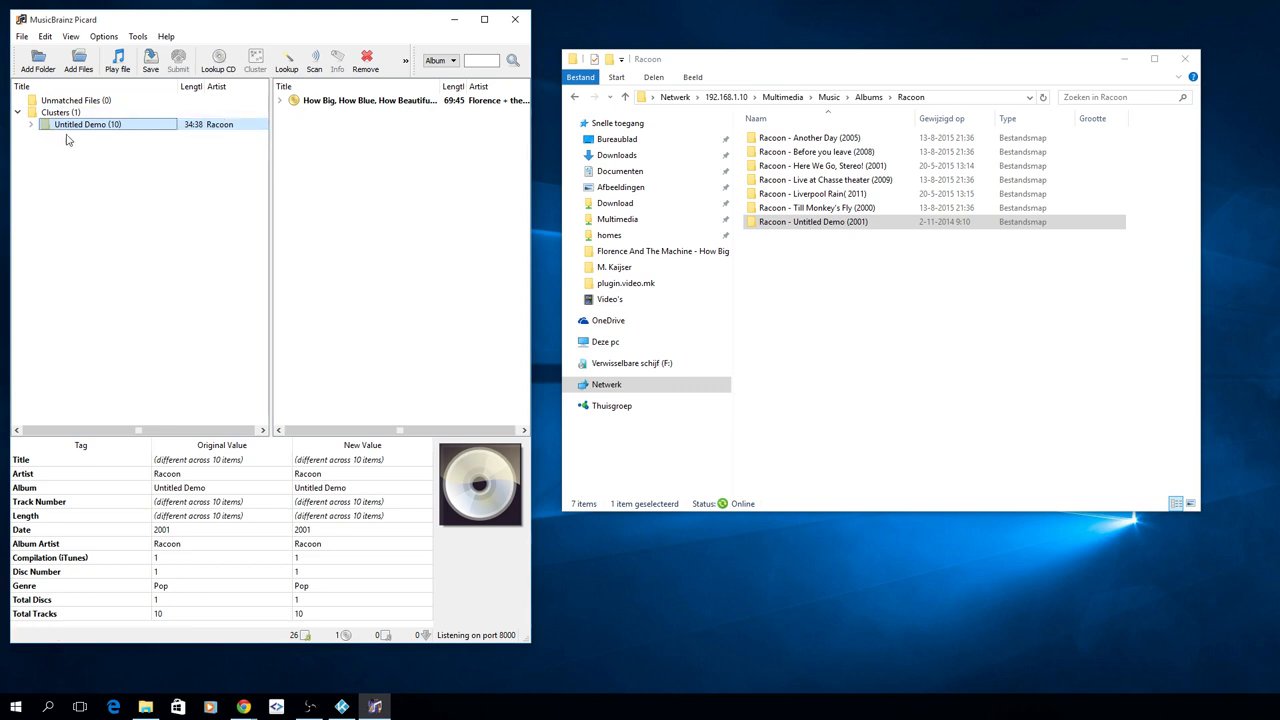
pyautogui.click(365, 57)
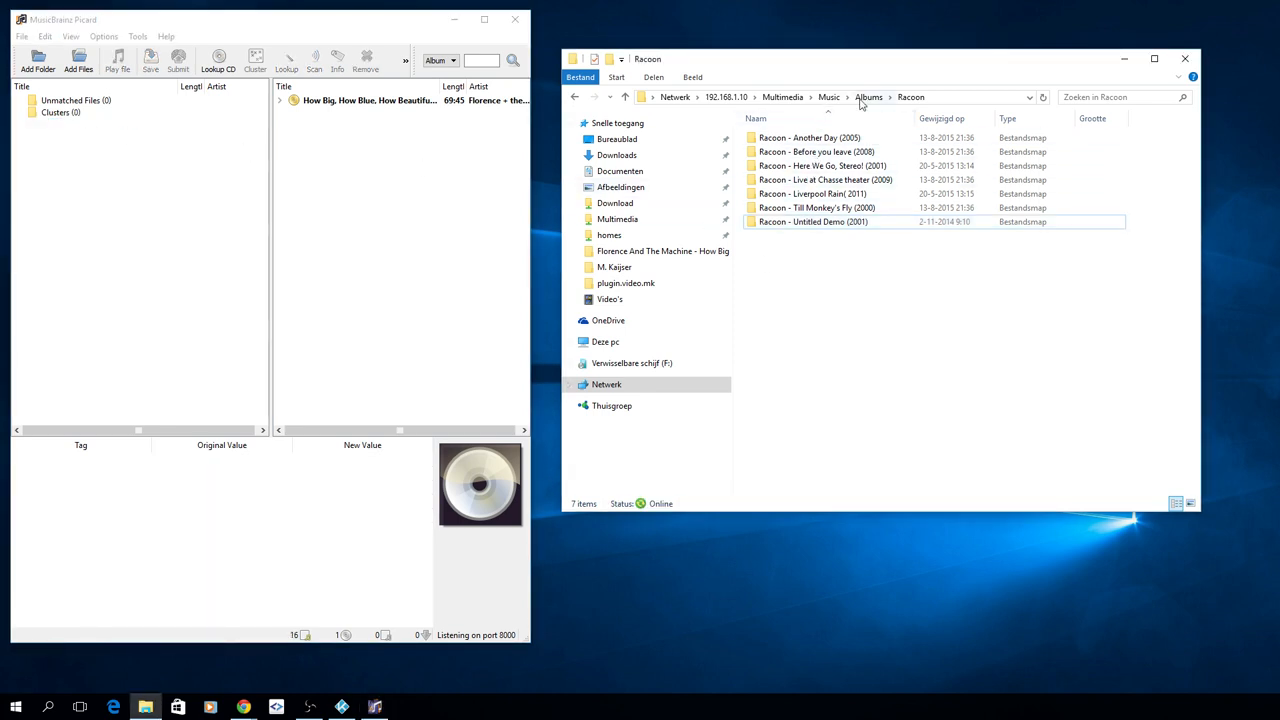
# Step: Navigate File Explorer up to the Music folder and bring Picard back to front
pyautogui.click(868, 97)
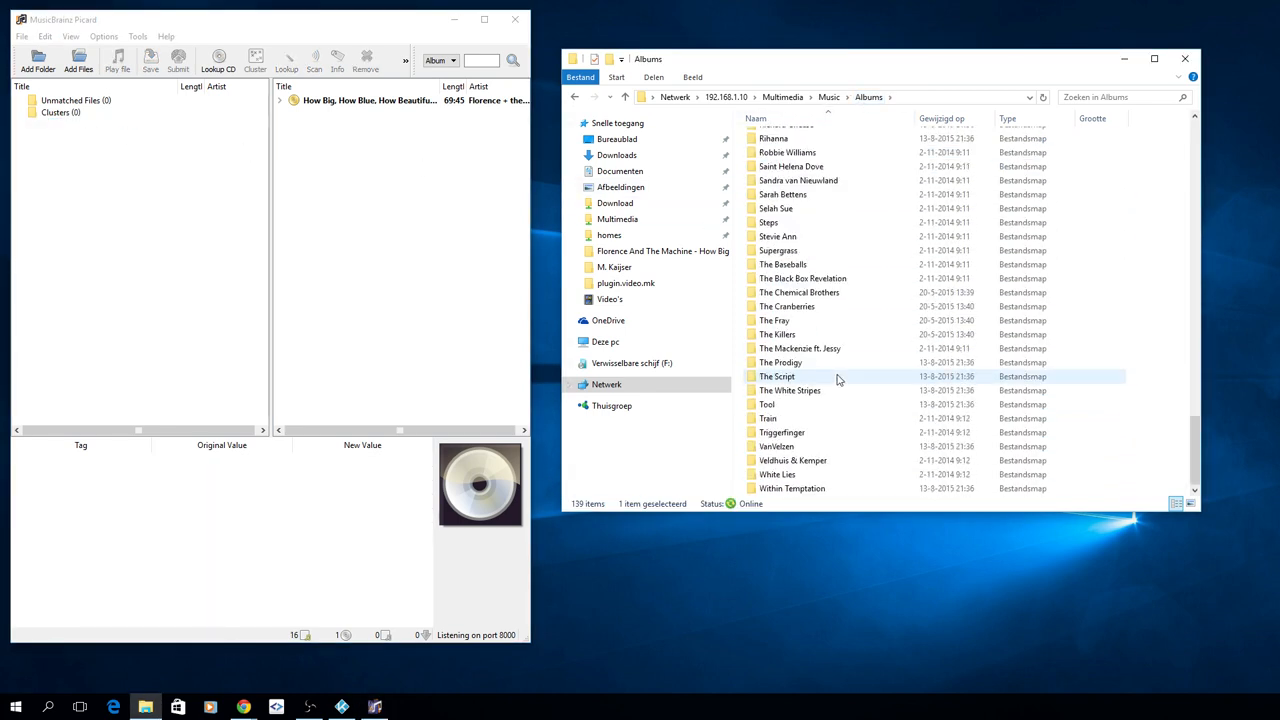
pyautogui.moveTo(793, 460)
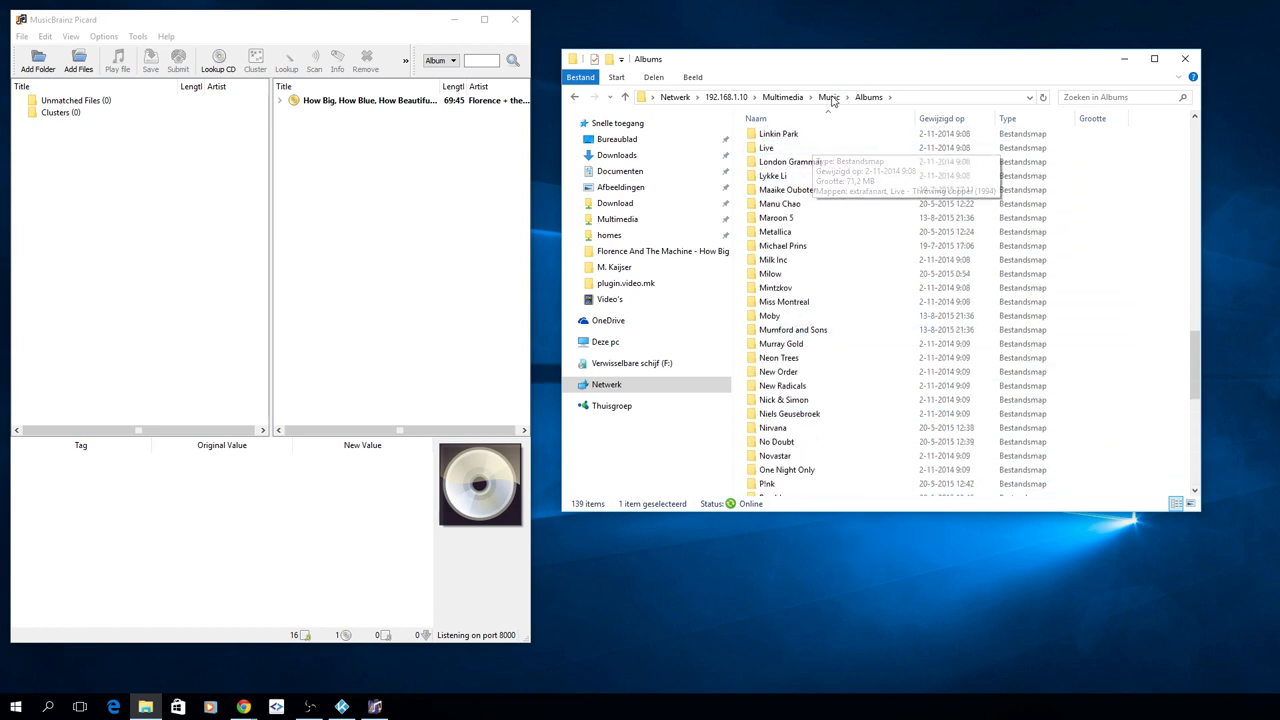
pyautogui.click(828, 96)
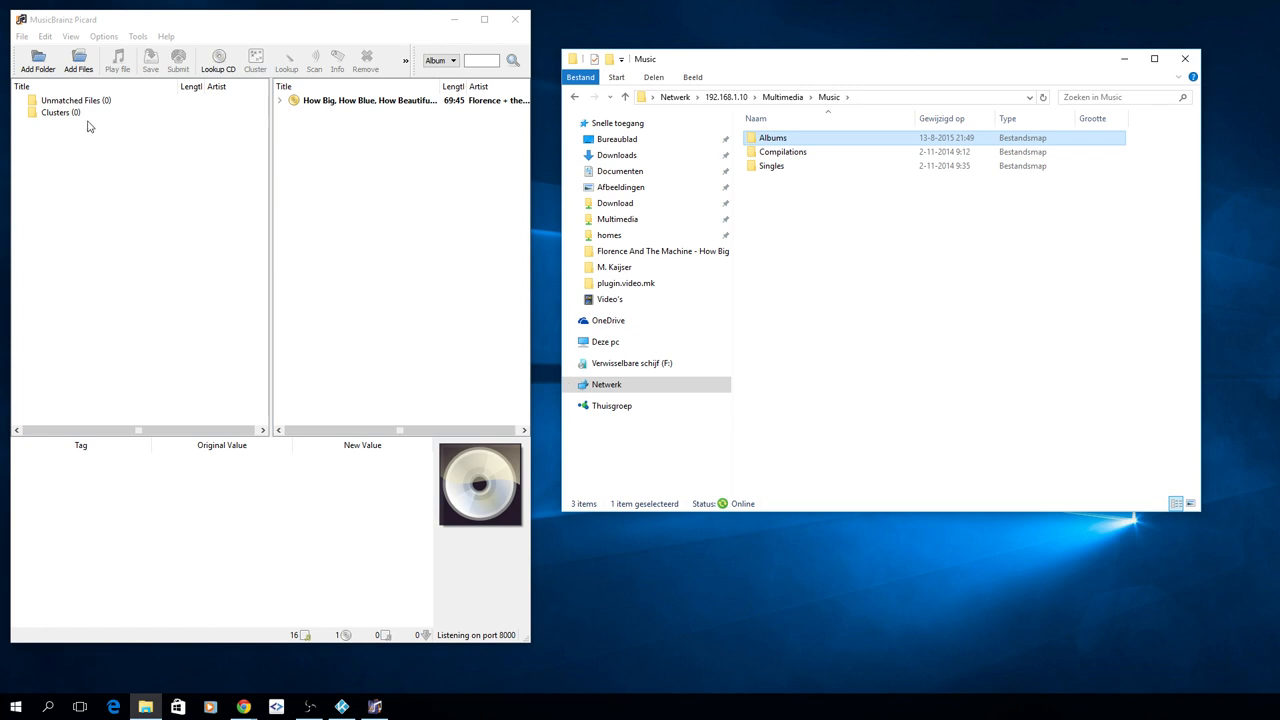
pyautogui.click(61, 112)
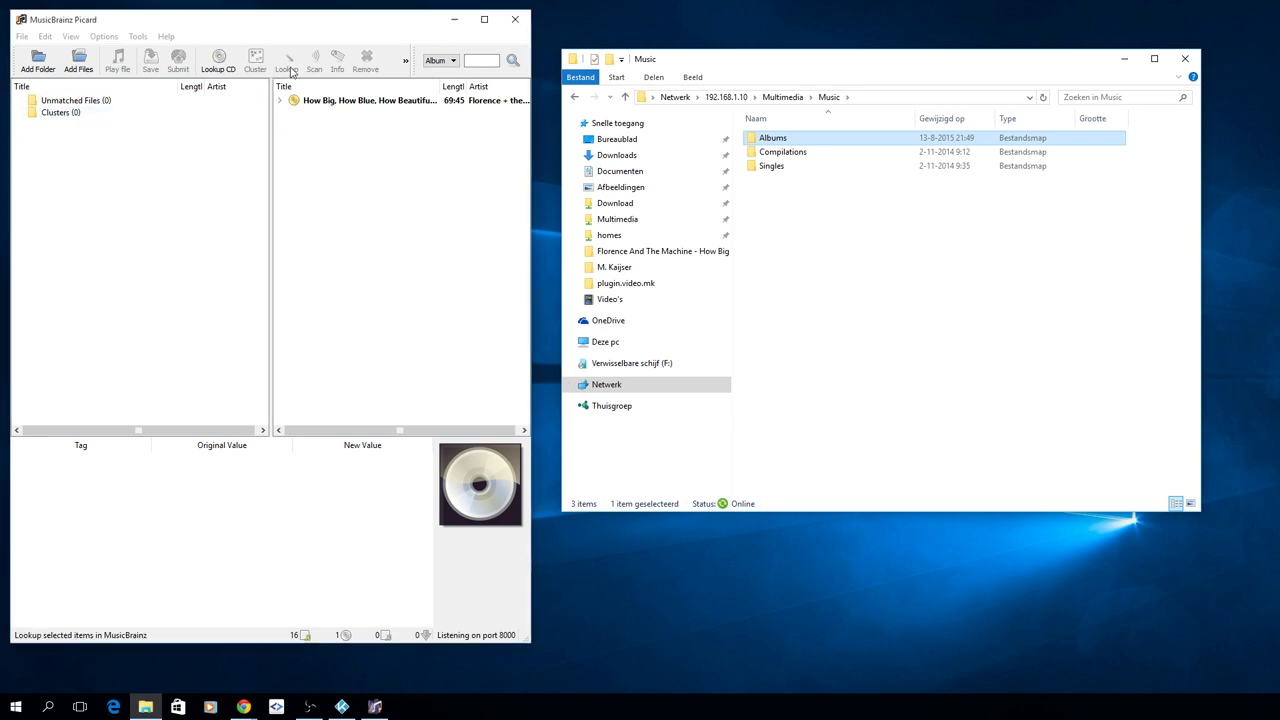
pyautogui.click(76, 100)
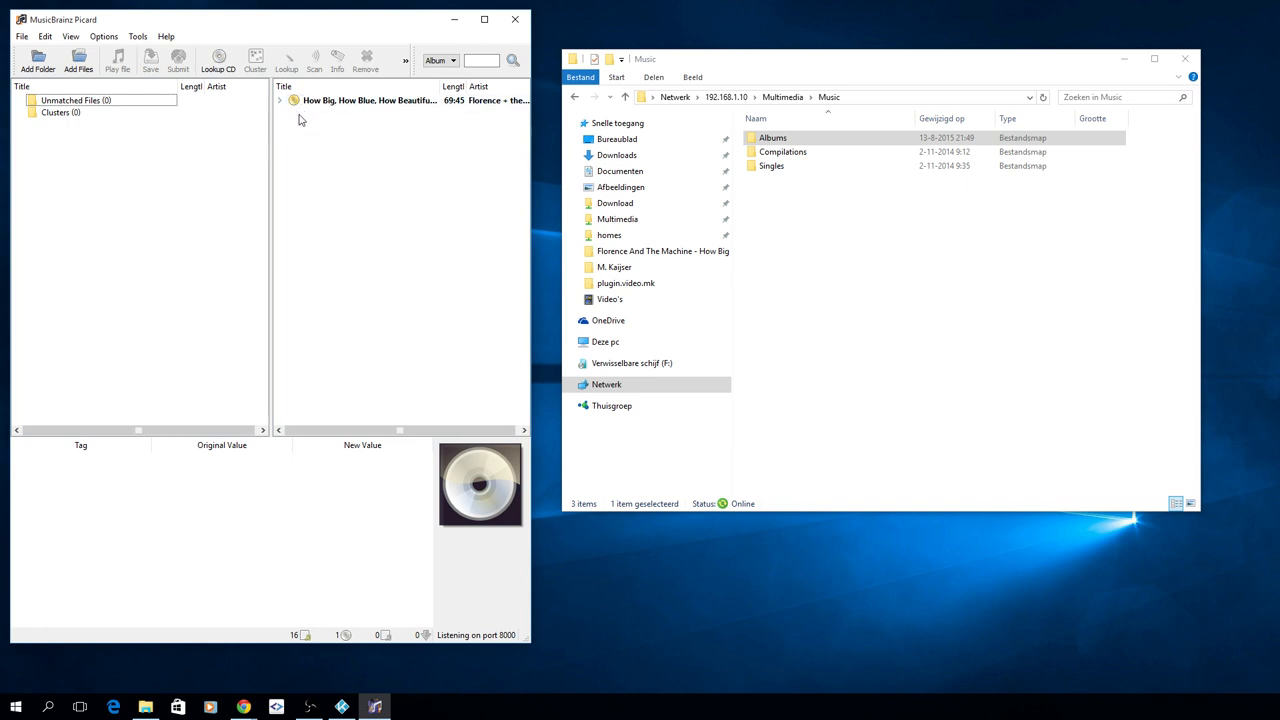
pyautogui.moveTo(350, 124)
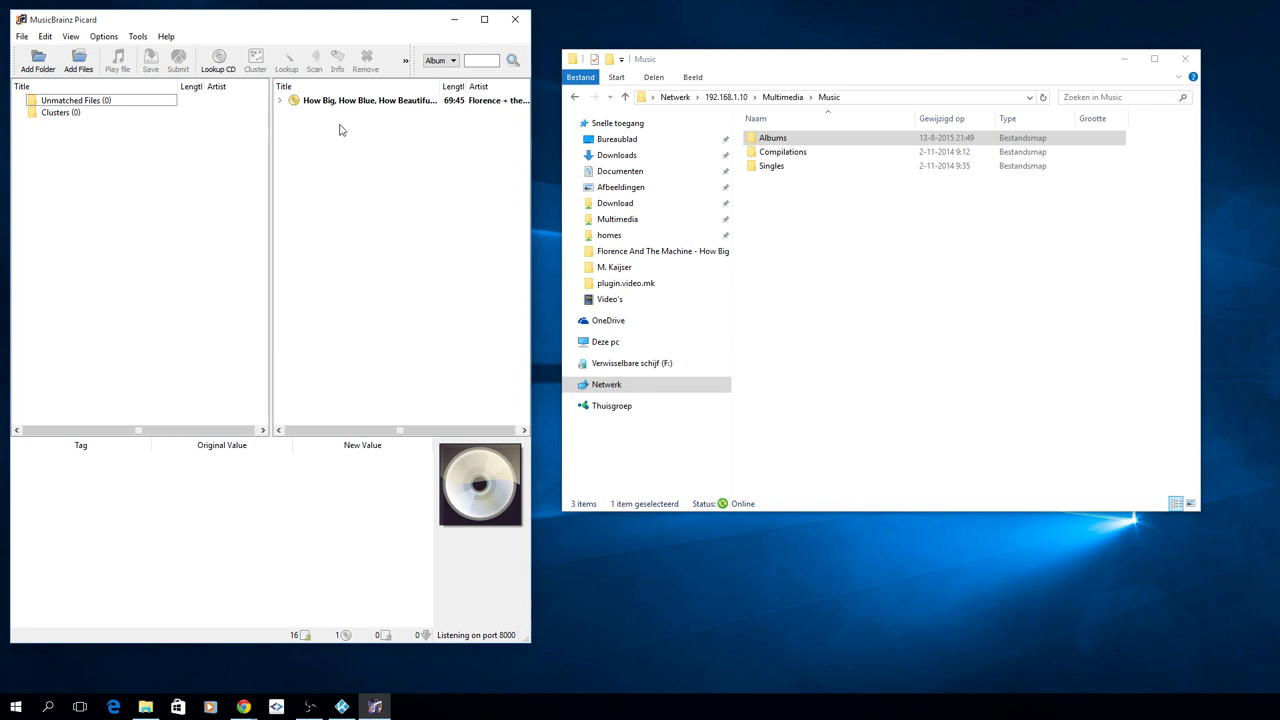
pyautogui.moveTo(335, 127)
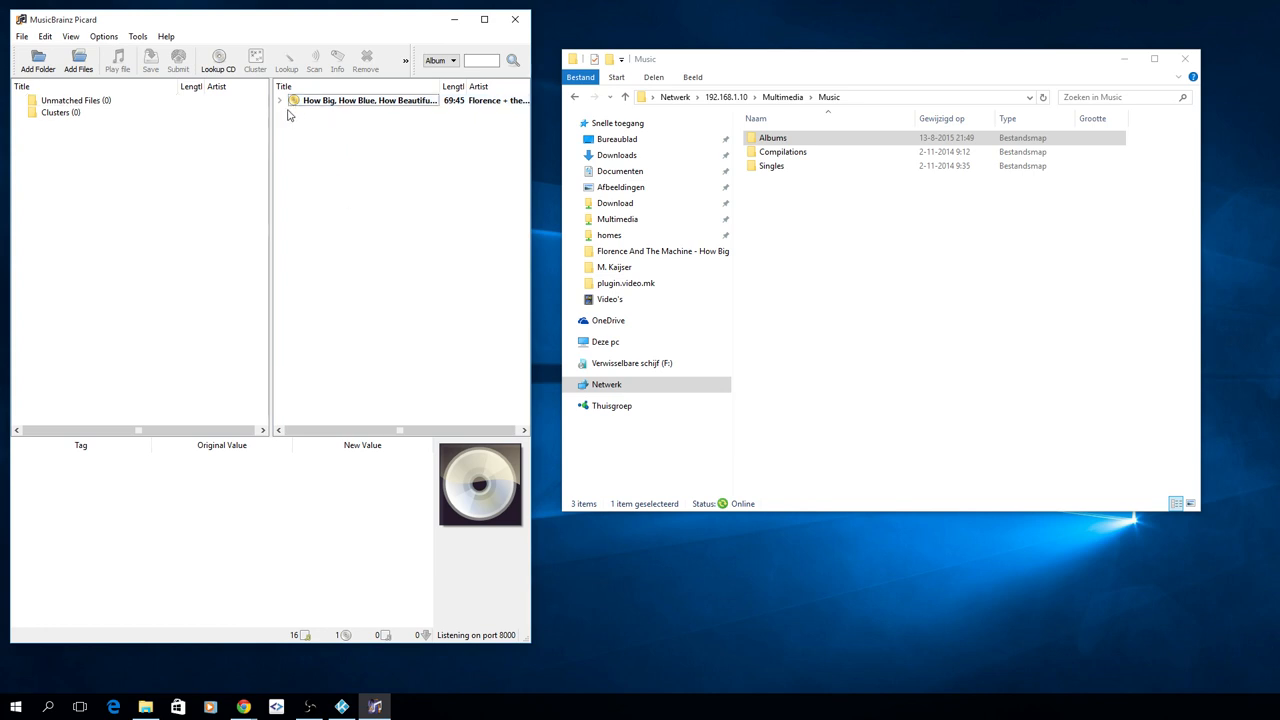
# Step: Select the Florence album, then open Albums > Florence And The Machine in Explorer
pyautogui.click(368, 100)
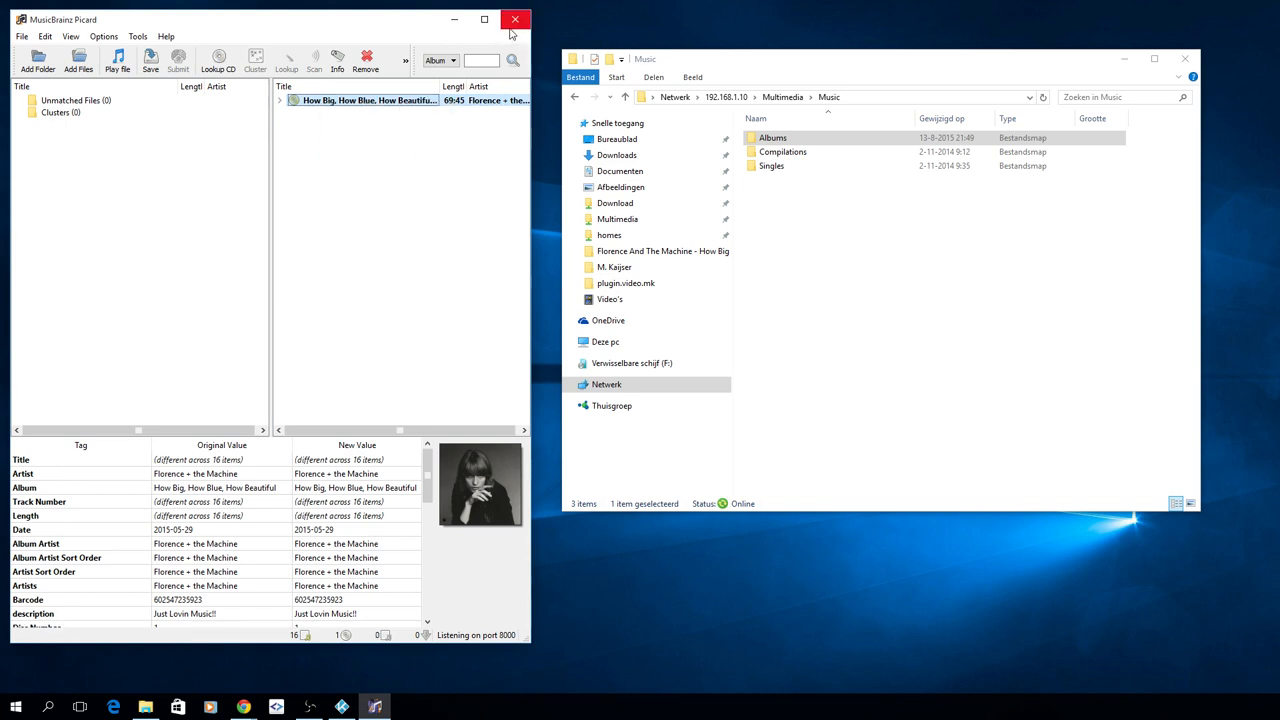
pyautogui.doubleClick(772, 137)
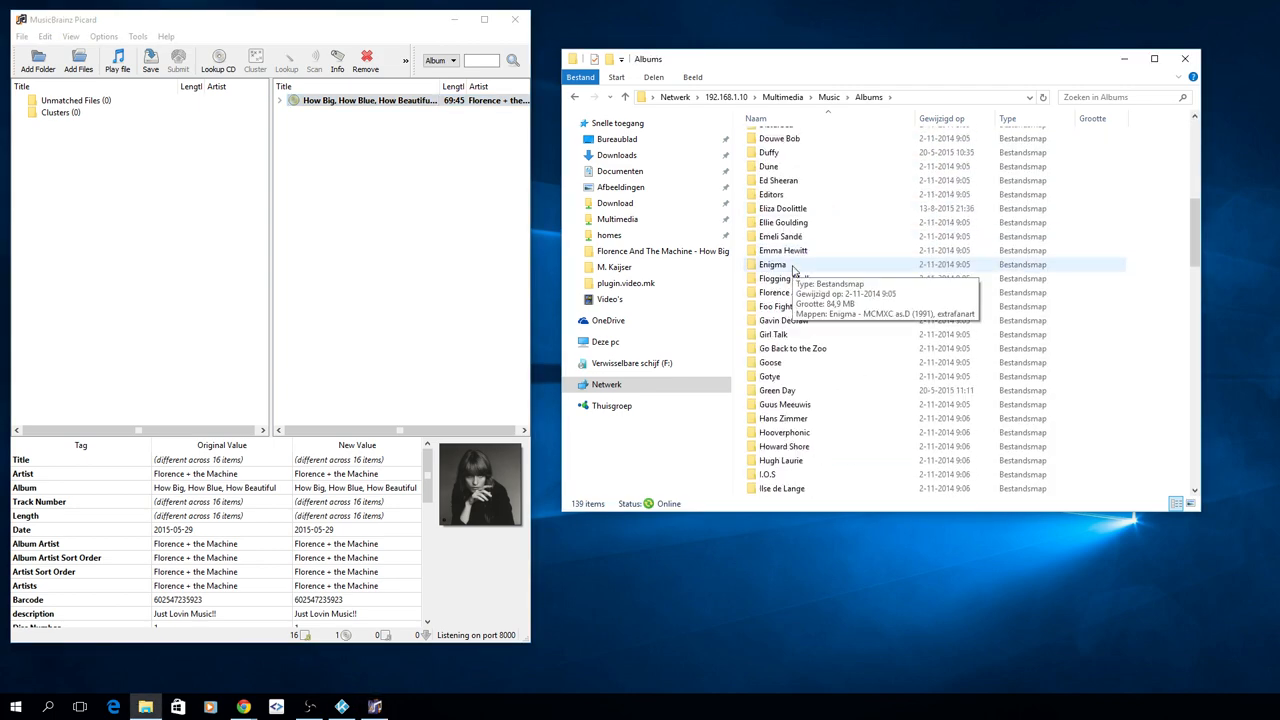
pyautogui.doubleClick(775, 278)
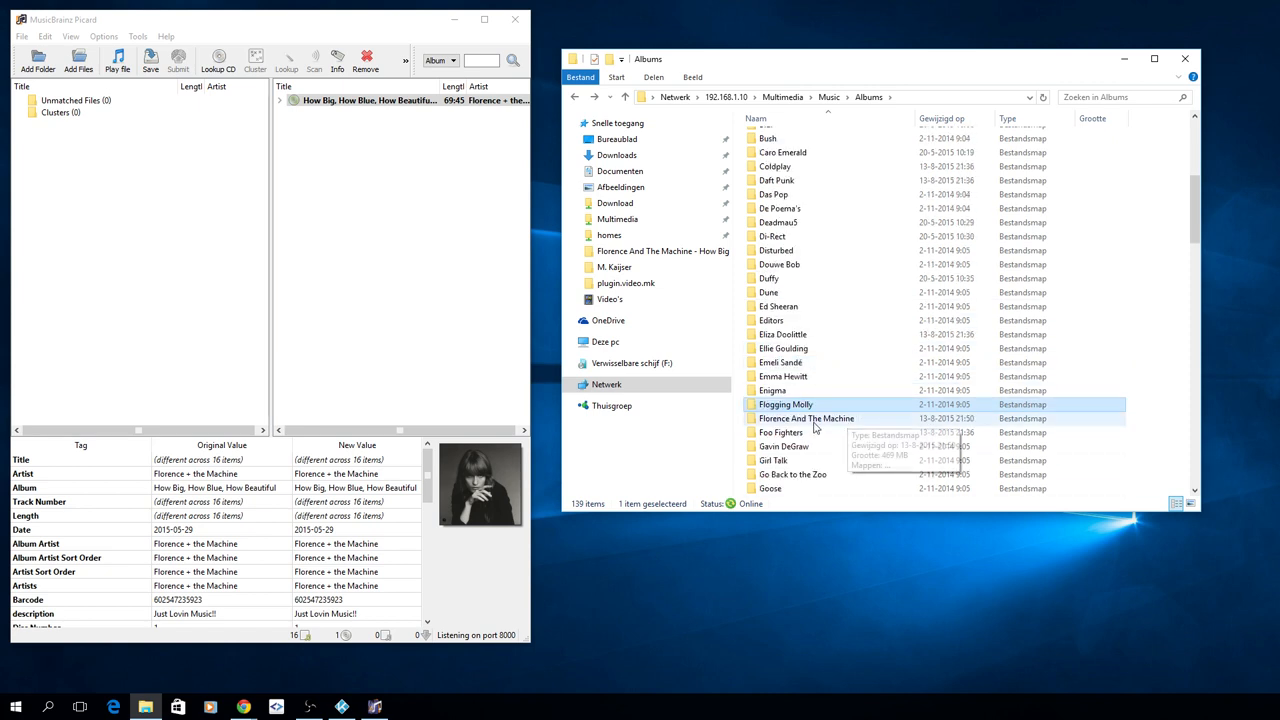
pyautogui.doubleClick(806, 418)
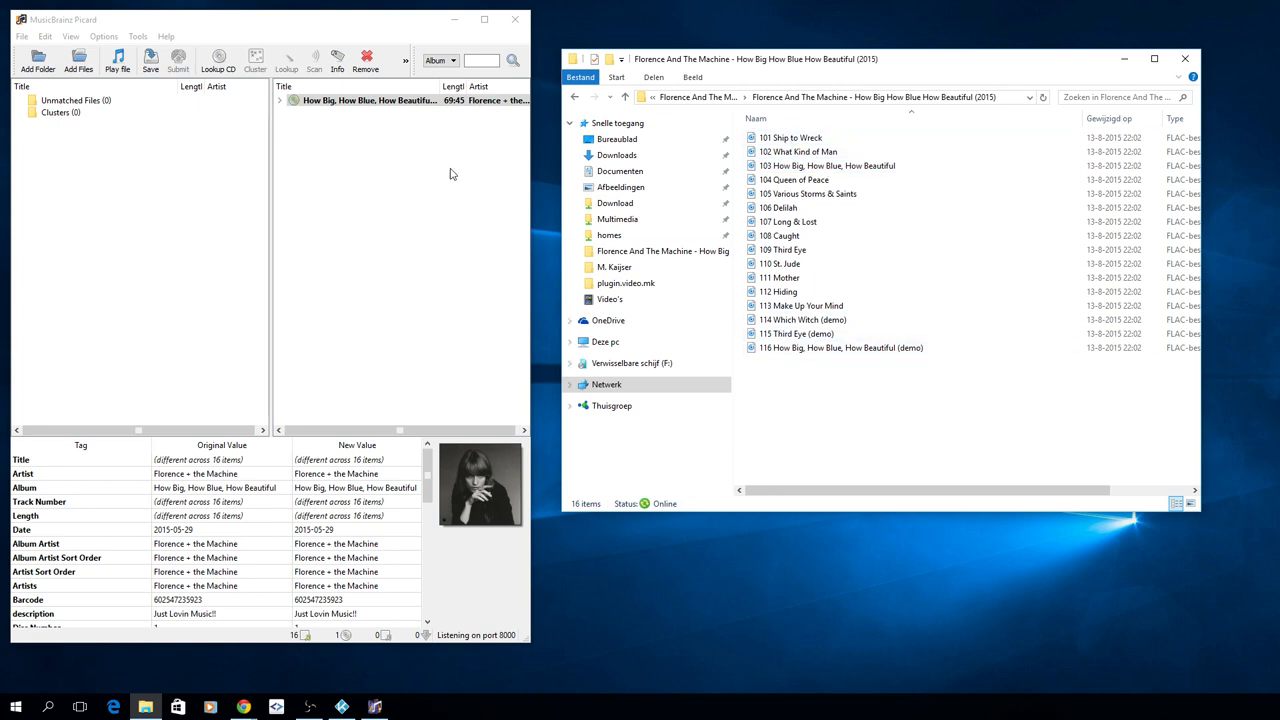
# Step: Edit the file naming script to produce names like '1. 01 Florence + the Machine - Ship to Wreck'
pyautogui.click(370, 100)
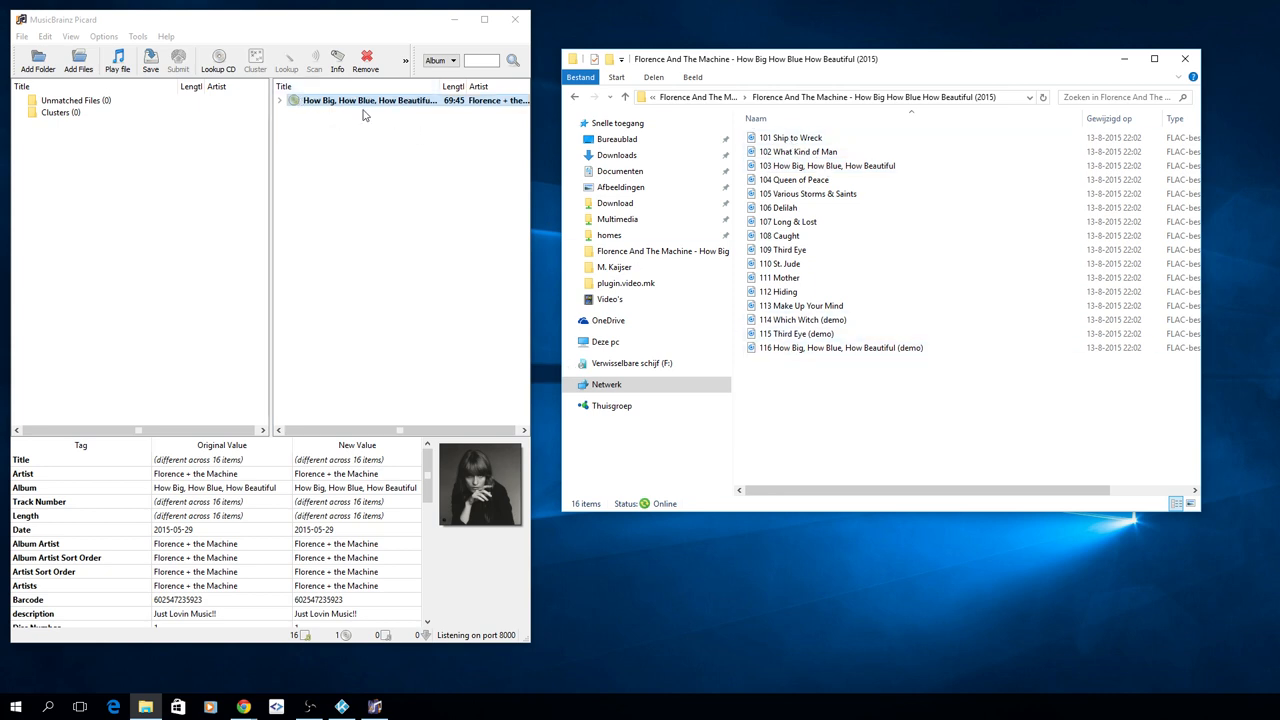
pyautogui.rightClick(370, 100)
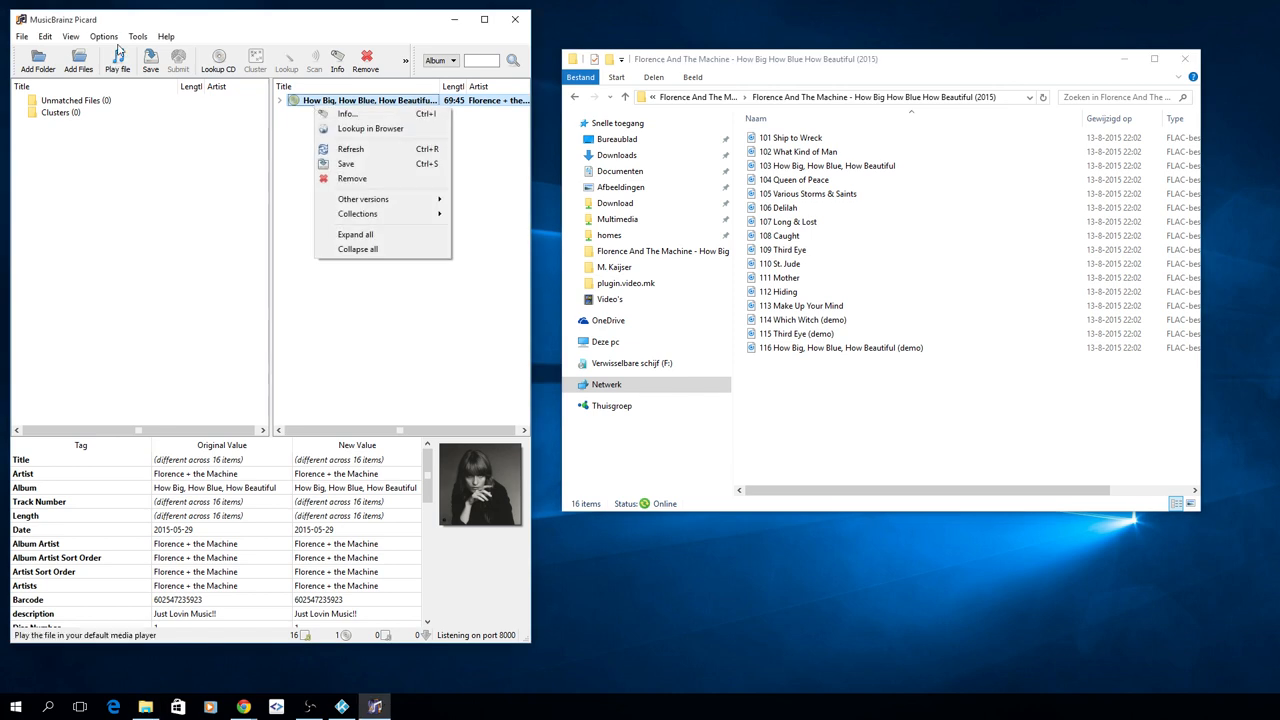
pyautogui.click(137, 36)
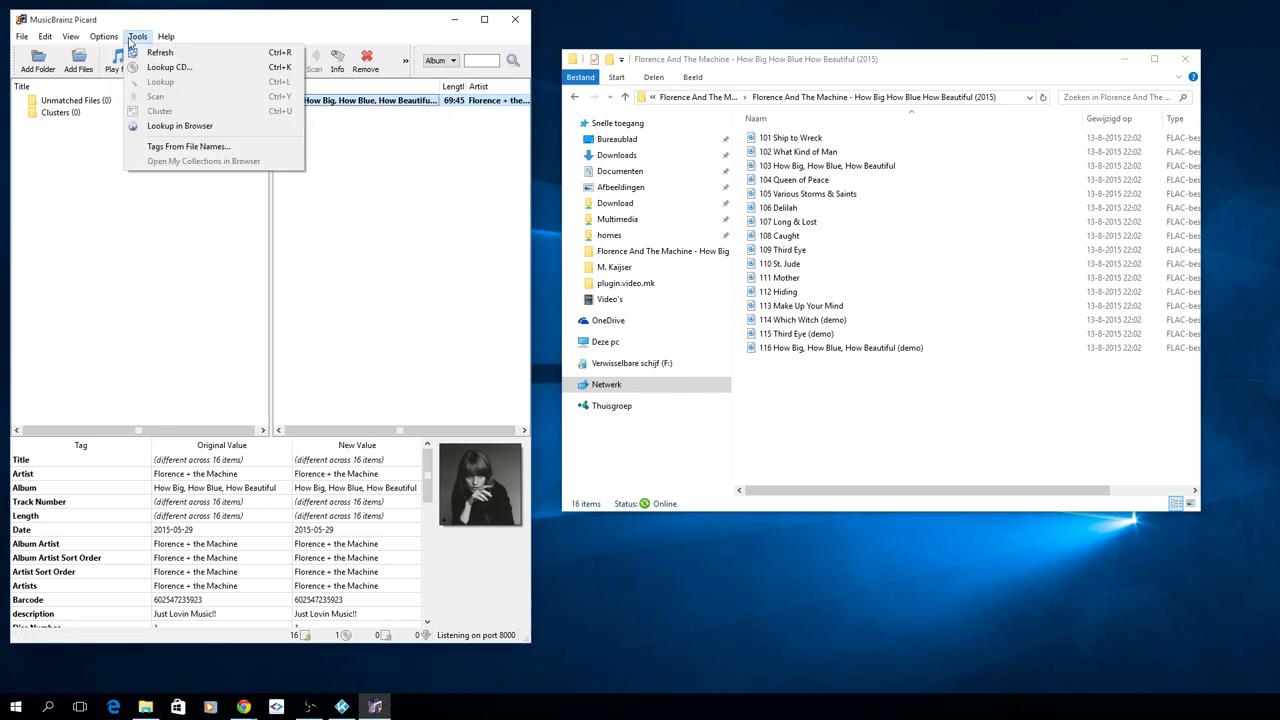
pyautogui.click(21, 36)
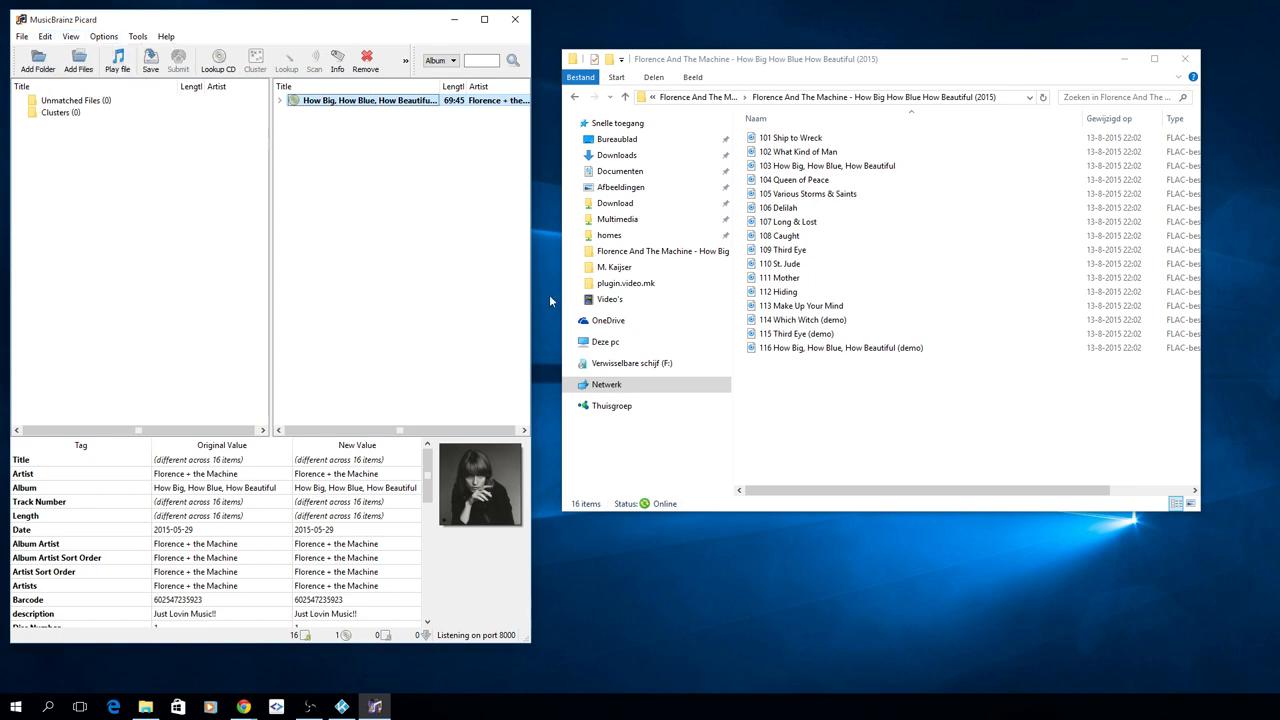
pyautogui.click(104, 36)
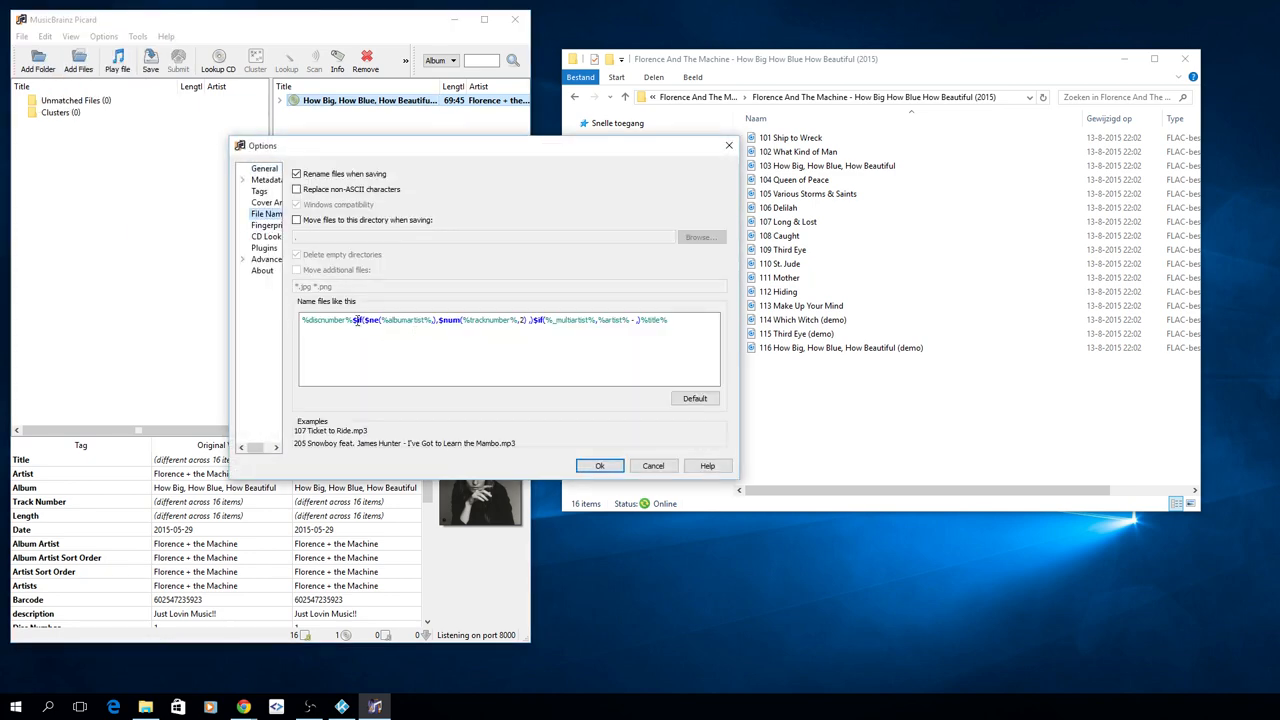
pyautogui.click(600, 320)
pyautogui.write('. ')
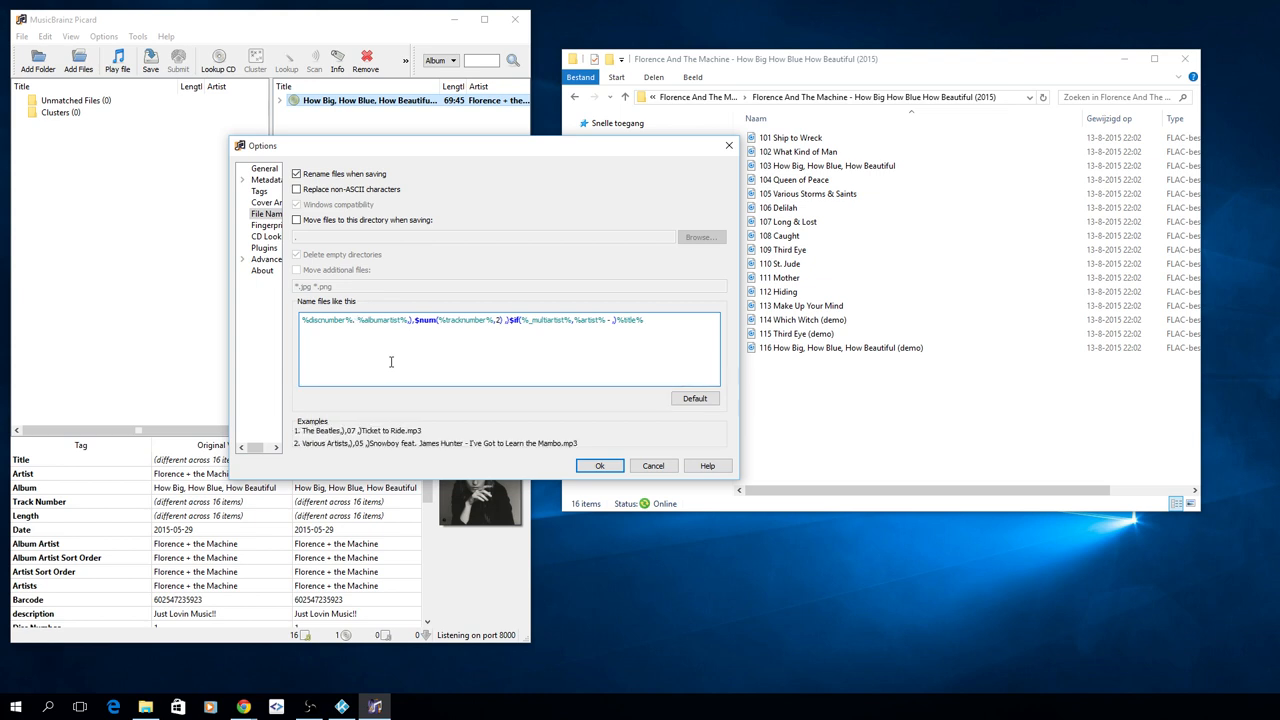
pyautogui.moveTo(423, 383)
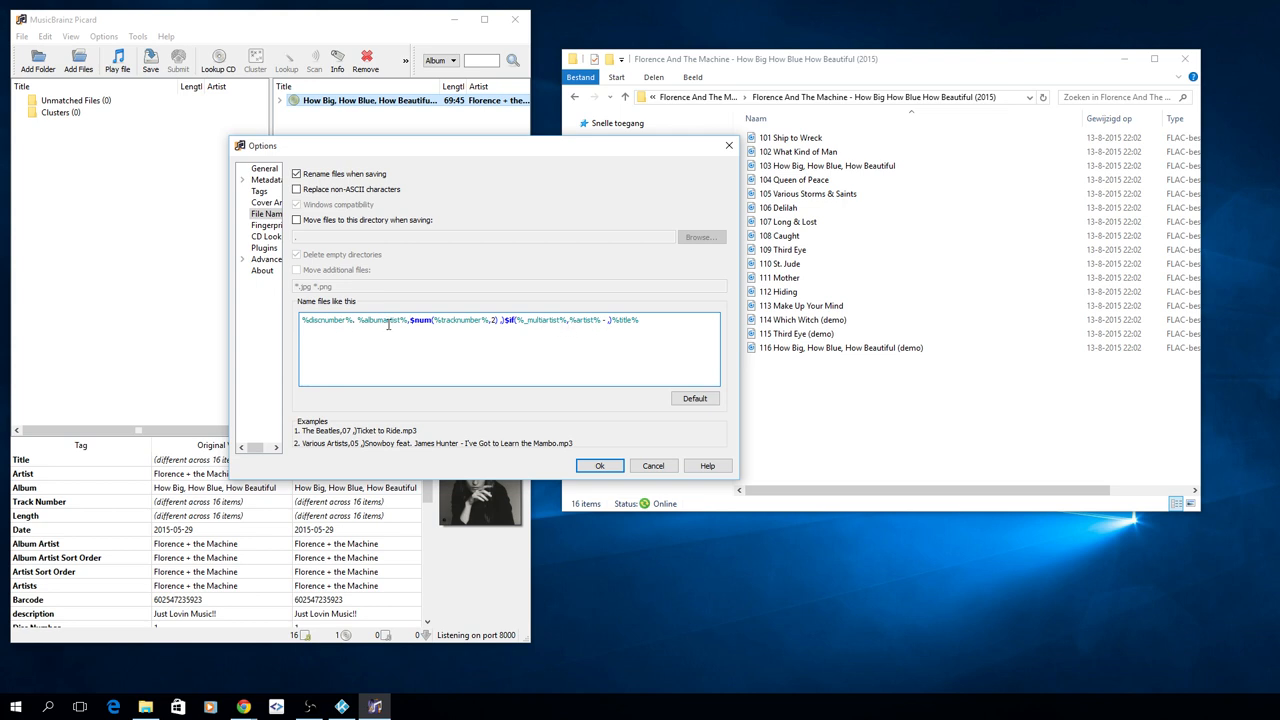
pyautogui.doubleClick(375, 319)
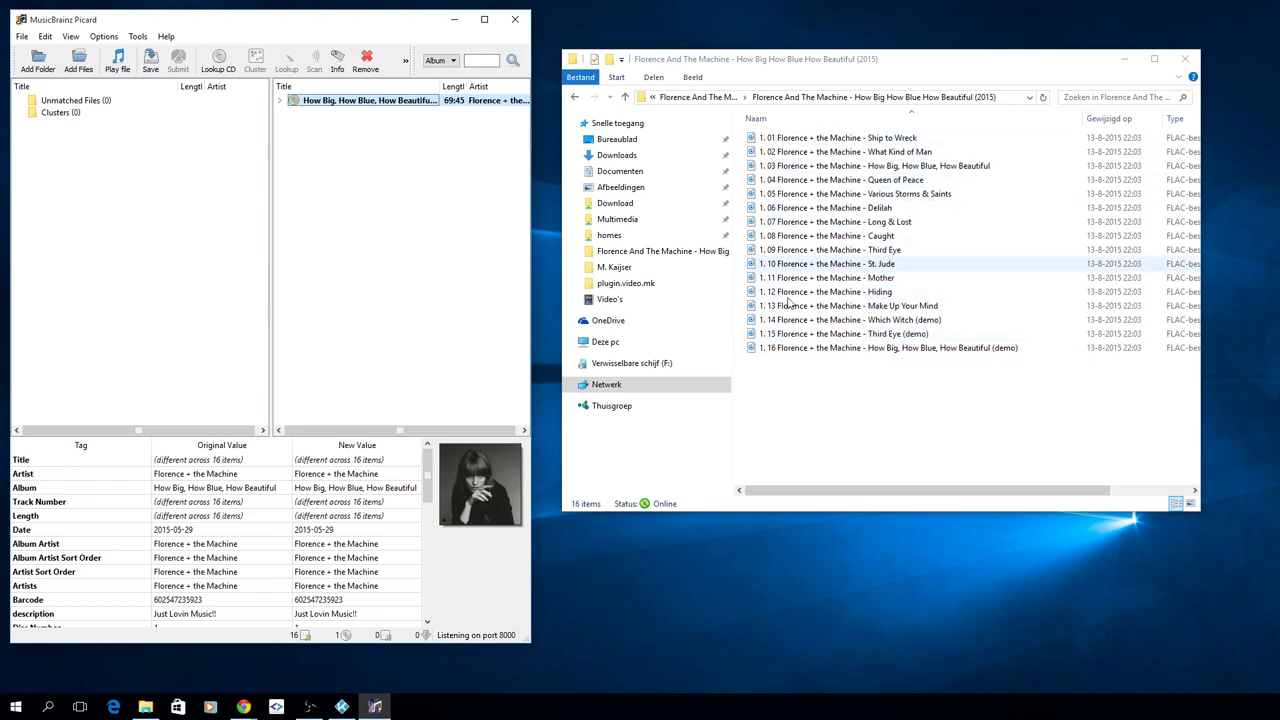
# Step: Inspect the renamed tracks and adjust the File Naming script for disc-track numbers like '101.'
pyautogui.click(850, 305)
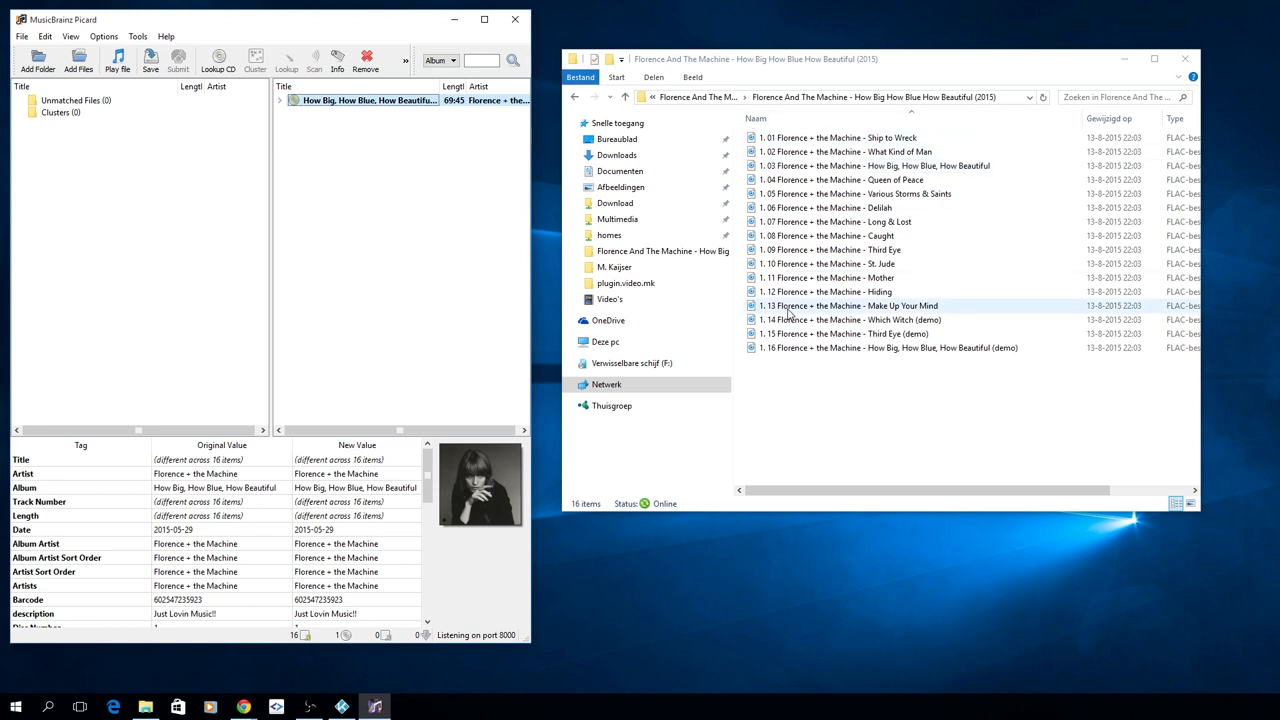
pyautogui.click(850, 319)
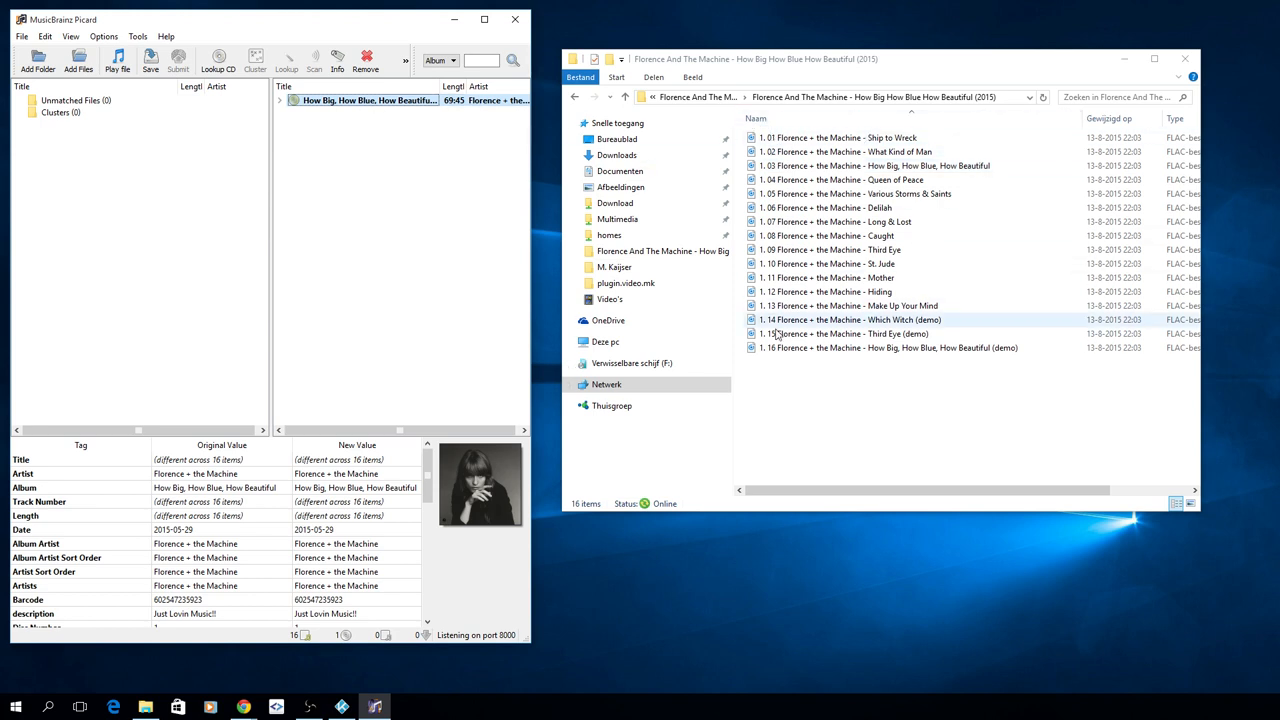
pyautogui.click(104, 36)
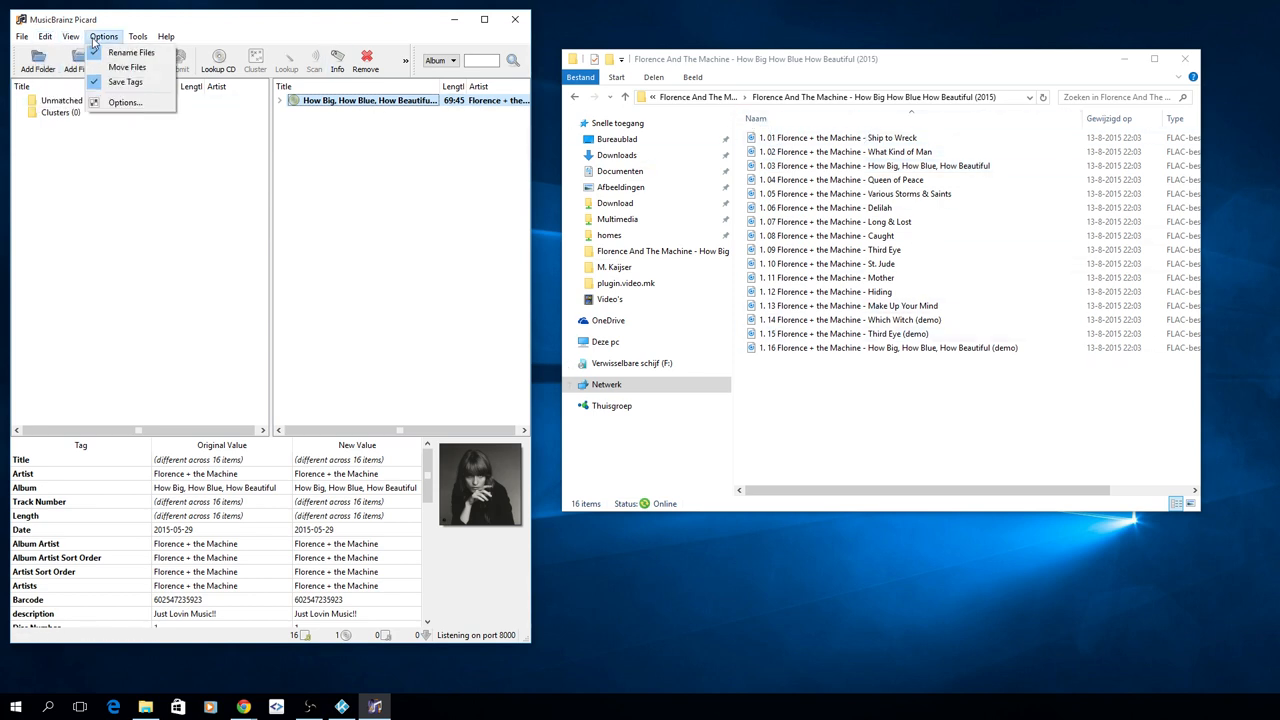
pyautogui.click(124, 102)
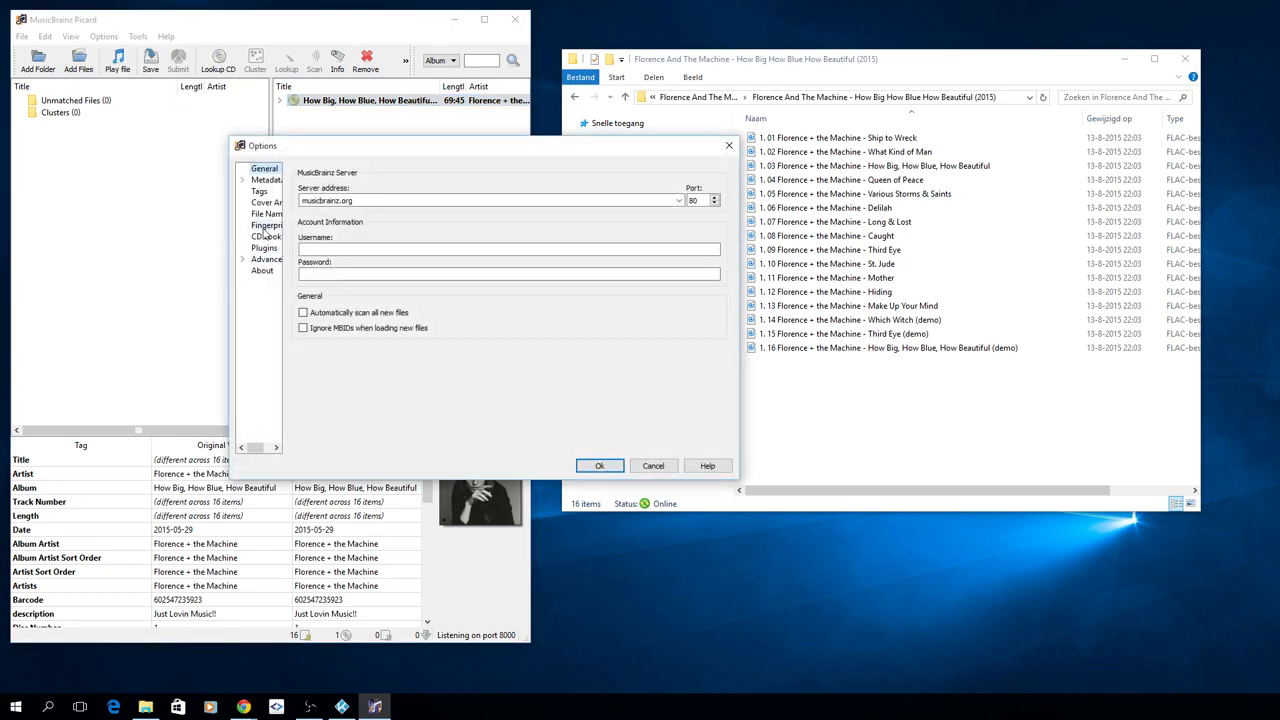
pyautogui.click(266, 213)
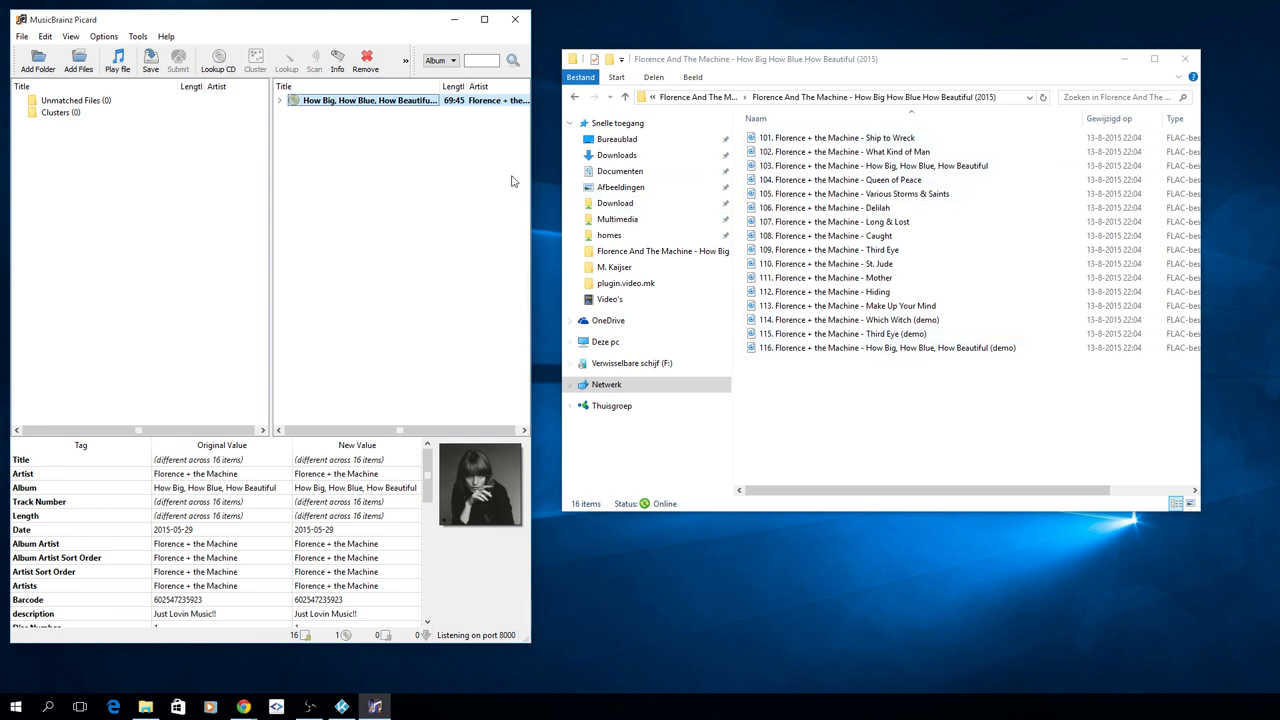
# Step: Check the re-saved tracks' tags, such as Caught, and launch Kodi
pyautogui.click(855, 152)
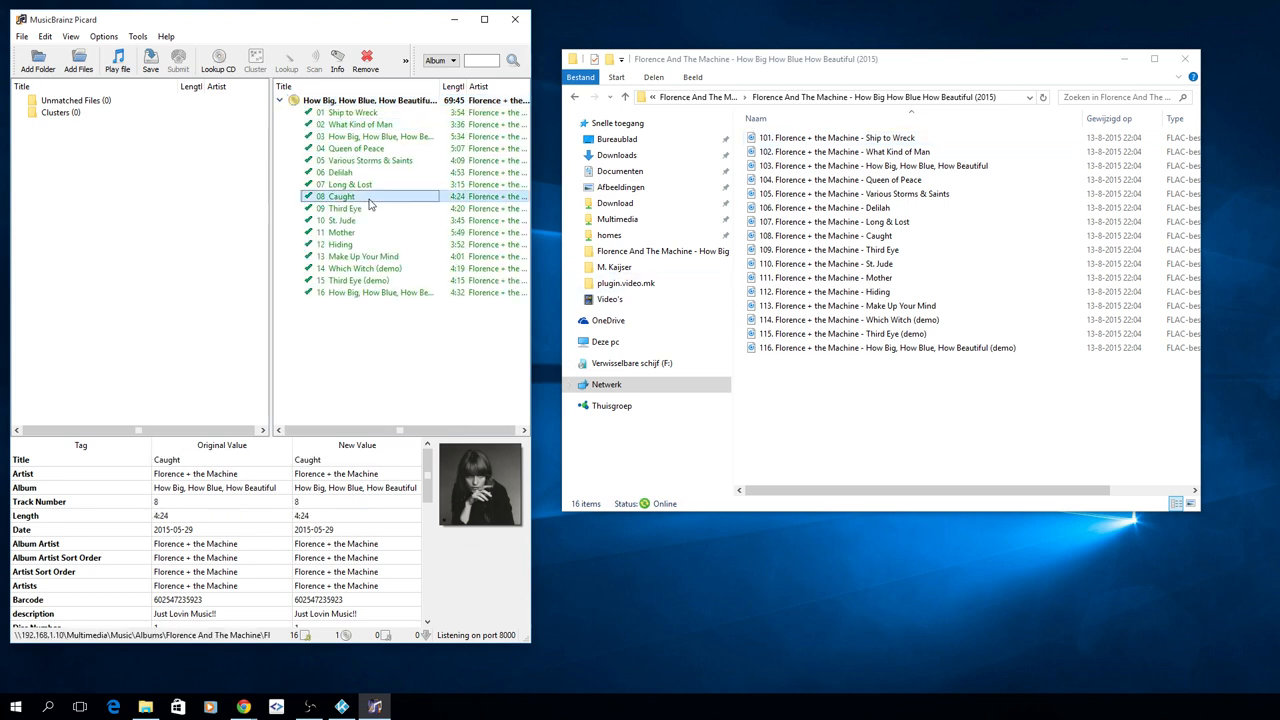
pyautogui.click(375, 291)
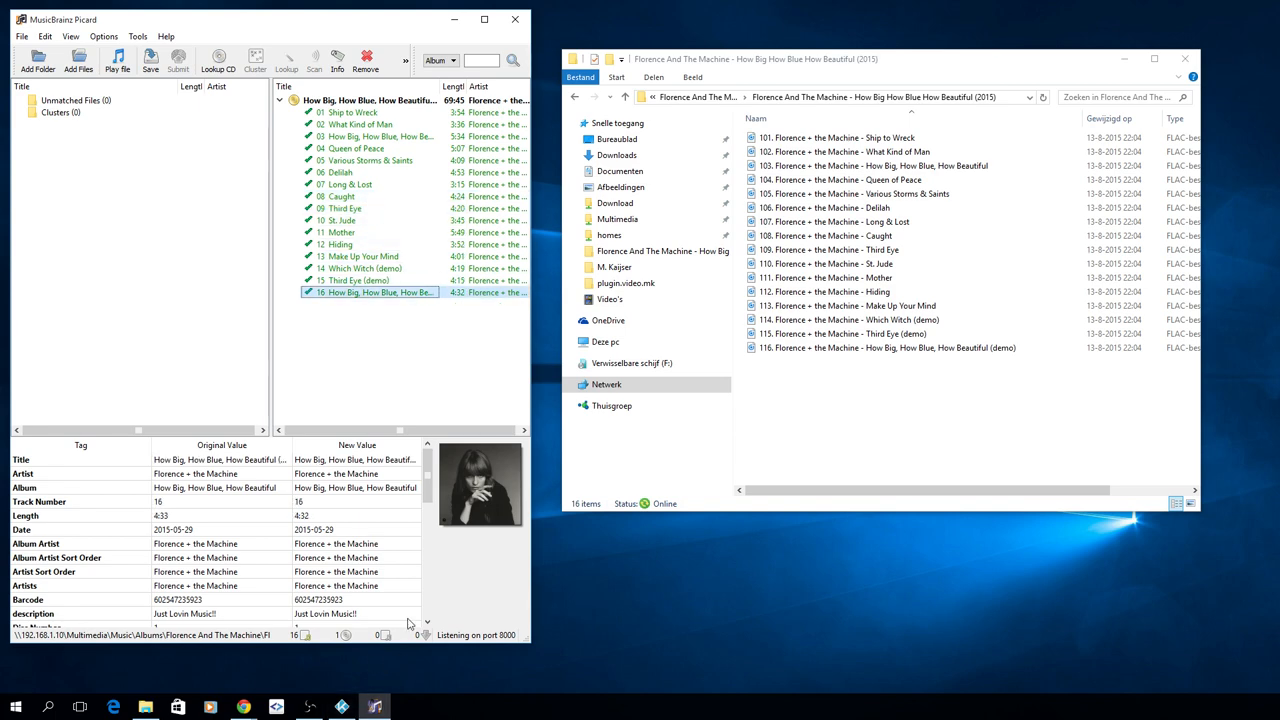
pyautogui.click(342, 707)
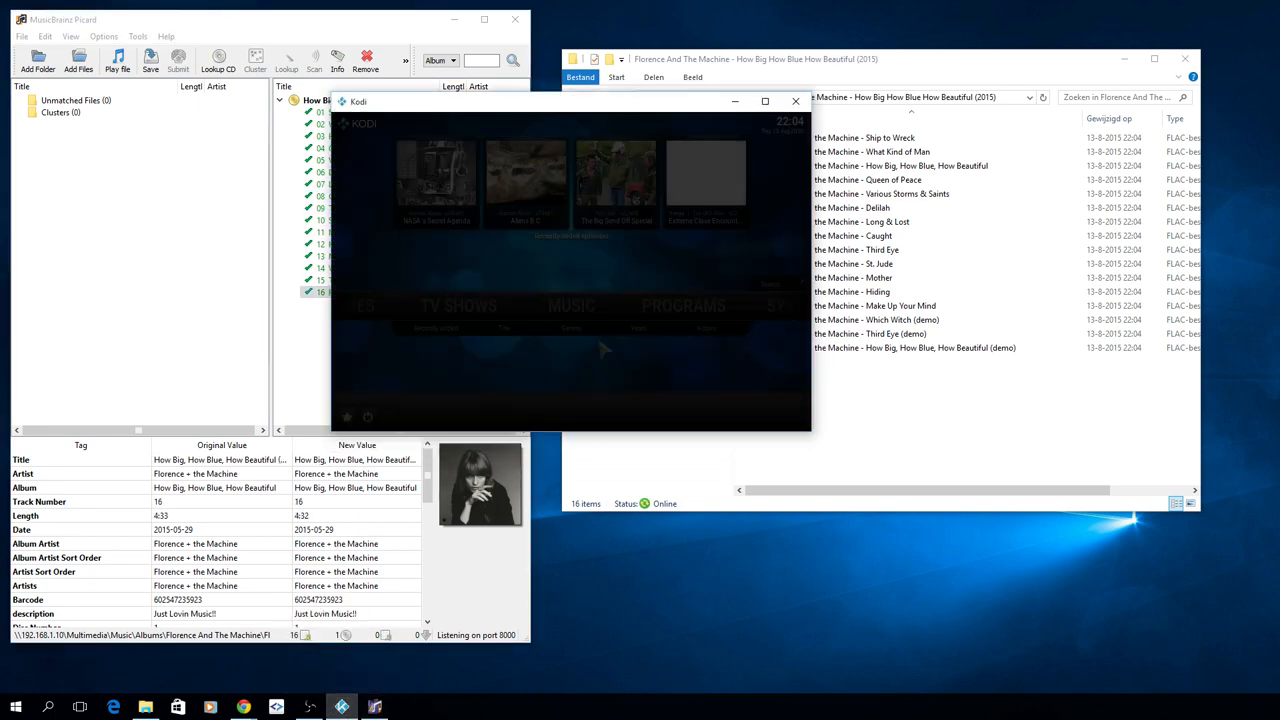
# Step: Maximise Kodi and start Update library for the music library
pyautogui.click(765, 101)
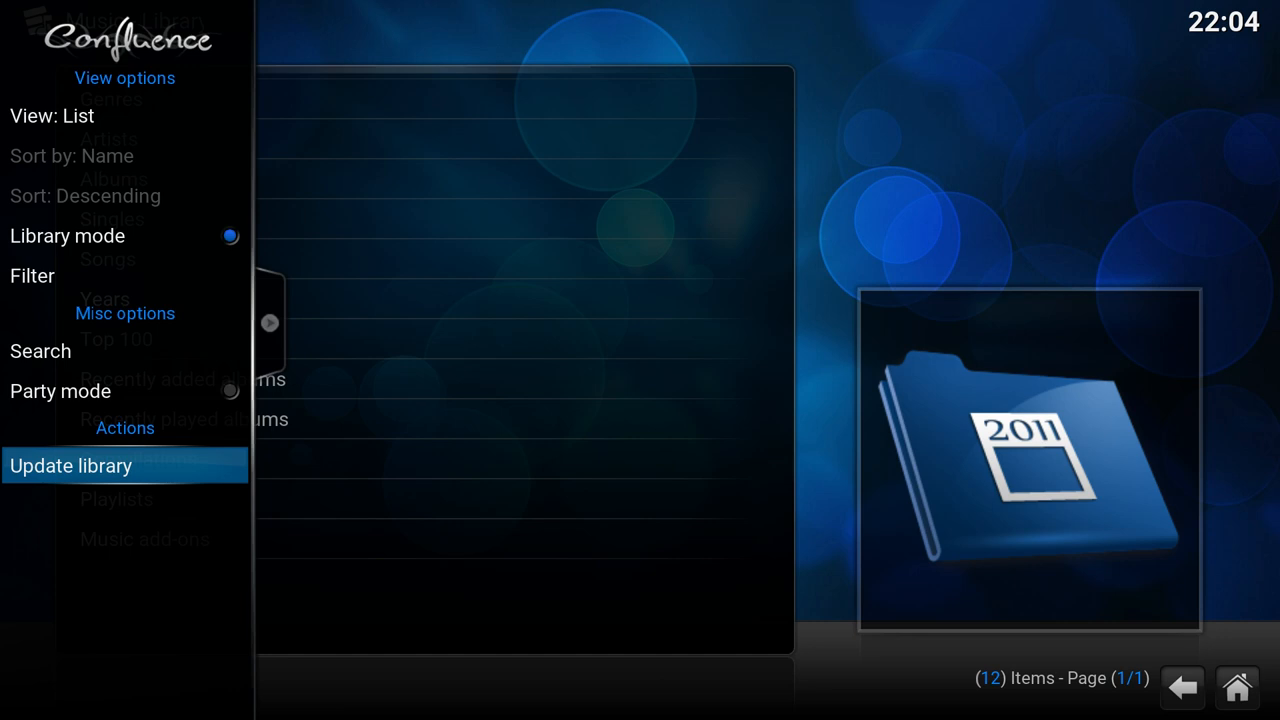
pyautogui.click(71, 466)
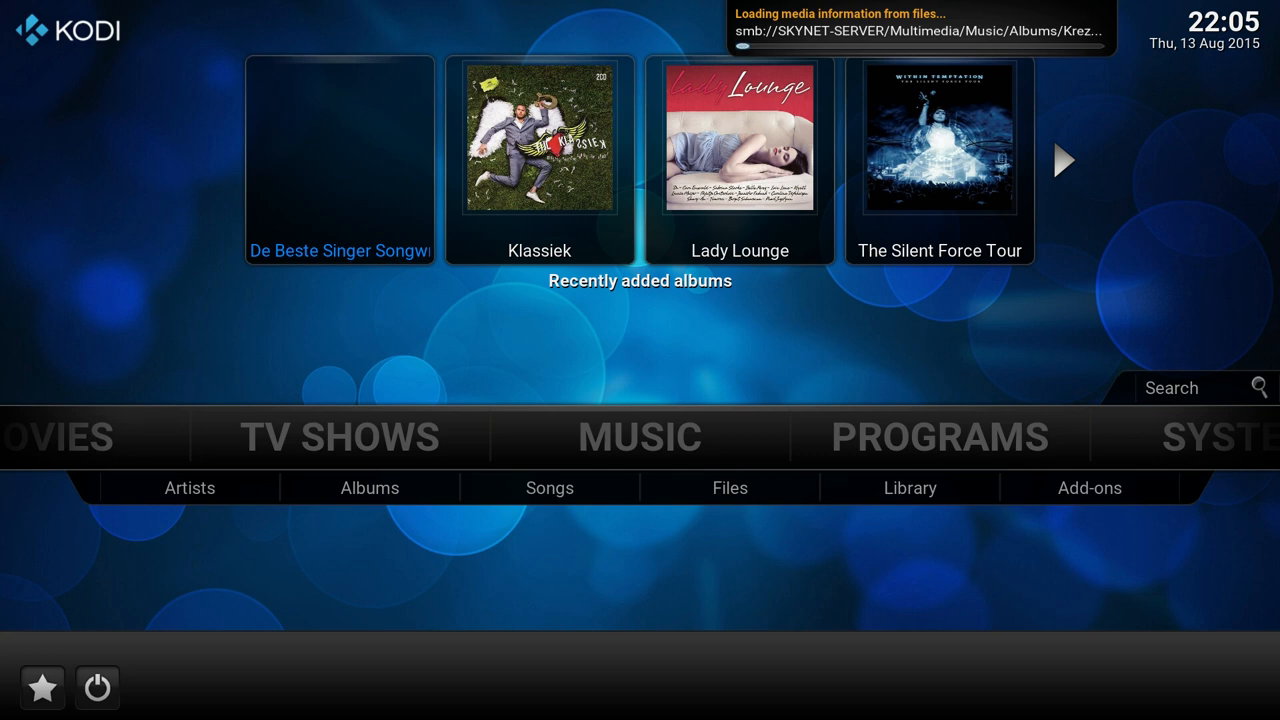
# Step: Select MUSIC on Kodi's home screen and open the Albums library
pyautogui.press('right')
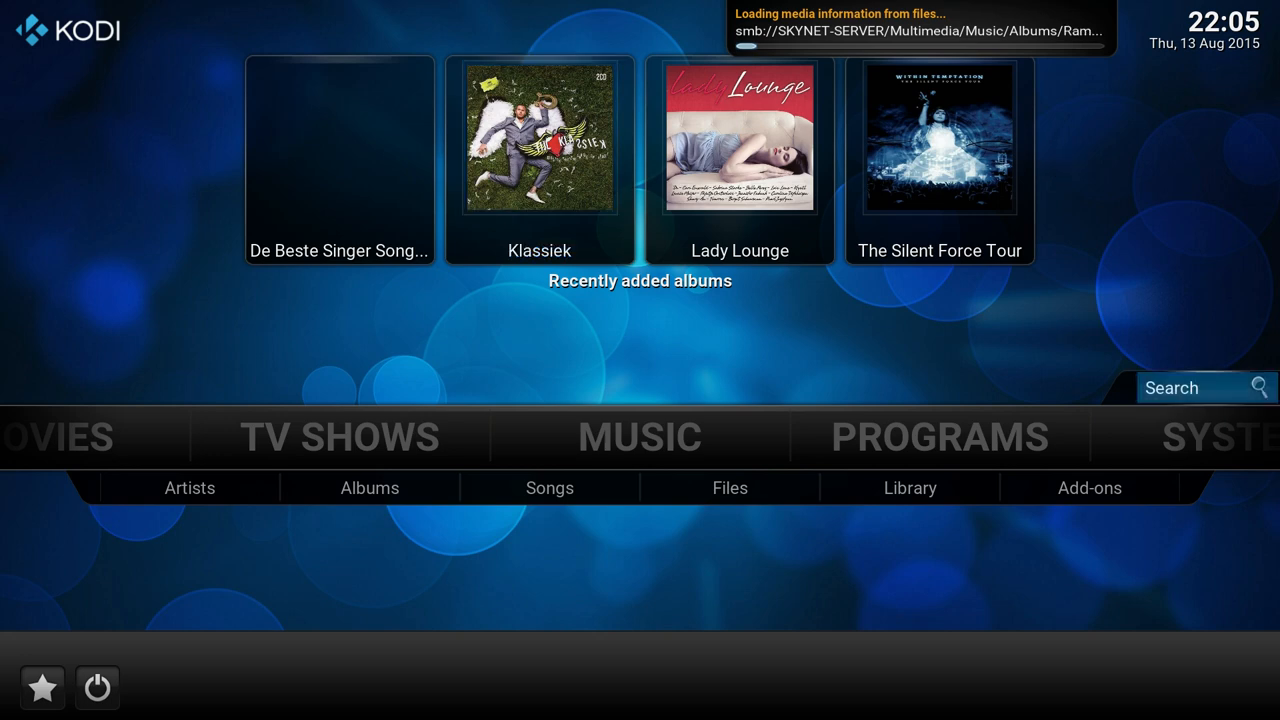
pyautogui.click(638, 437)
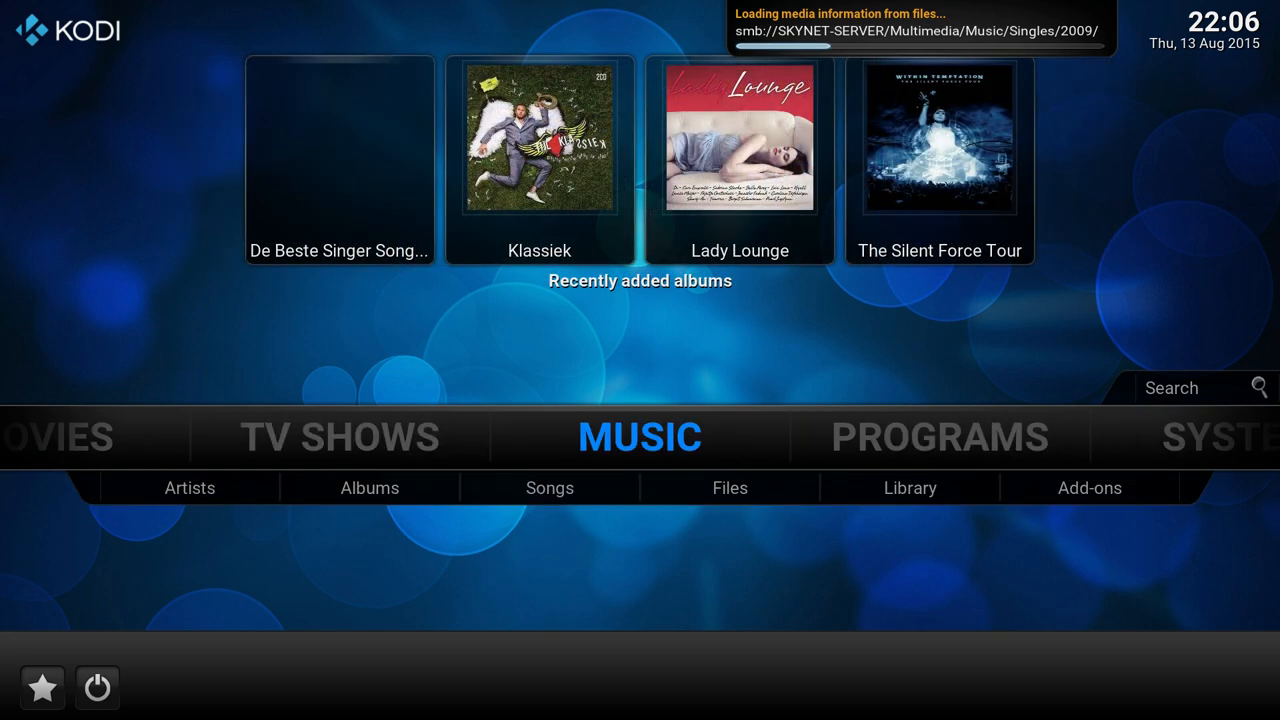
pyautogui.click(369, 488)
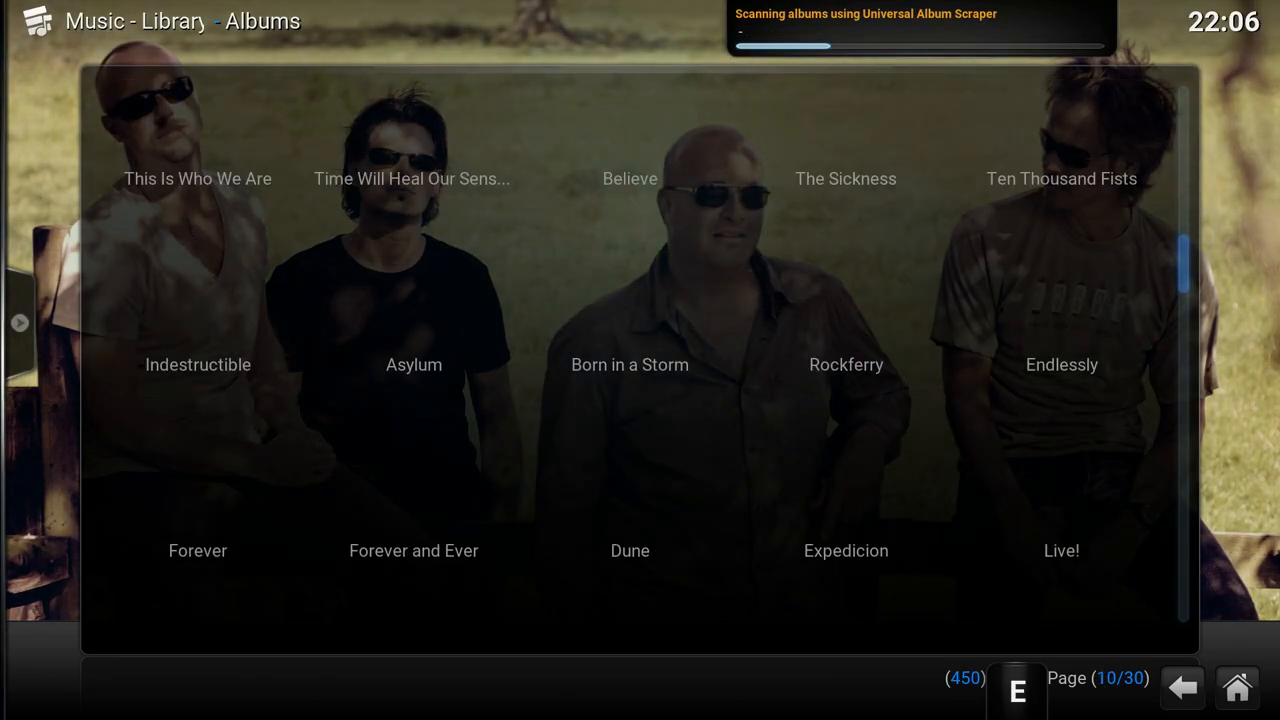
# Step: Switch the albums view from Fanart to List, showing How Big, How Blue, How Beautiful
pyautogui.scroll(-3)
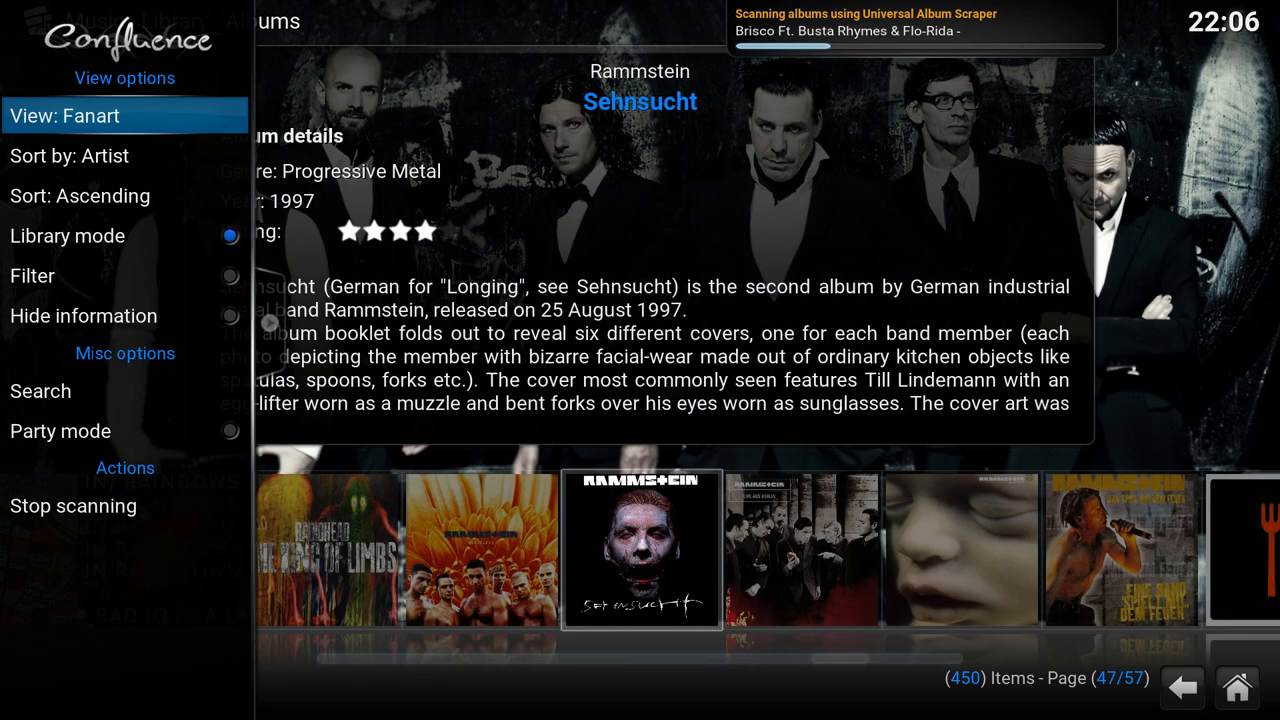
pyautogui.click(90, 115)
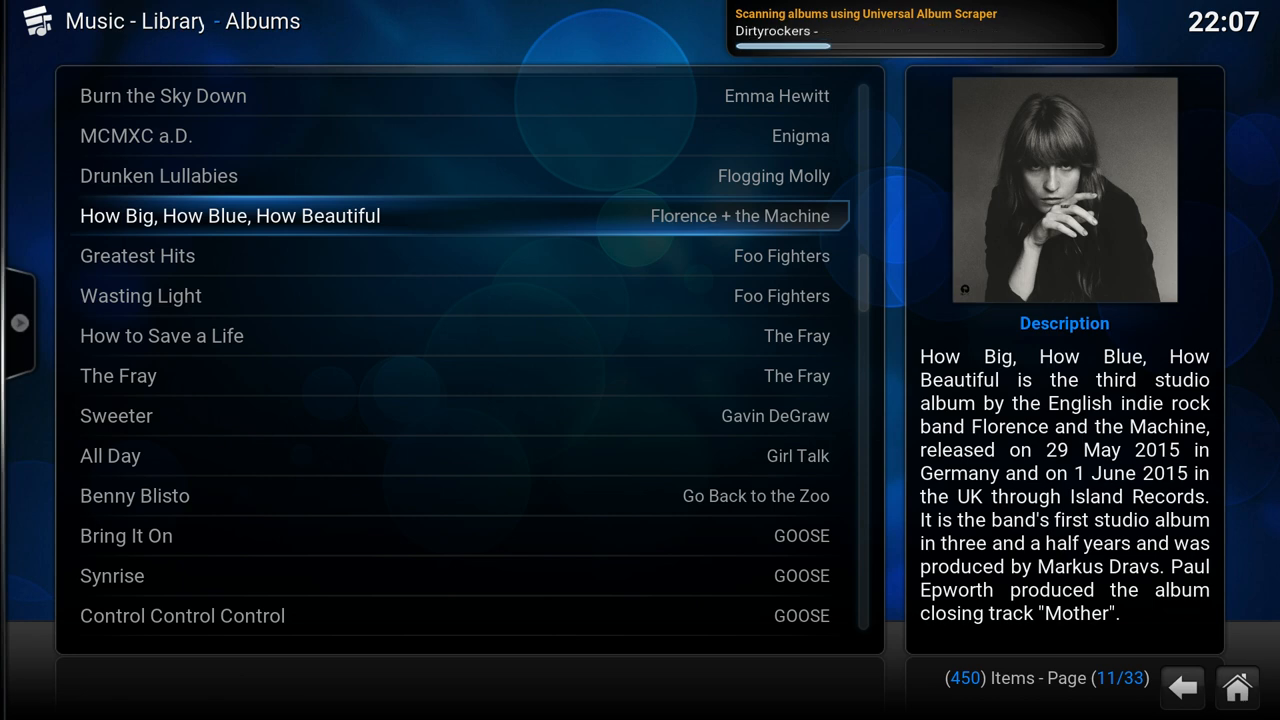
pyautogui.click(229, 215)
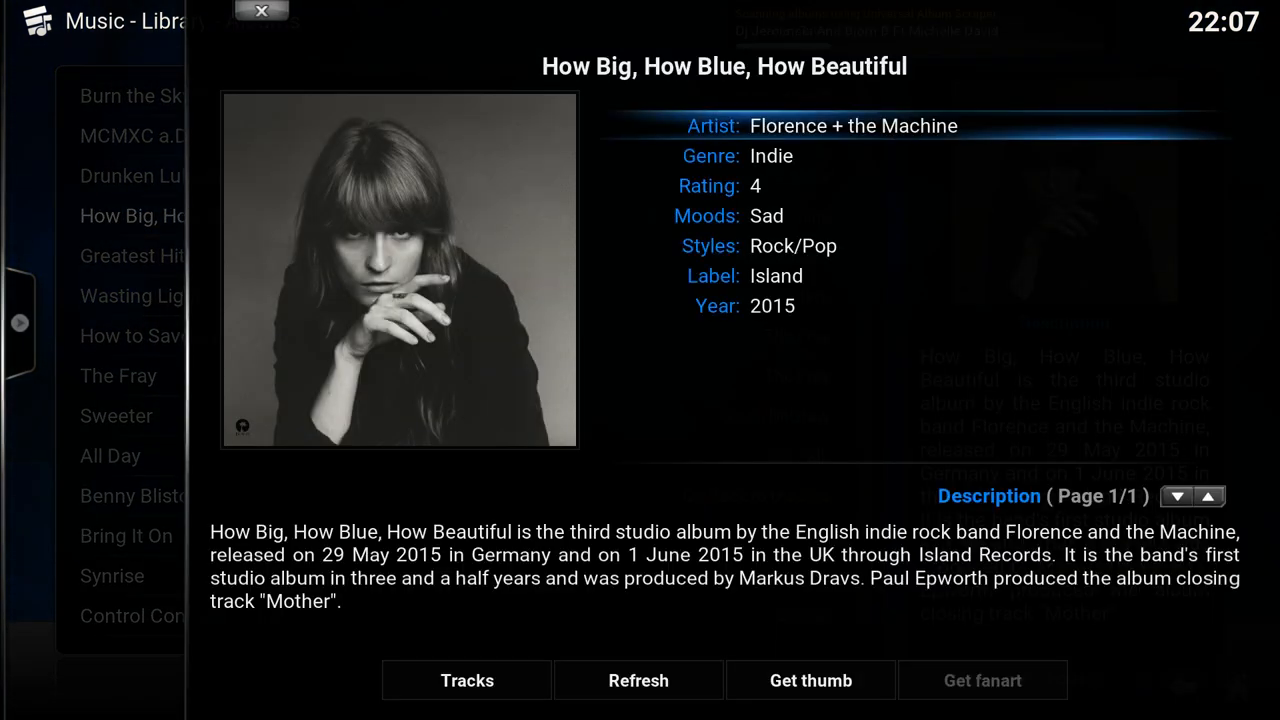
pyautogui.press('down')
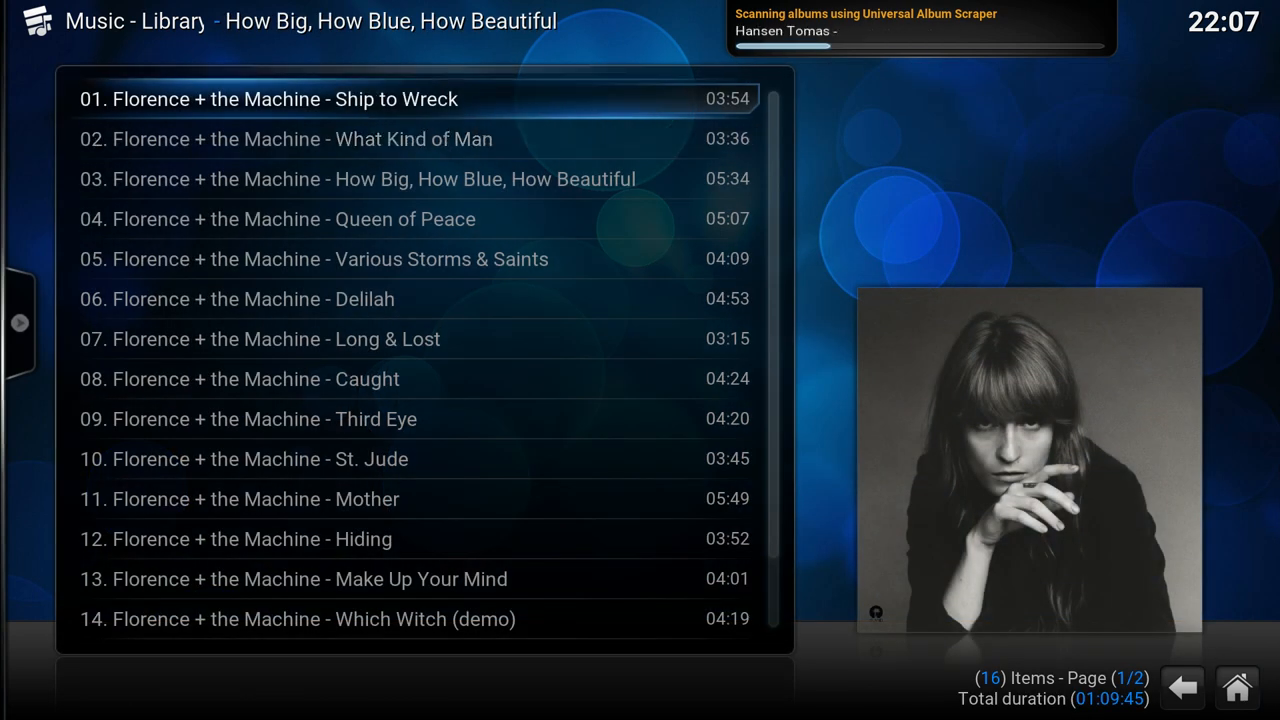
pyautogui.click(268, 98)
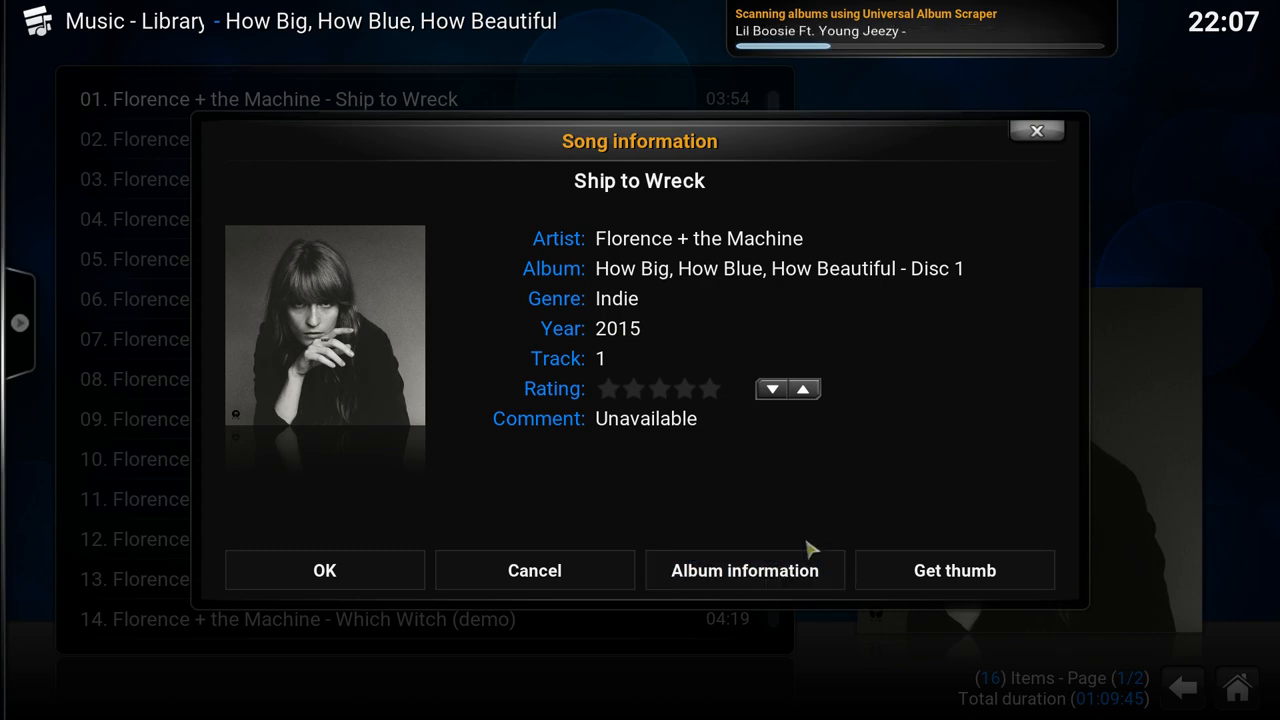
pyautogui.click(324, 570)
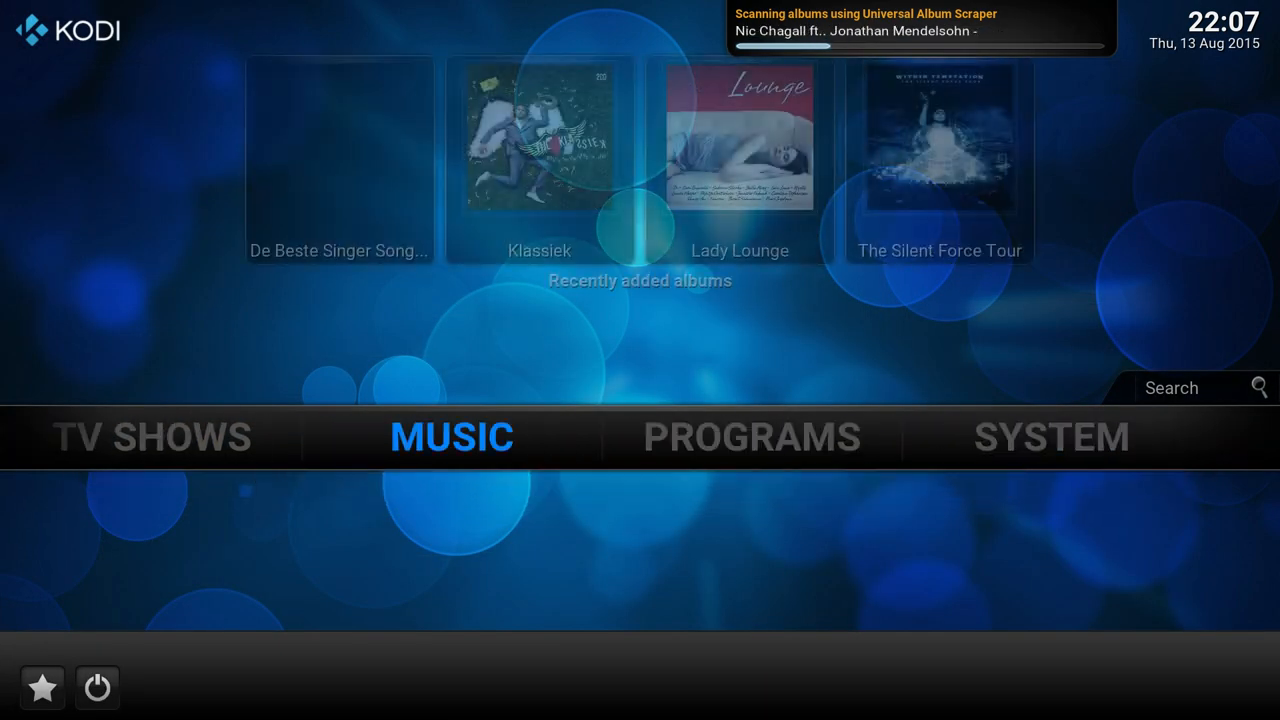
pyautogui.click(451, 436)
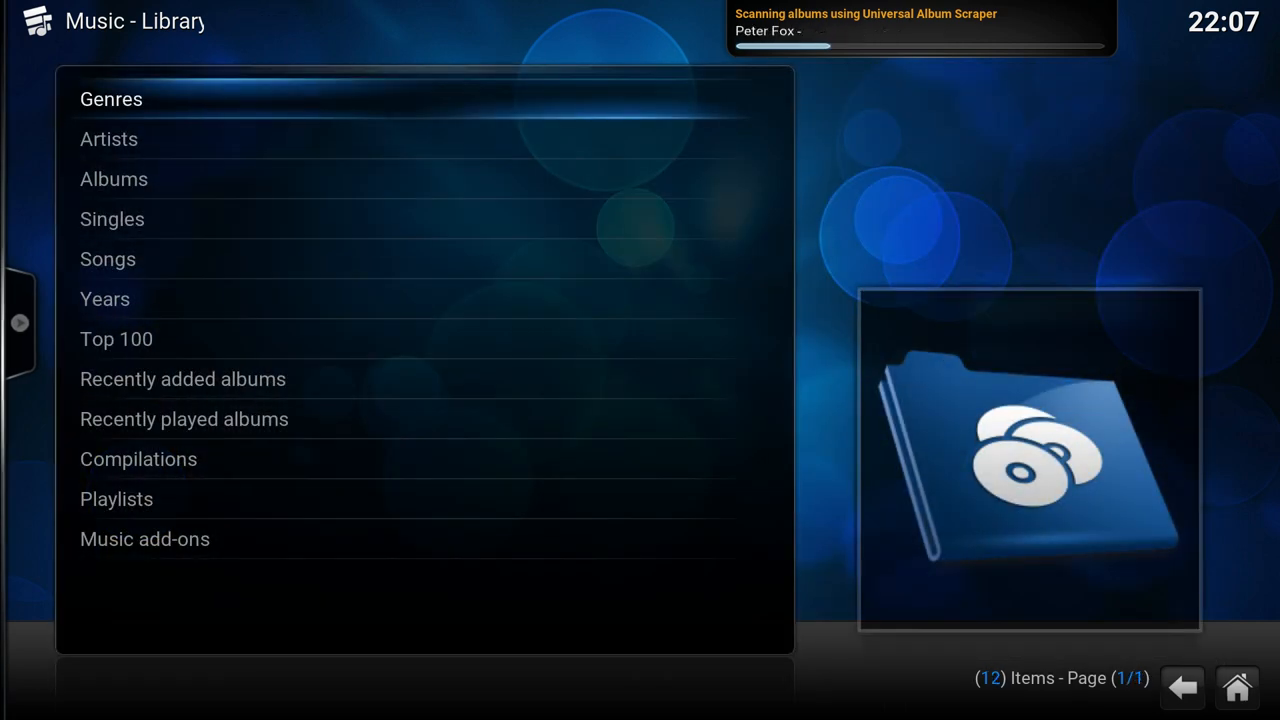
pyautogui.click(114, 179)
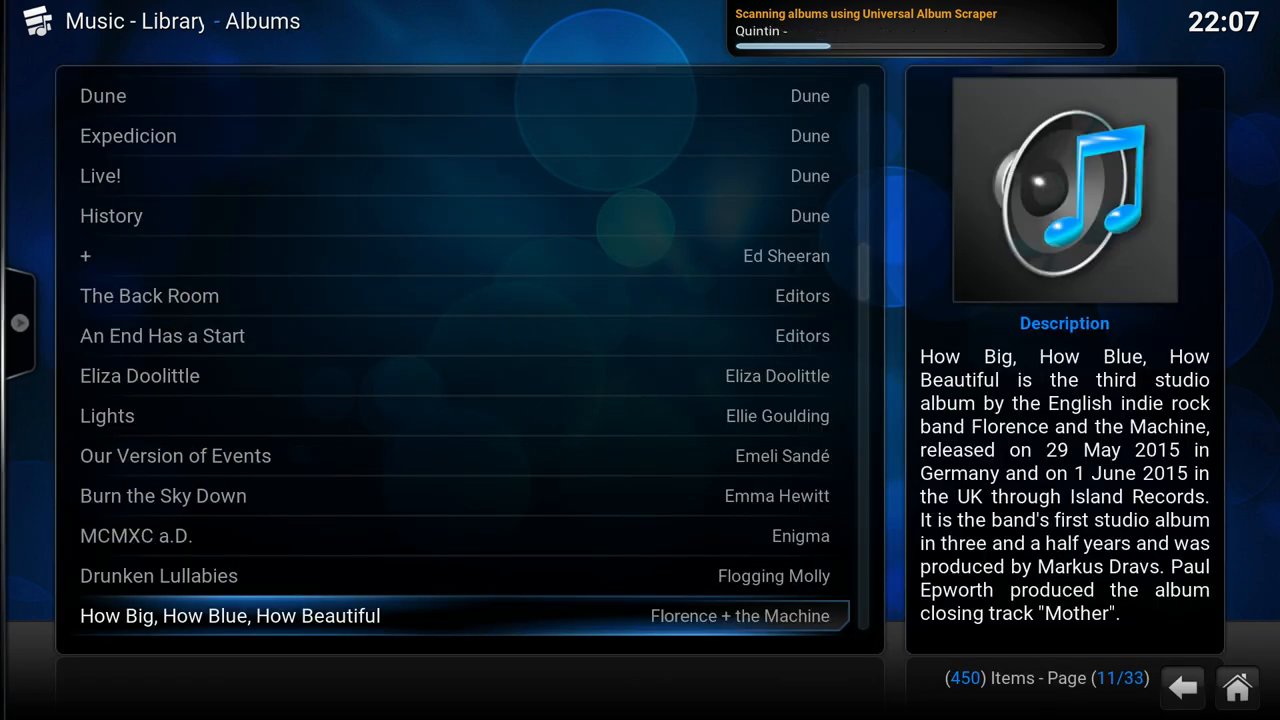
pyautogui.scroll(-3)
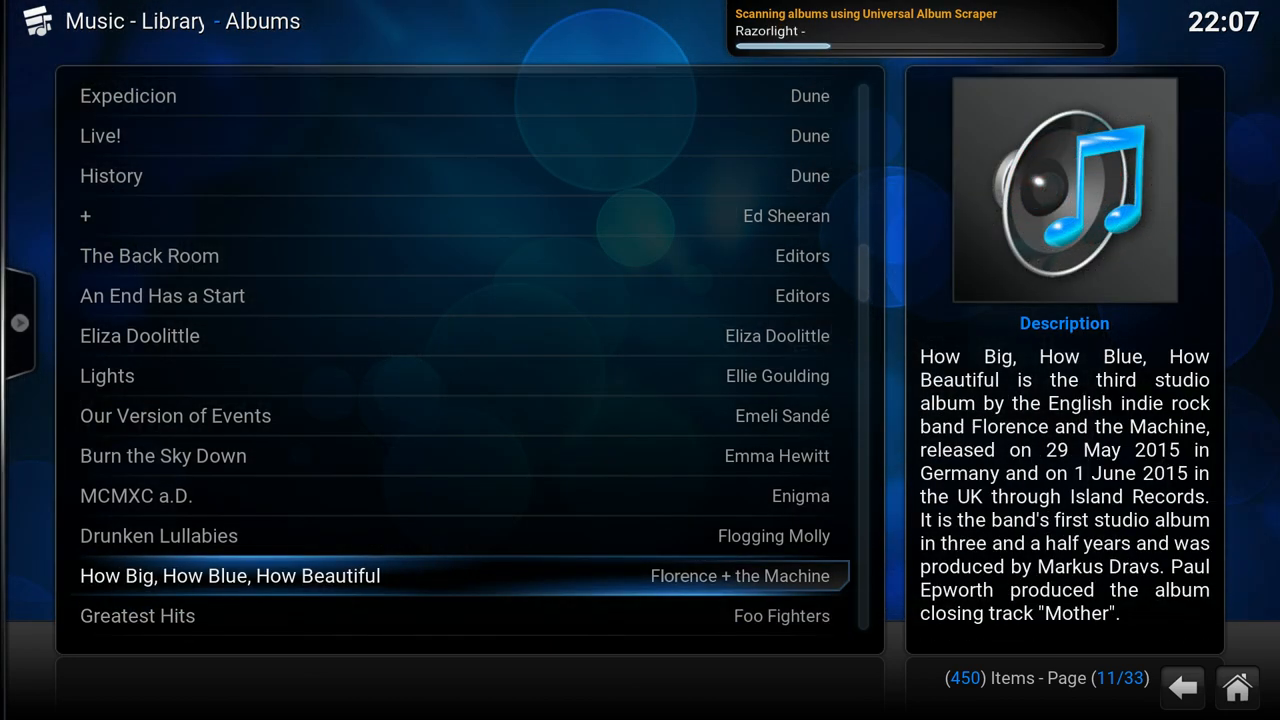